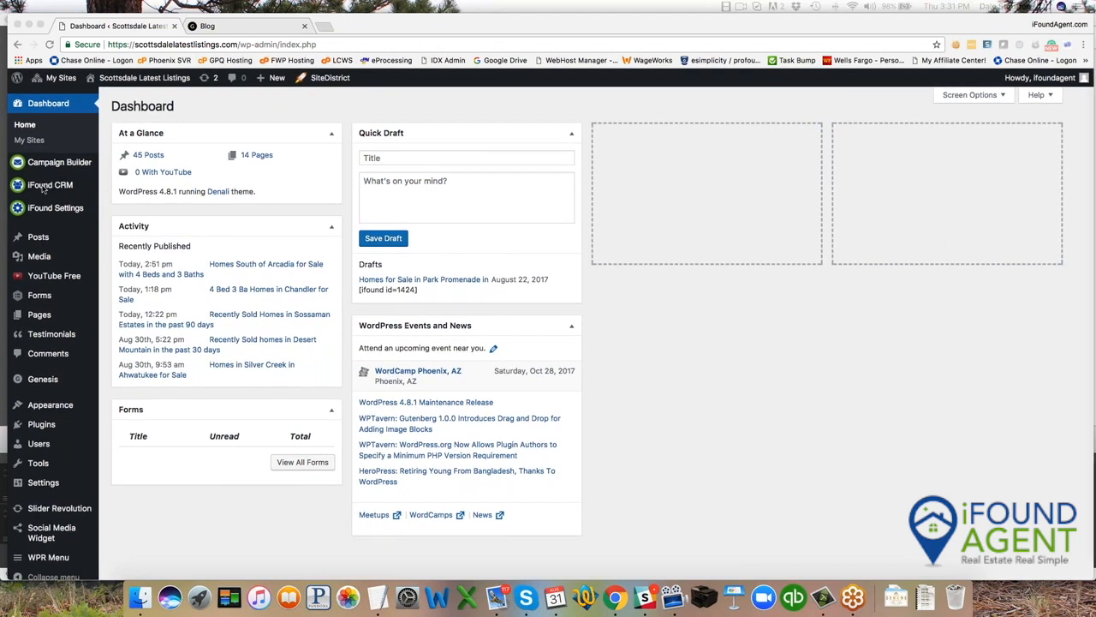
# Open the iFound CRM Email Templates page from the sidebar flyout
pyautogui.click(49, 185)
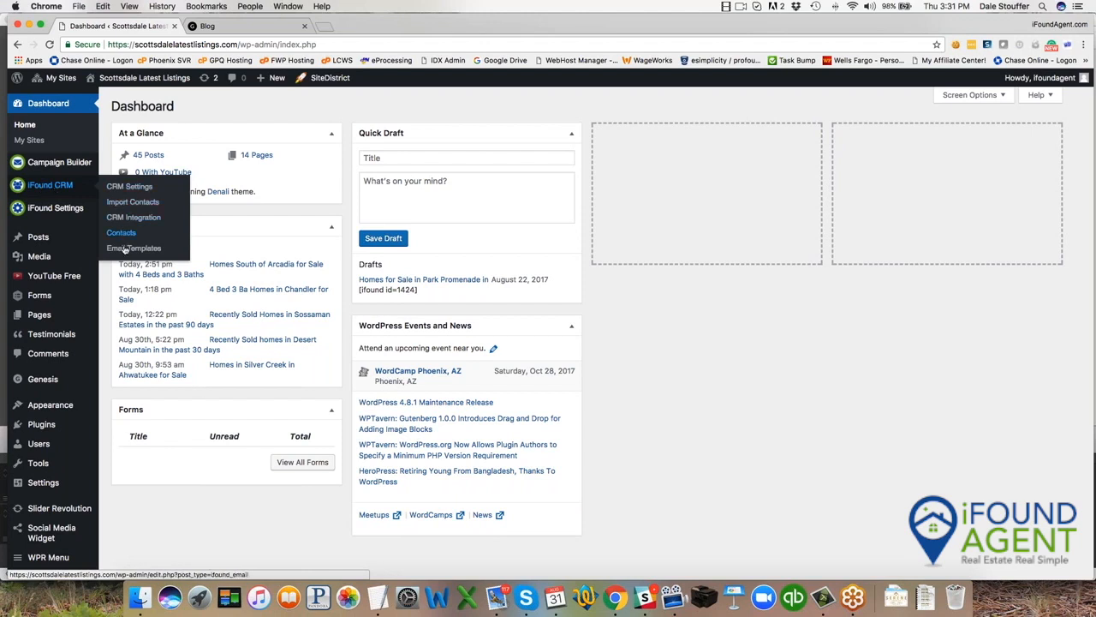
pyautogui.moveTo(134, 248)
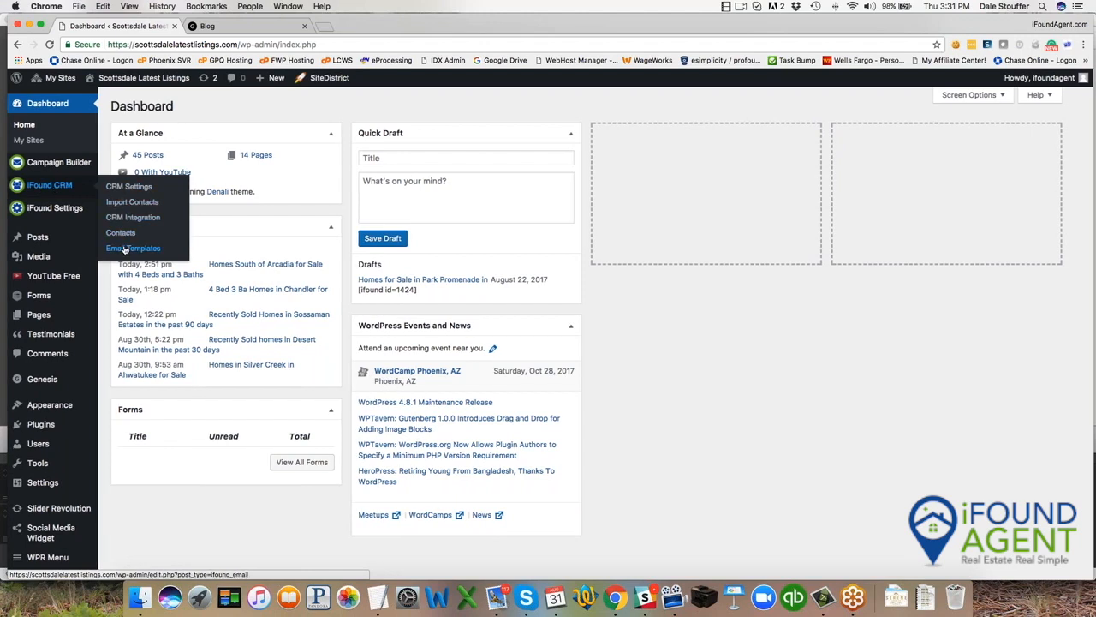
pyautogui.click(133, 247)
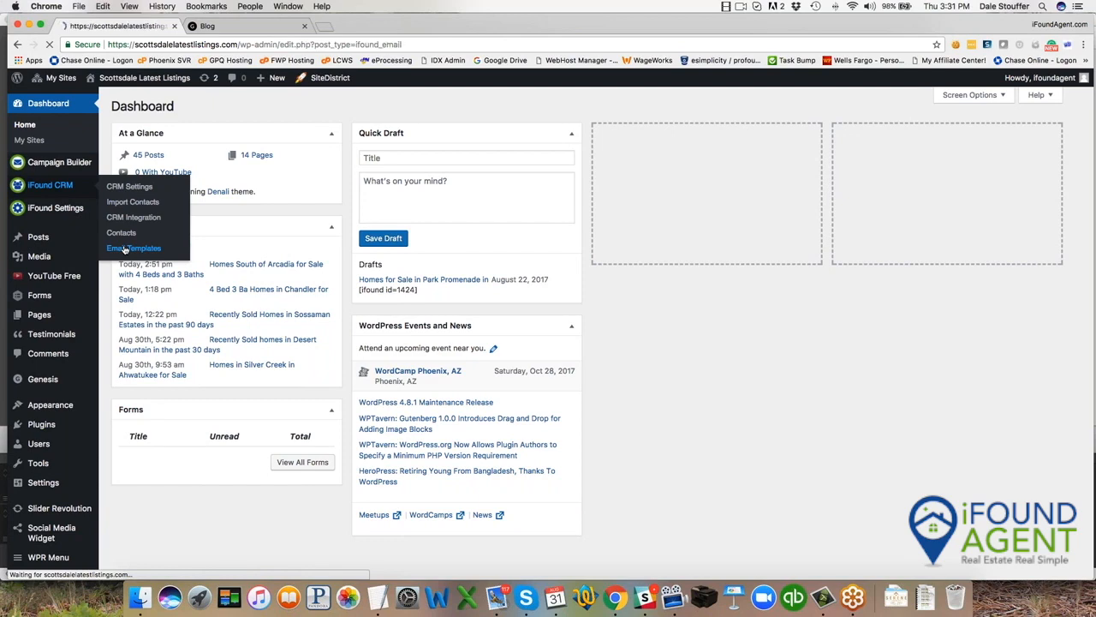
# Browse the 16 published email templates, then go to the CRM Contacts list
pyautogui.click(134, 248)
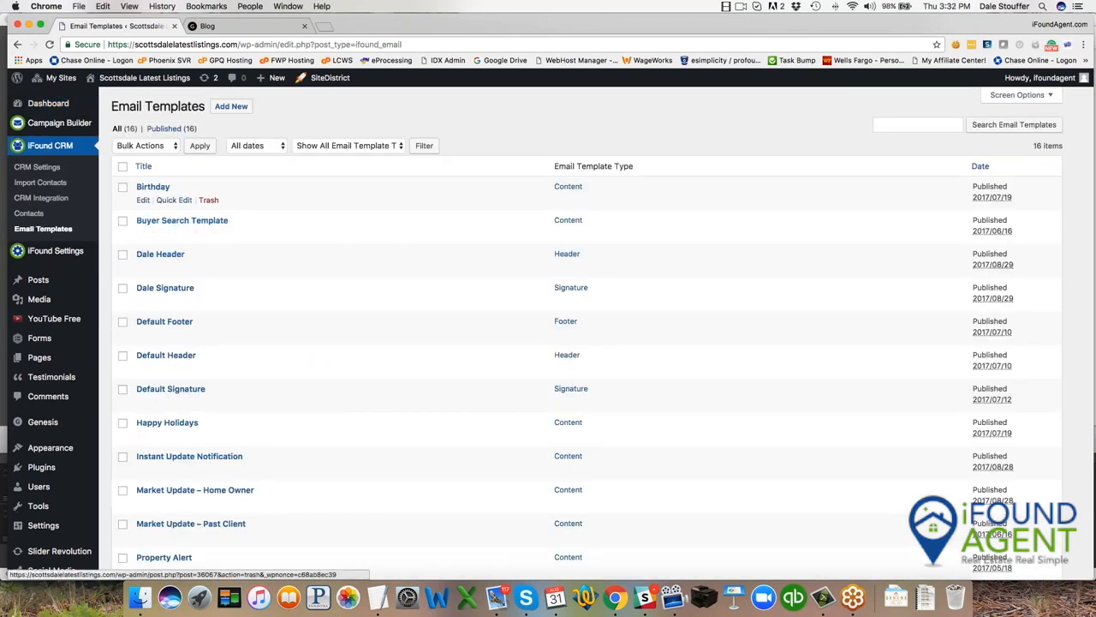
pyautogui.scroll(-3)
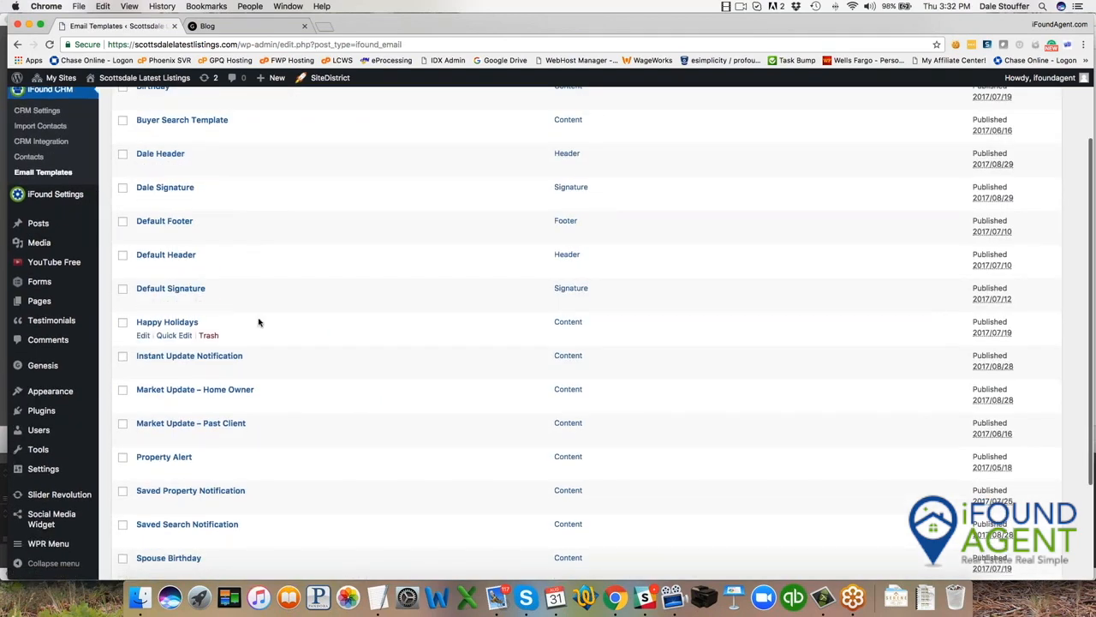
pyautogui.scroll(-3)
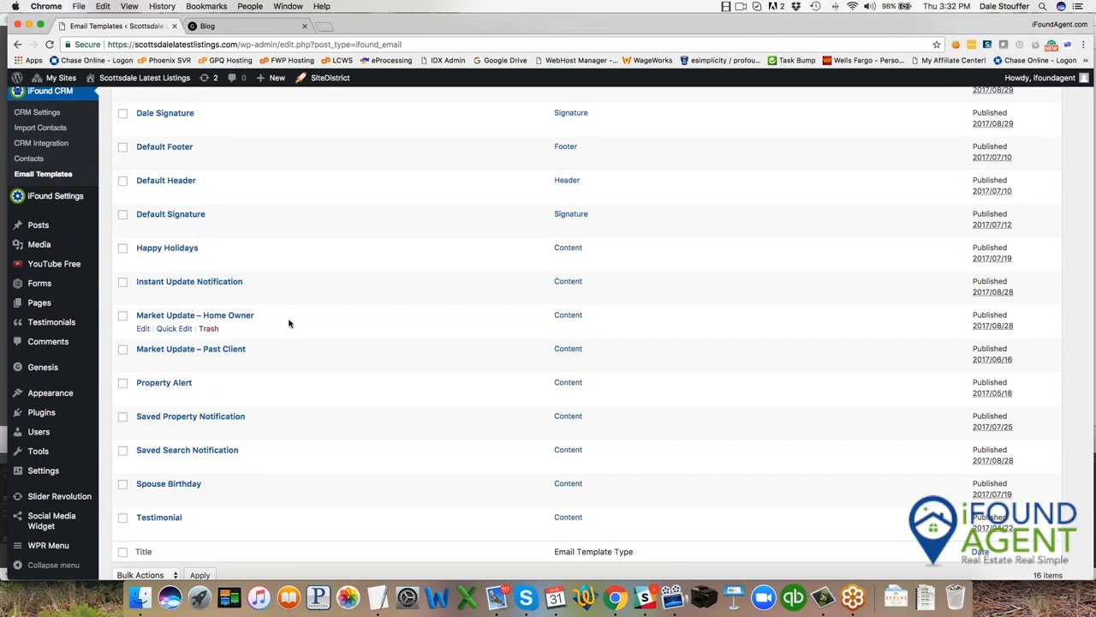
pyautogui.moveTo(283, 424)
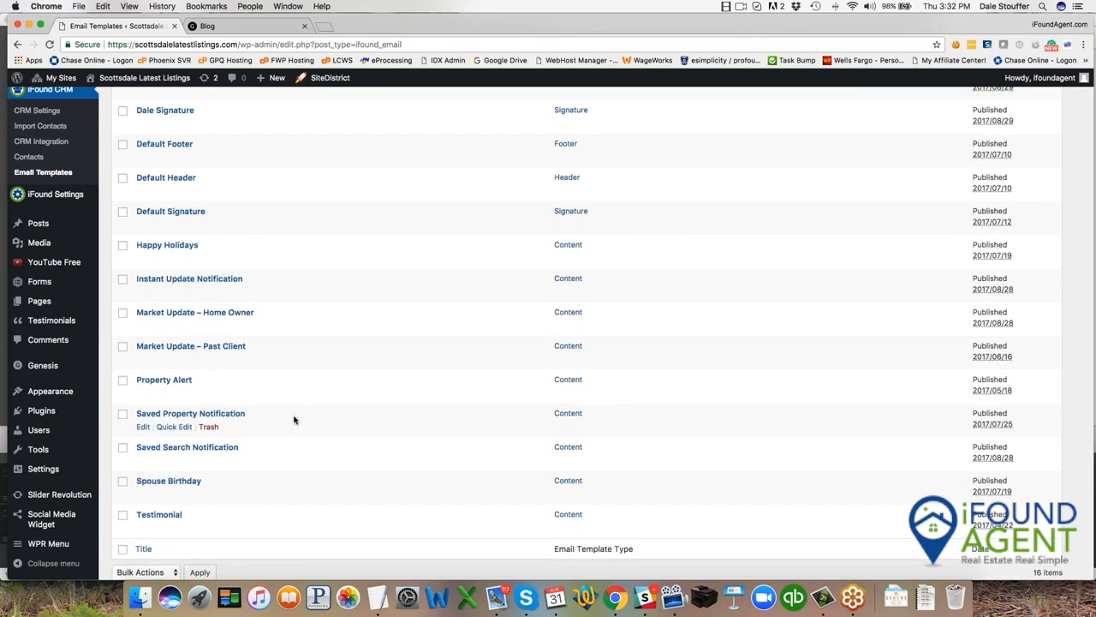
pyautogui.moveTo(294, 453)
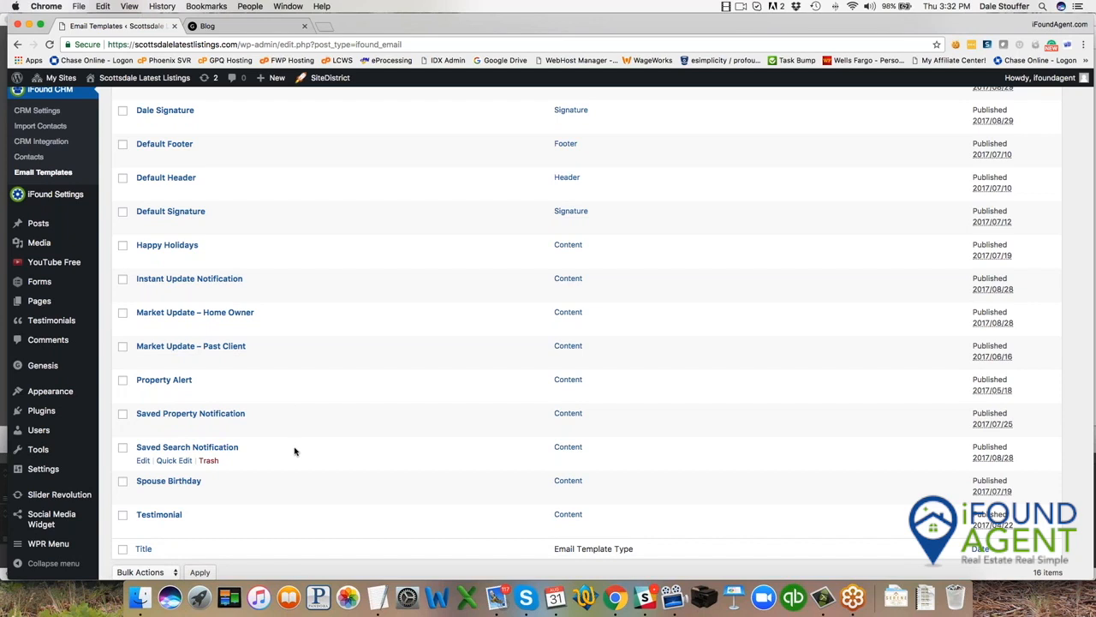
pyautogui.moveTo(277, 288)
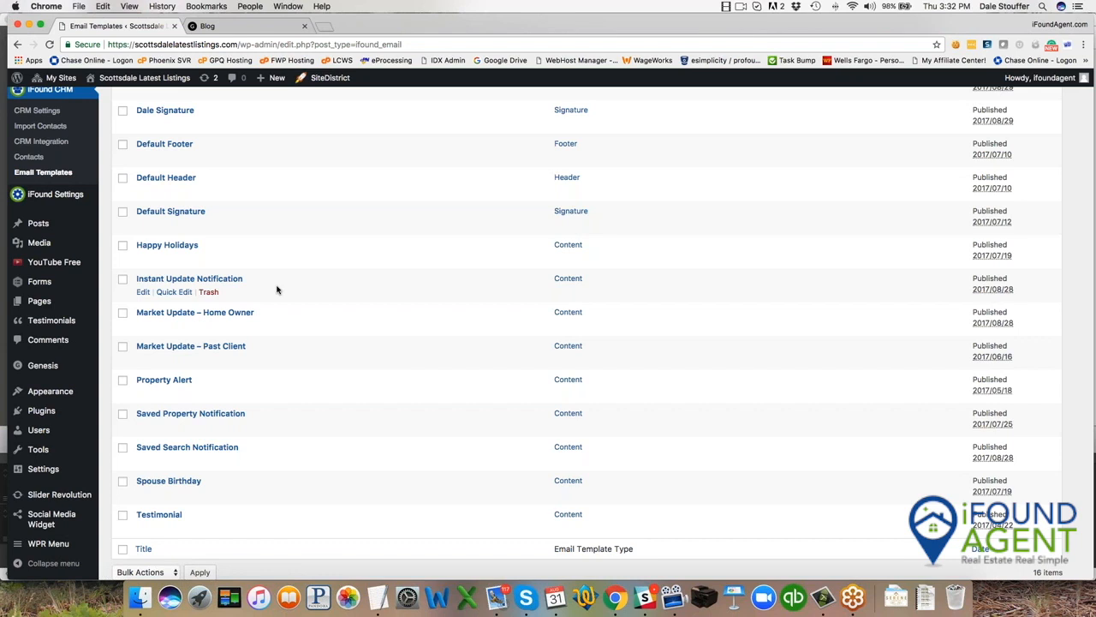
pyautogui.moveTo(191, 345)
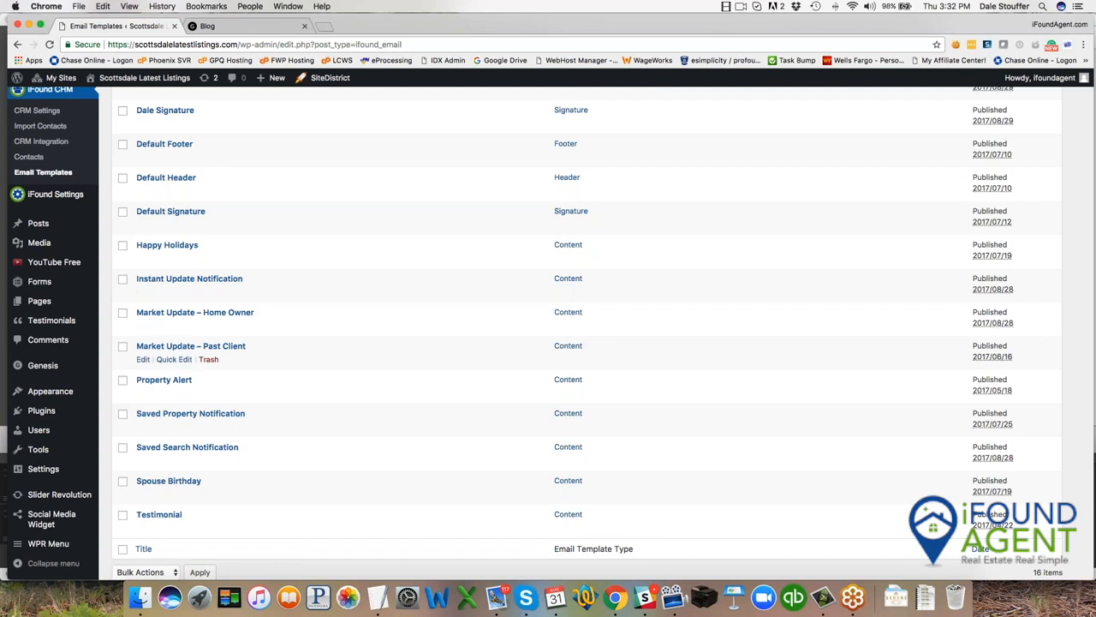
pyautogui.moveTo(221, 381)
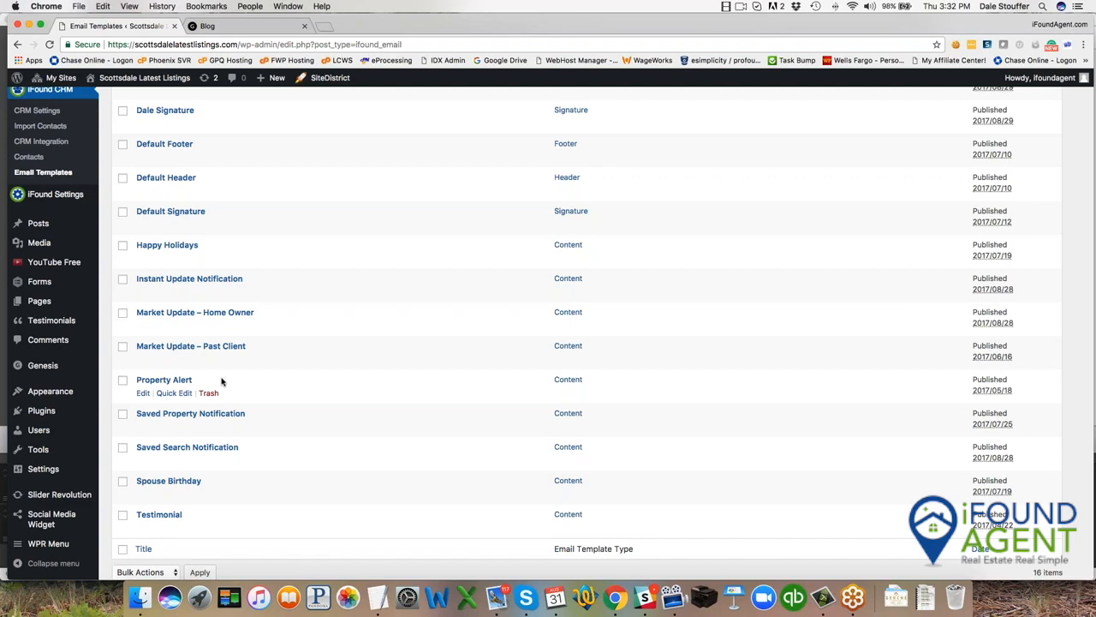
pyautogui.scroll(3)
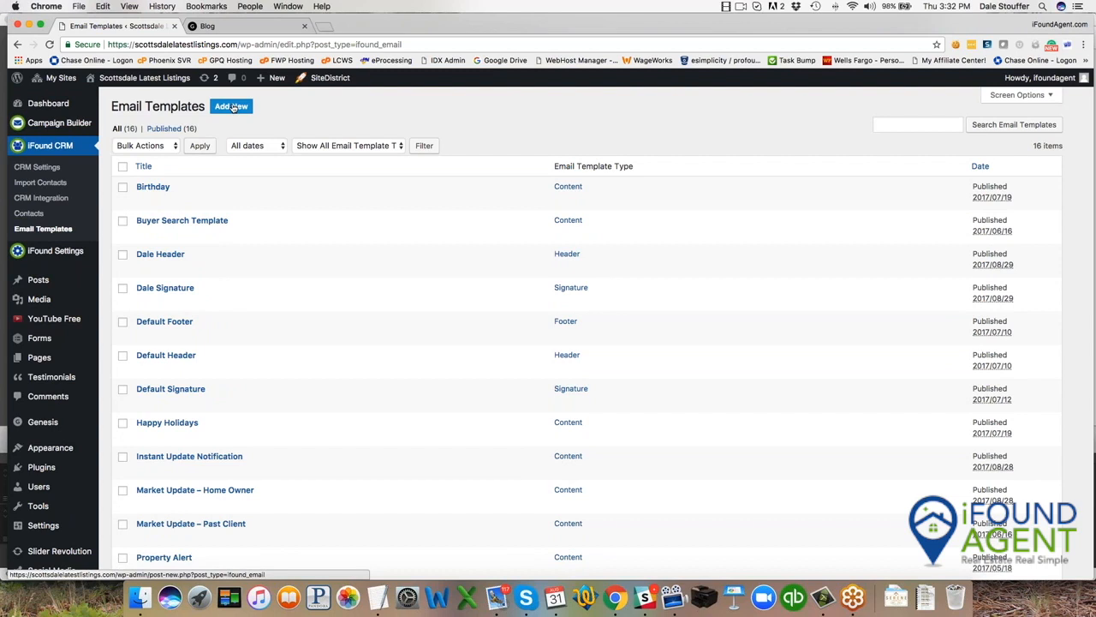
pyautogui.moveTo(160, 253)
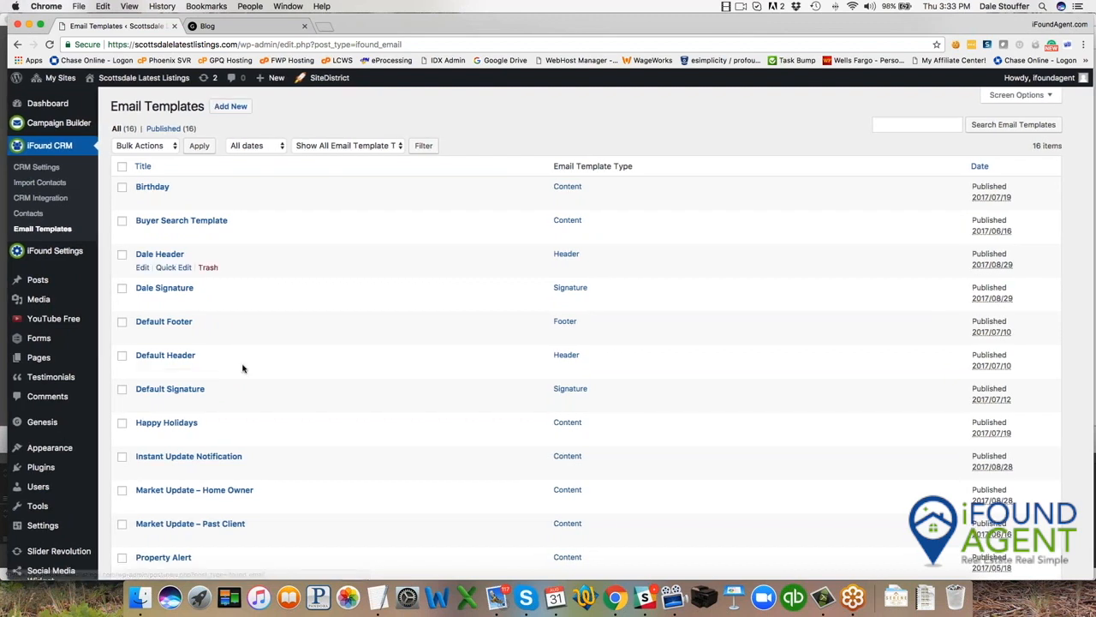
pyautogui.moveTo(279, 423)
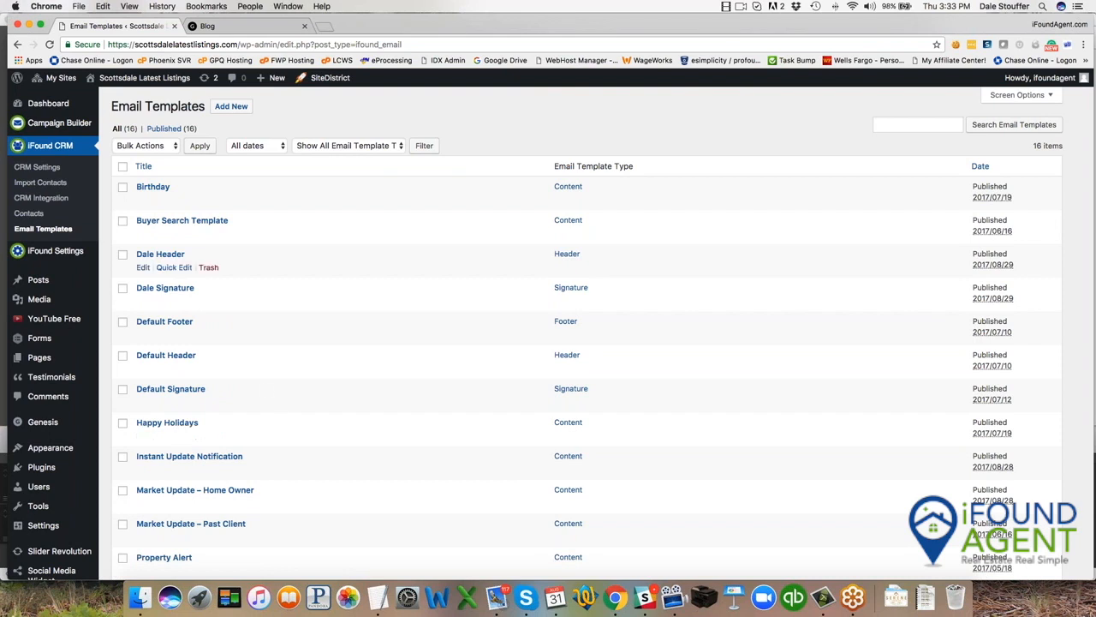
pyautogui.click(28, 213)
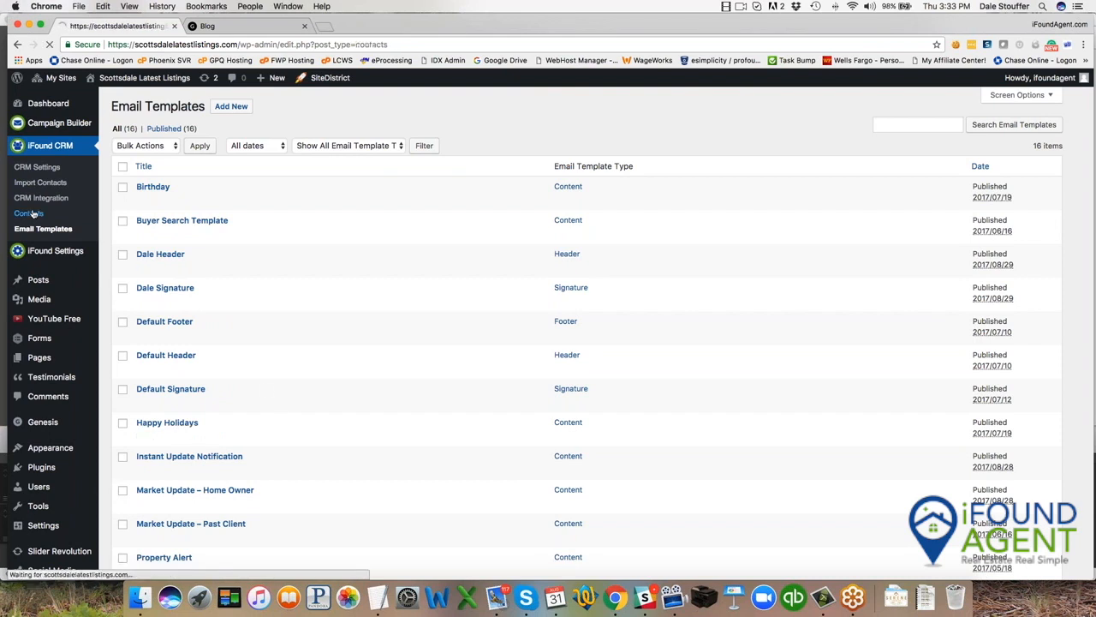
# Look through the 25-contact list on the Contacts page
pyautogui.click(30, 213)
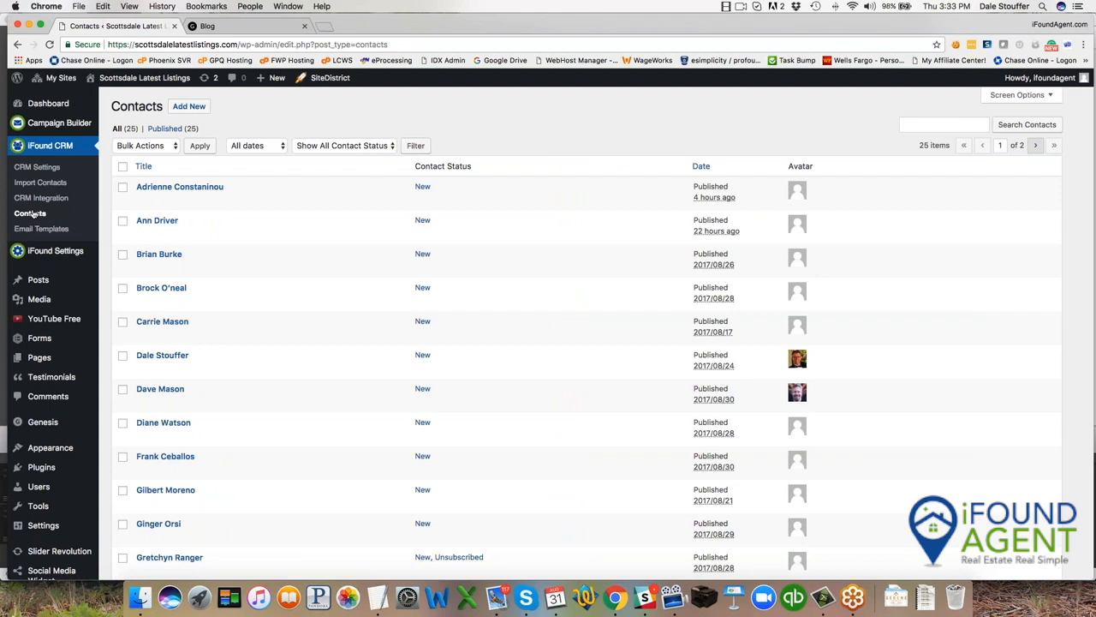
pyautogui.scroll(-3)
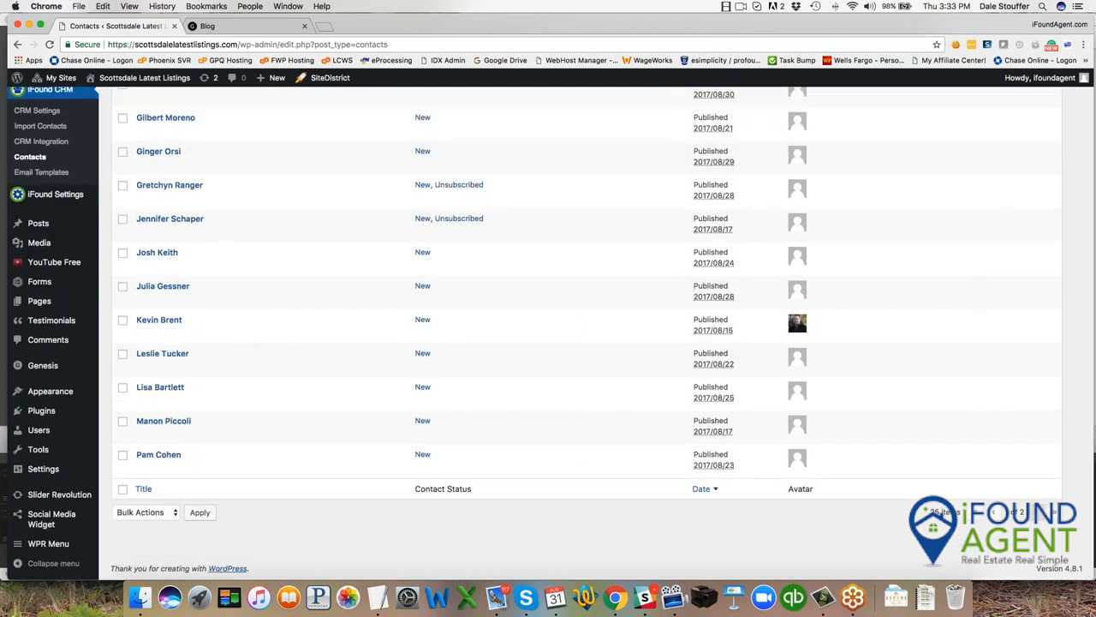
pyautogui.scroll(3)
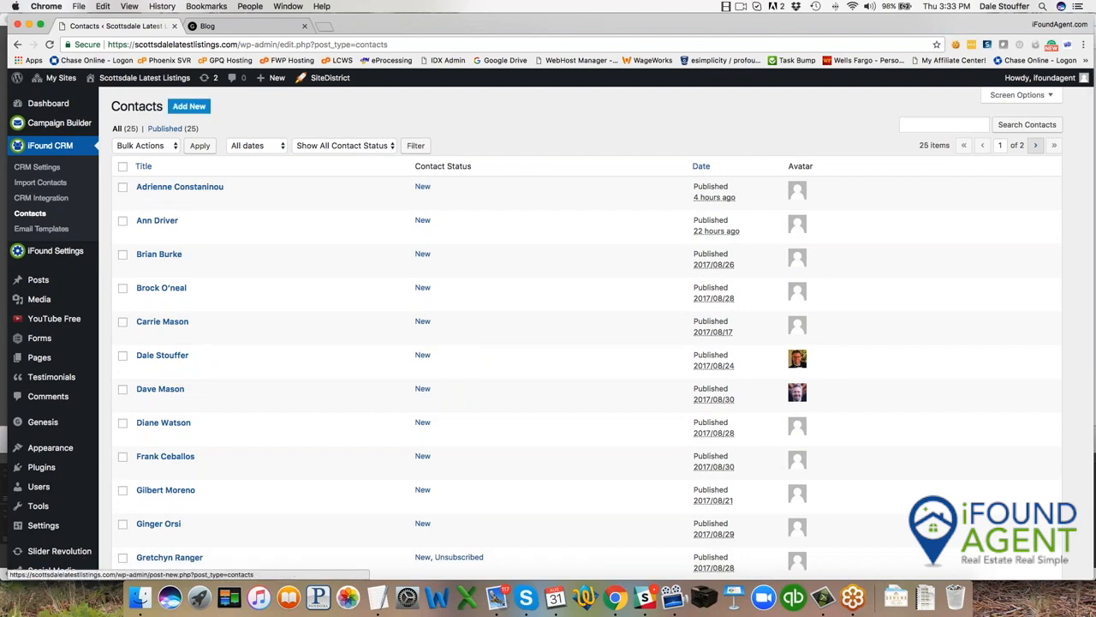
# Open a blank Add New Contact form and review its contact and spouse fields
pyautogui.click(188, 105)
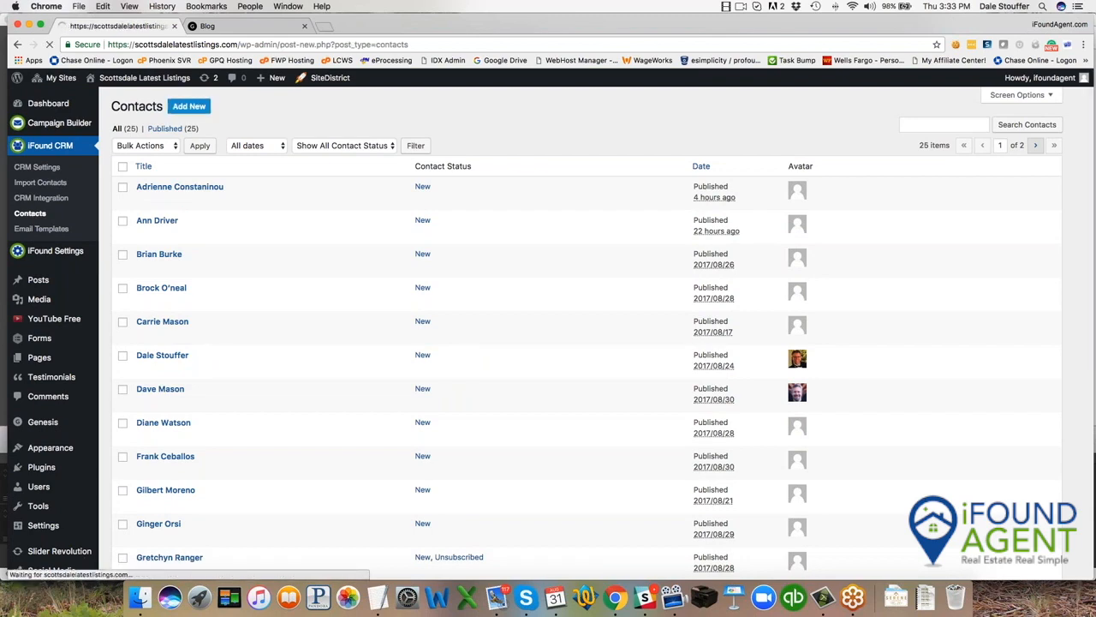
pyautogui.click(190, 105)
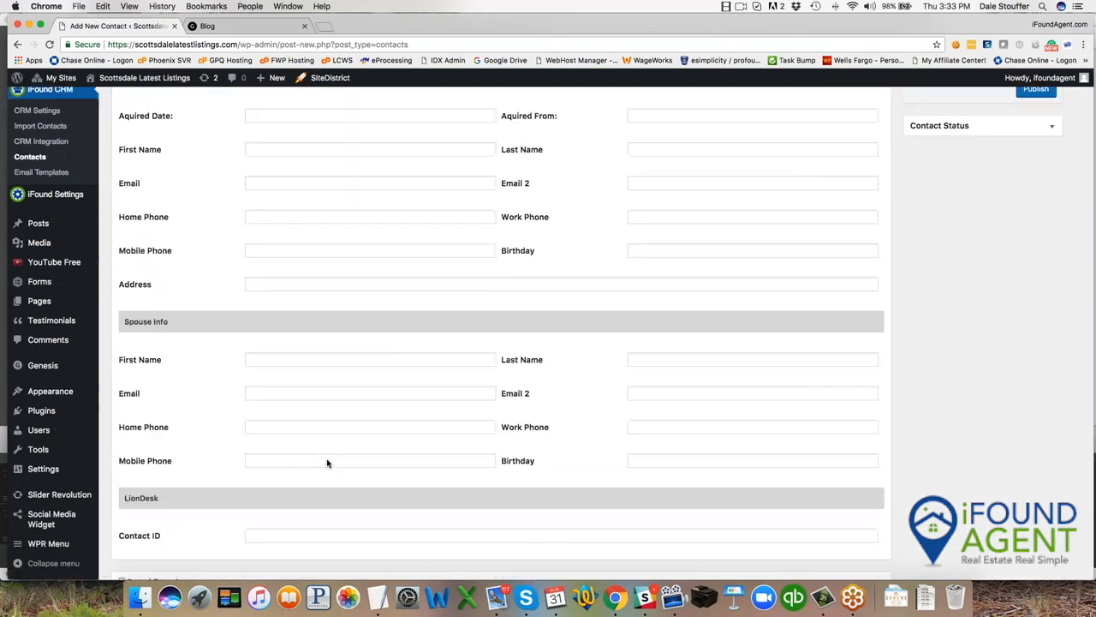
pyautogui.scroll(3)
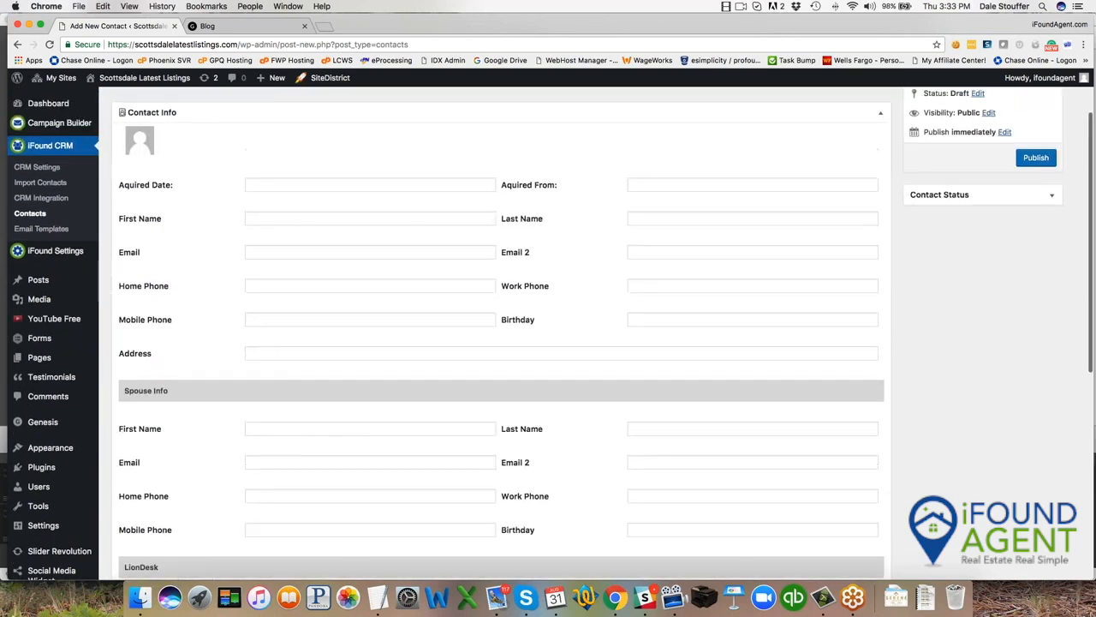
pyautogui.scroll(-3)
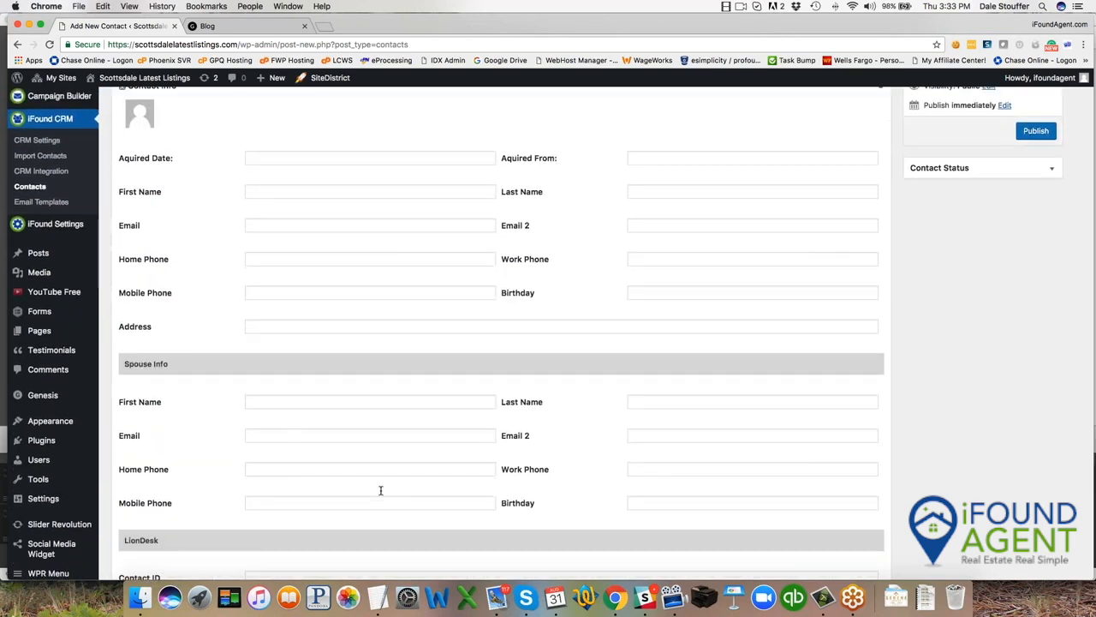
pyautogui.scroll(3)
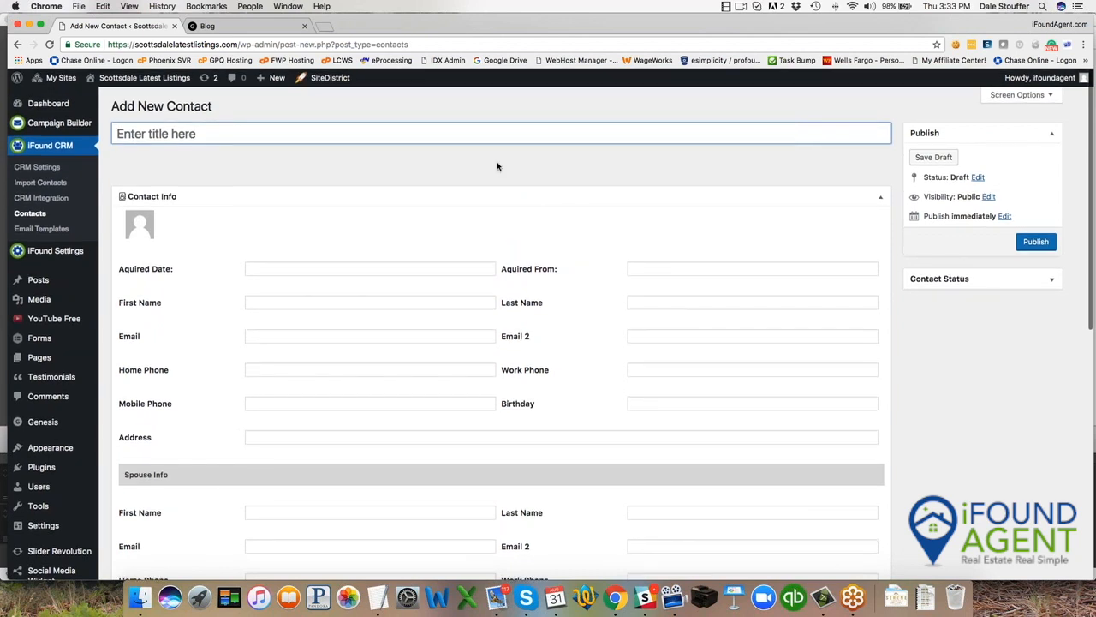
pyautogui.moveTo(59, 122)
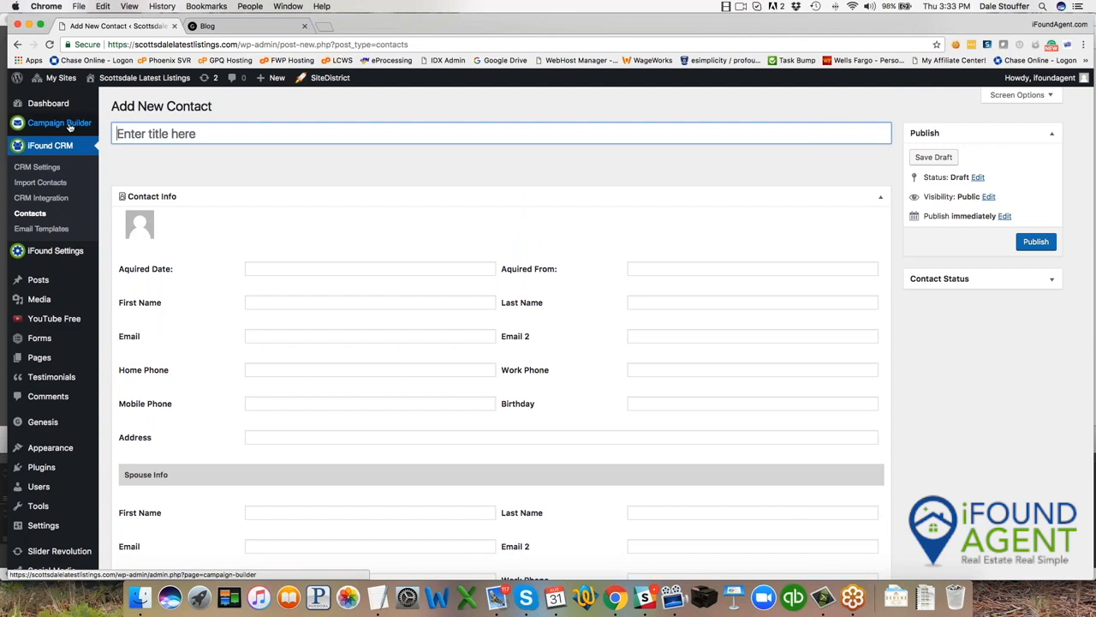
# Open the Campaign Builder and let the Phoenix-area map load
pyautogui.click(59, 123)
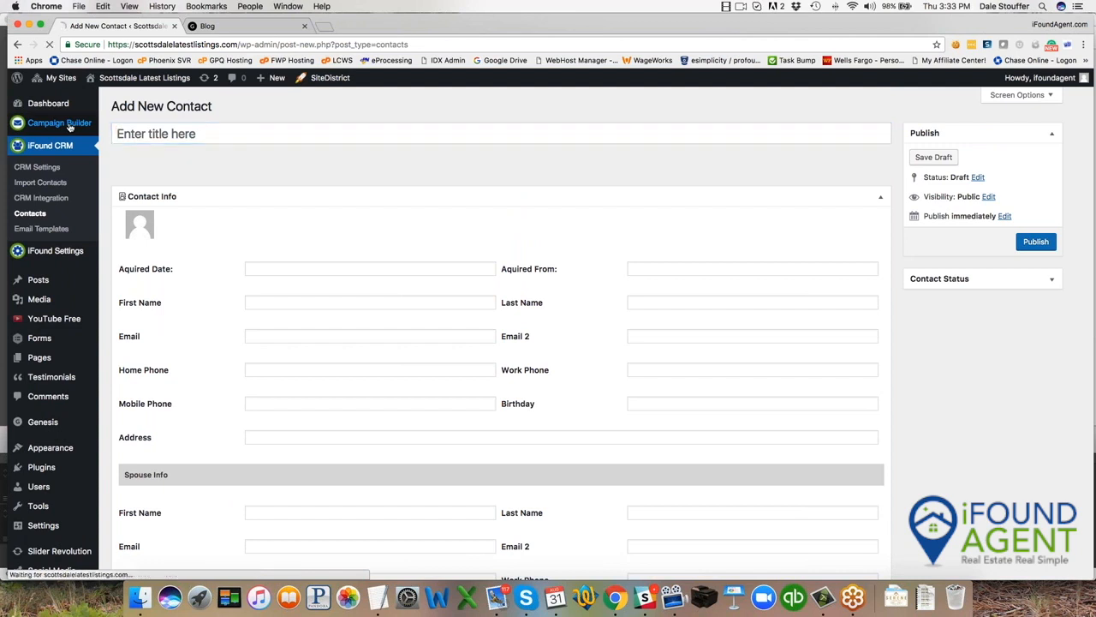
pyautogui.click(60, 123)
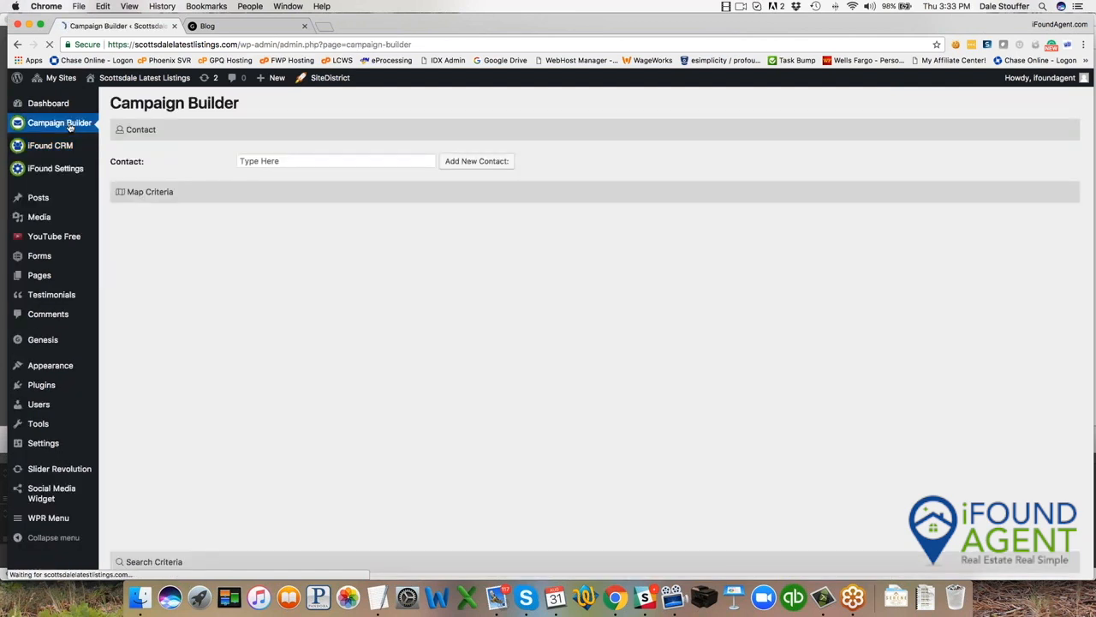
pyautogui.click(150, 191)
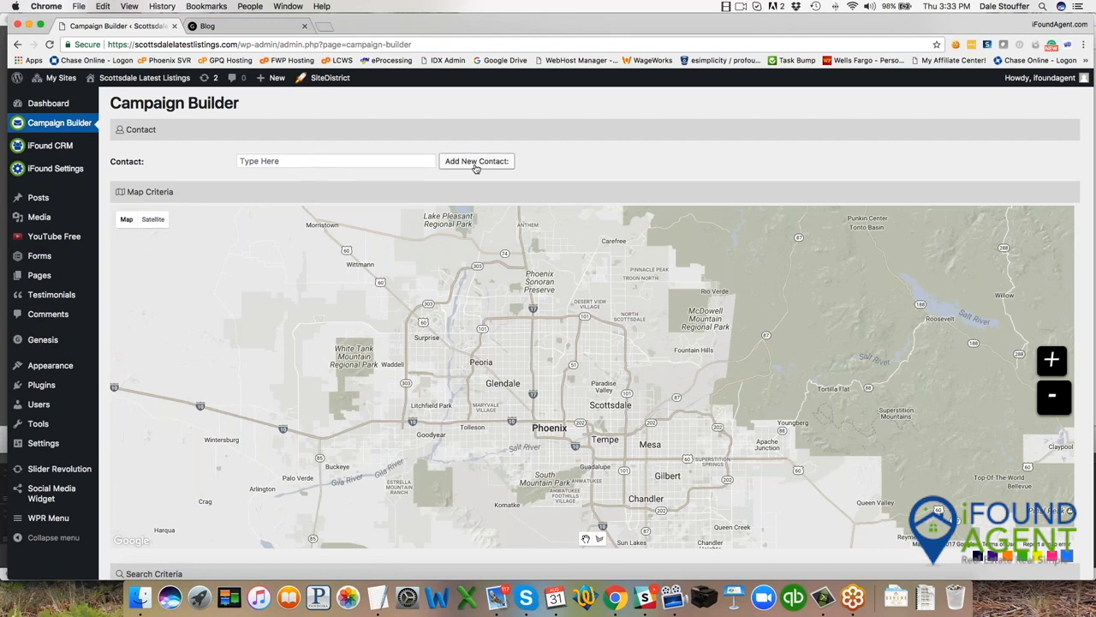
# Start a new contact acquired from Open House on 08/31/2017
pyautogui.click(476, 161)
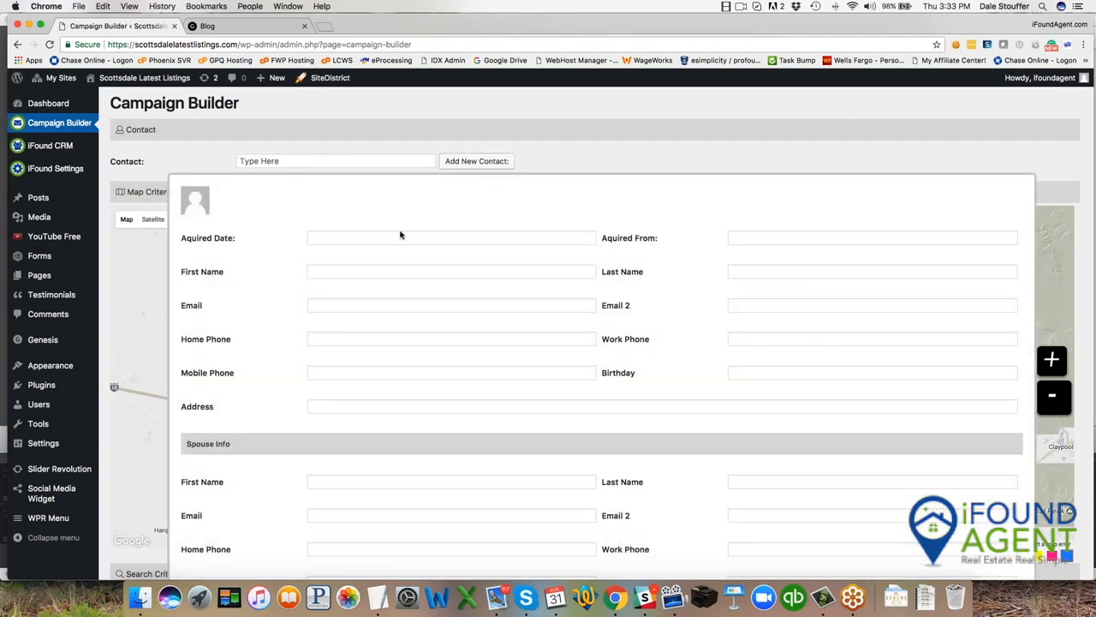
pyautogui.click(451, 237)
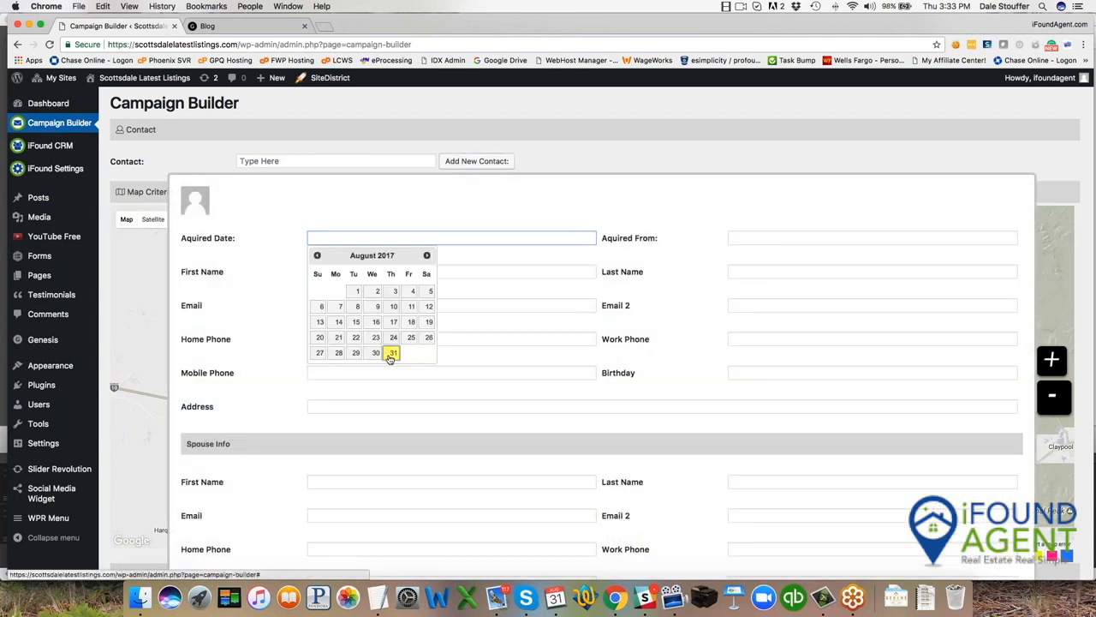
pyautogui.click(392, 352)
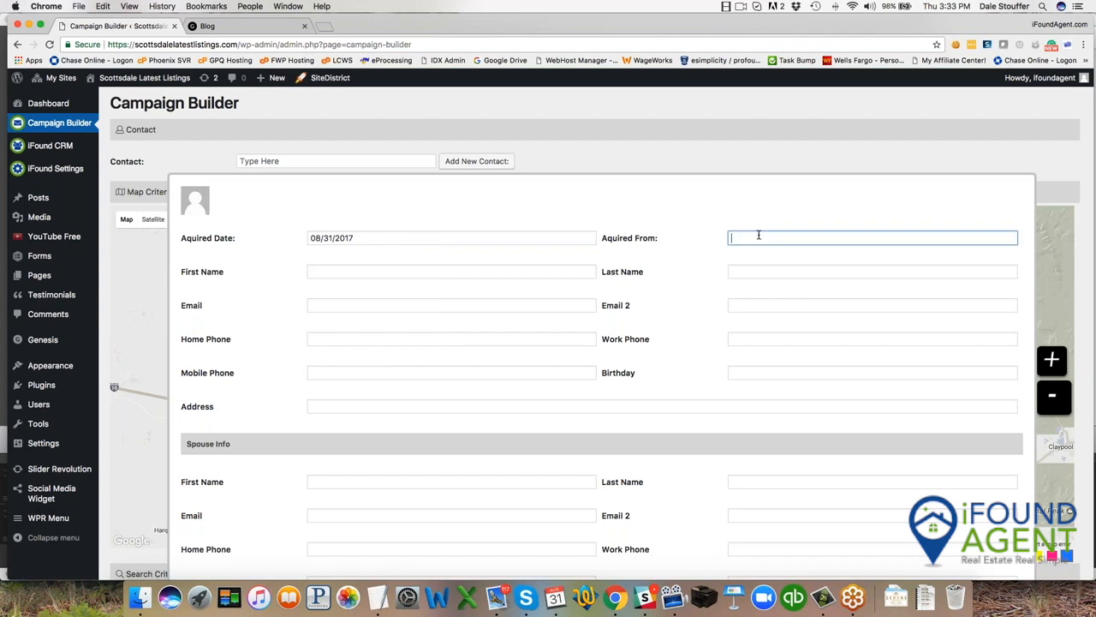
pyautogui.write('OP')
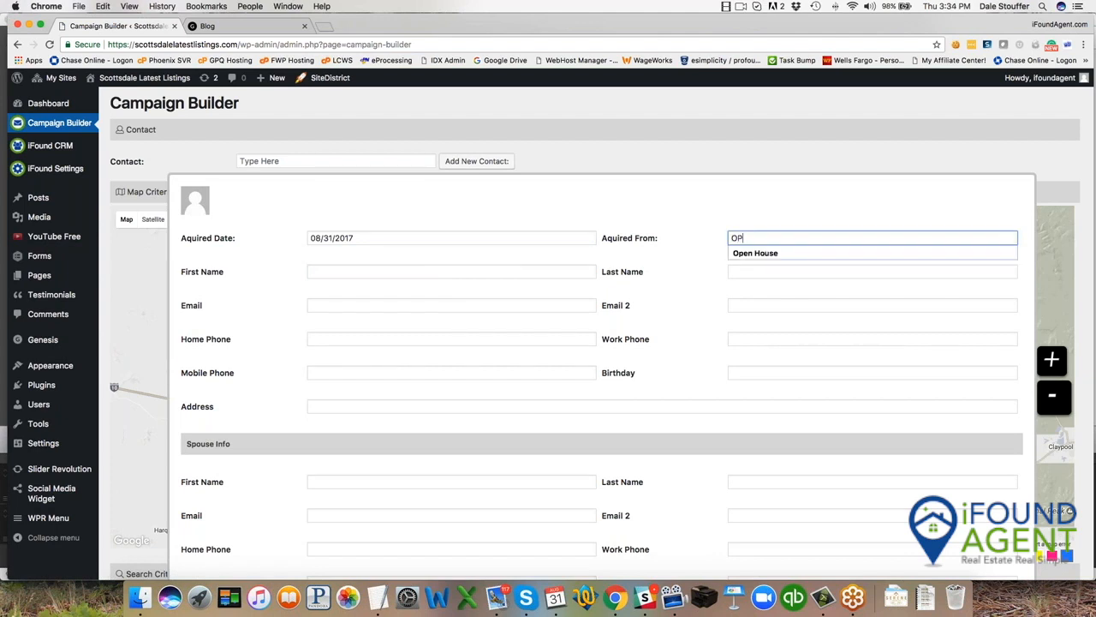
pyautogui.click(755, 253)
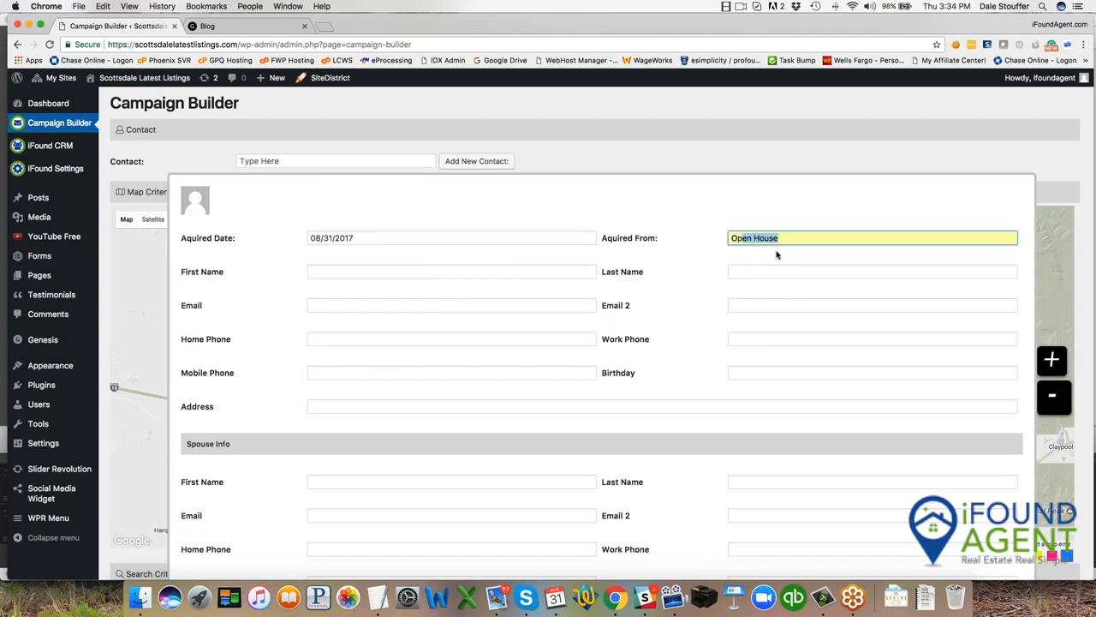
# Enter Bob Smith's name and email, then save him as the campaign contact
pyautogui.click(451, 272)
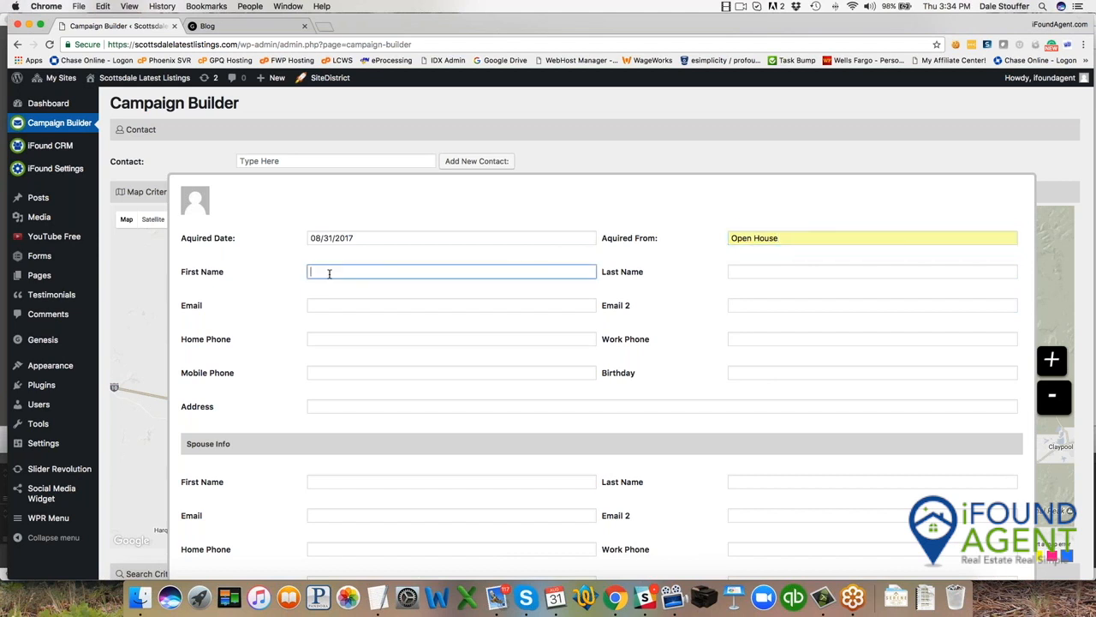
pyautogui.write('Smith')
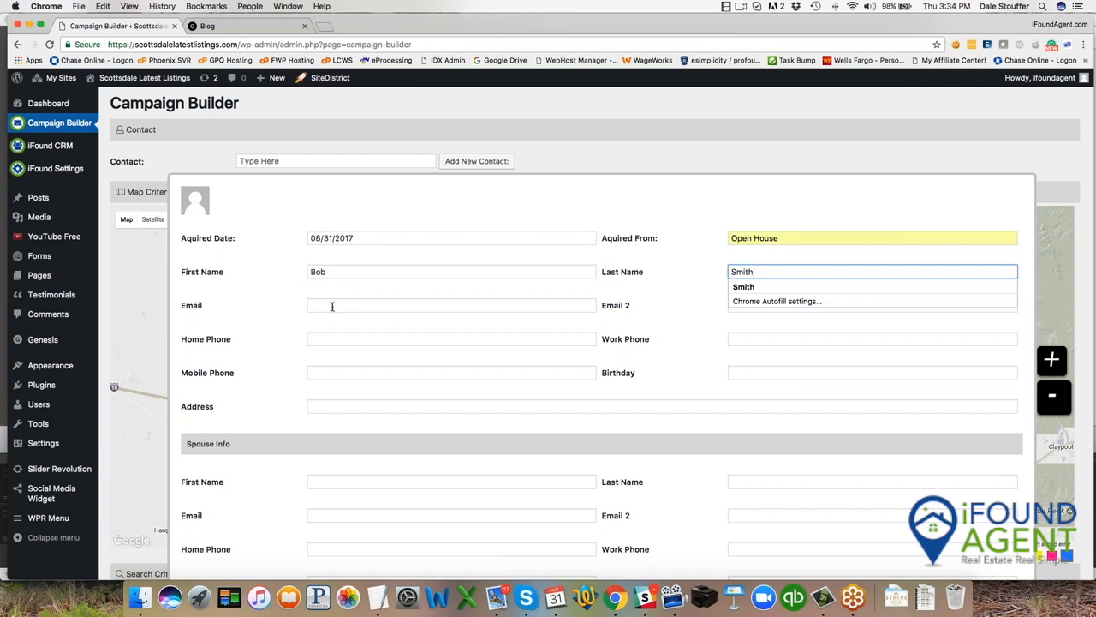
pyautogui.write('gpq')
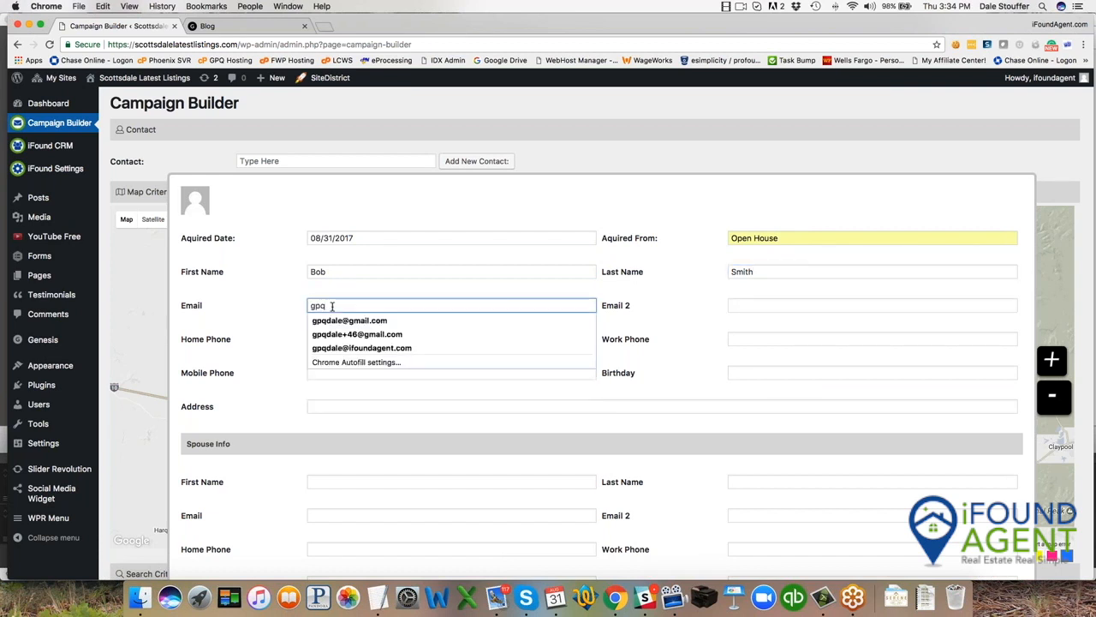
pyautogui.click(349, 320)
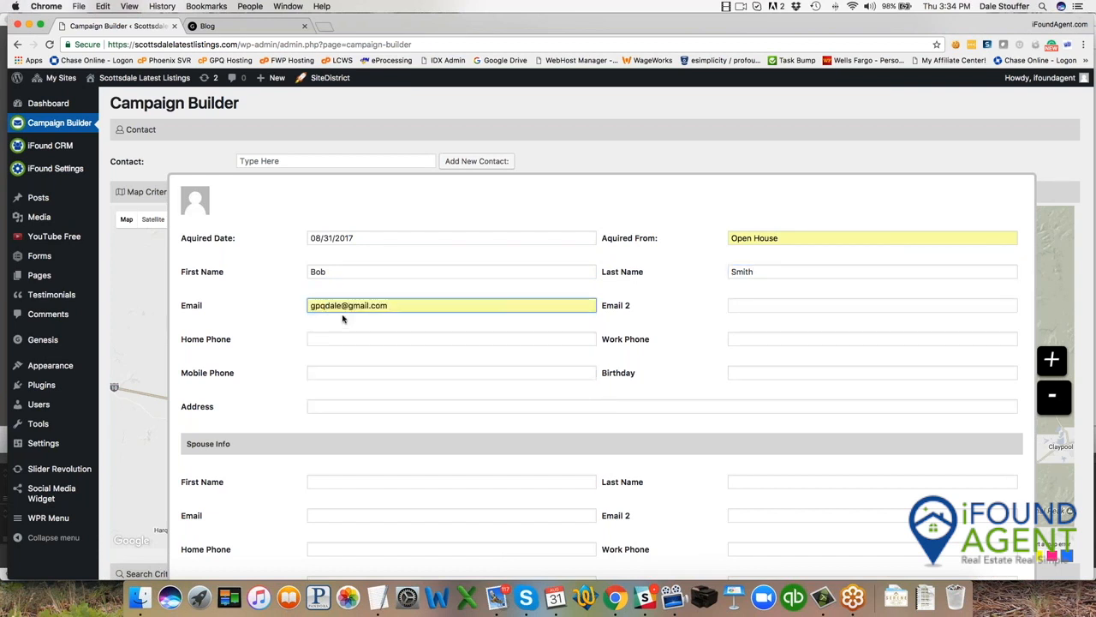
pyautogui.scroll(-3)
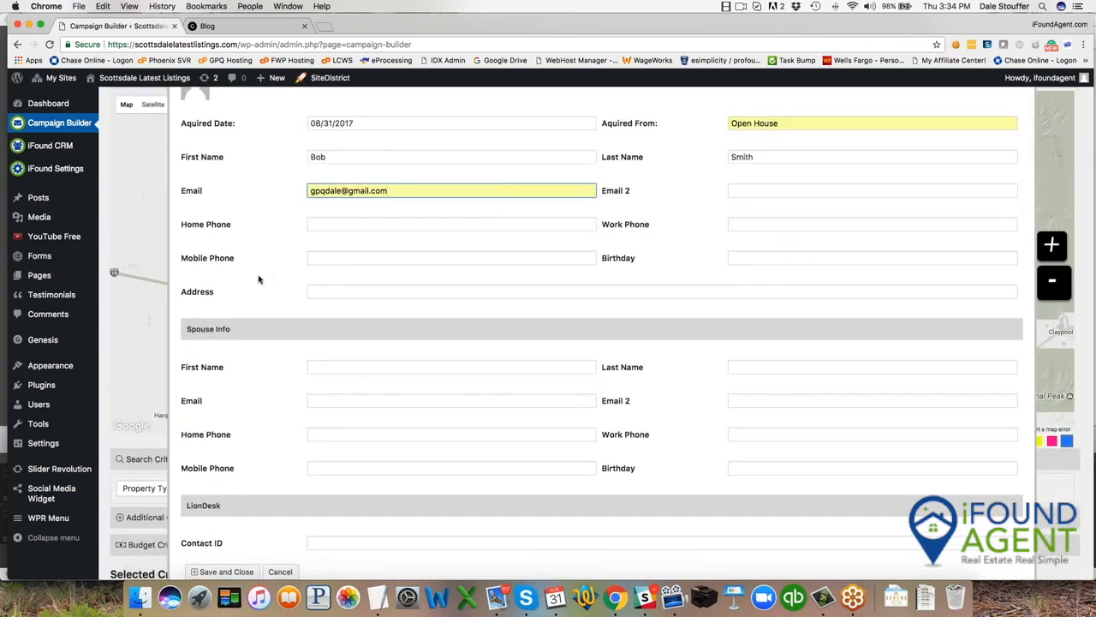
pyautogui.scroll(3)
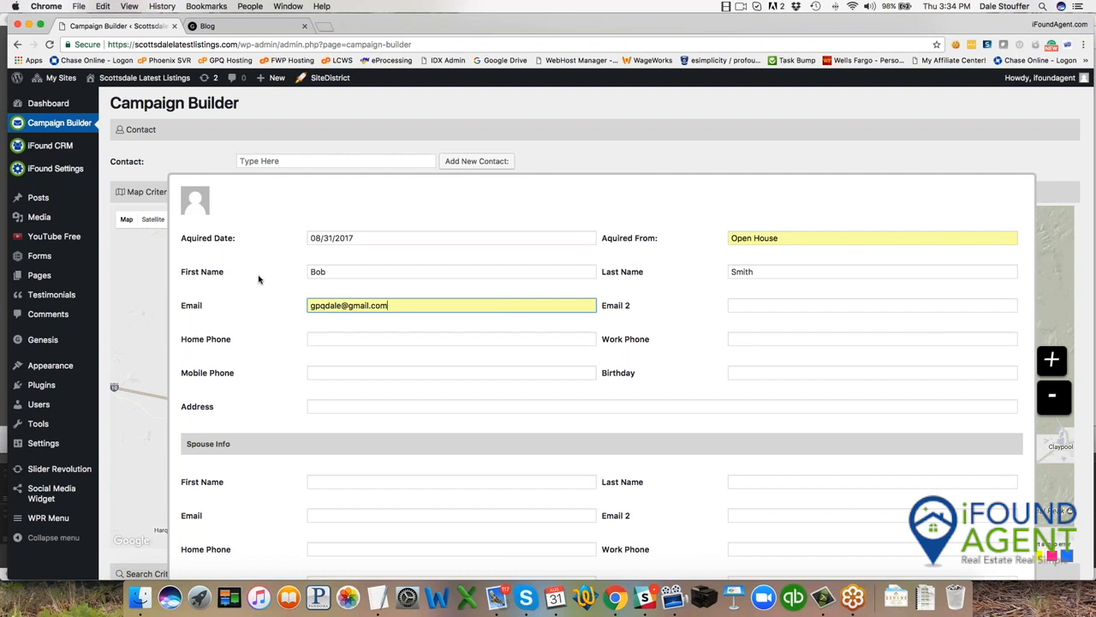
pyautogui.moveTo(522, 217)
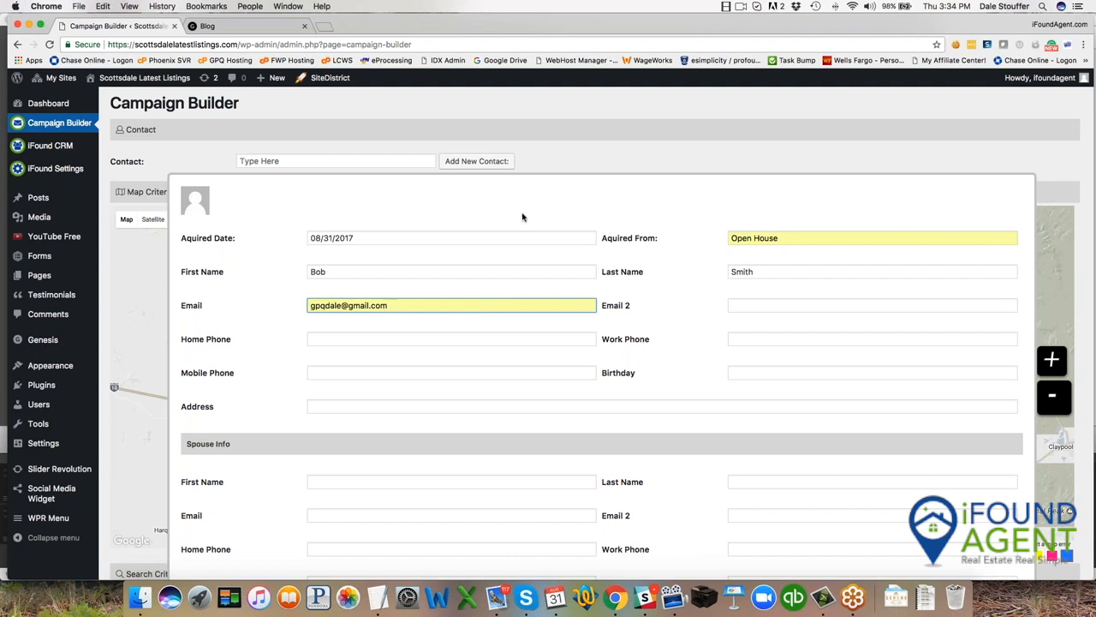
pyautogui.moveTo(522, 216)
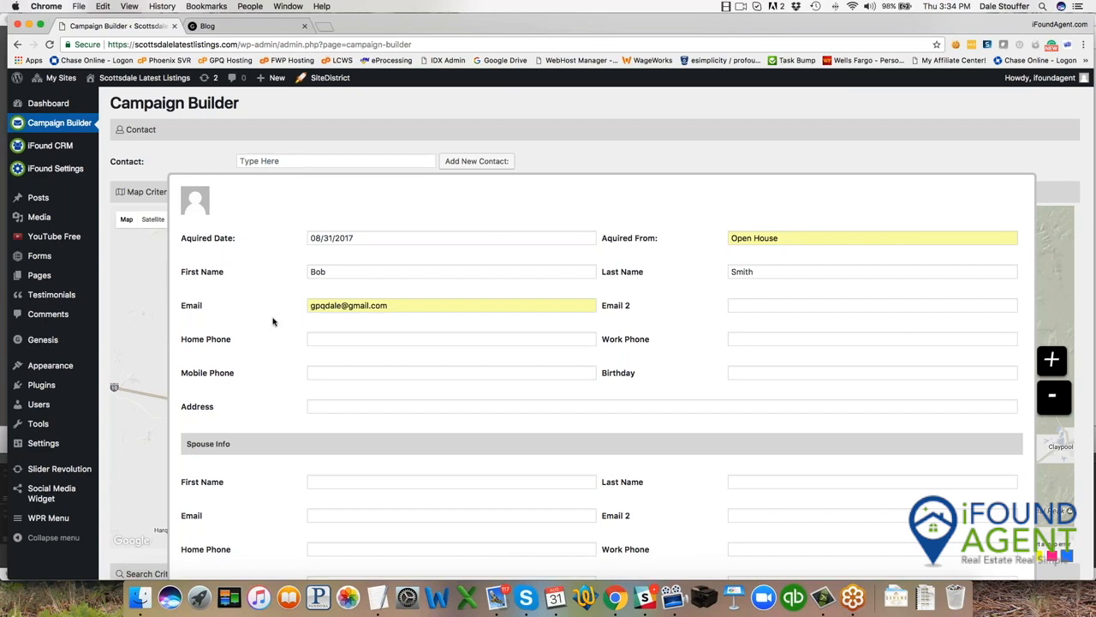
pyautogui.scroll(-3)
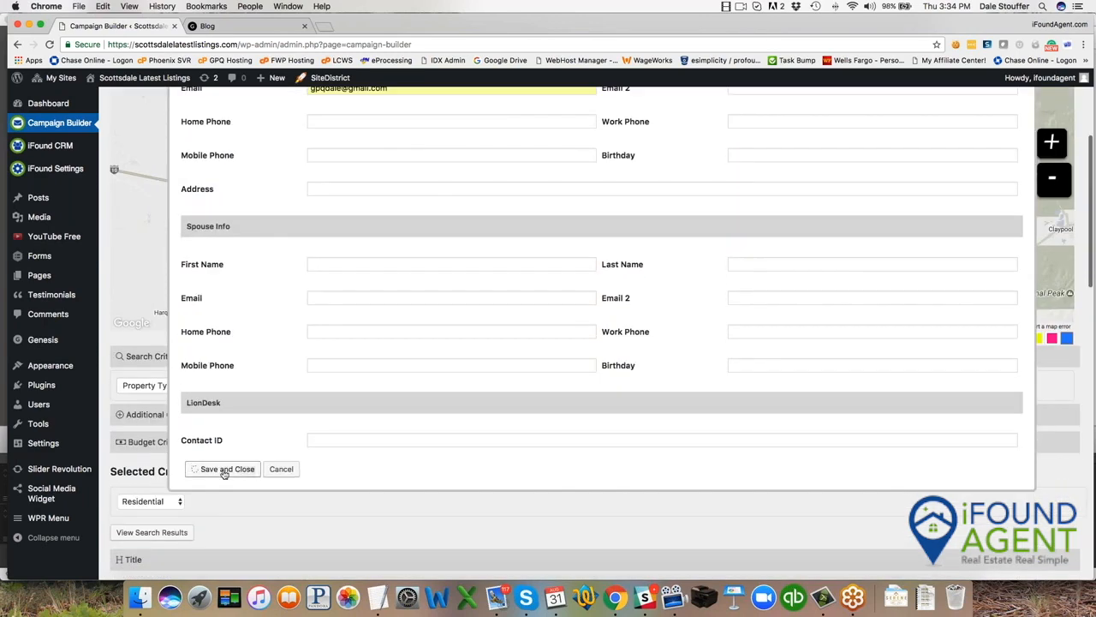
pyautogui.click(223, 468)
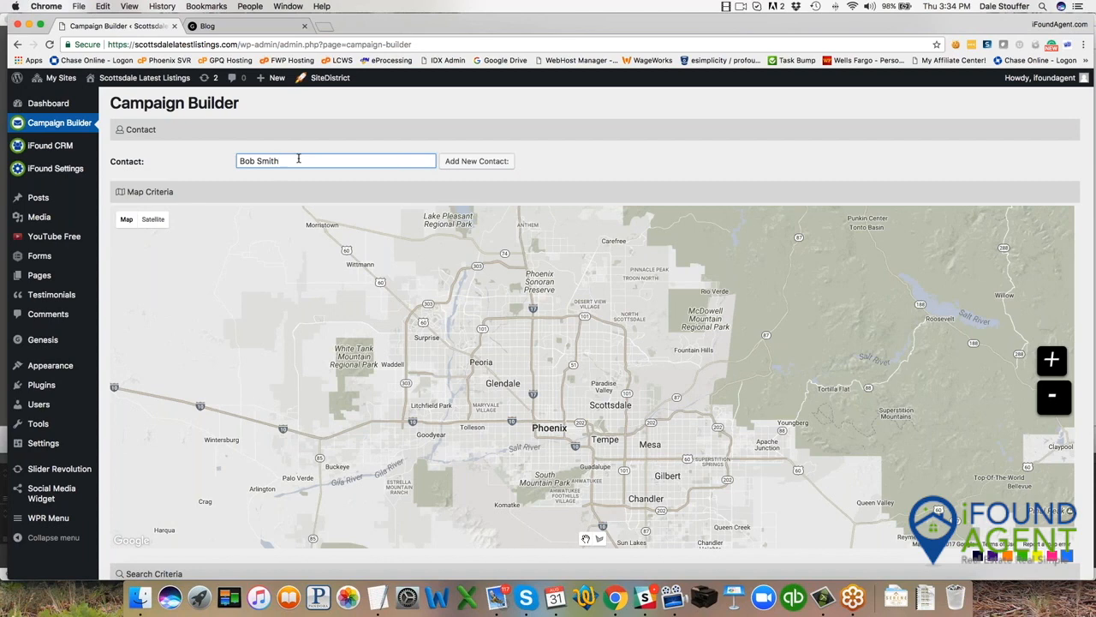
pyautogui.scroll(-3)
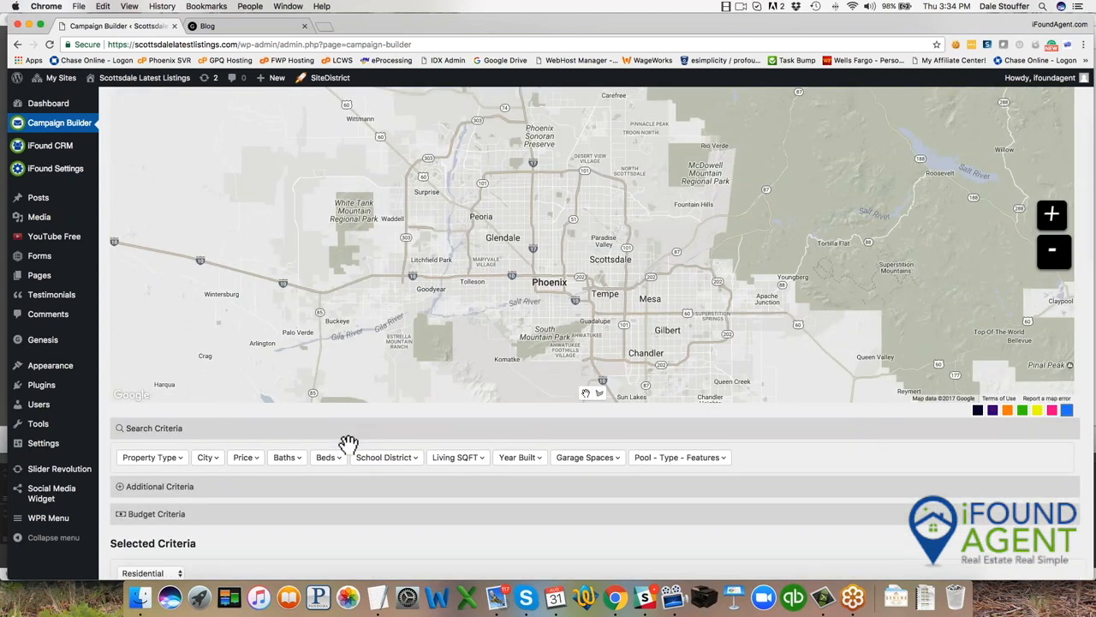
pyautogui.moveTo(362, 441)
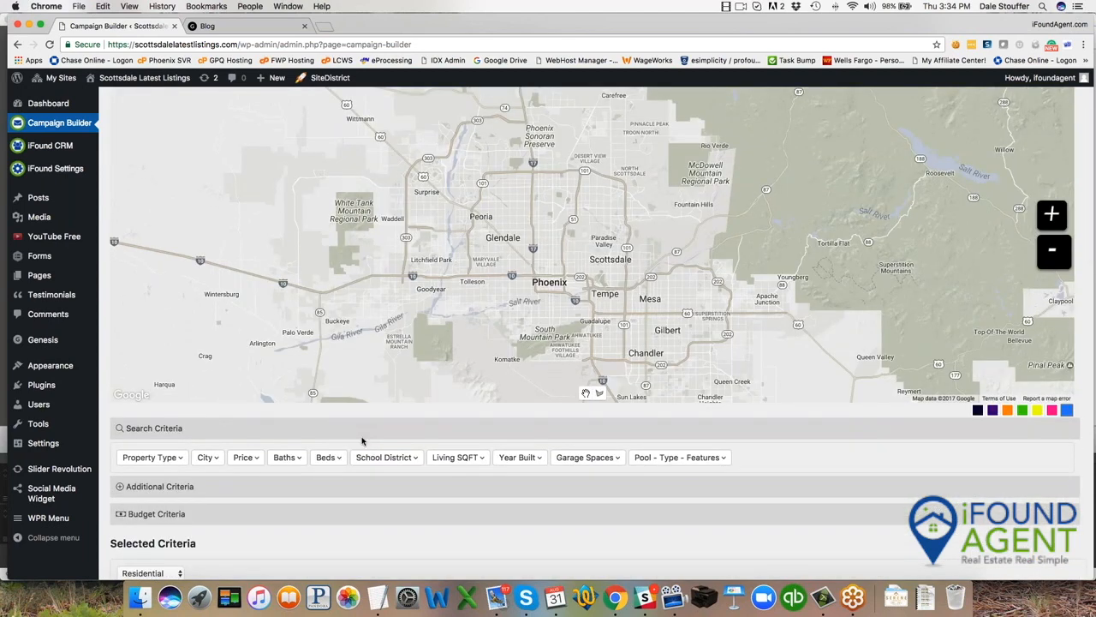
# Expand Additional Criteria and add Subdivision 'Warner Ranch'
pyautogui.scroll(-3)
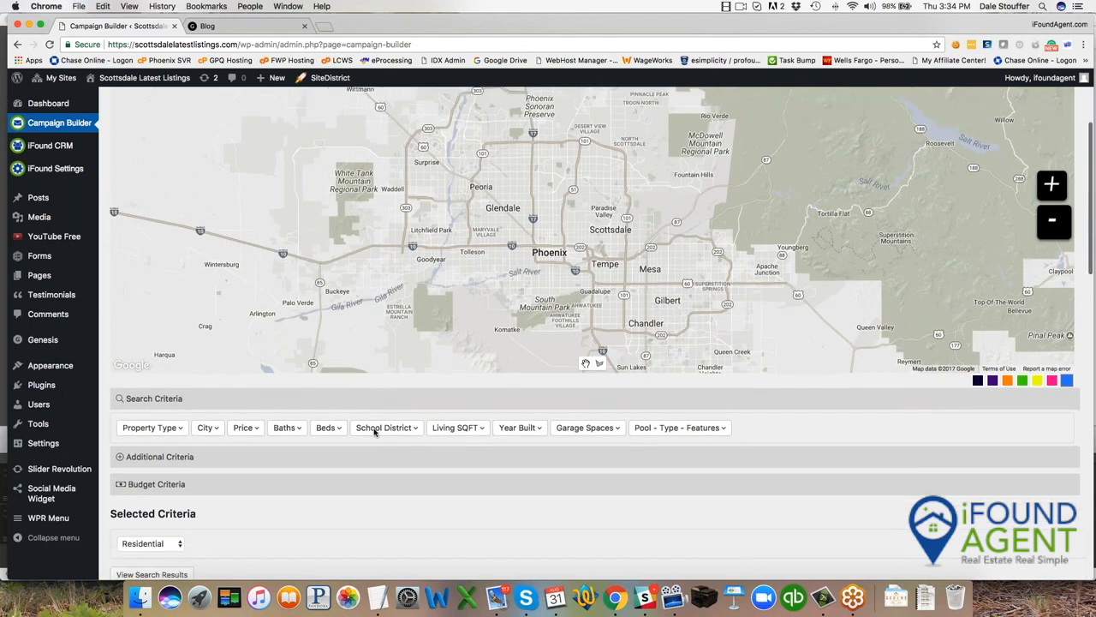
pyautogui.scroll(-3)
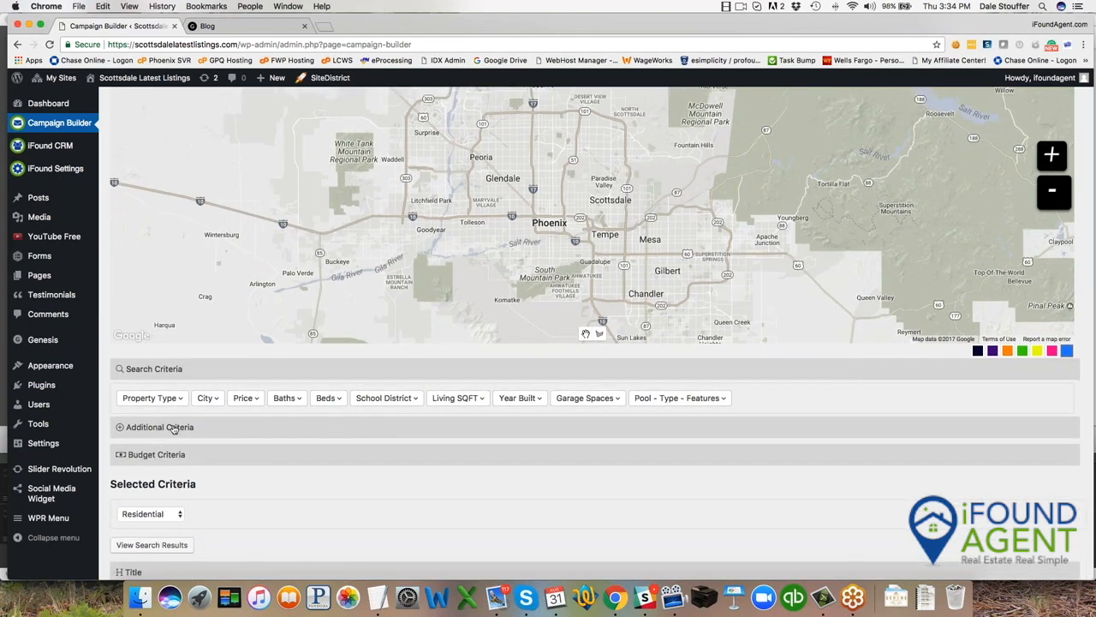
pyautogui.click(160, 427)
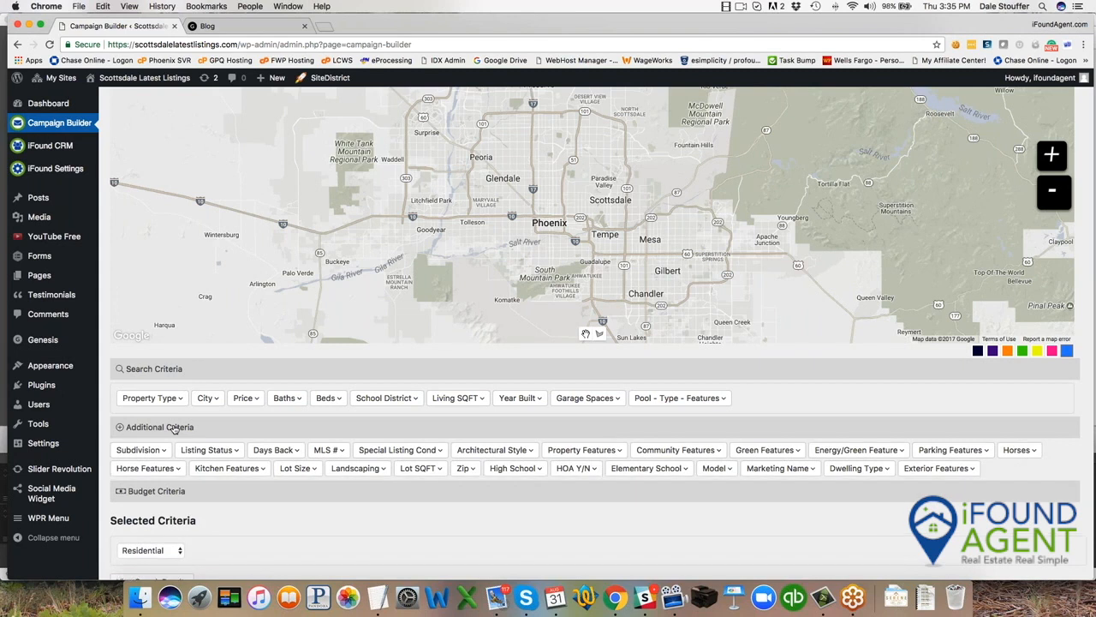
pyautogui.click(139, 450)
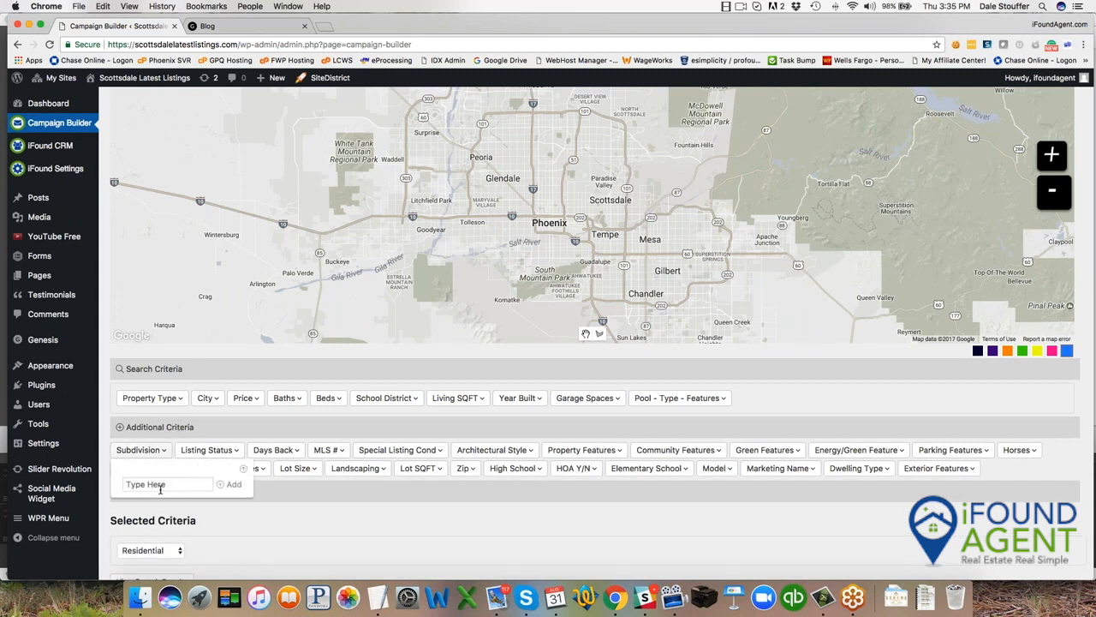
pyautogui.write('Warner Ra')
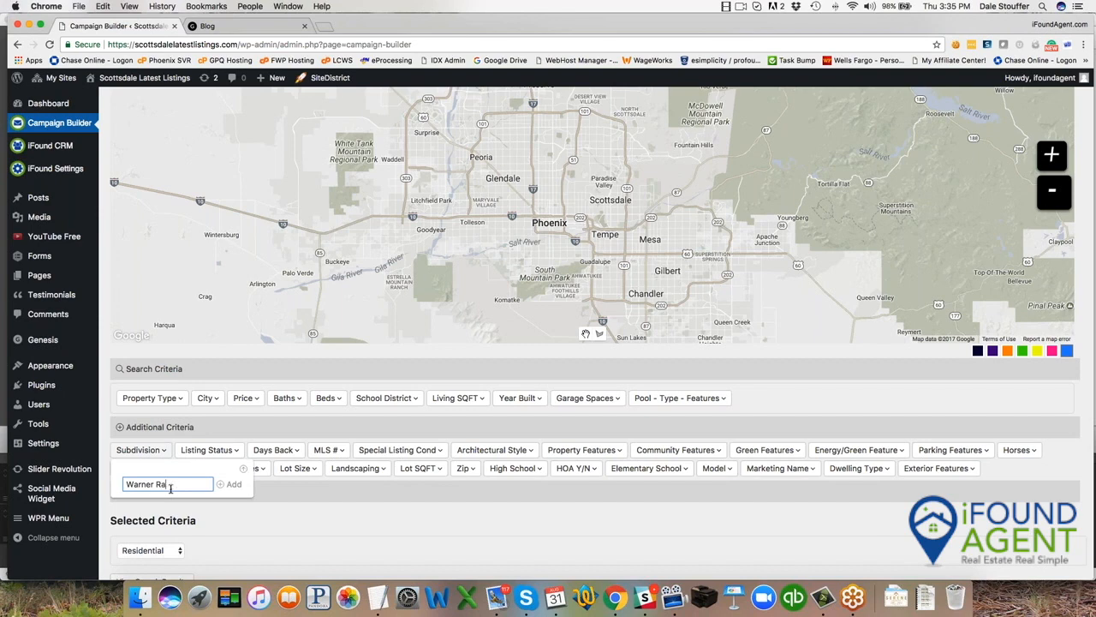
pyautogui.write('nch')
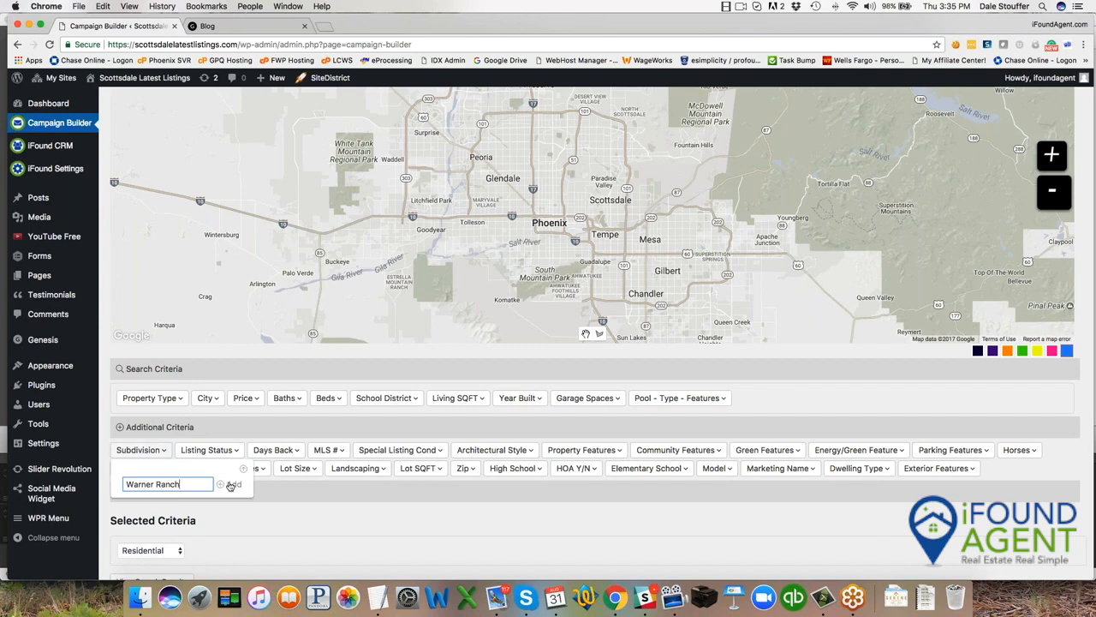
pyautogui.click(232, 484)
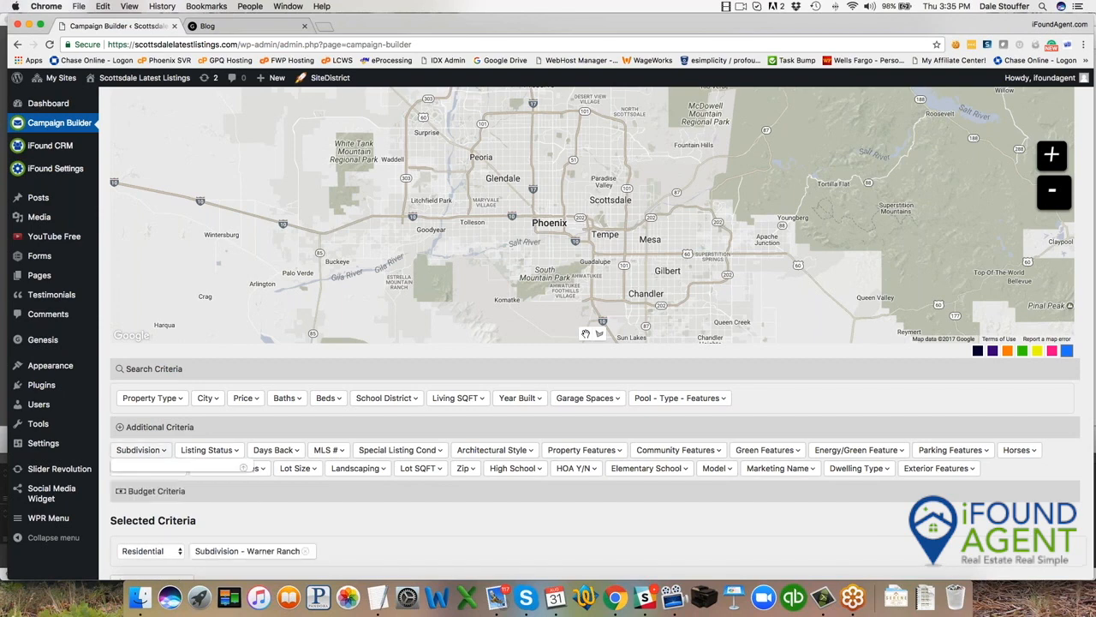
# Add Listing Status 'Closed' and 90 Days Back, then view the 27 matching properties
pyautogui.click(1019, 450)
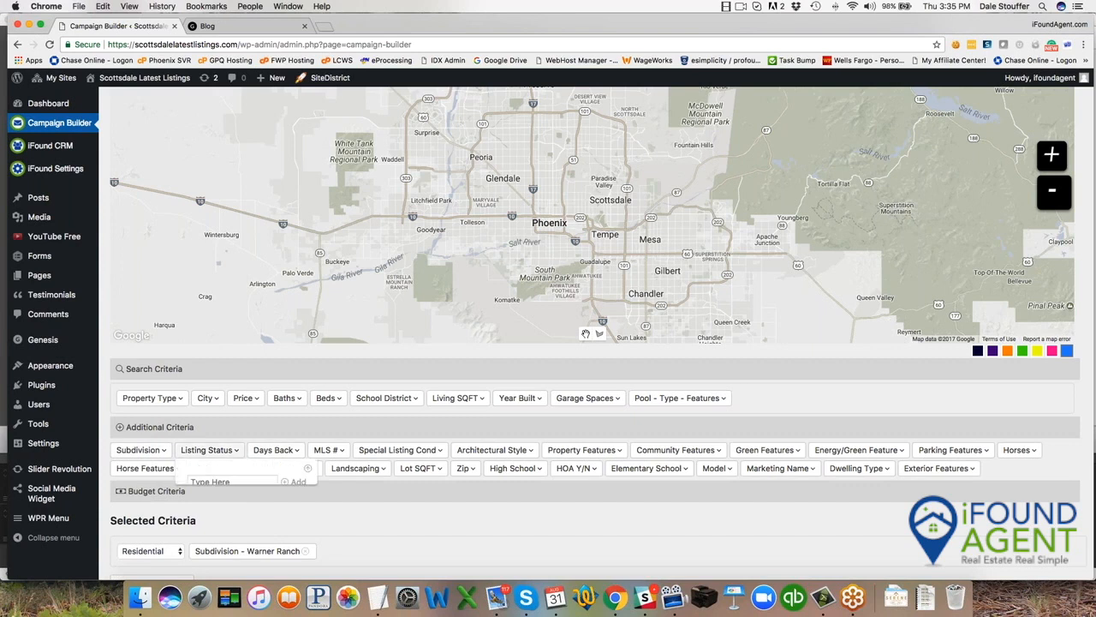
pyautogui.click(233, 484)
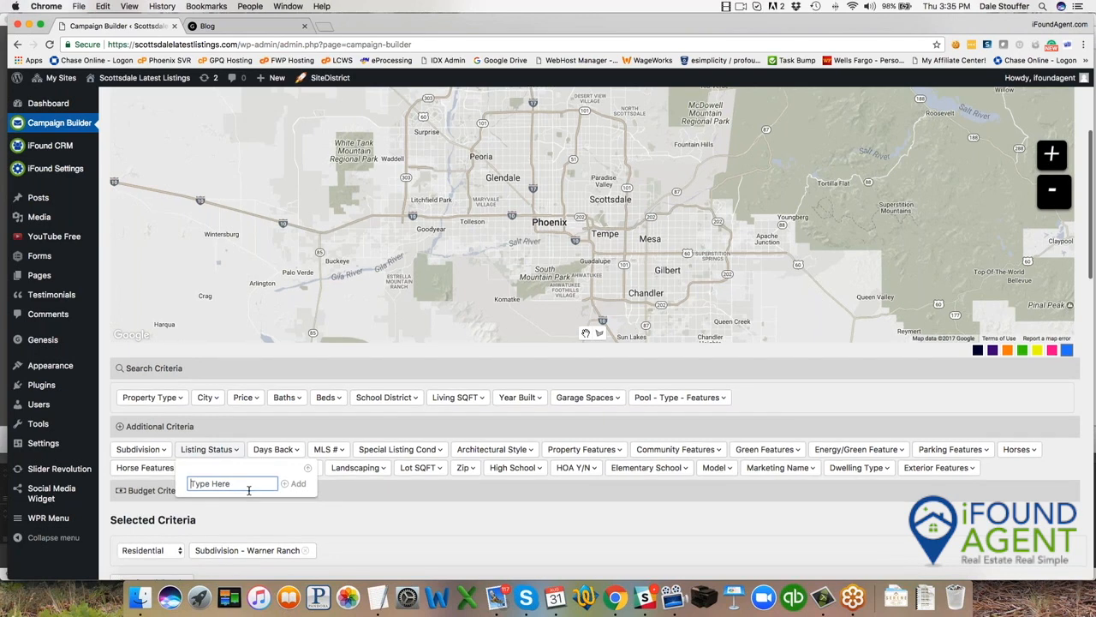
pyautogui.write('Closed')
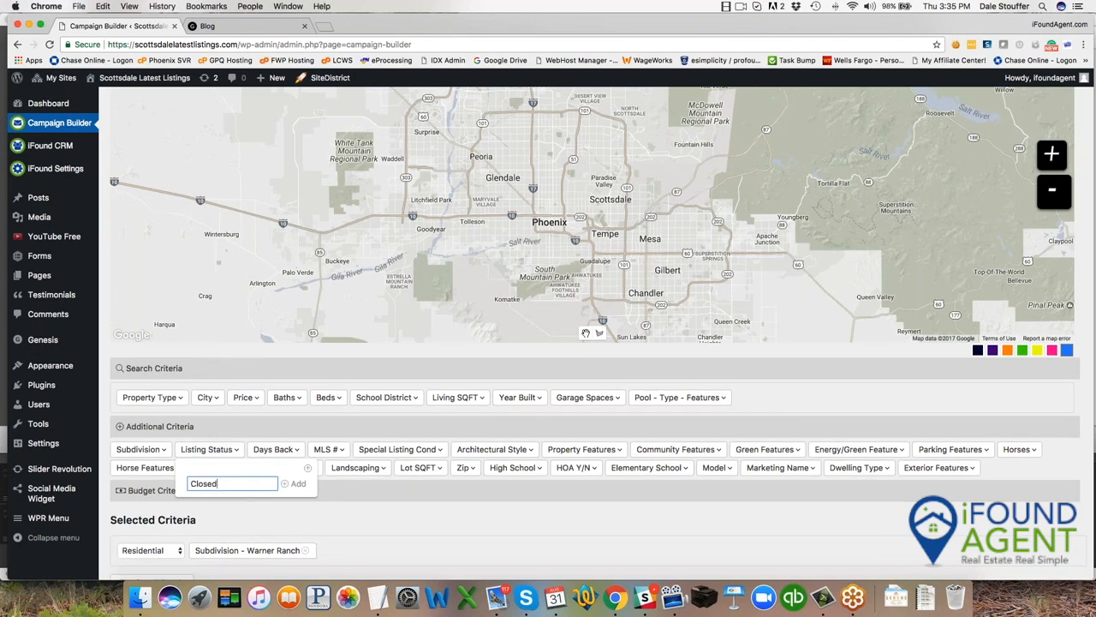
pyautogui.click(297, 483)
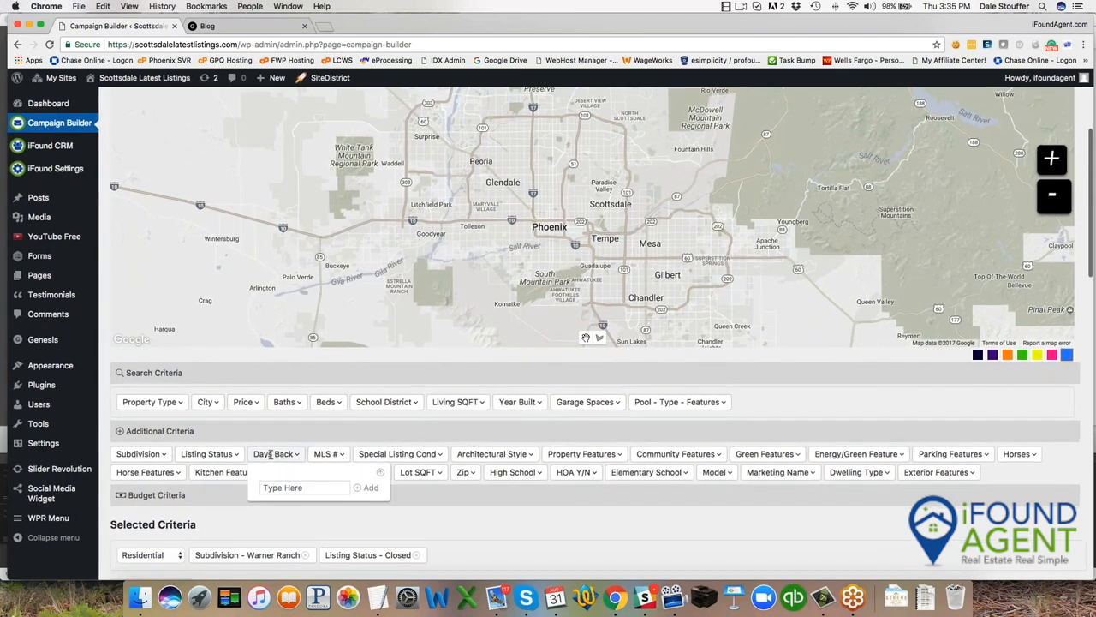
pyautogui.write('90')
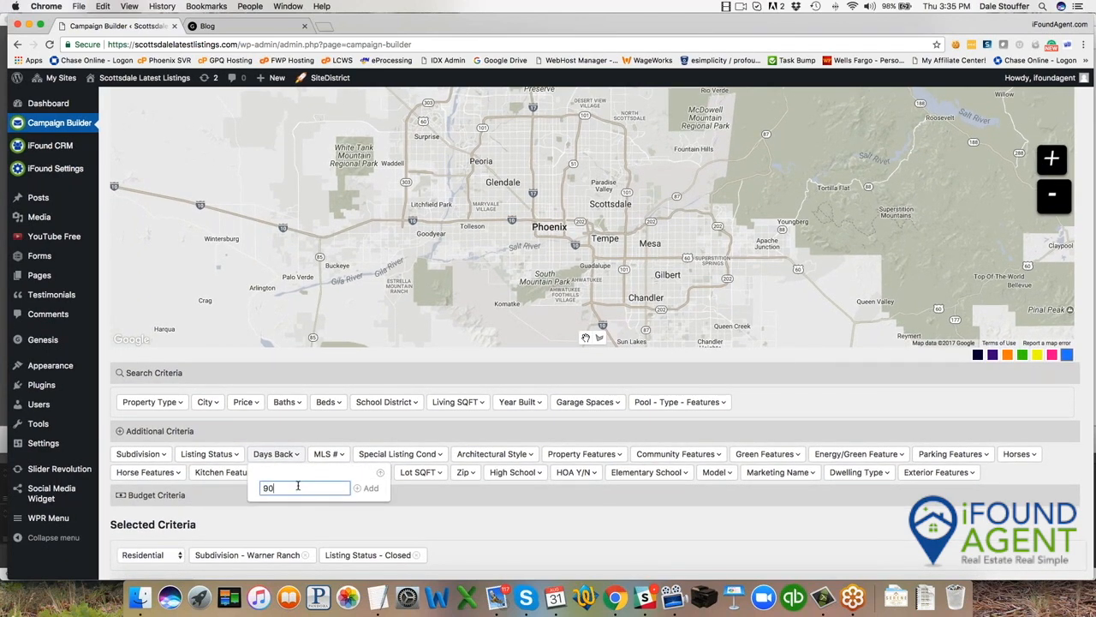
pyautogui.click(370, 488)
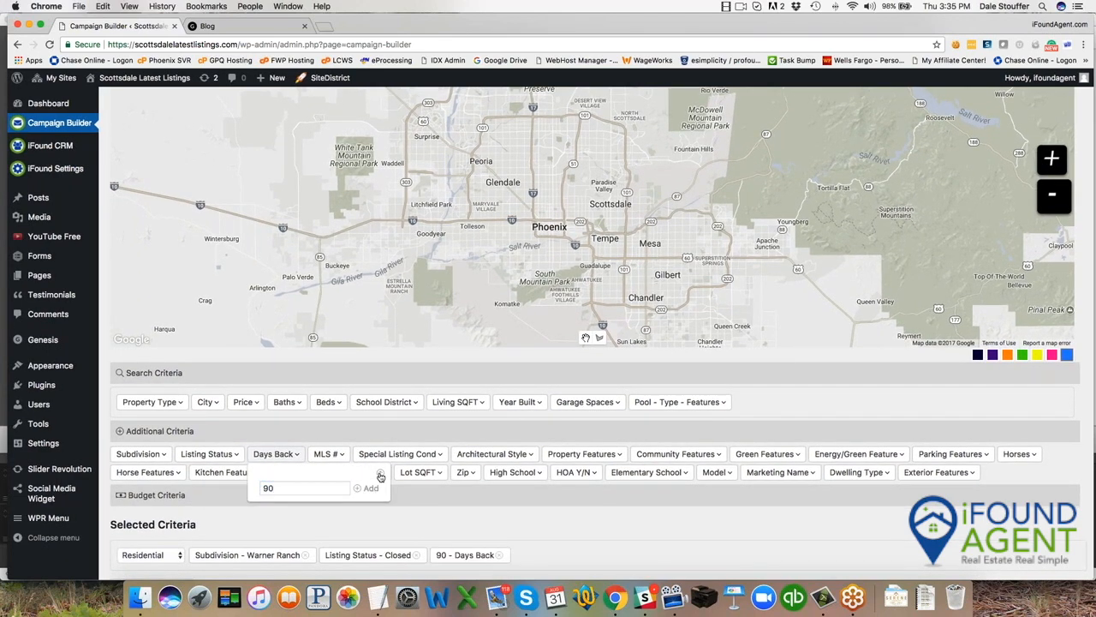
pyautogui.click(370, 488)
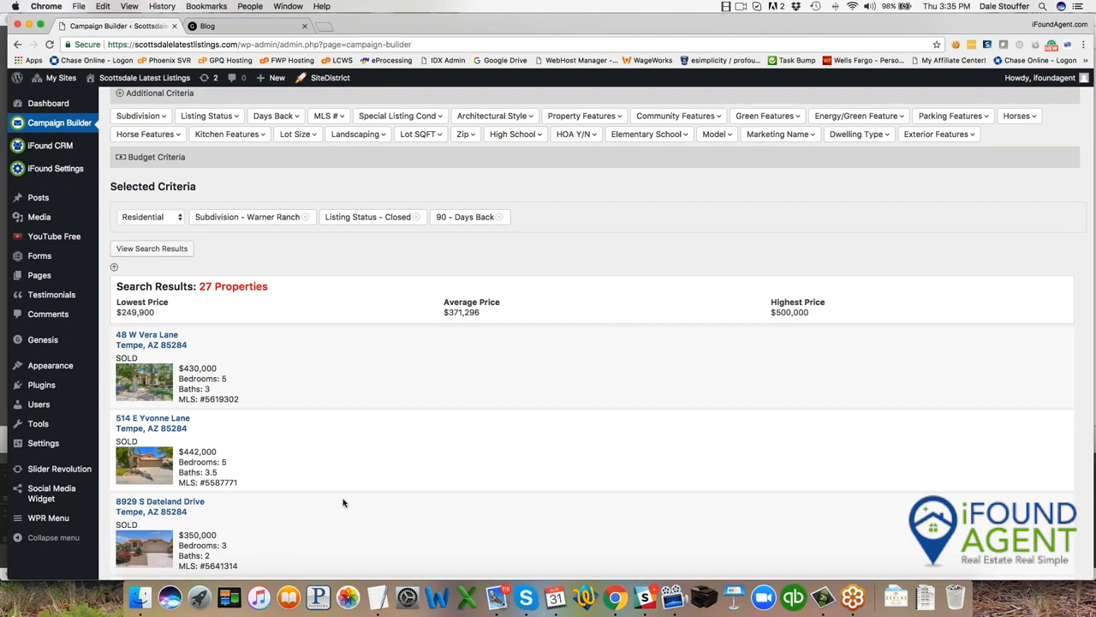
pyautogui.scroll(3)
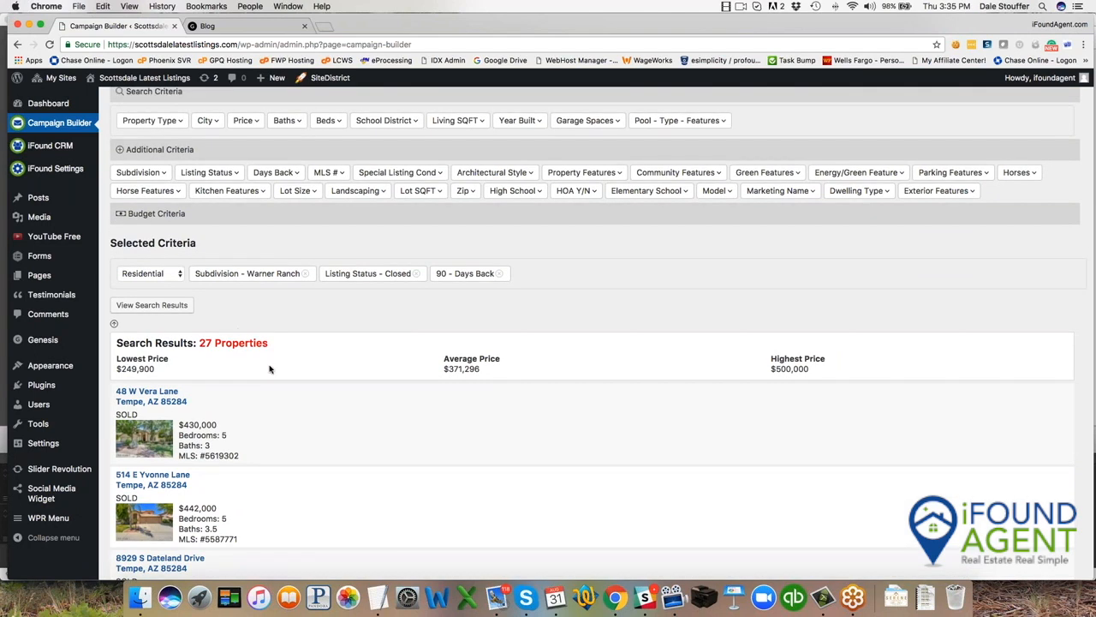
pyautogui.moveTo(185, 301)
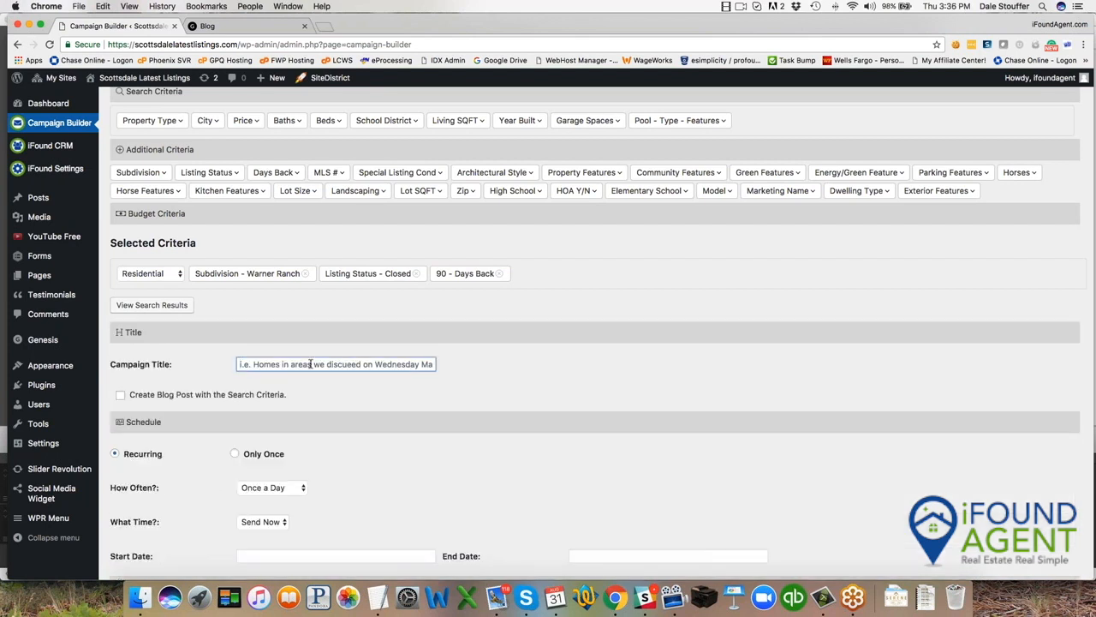
# Title the campaign 'Recently Sold Homes in Warner Ranch' and select the title
pyautogui.write('Recently Sold Homes')
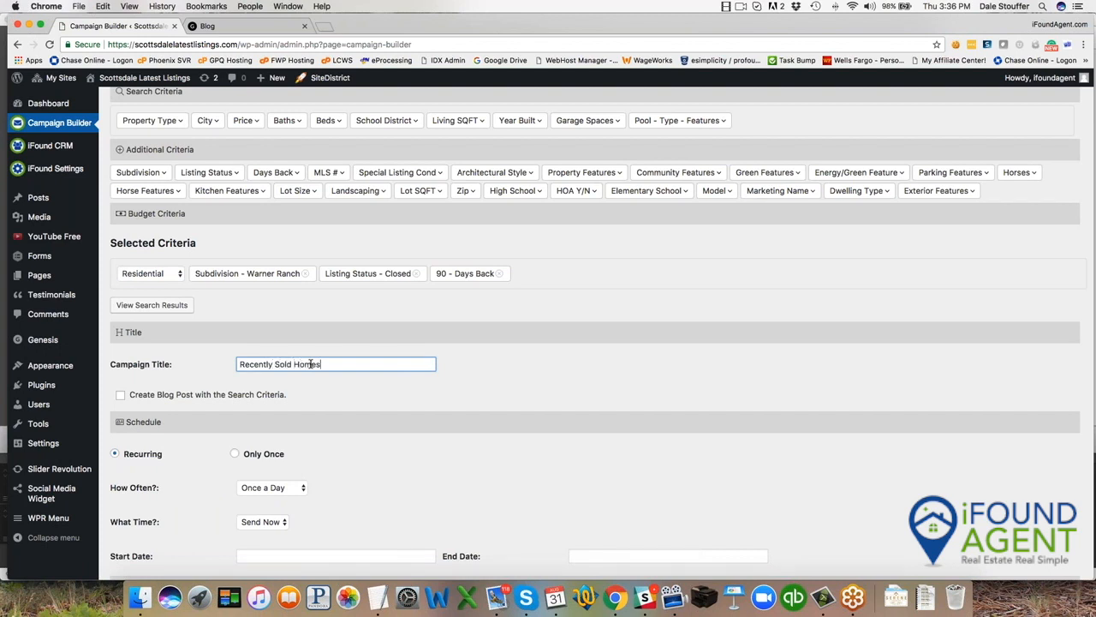
pyautogui.write('in War')
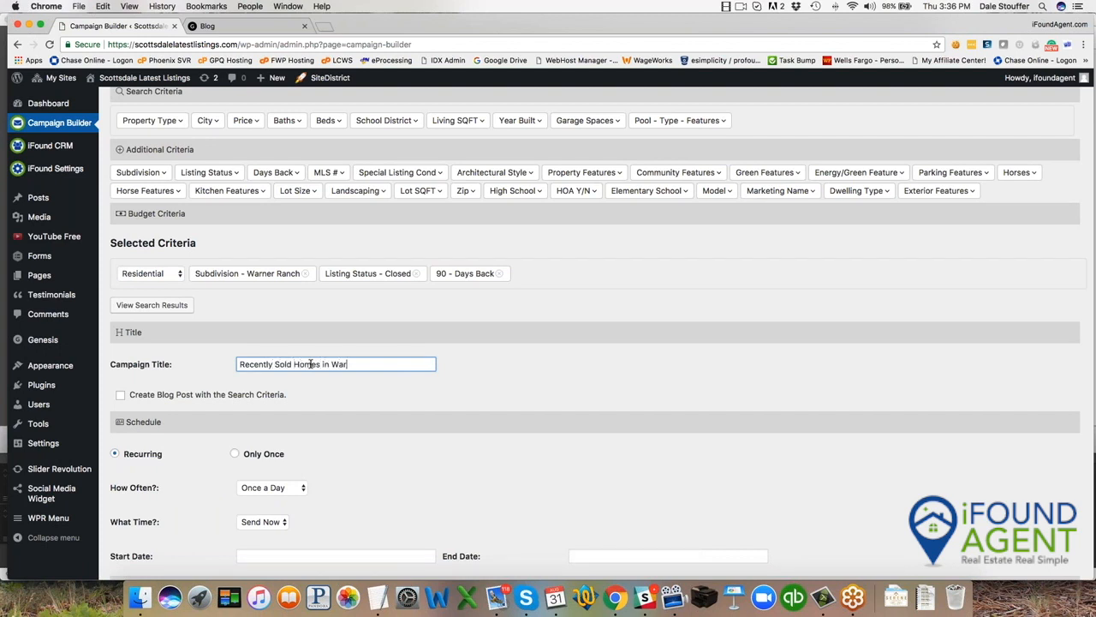
pyautogui.write('ner RAn')
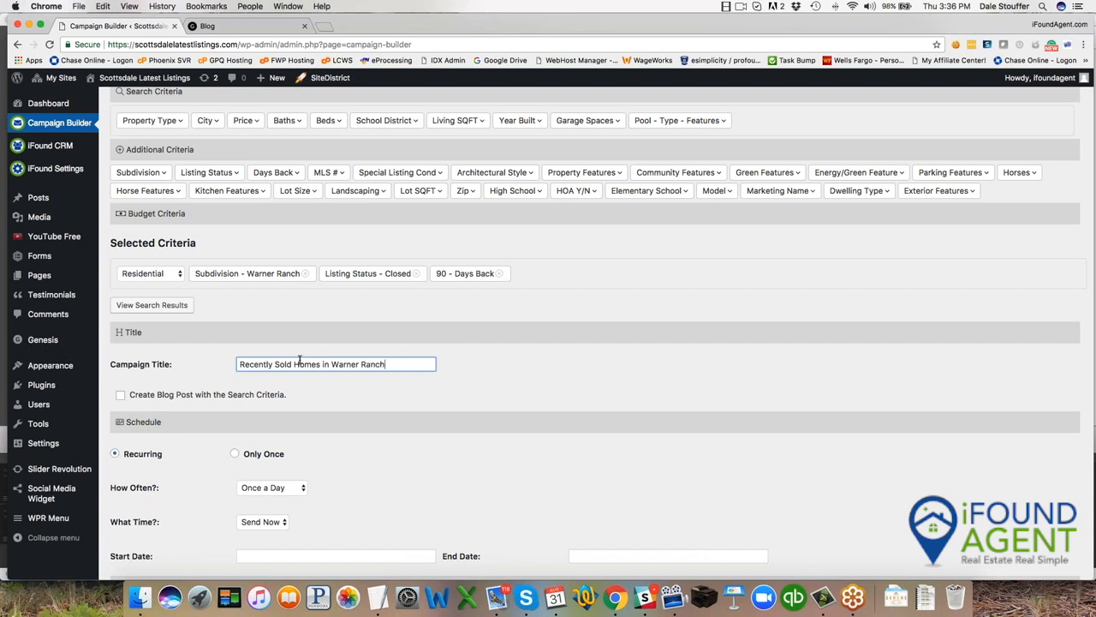
pyautogui.tripleClick(335, 364)
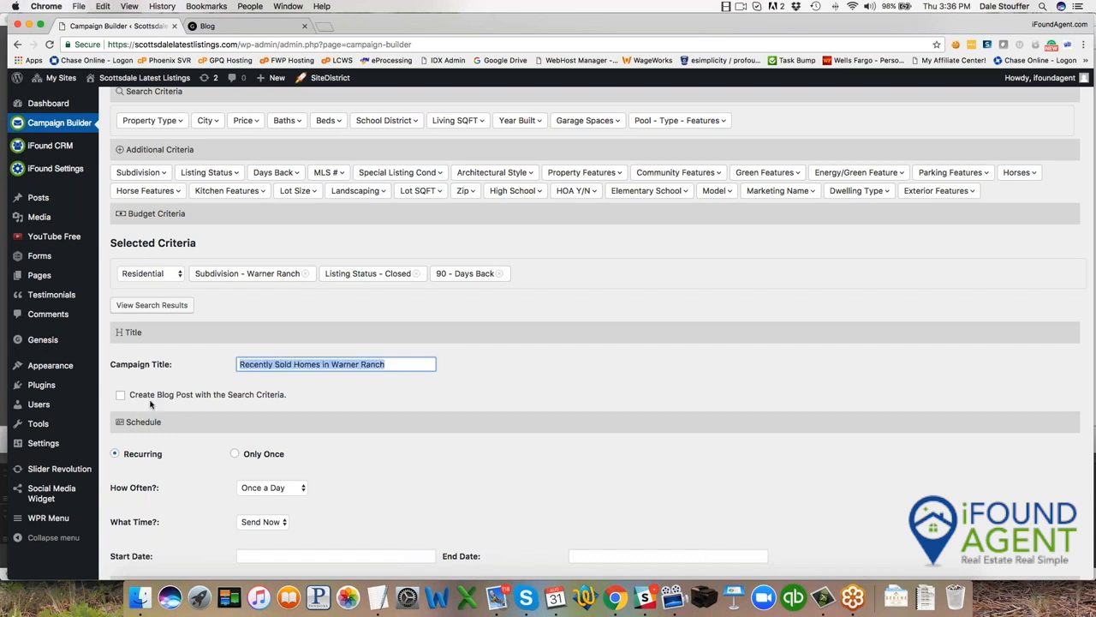
# Enable a blog post titled 'Recently Sold Homes in Warner Ranch in the past 90 days'
pyautogui.click(120, 394)
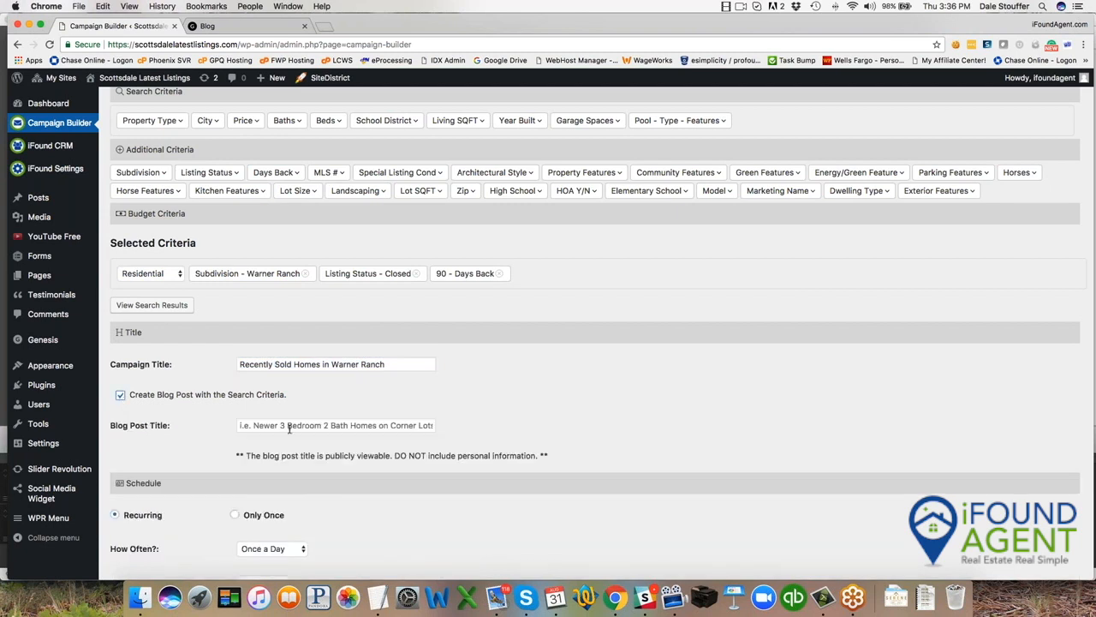
pyautogui.write('Recently Sold Homes in Warner Ranch')
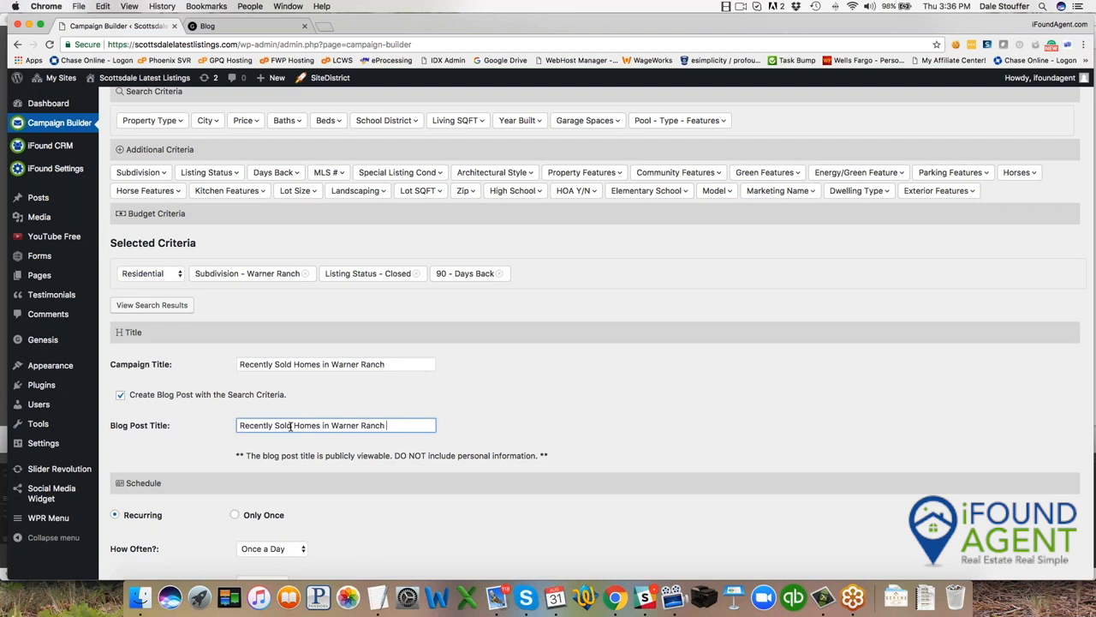
pyautogui.write('in')
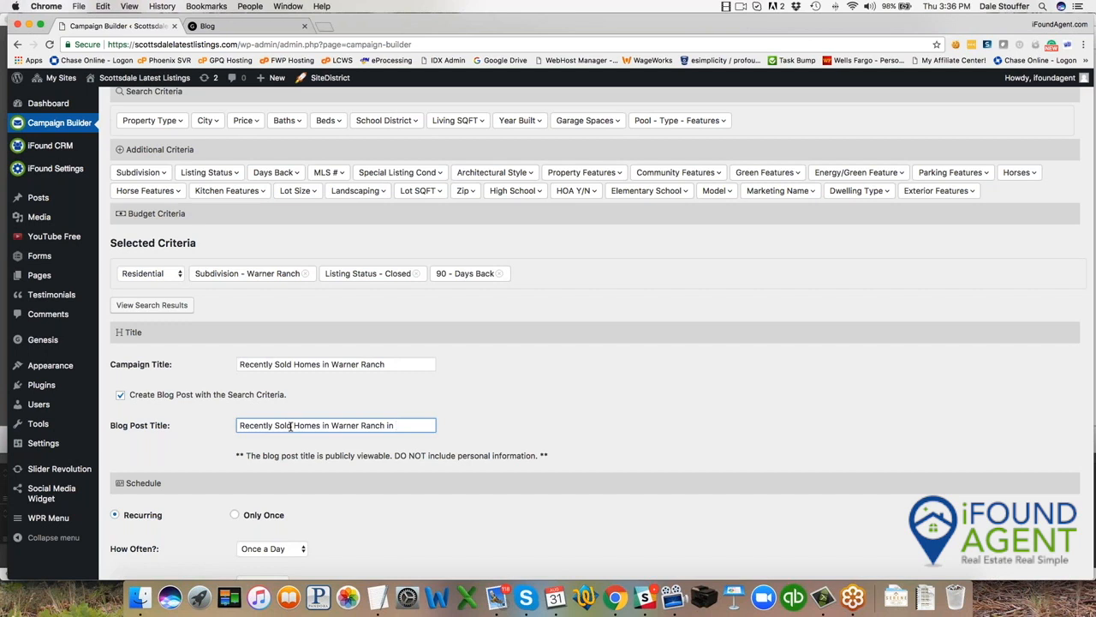
pyautogui.write('the past')
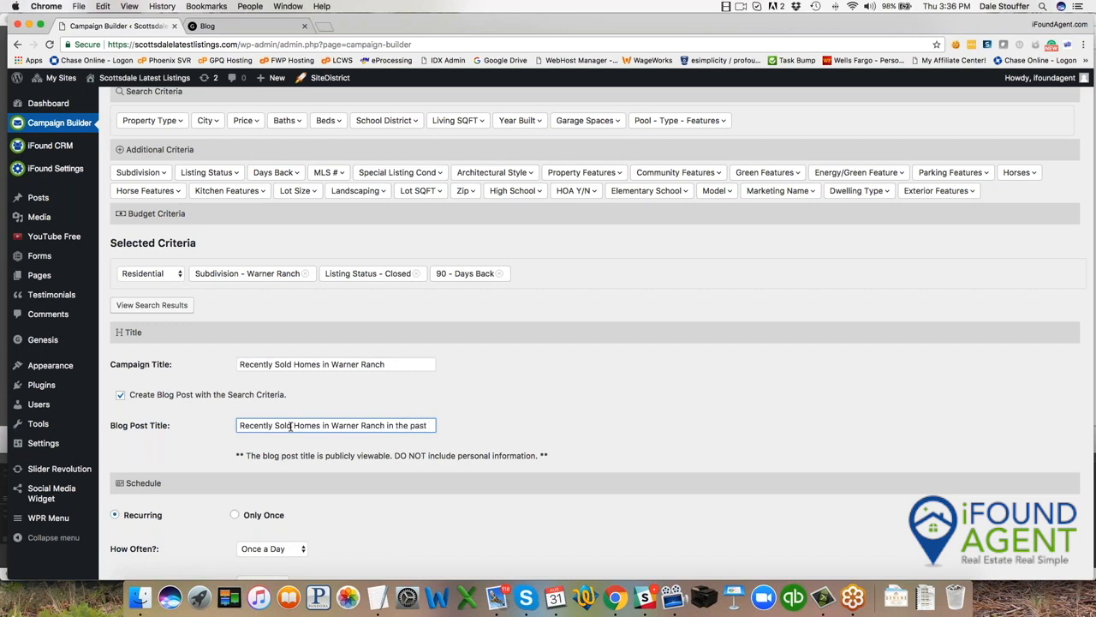
pyautogui.write('90 days')
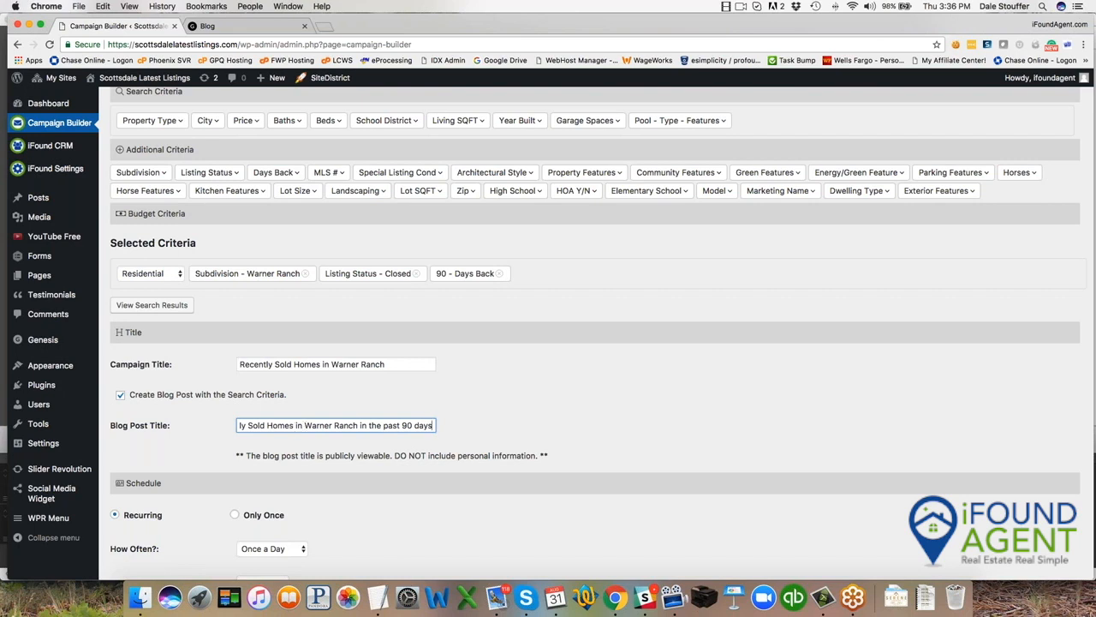
pyautogui.scroll(-3)
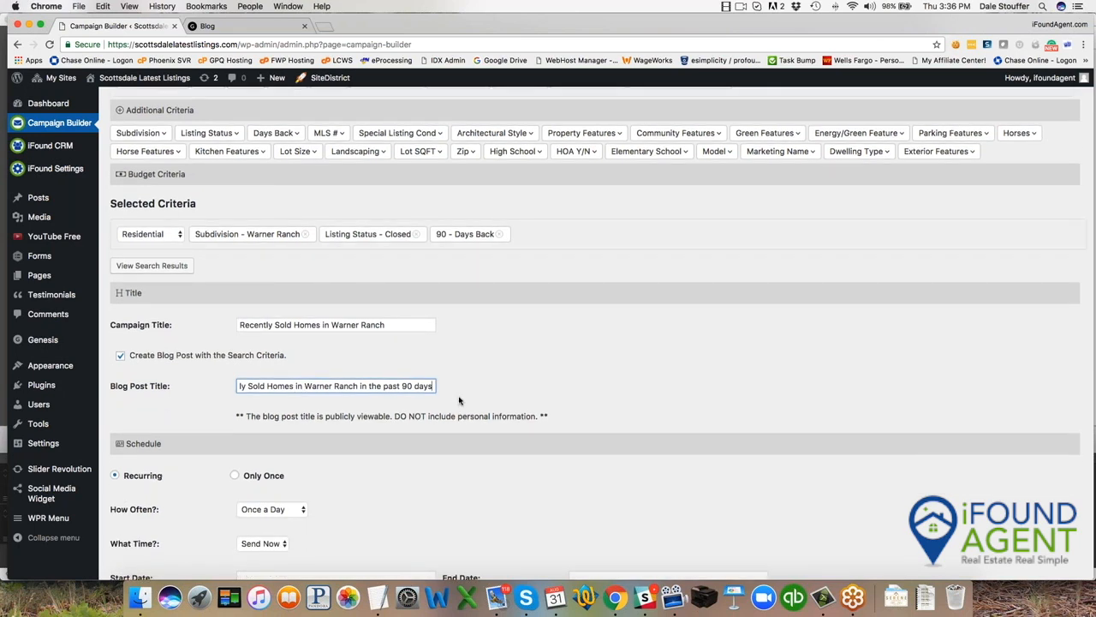
pyautogui.moveTo(459, 401)
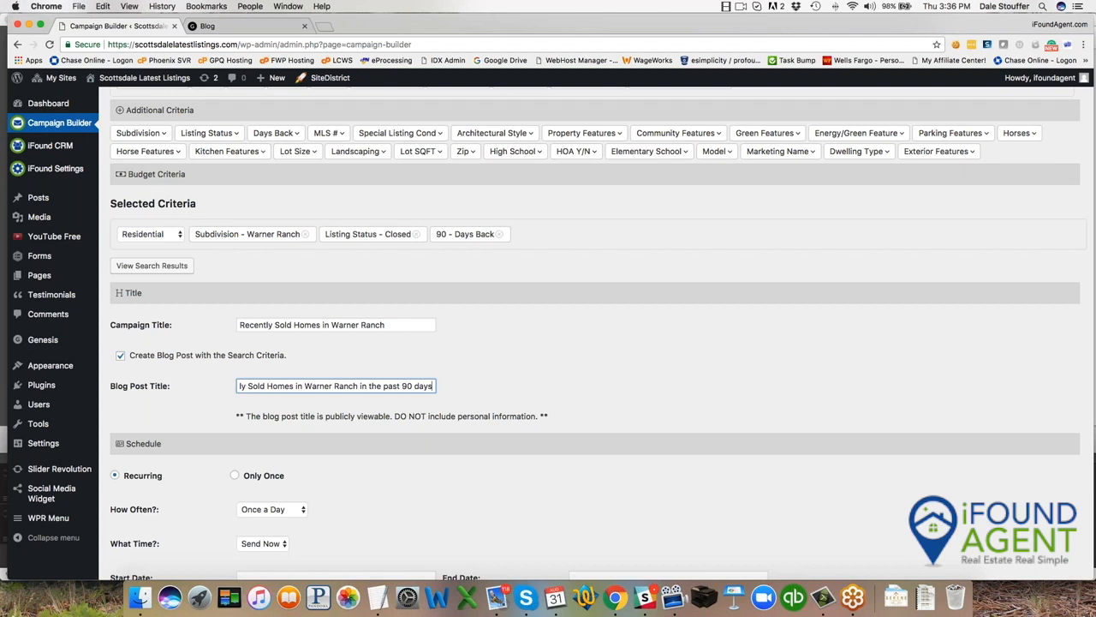
# Schedule the campaign monthly at 10:00 am, starting September 1, 2017
pyautogui.scroll(-3)
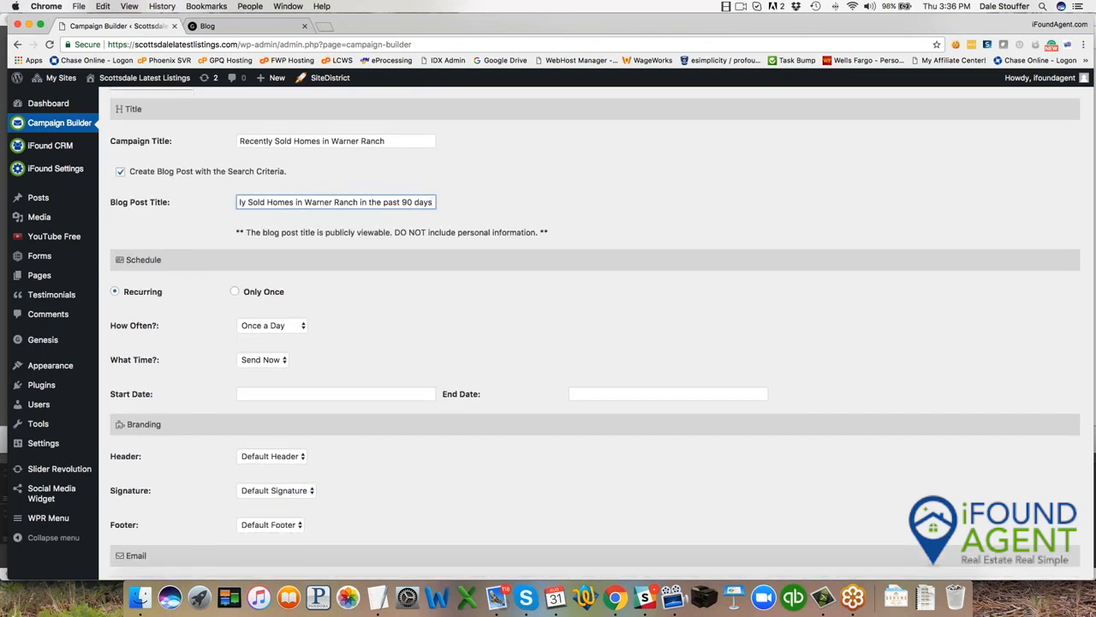
pyautogui.moveTo(270, 326)
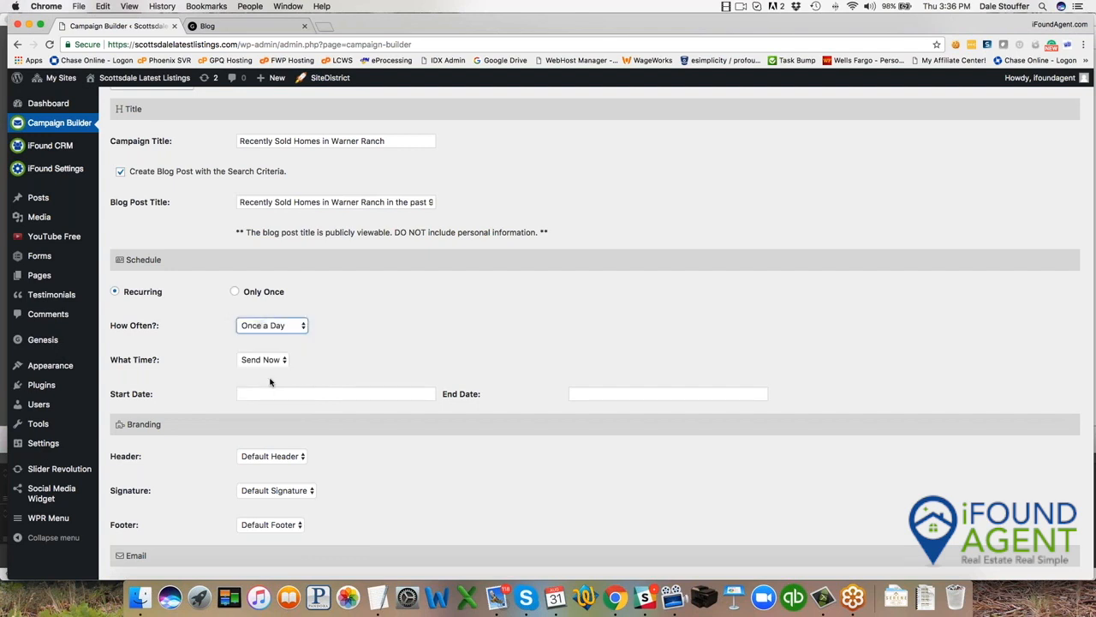
pyautogui.click(263, 359)
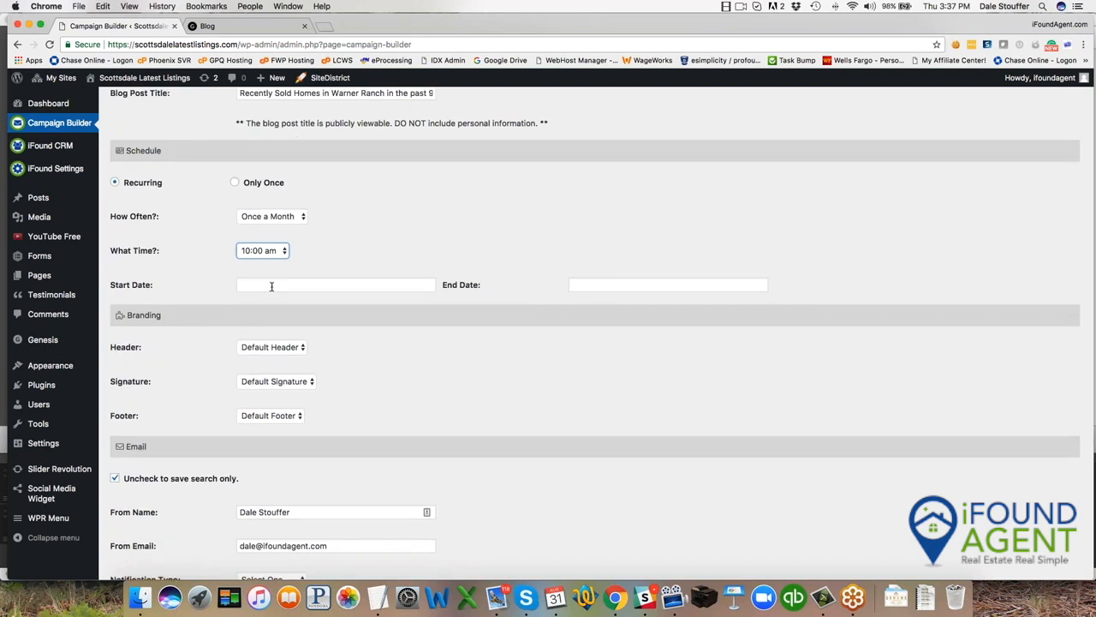
pyautogui.moveTo(302, 313)
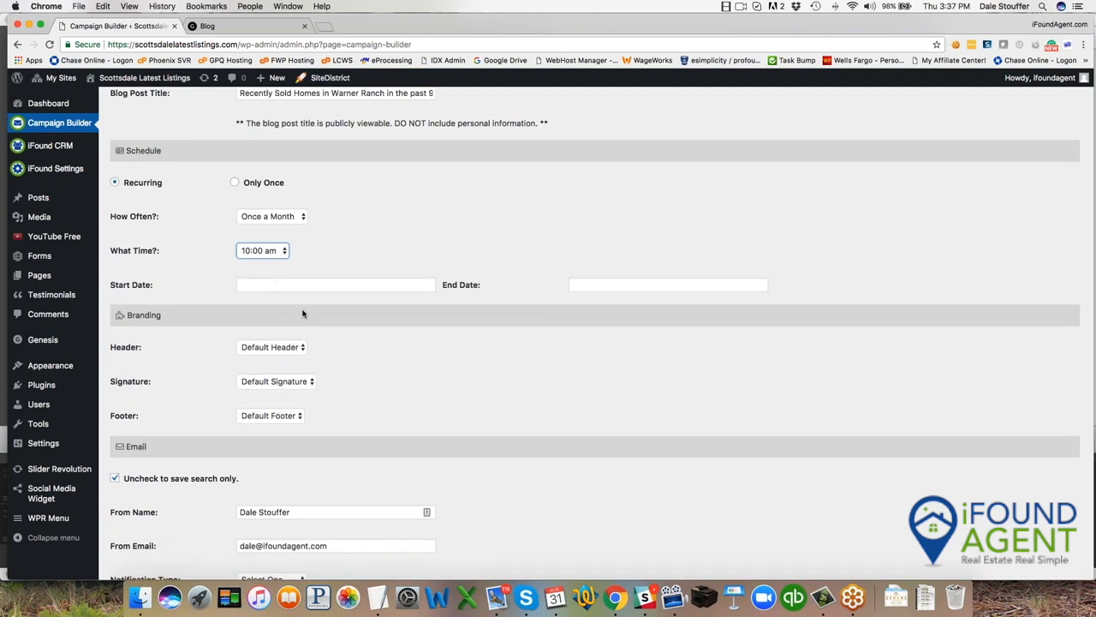
pyautogui.click(335, 284)
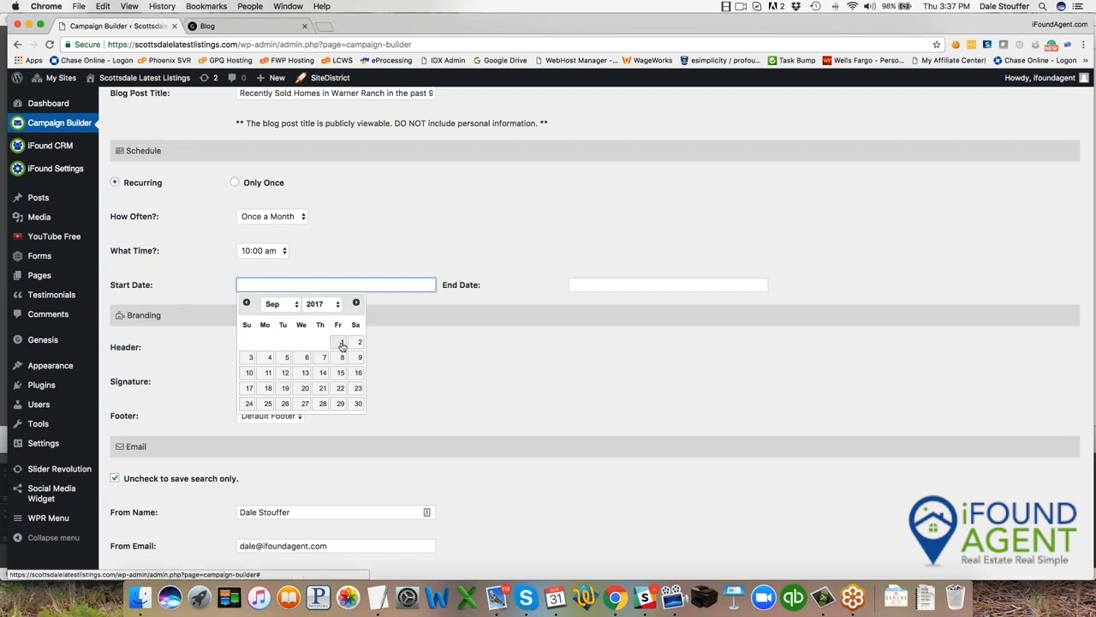
pyautogui.click(342, 342)
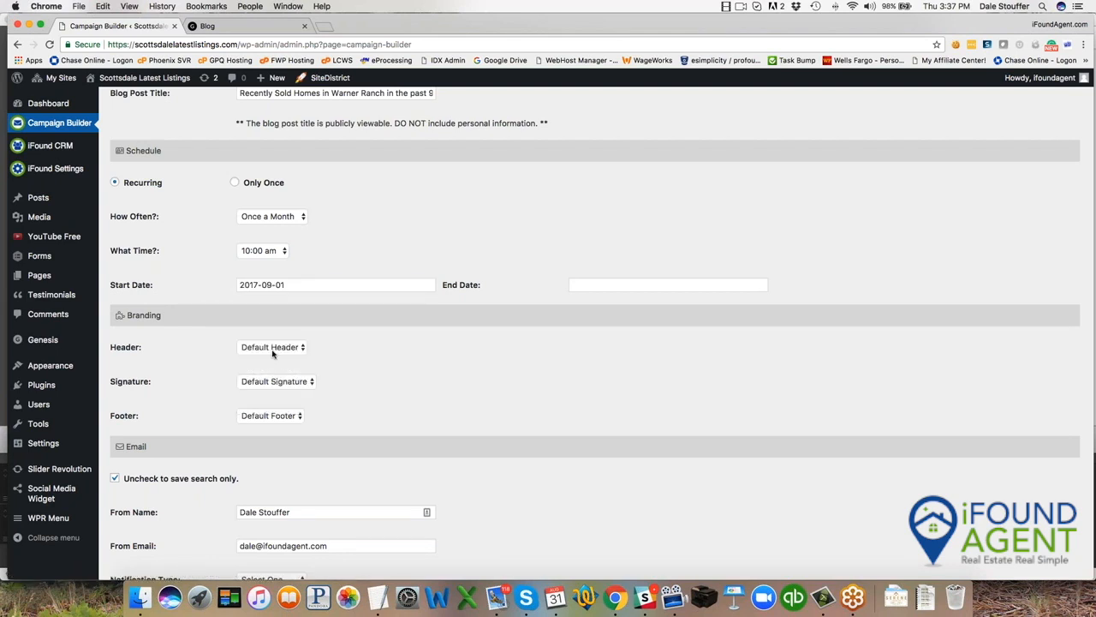
# Brand the campaign with Dale's own email header and signature
pyautogui.click(272, 347)
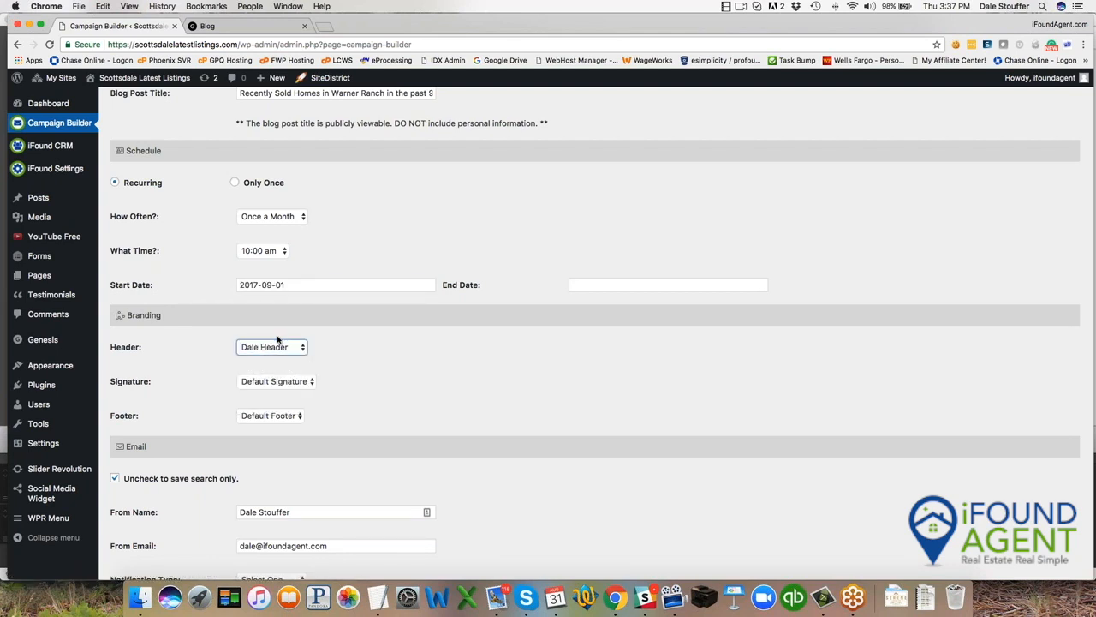
pyautogui.click(276, 381)
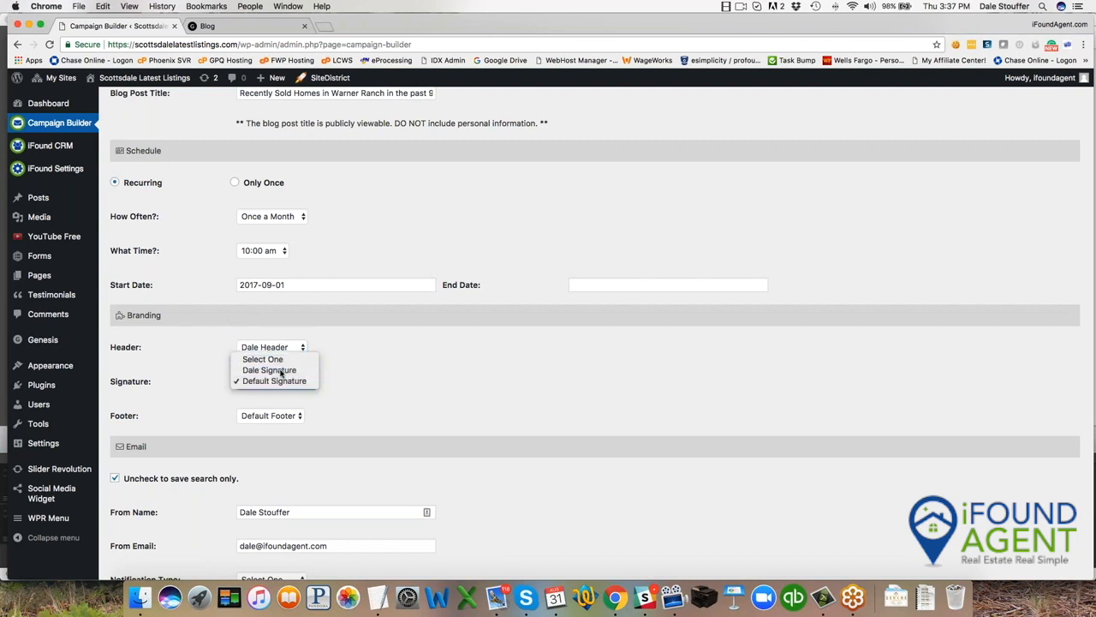
pyautogui.click(269, 369)
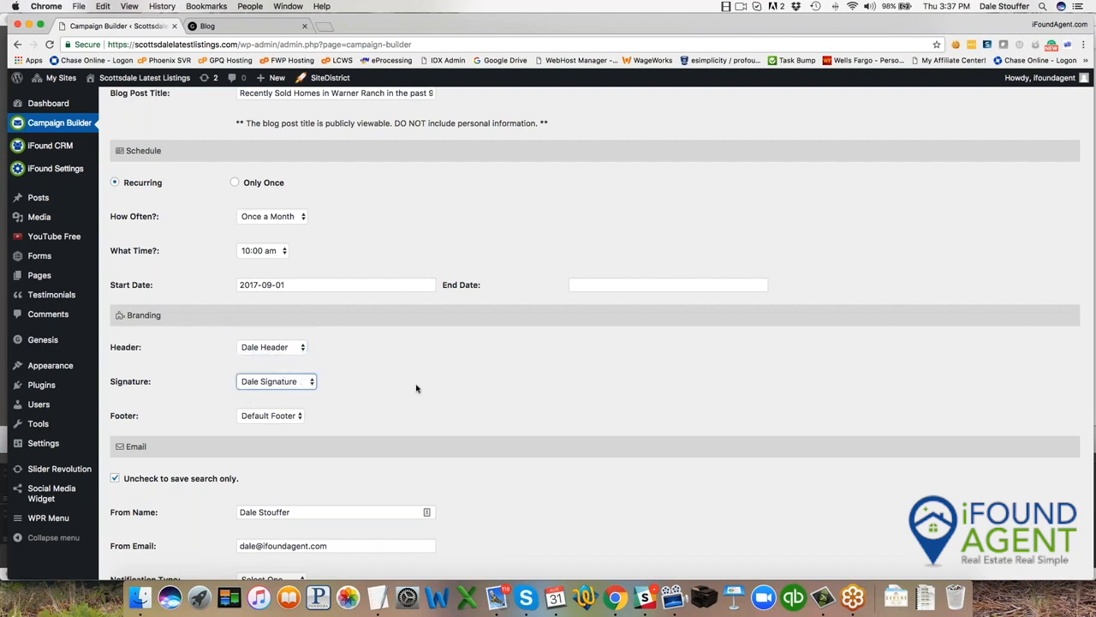
# Set the campaign's notification type to Search Update
pyautogui.scroll(-3)
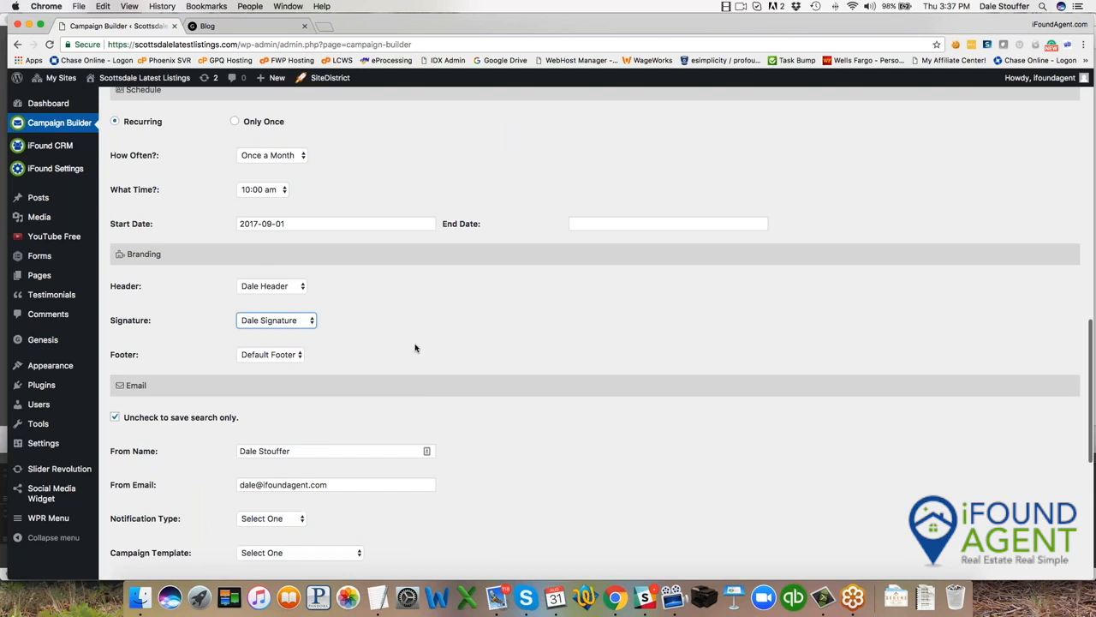
pyautogui.scroll(-3)
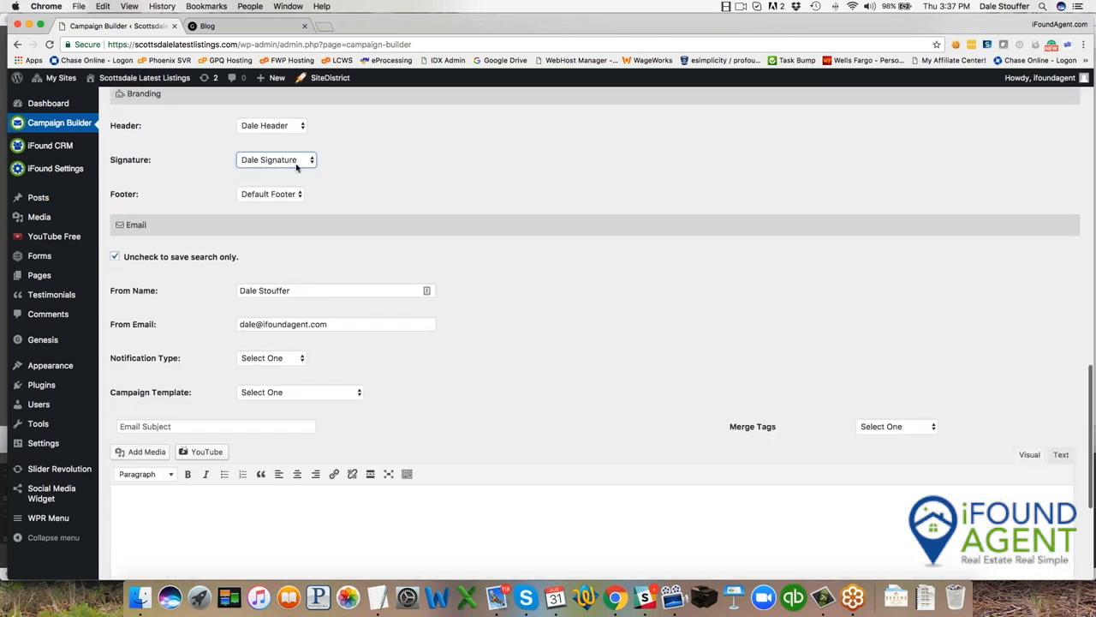
pyautogui.click(271, 357)
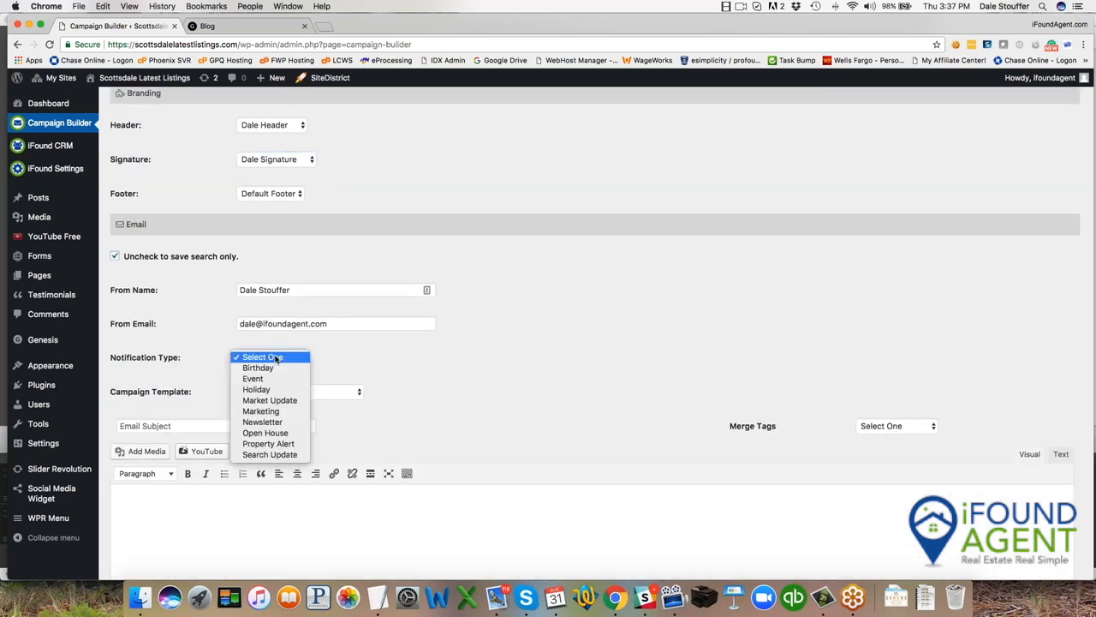
pyautogui.click(269, 454)
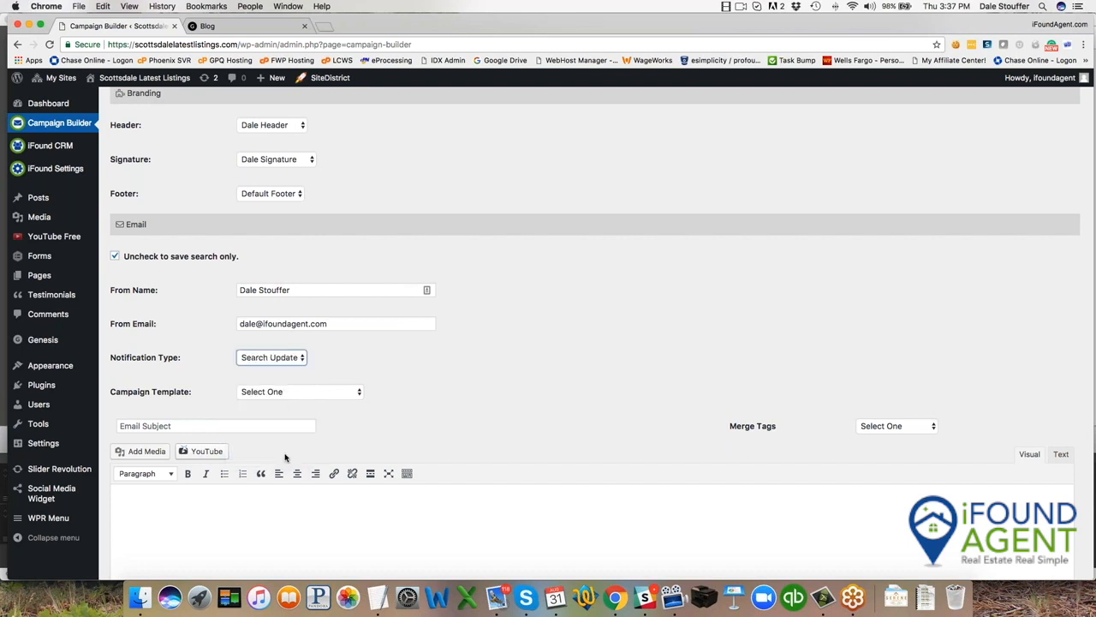
# Apply the Market Update - Home Owner template, add 'for Warner Ranch' to the subject, and save
pyautogui.click(299, 391)
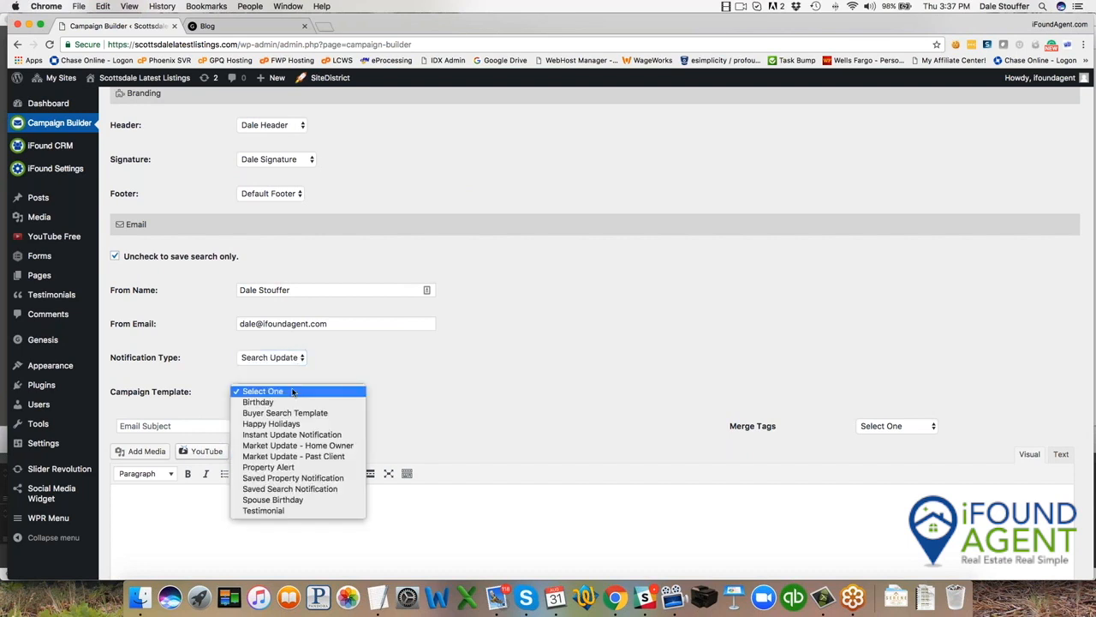
pyautogui.moveTo(324, 445)
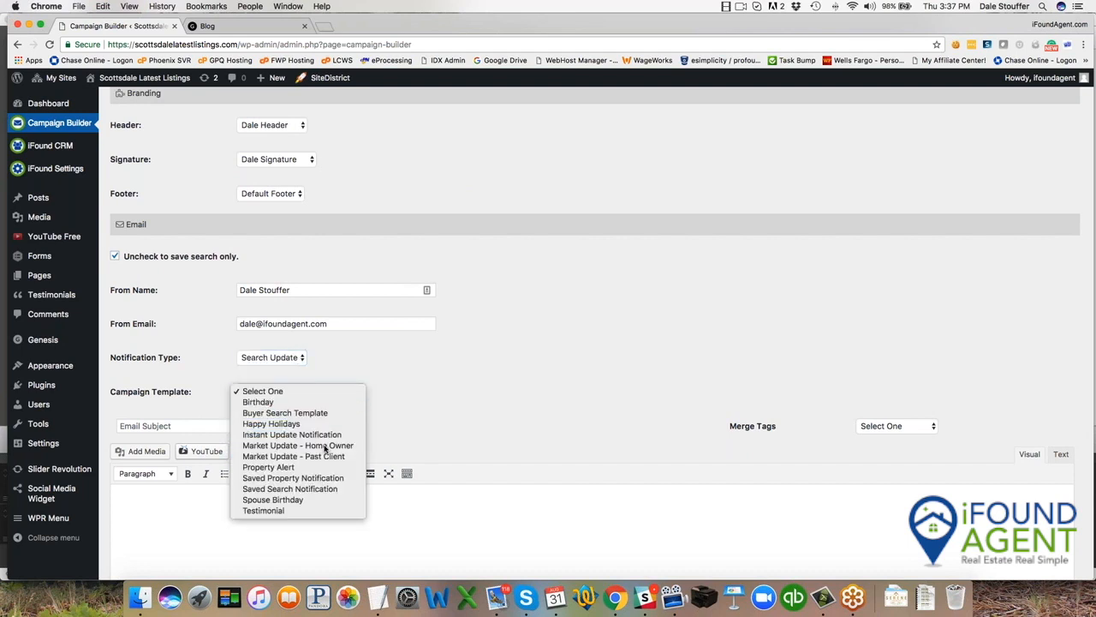
pyautogui.click(298, 446)
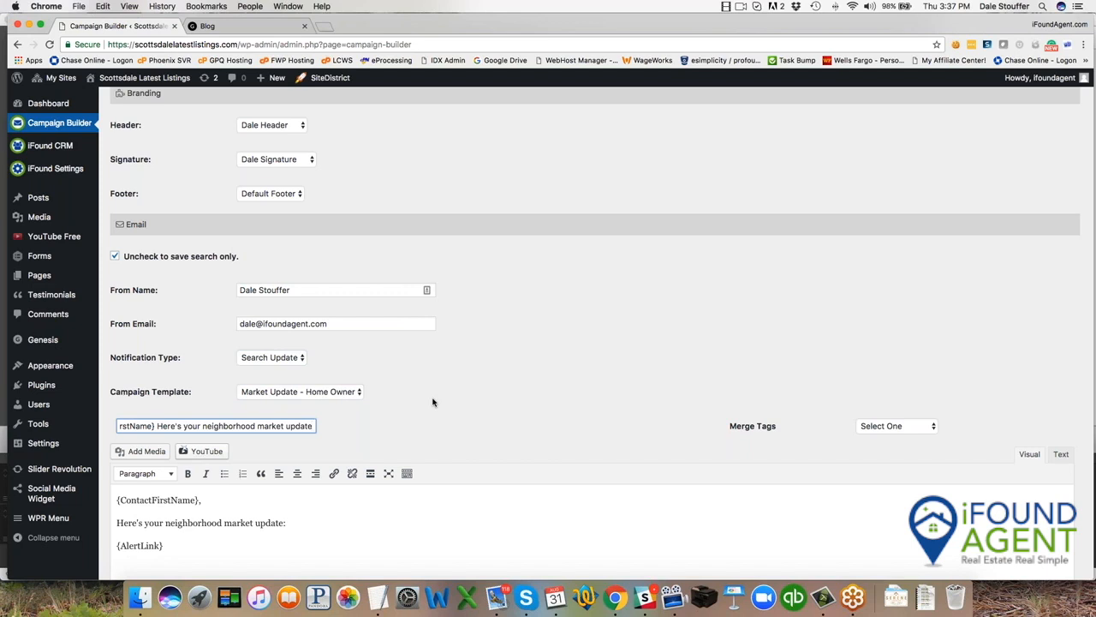
pyautogui.write('for Warner RAn')
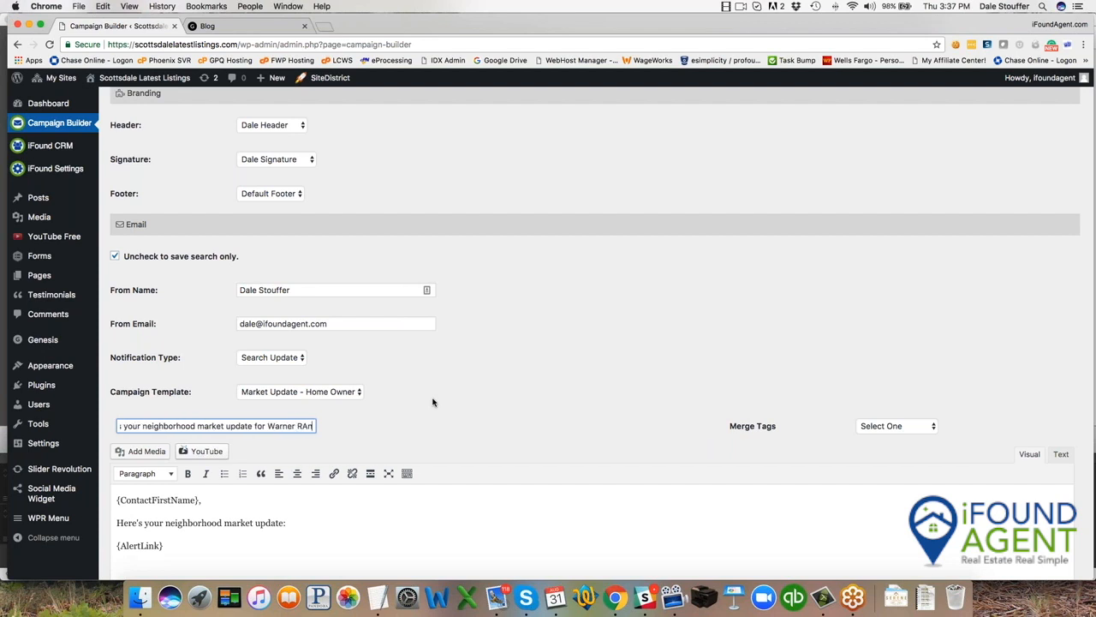
pyautogui.write('Ranch')
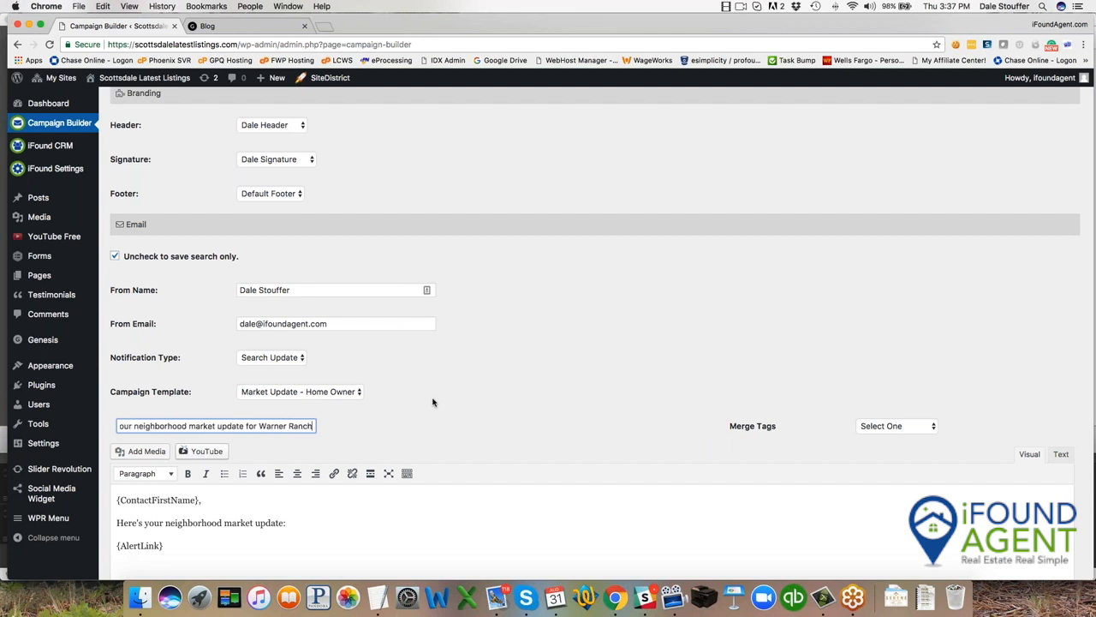
pyautogui.scroll(-3)
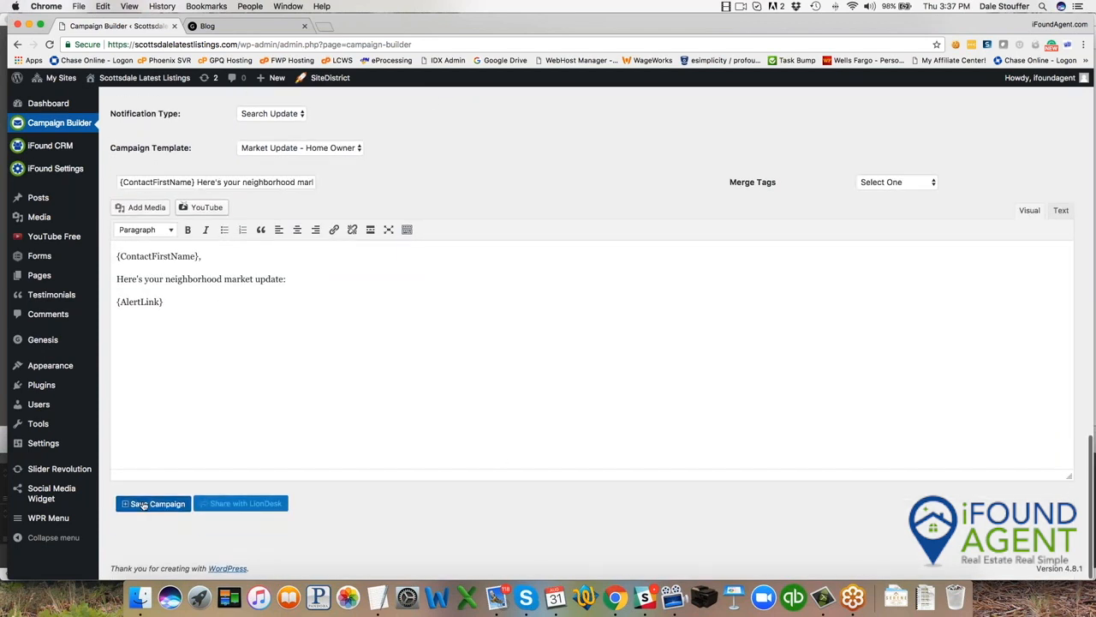
pyautogui.click(158, 503)
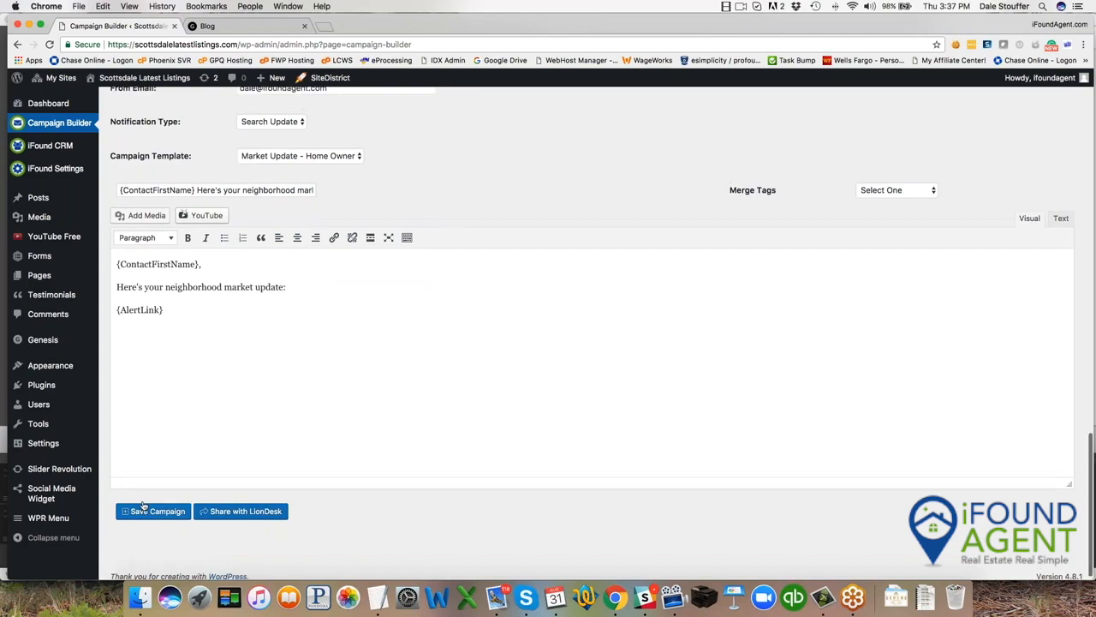
# Scroll the Campaign Builder to confirm only Residential remains under Selected Criteria
pyautogui.scroll(3)
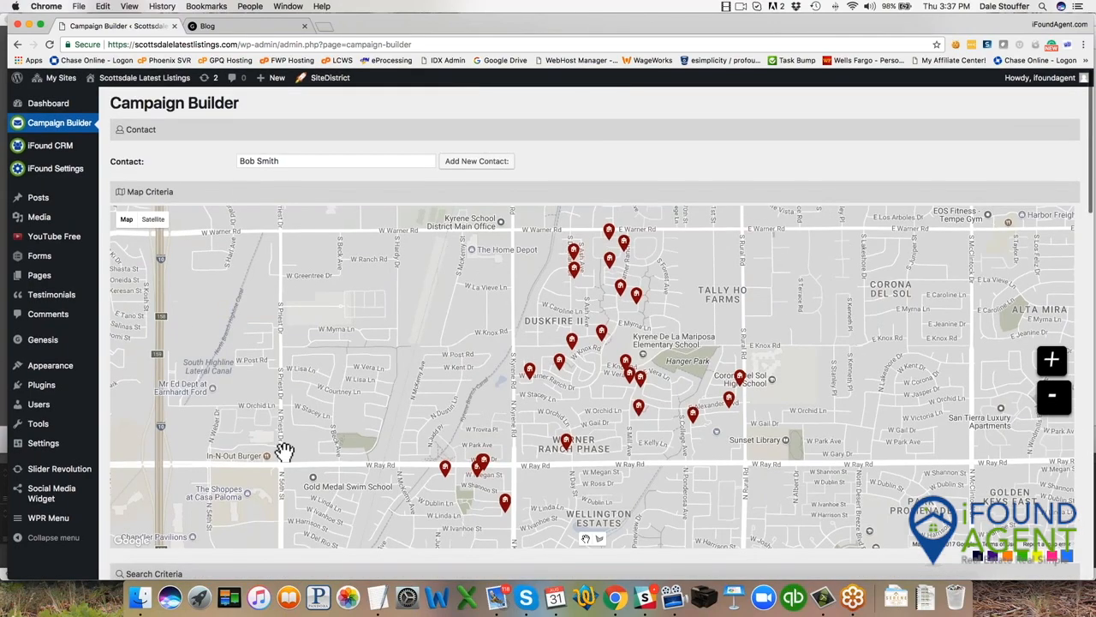
pyautogui.scroll(-3)
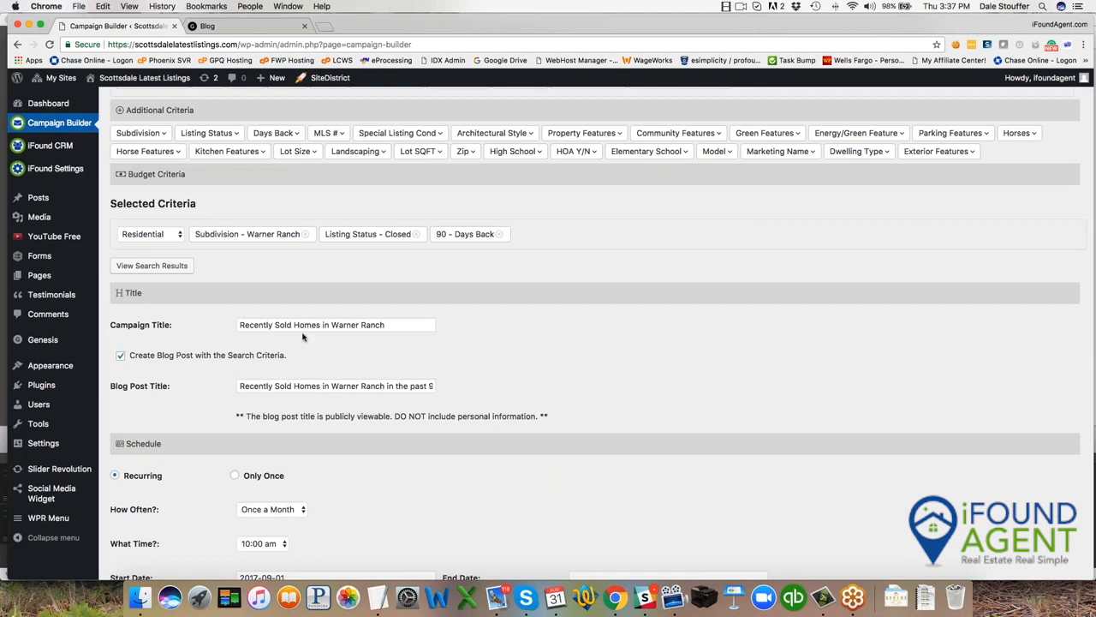
pyautogui.moveTo(302, 338)
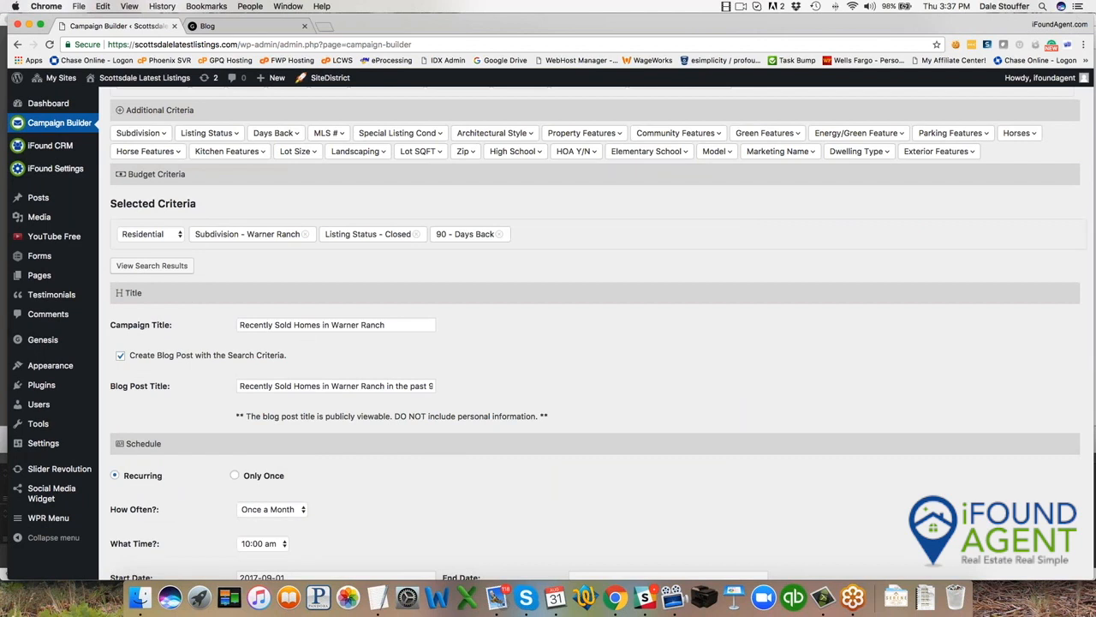
pyautogui.moveTo(415, 314)
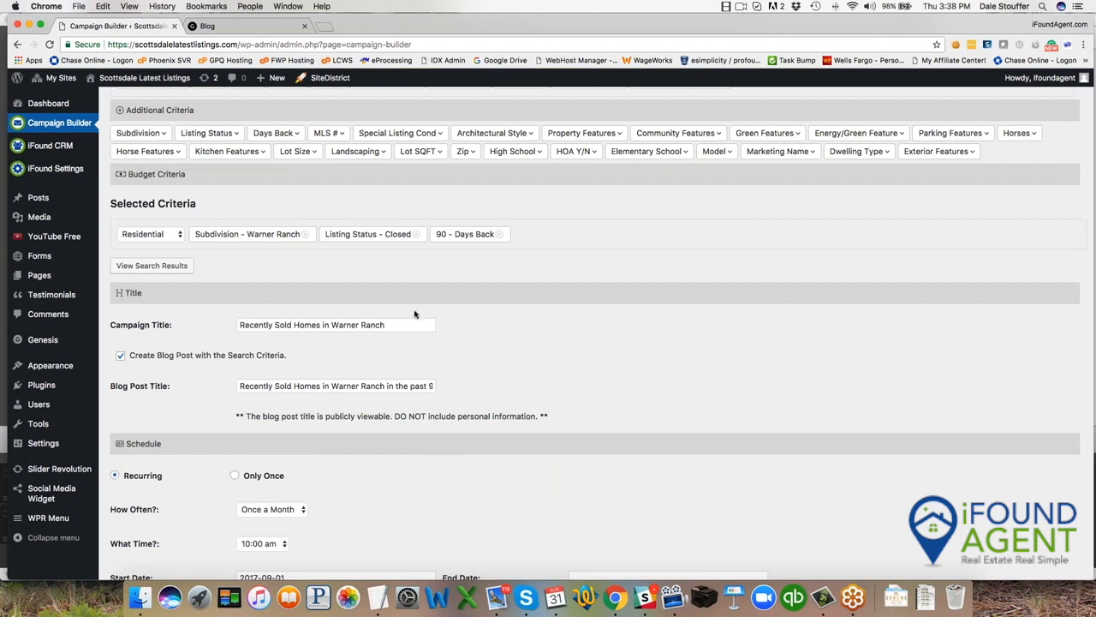
pyautogui.scroll(-3)
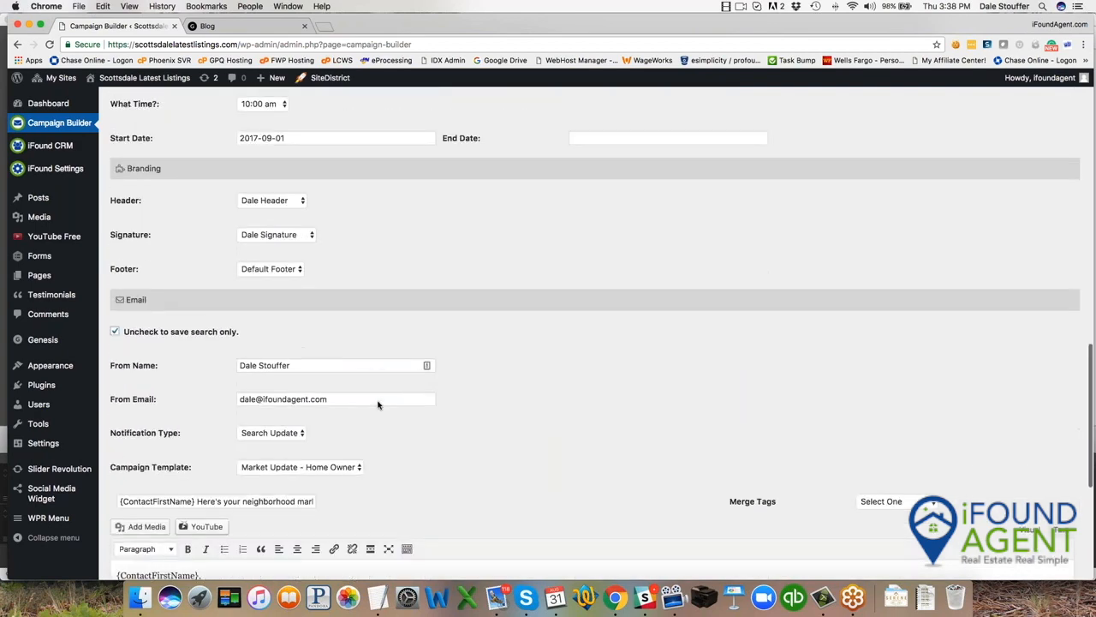
pyautogui.scroll(-3)
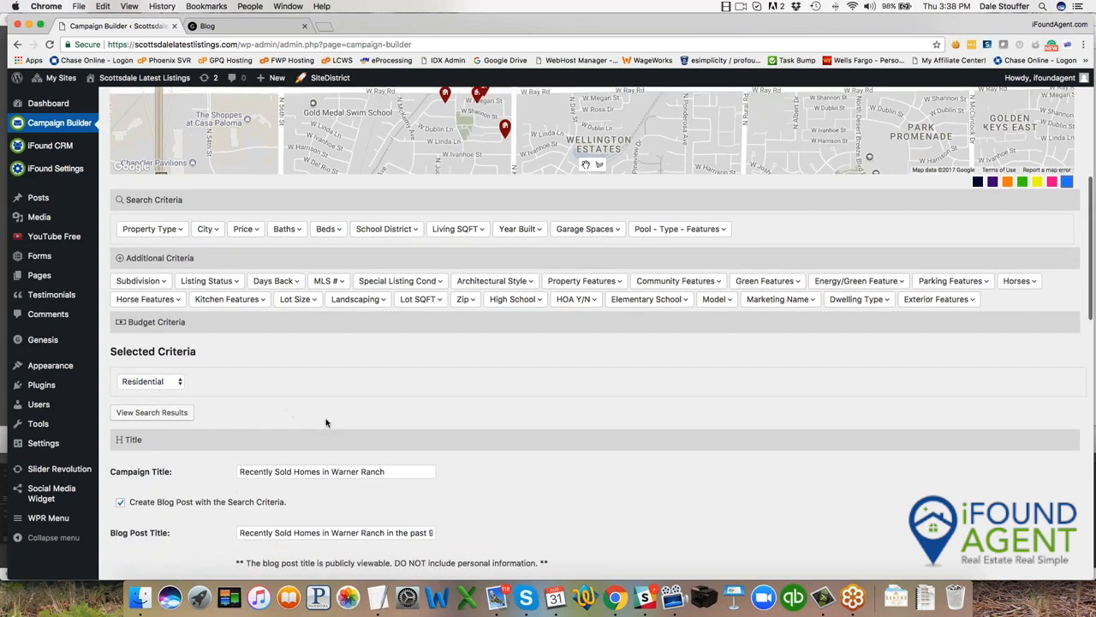
# Retitle the campaign 'Birthday Campaign'
pyautogui.scroll(-3)
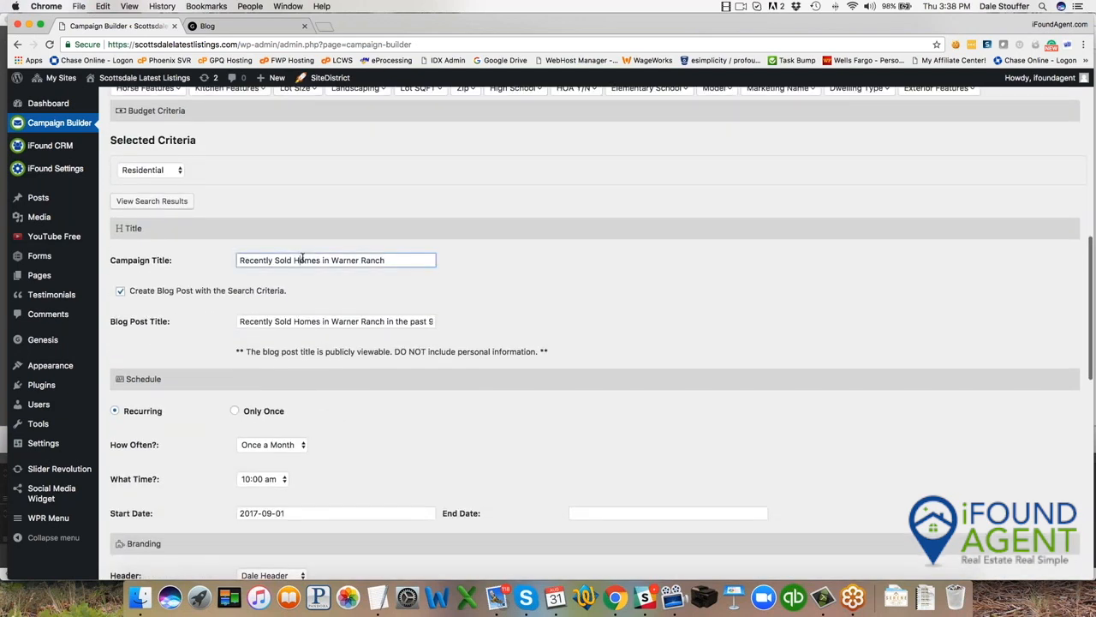
pyautogui.tripleClick(336, 260)
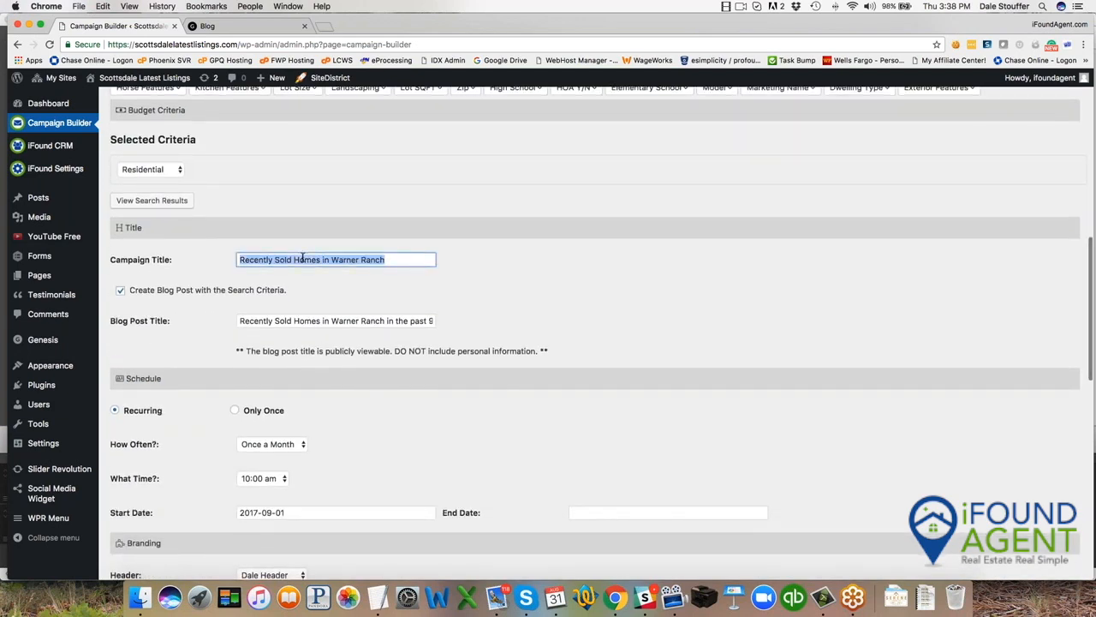
pyautogui.write('Birth')
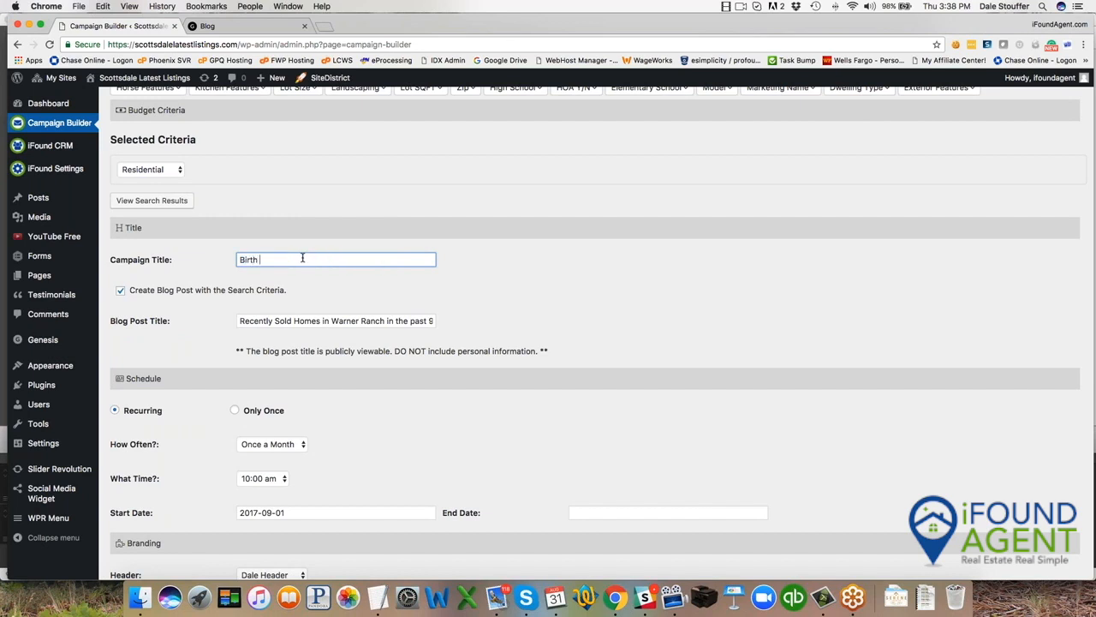
pyautogui.write('day CAm')
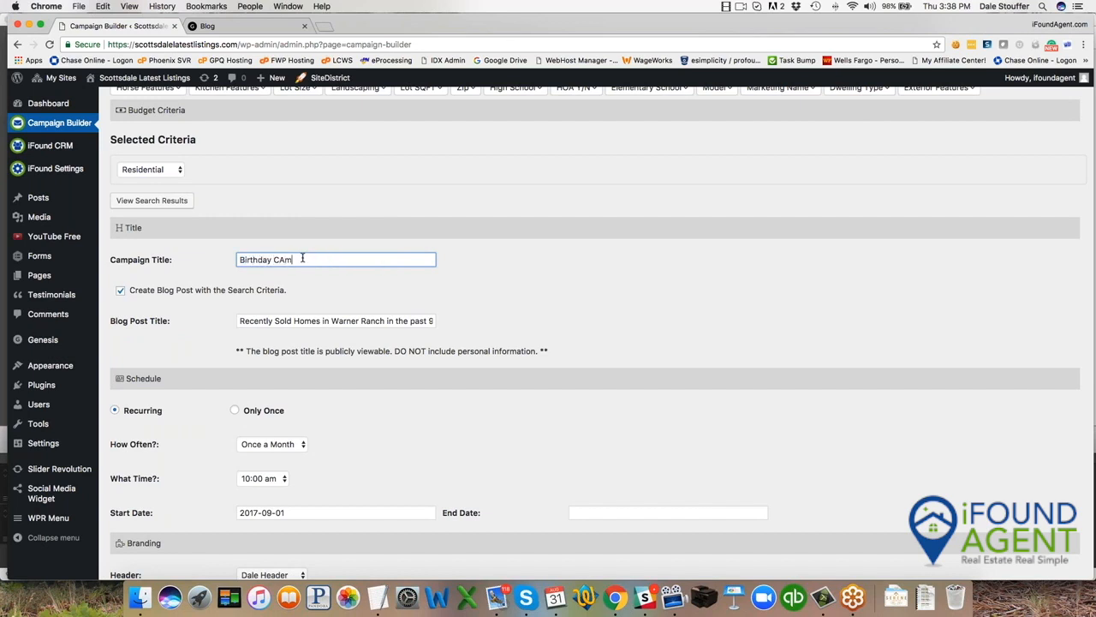
pyautogui.write('paign')
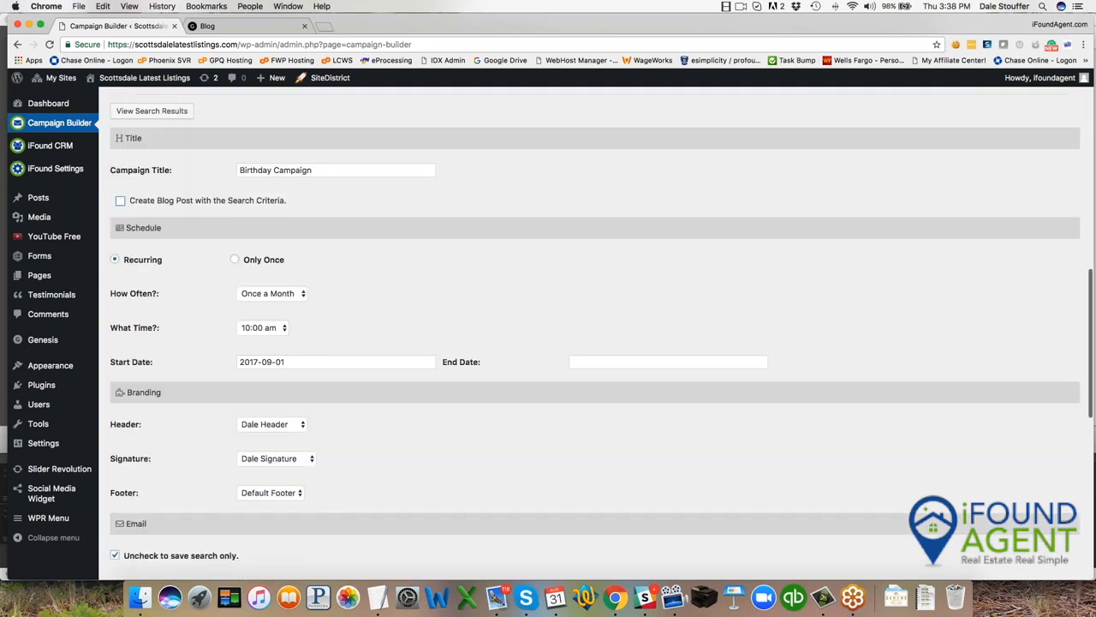
# Set the campaign to recur once a year, starting October 26
pyautogui.click(271, 293)
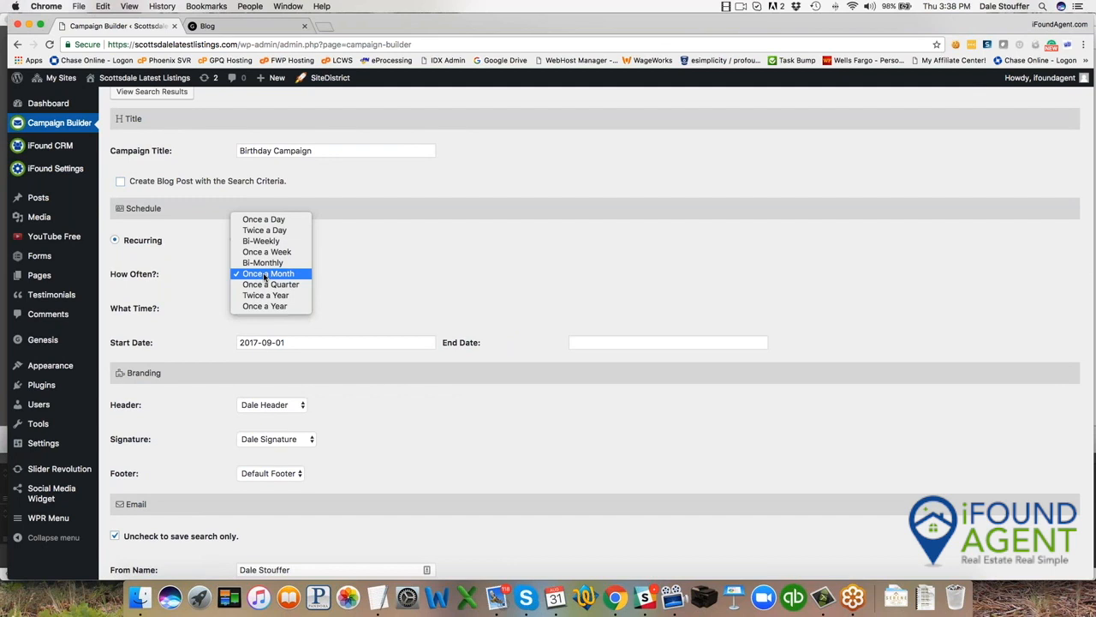
pyautogui.click(269, 273)
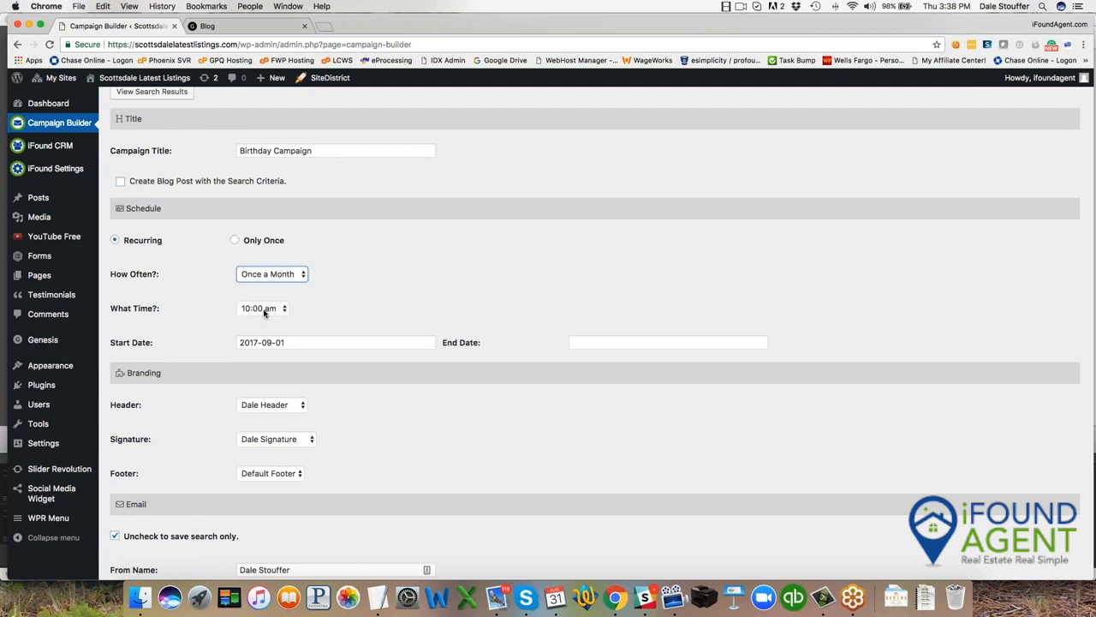
pyautogui.click(263, 308)
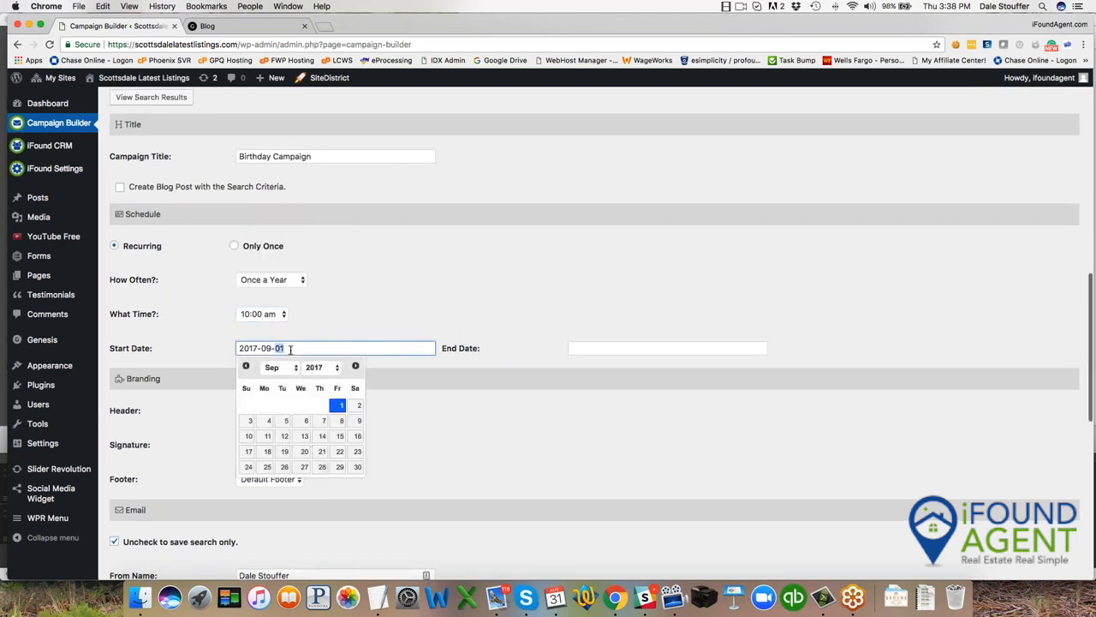
pyautogui.click(278, 367)
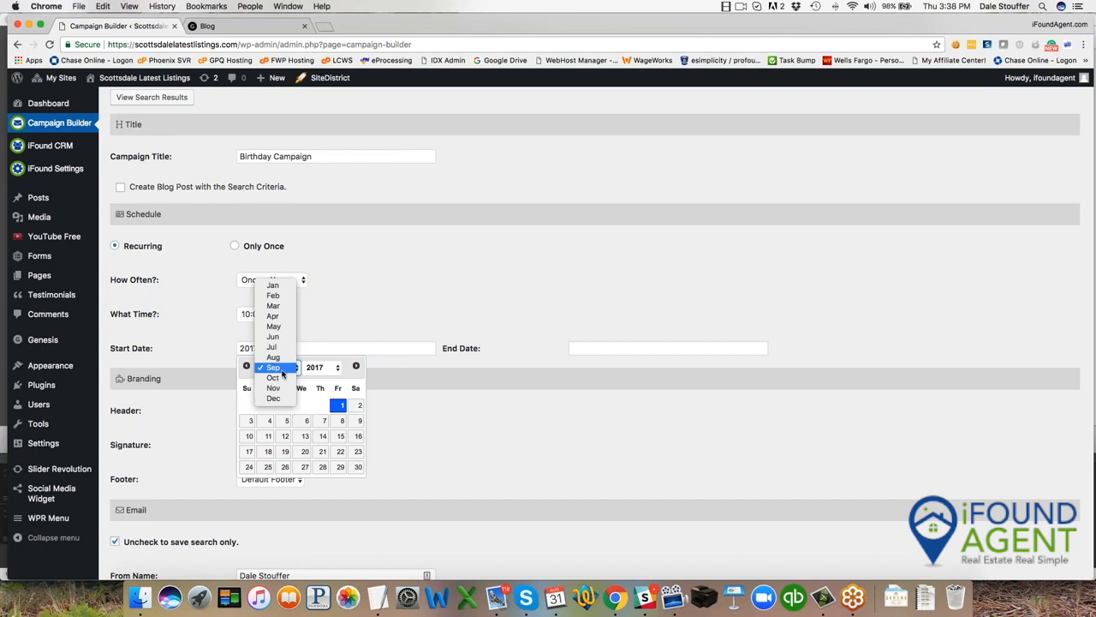
pyautogui.click(272, 377)
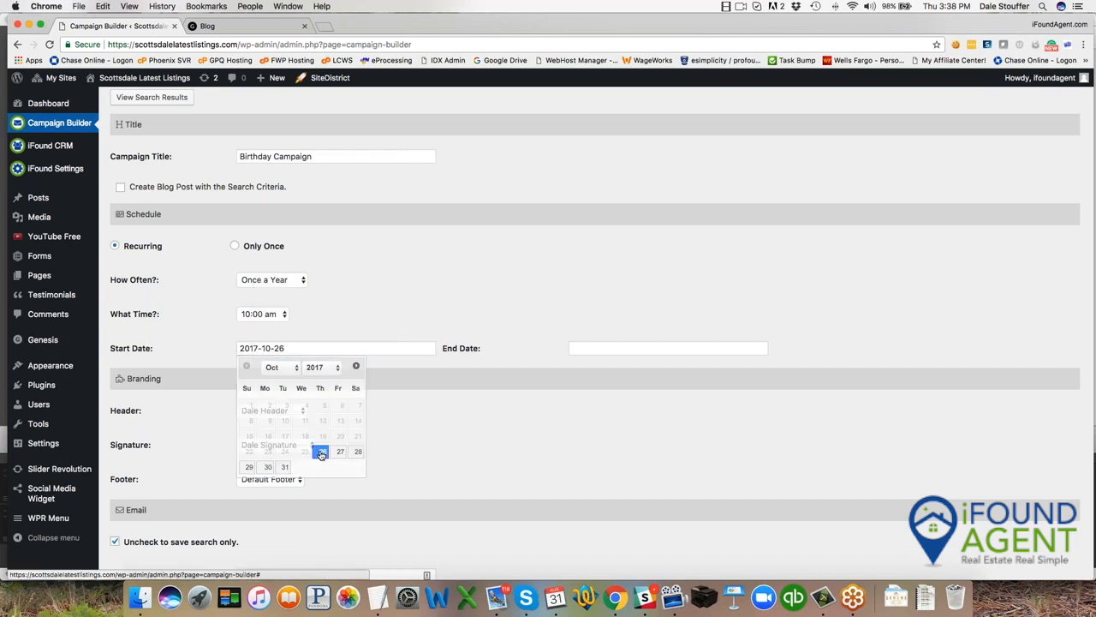
pyautogui.click(321, 452)
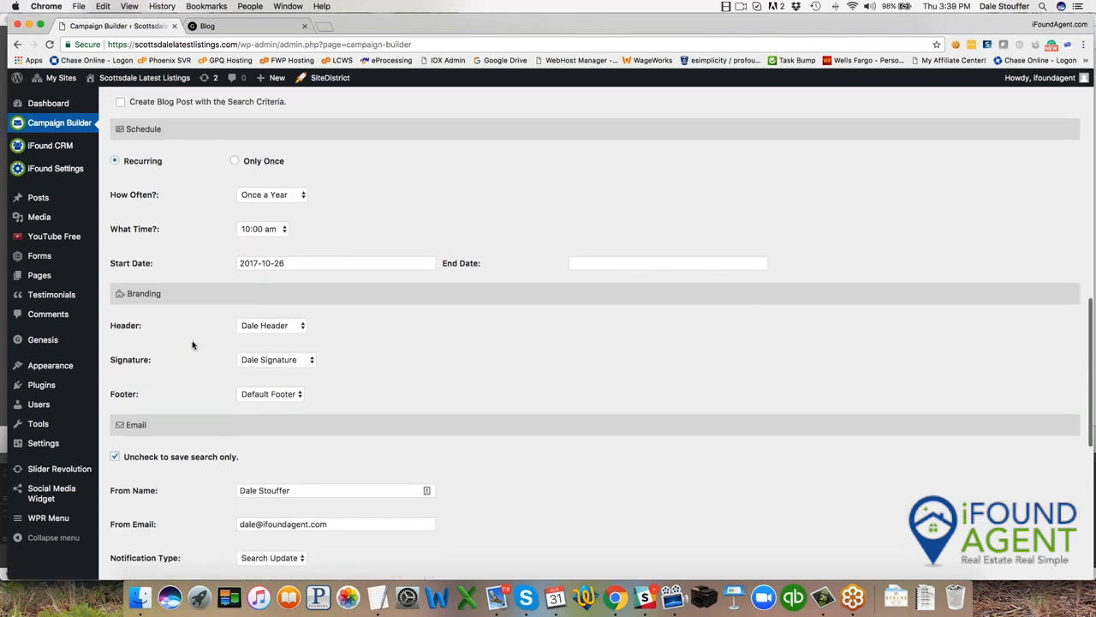
# Choose Birthday as the notification type and Birthday as the email template
pyautogui.scroll(-3)
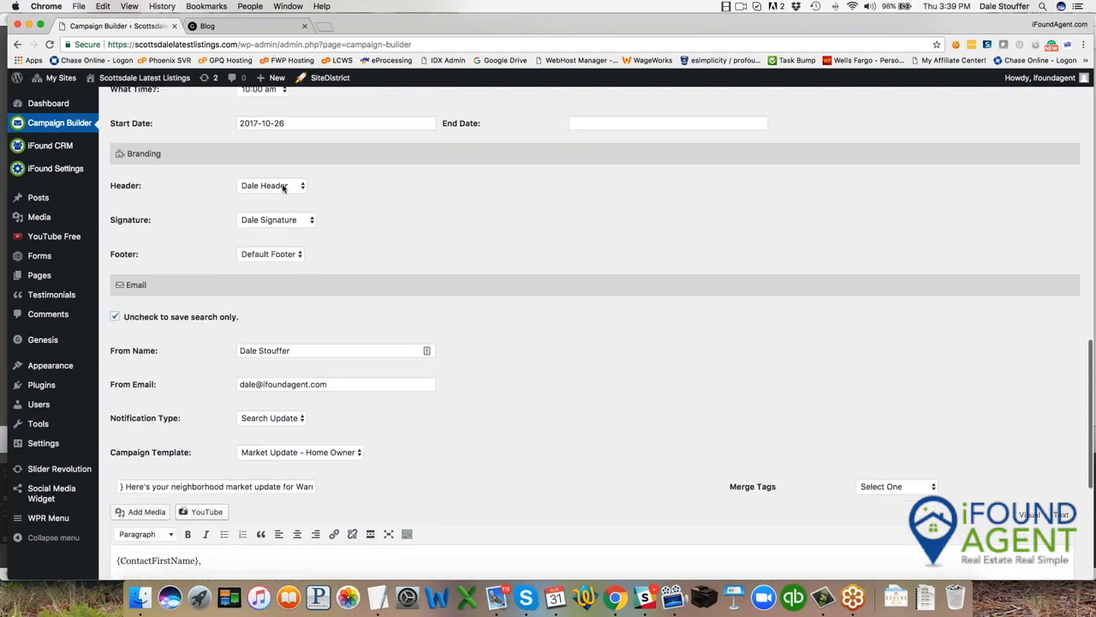
pyautogui.moveTo(283, 439)
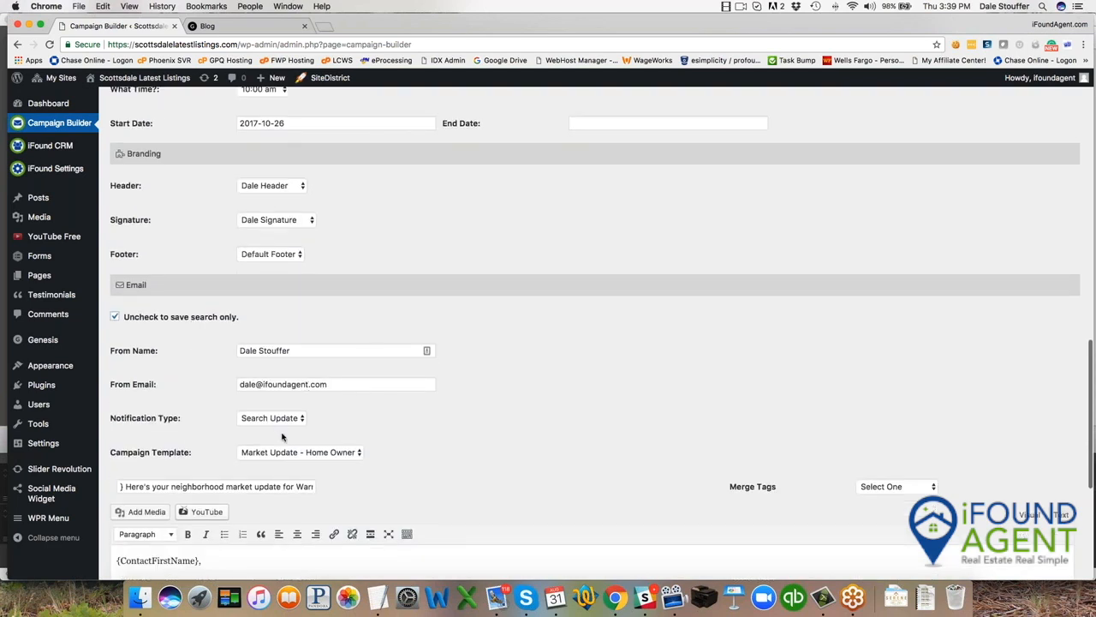
pyautogui.click(271, 418)
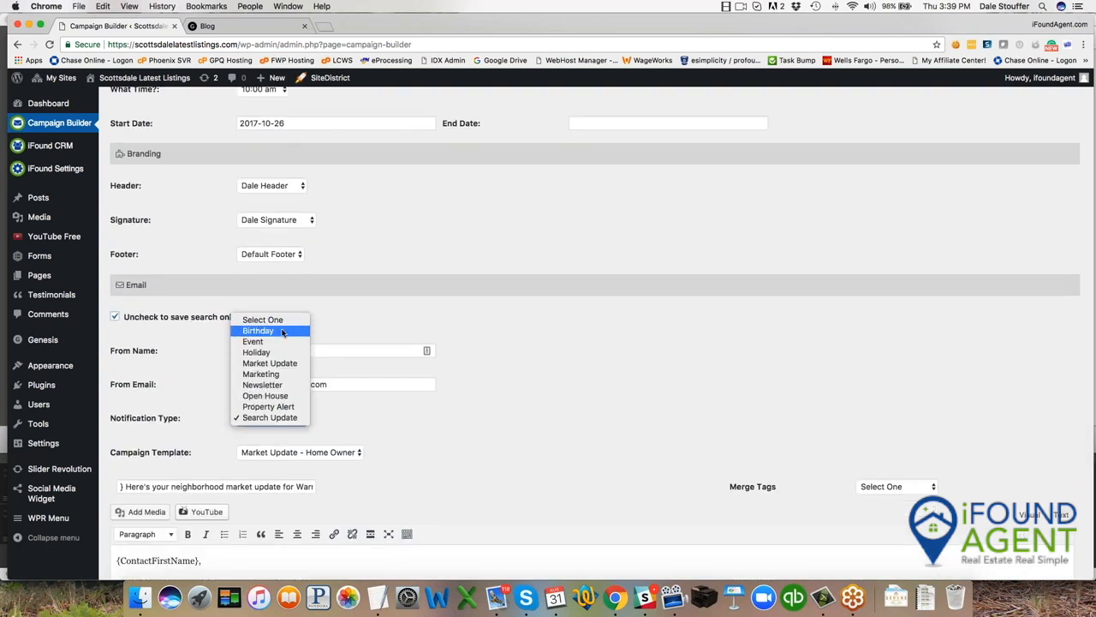
pyautogui.click(258, 331)
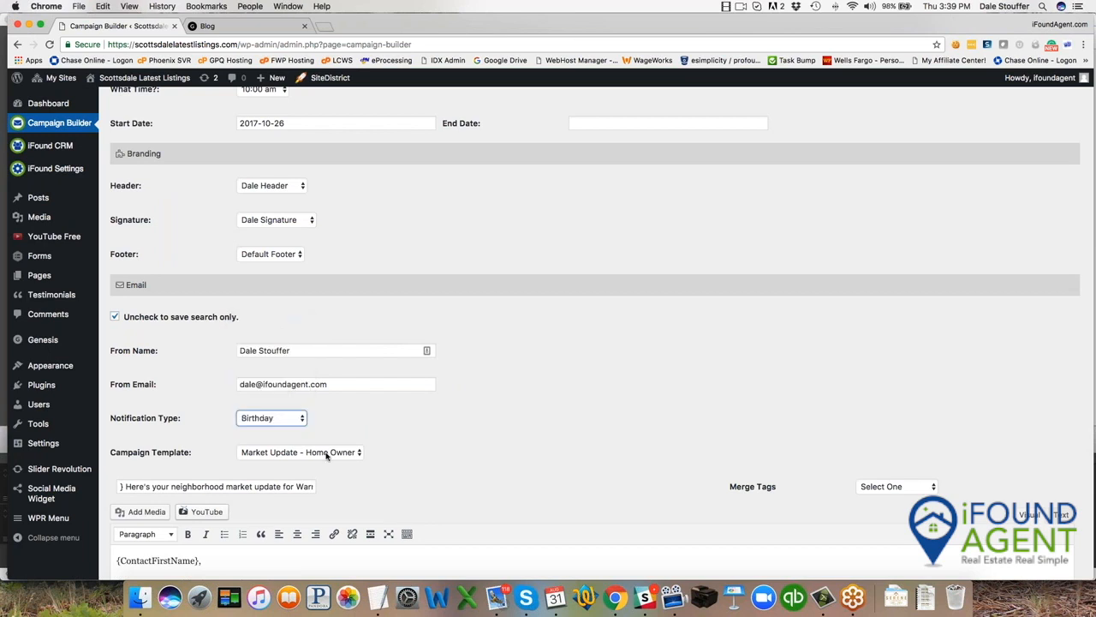
pyautogui.click(300, 451)
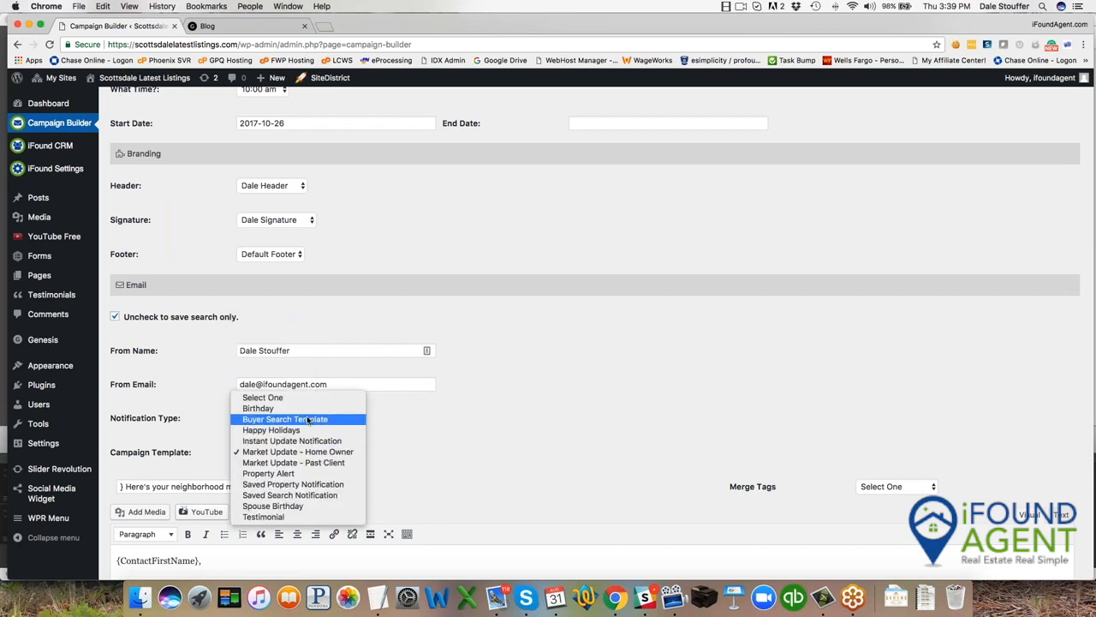
pyautogui.click(258, 407)
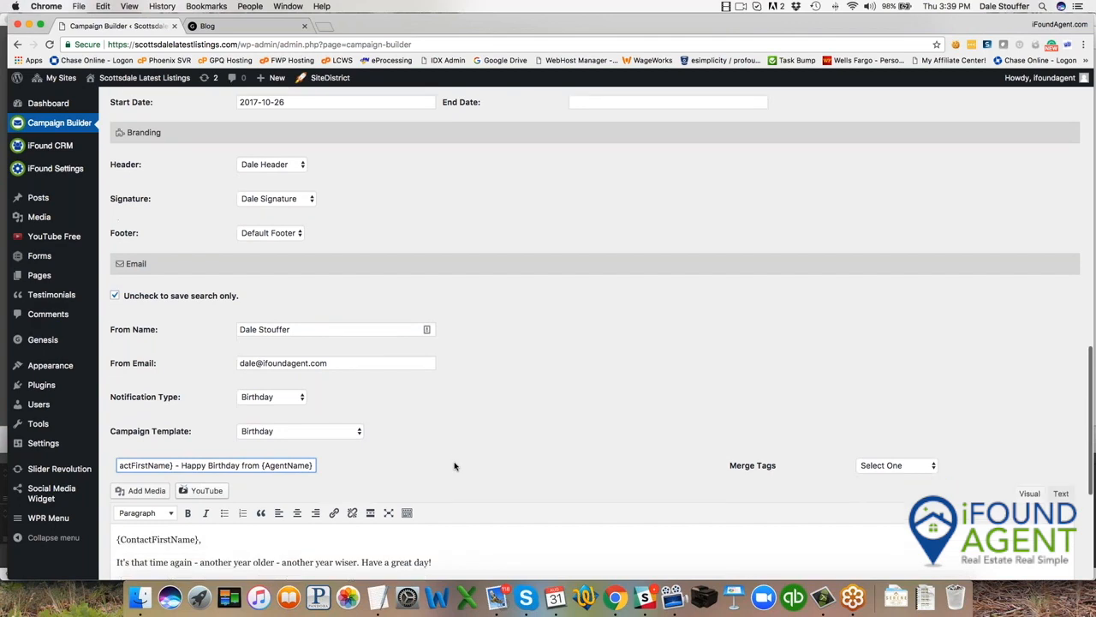
pyautogui.scroll(-3)
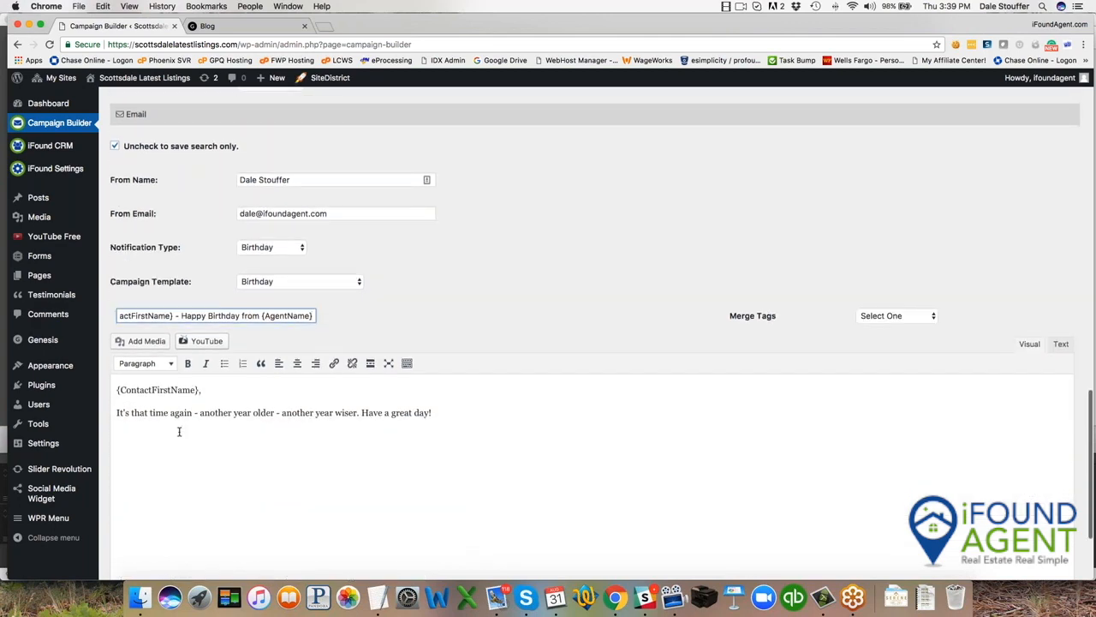
pyautogui.moveTo(516, 421)
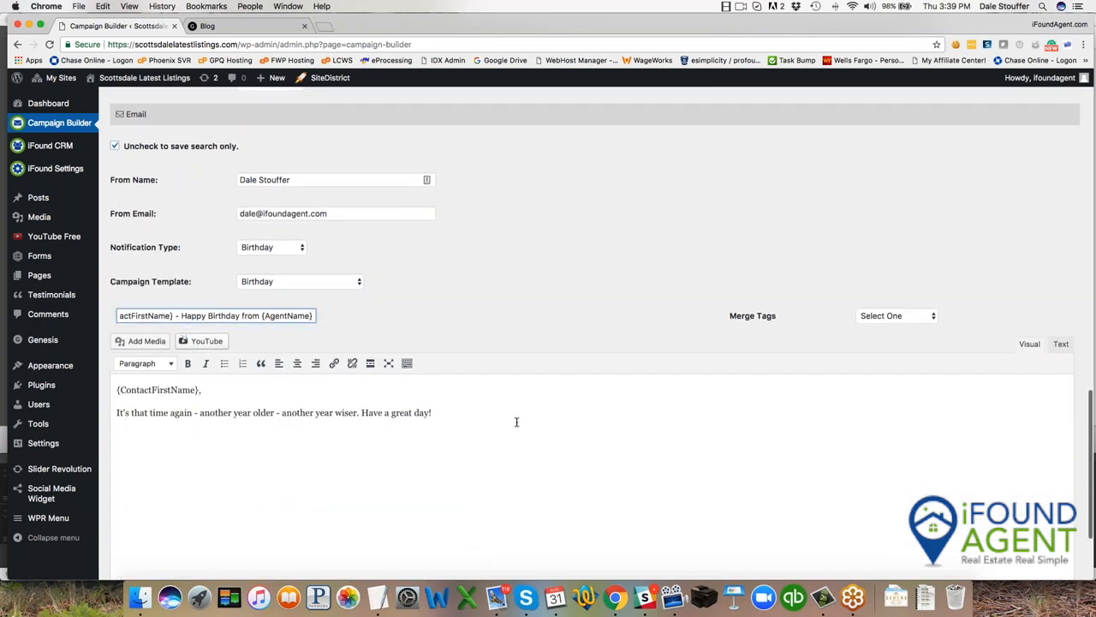
pyautogui.scroll(-3)
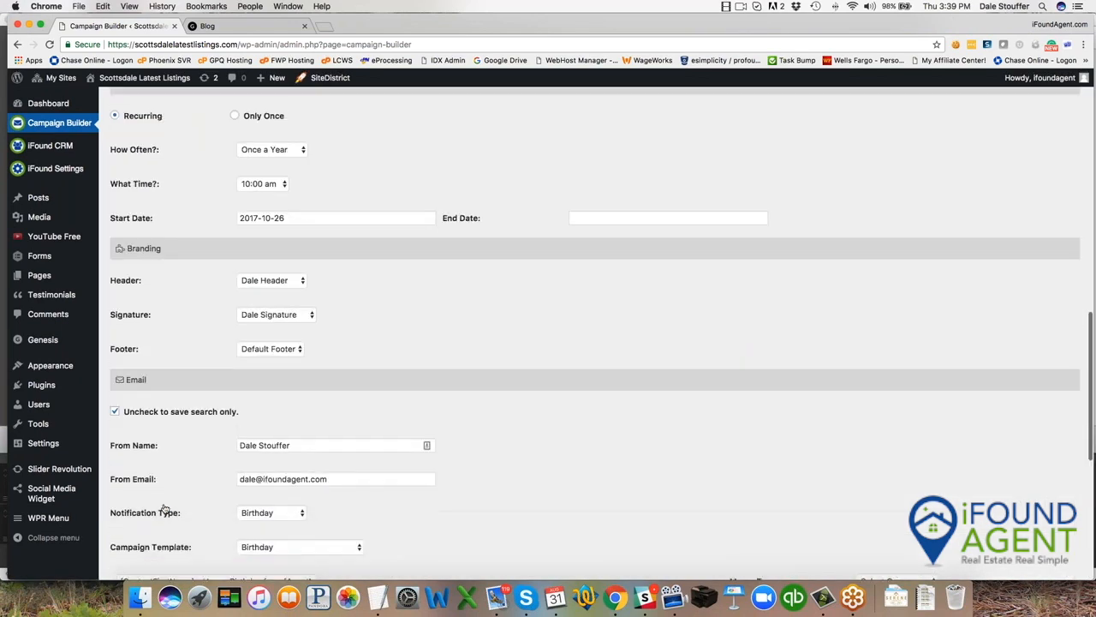
# Switch the campaign to the Happy Holidays template and review its holiday greeting email
pyautogui.scroll(3)
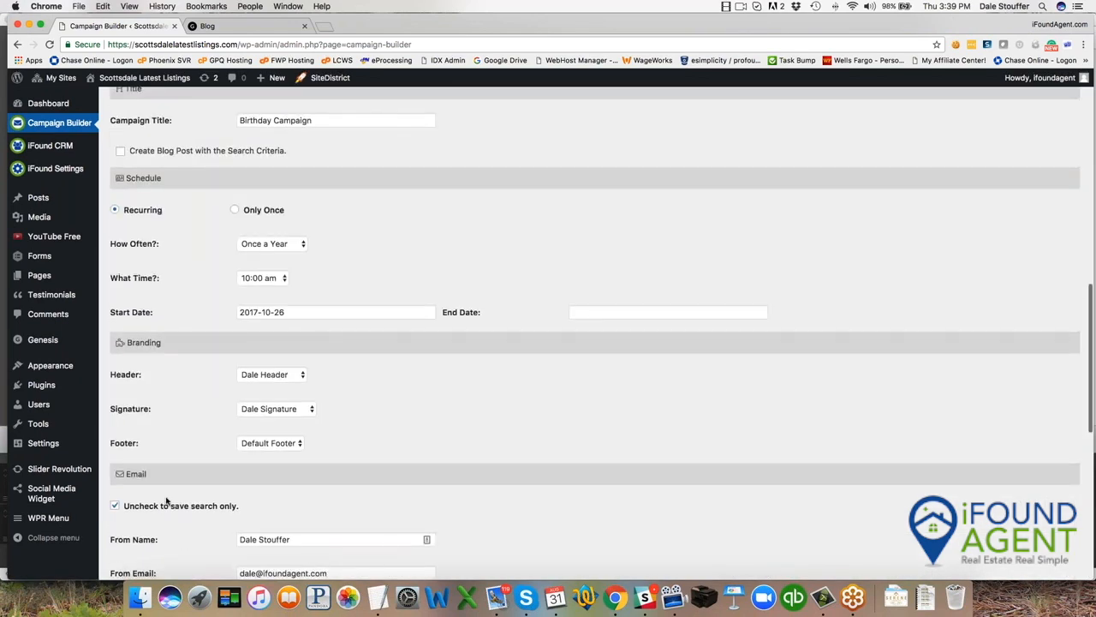
pyautogui.scroll(-3)
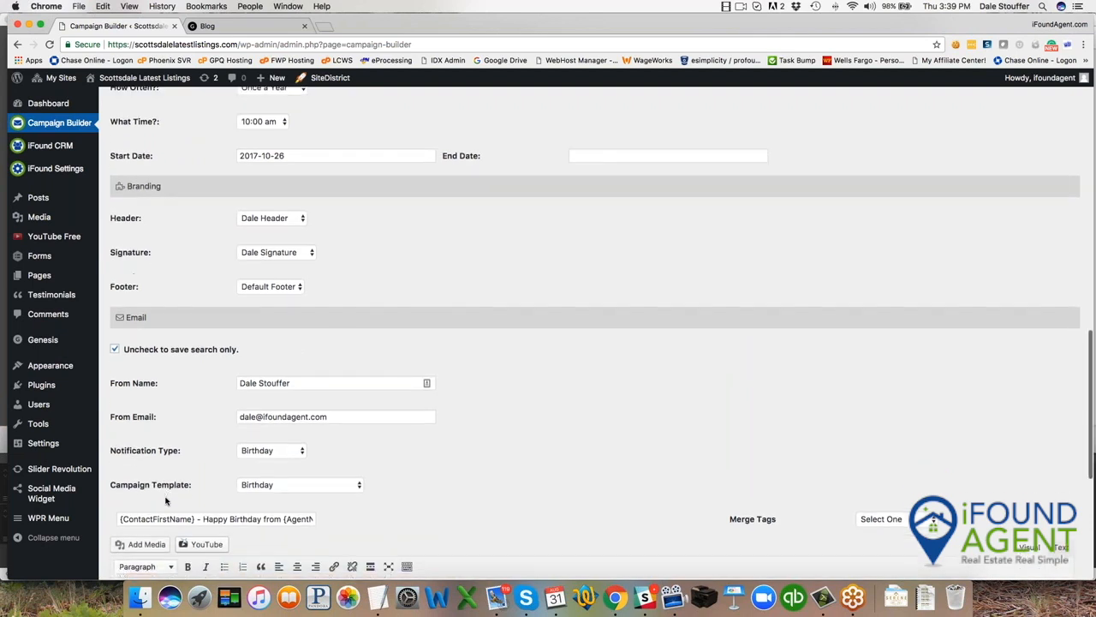
pyautogui.scroll(3)
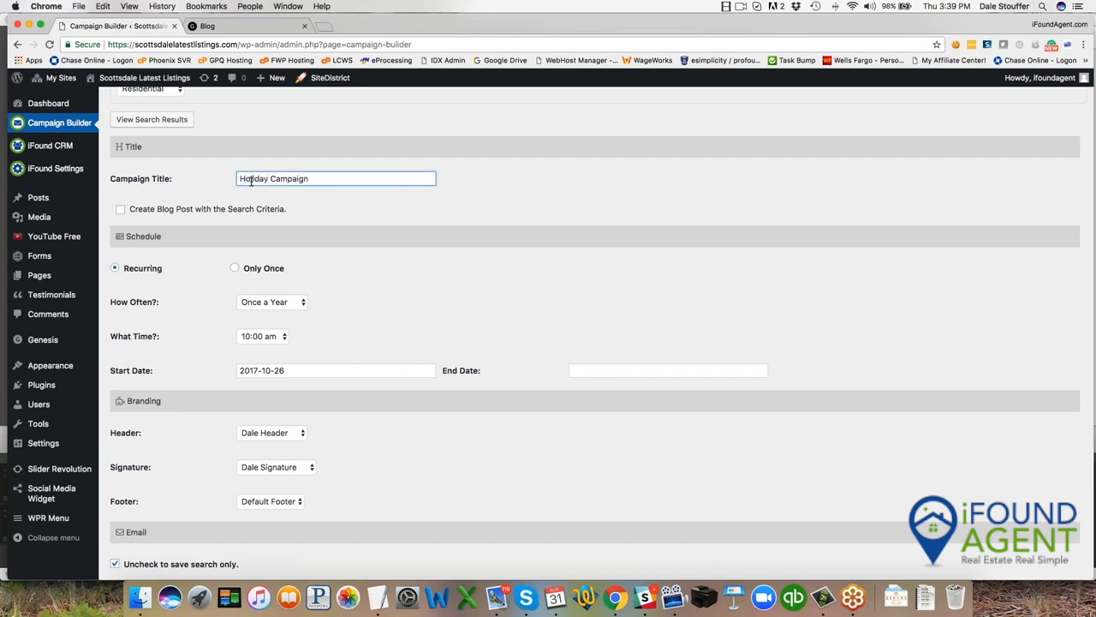
pyautogui.scroll(-3)
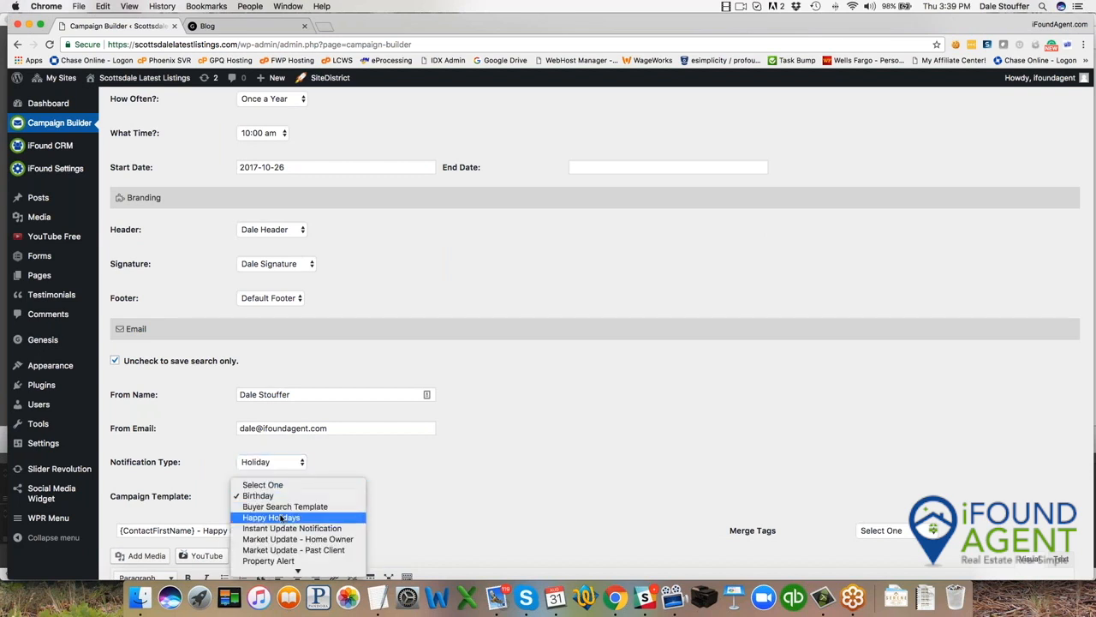
pyautogui.click(271, 518)
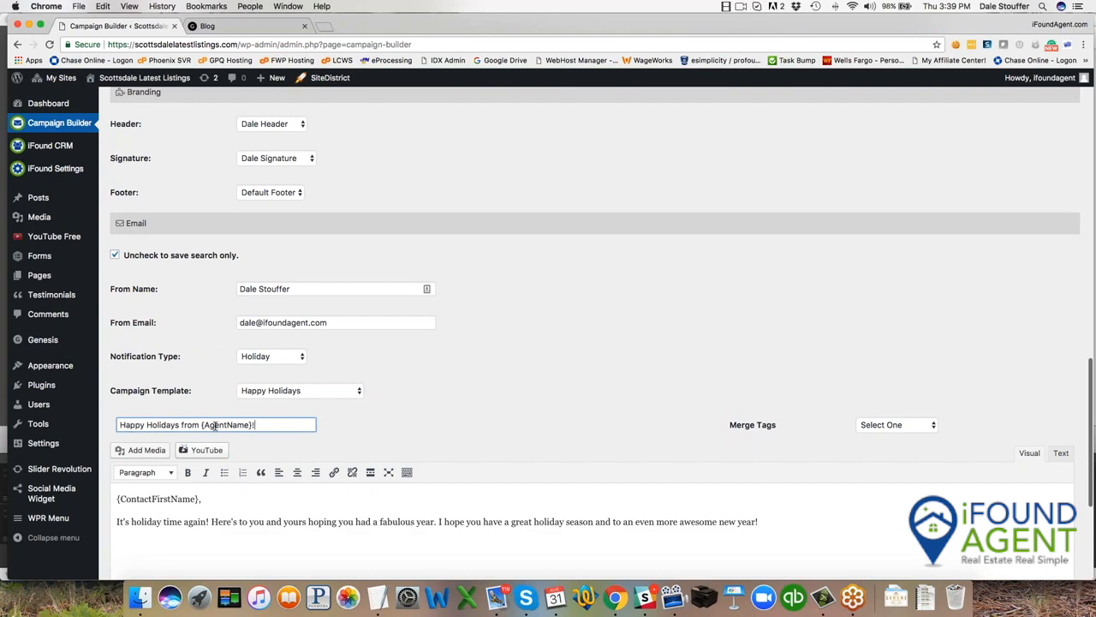
pyautogui.scroll(-3)
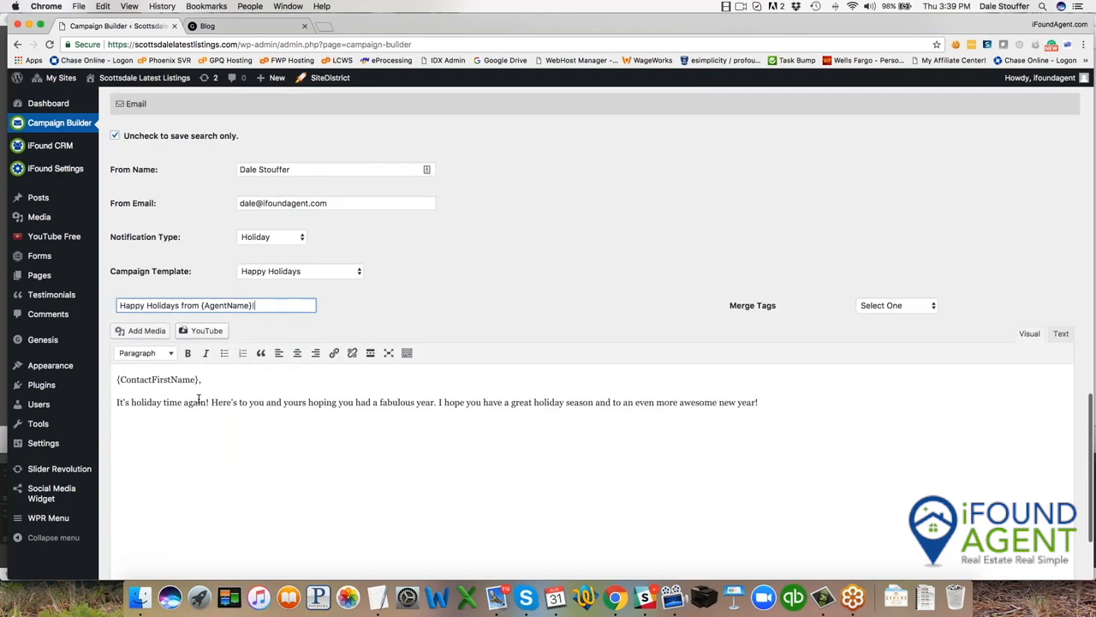
pyautogui.scroll(-3)
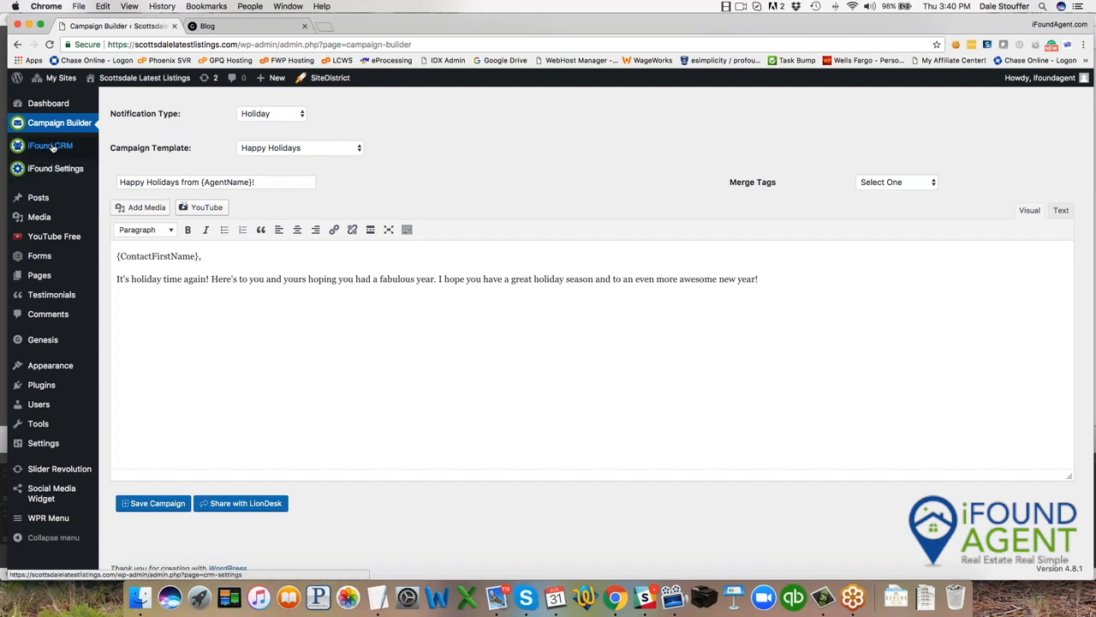
# Open the newest contact's record and review its Warner Ranch search and Holiday and Birthday campaigns
pyautogui.click(50, 145)
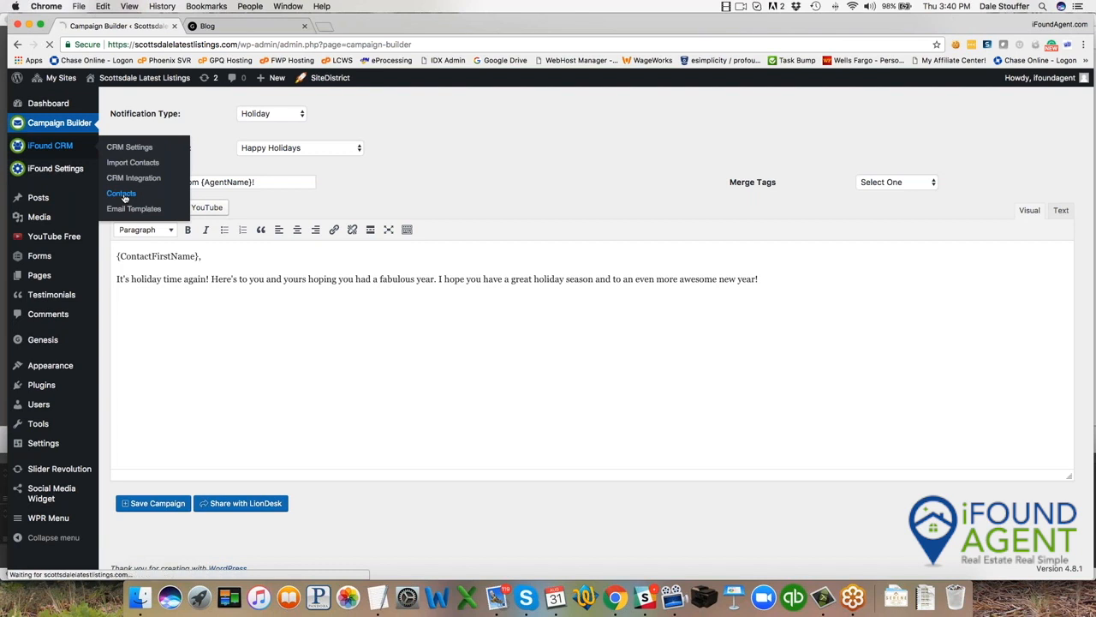
pyautogui.click(121, 194)
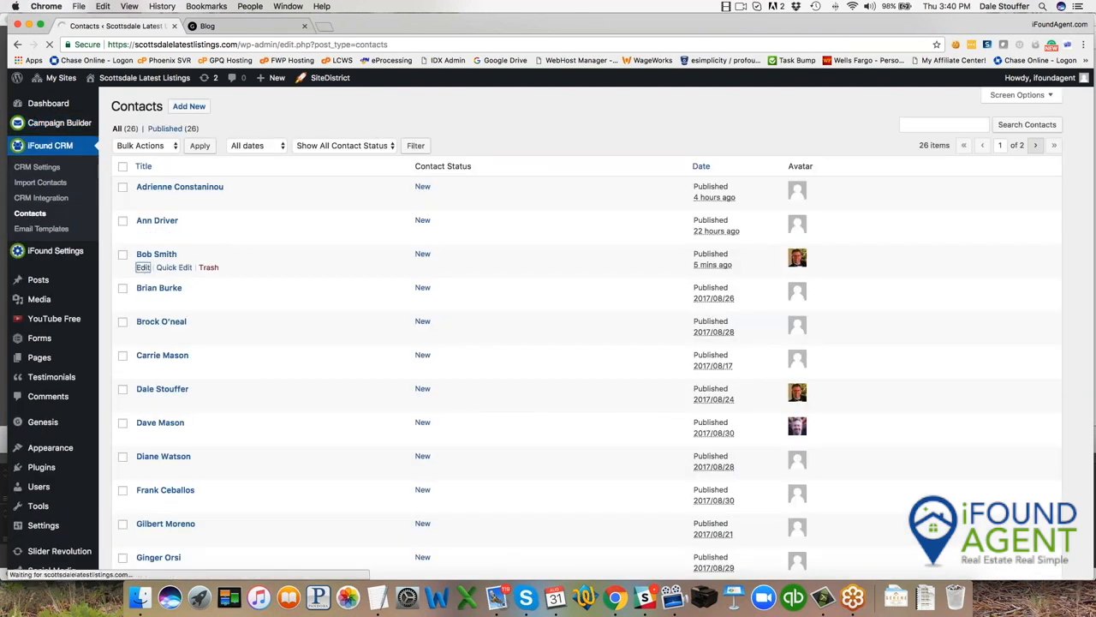
pyautogui.click(143, 267)
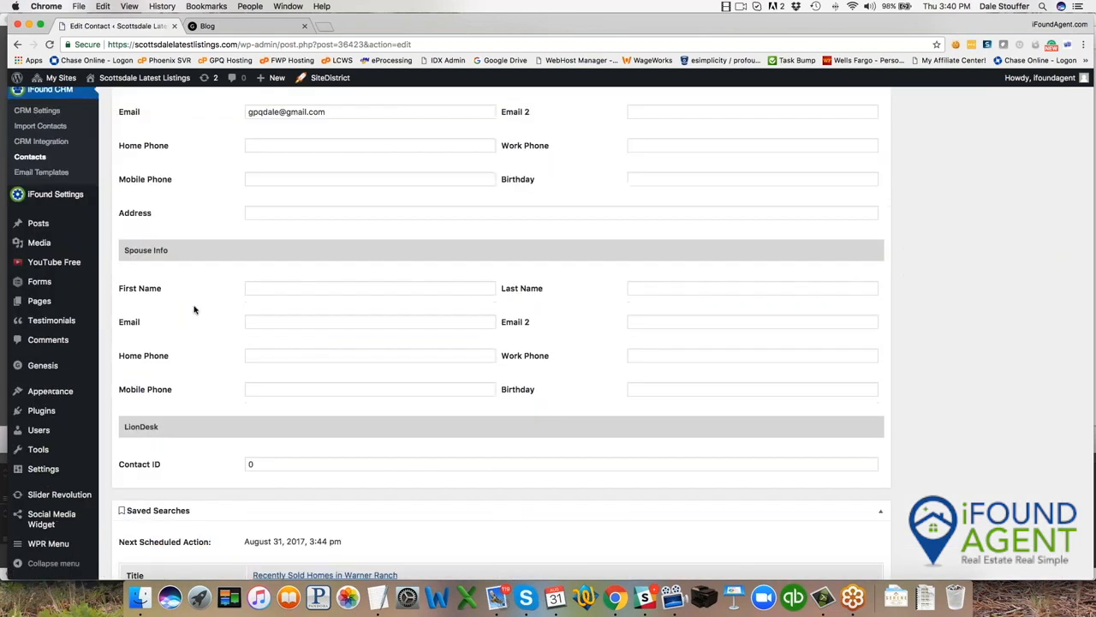
pyautogui.scroll(-3)
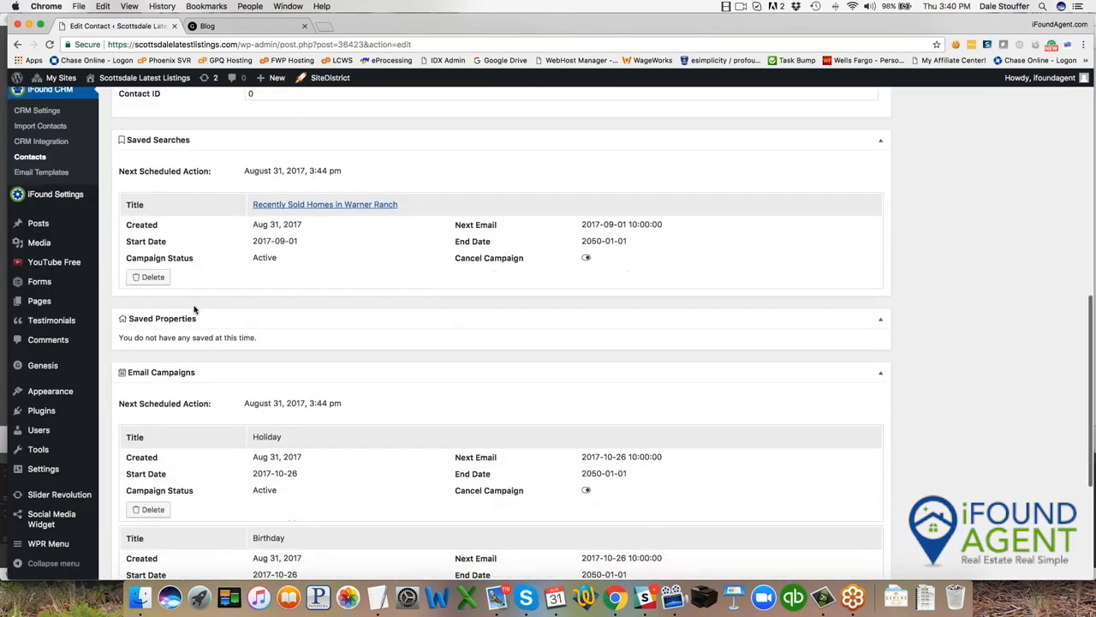
pyautogui.moveTo(329, 216)
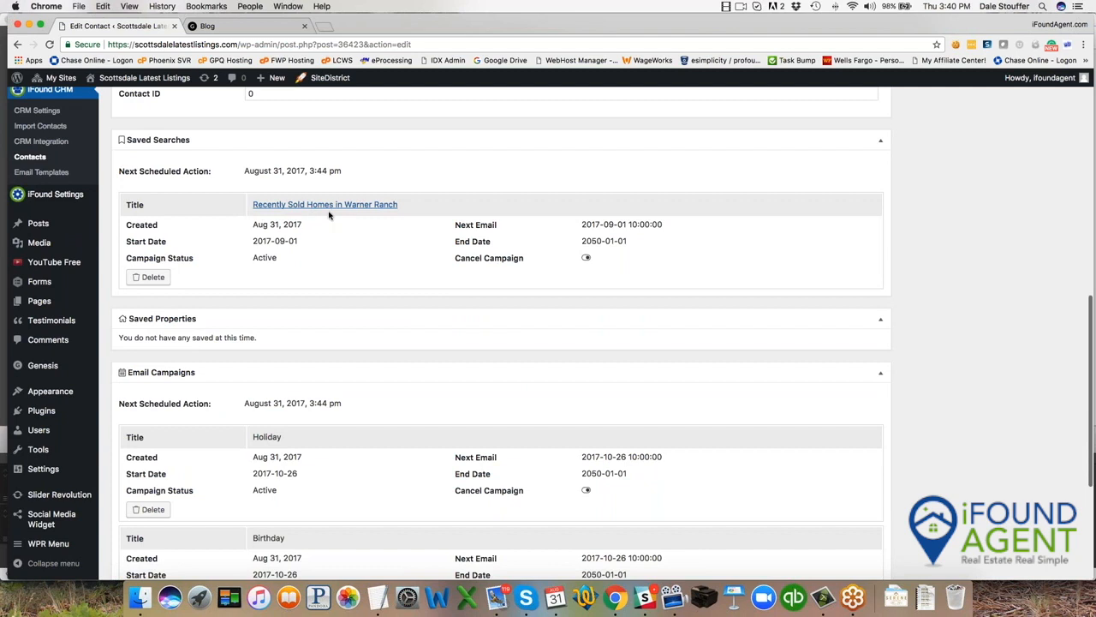
pyautogui.moveTo(351, 214)
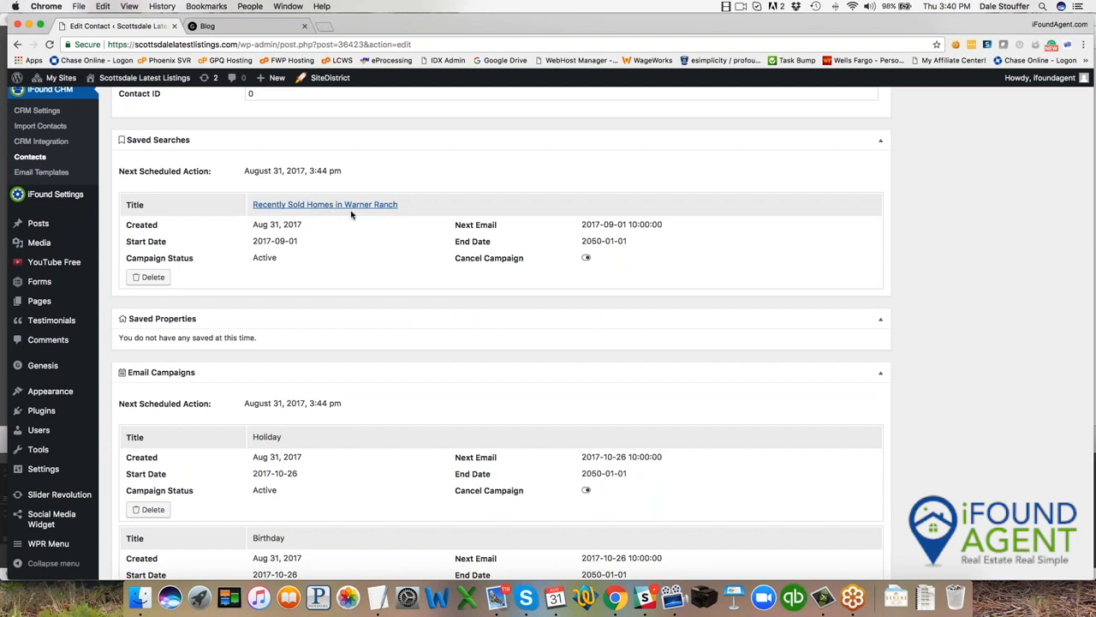
pyautogui.scroll(-3)
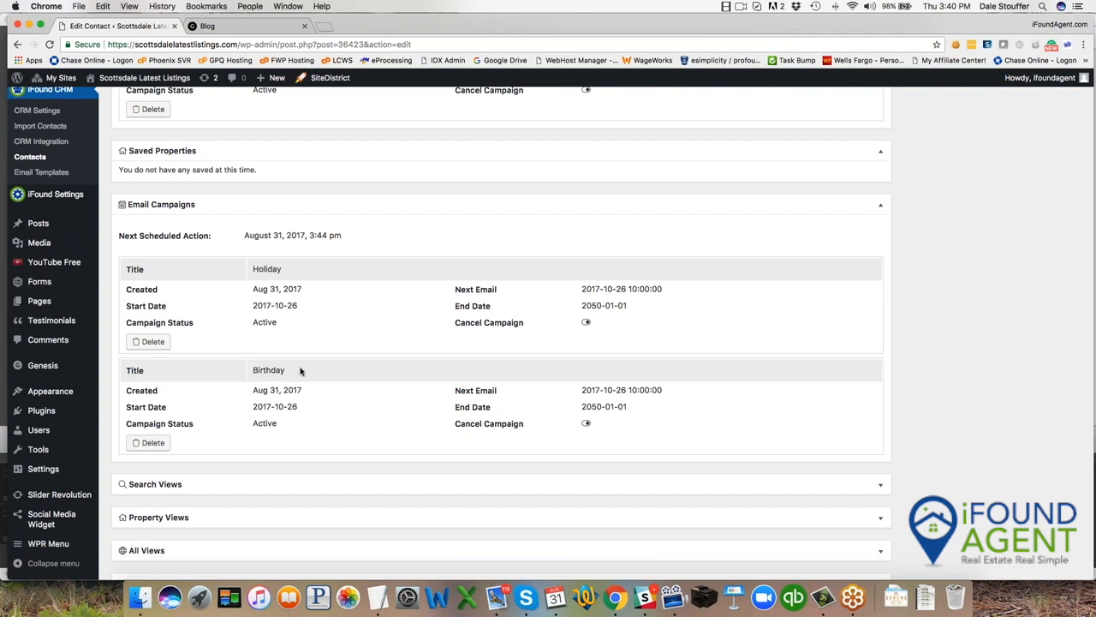
pyautogui.scroll(-3)
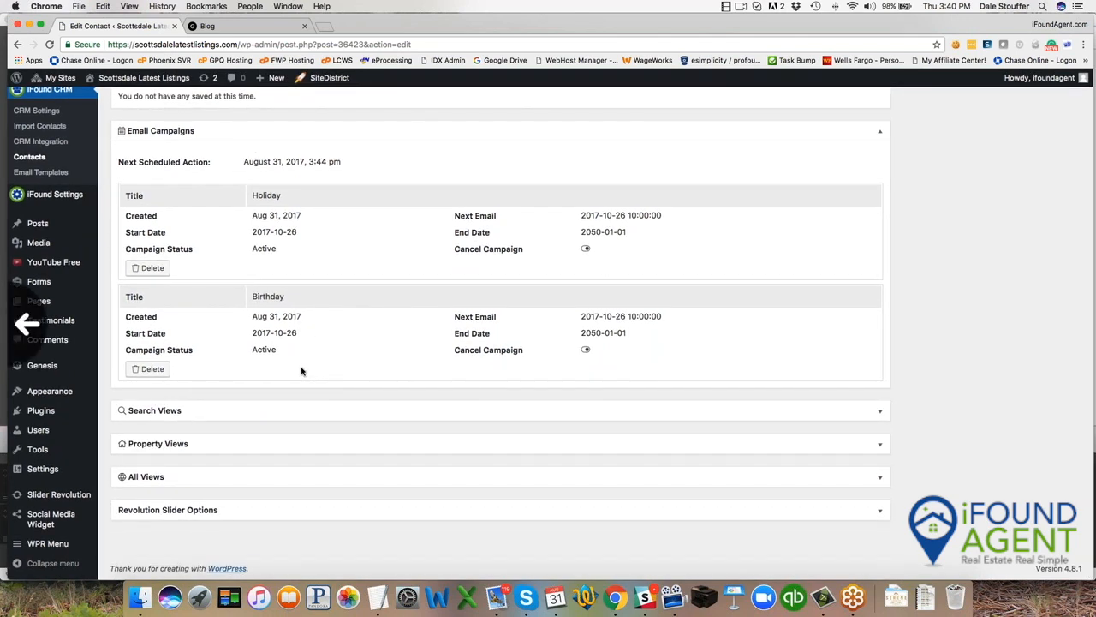
pyautogui.moveTo(257, 387)
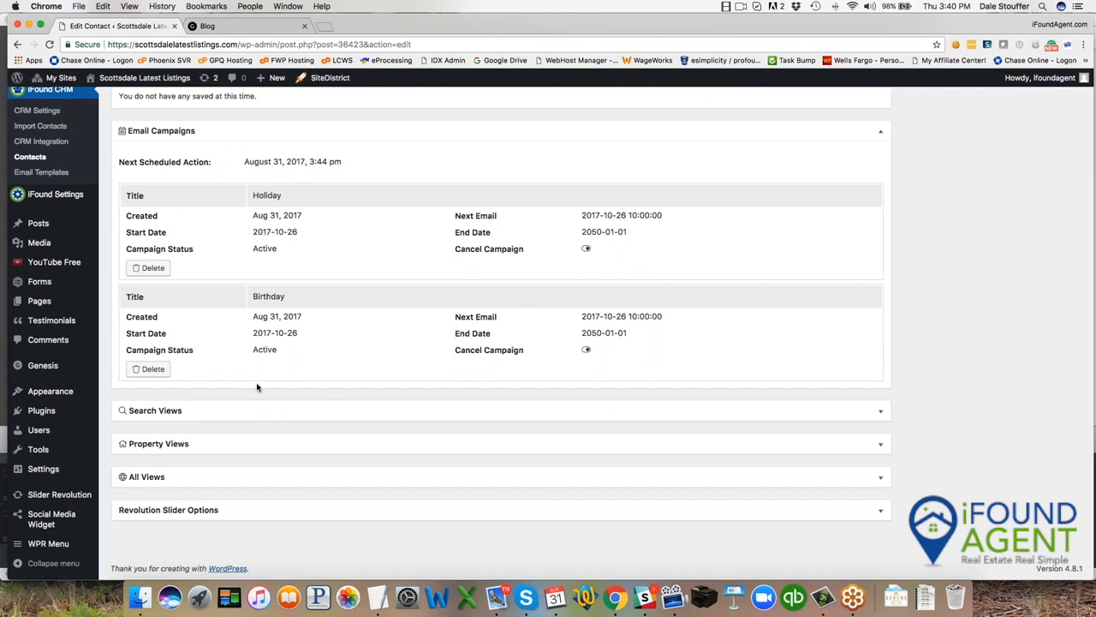
pyautogui.moveTo(171, 441)
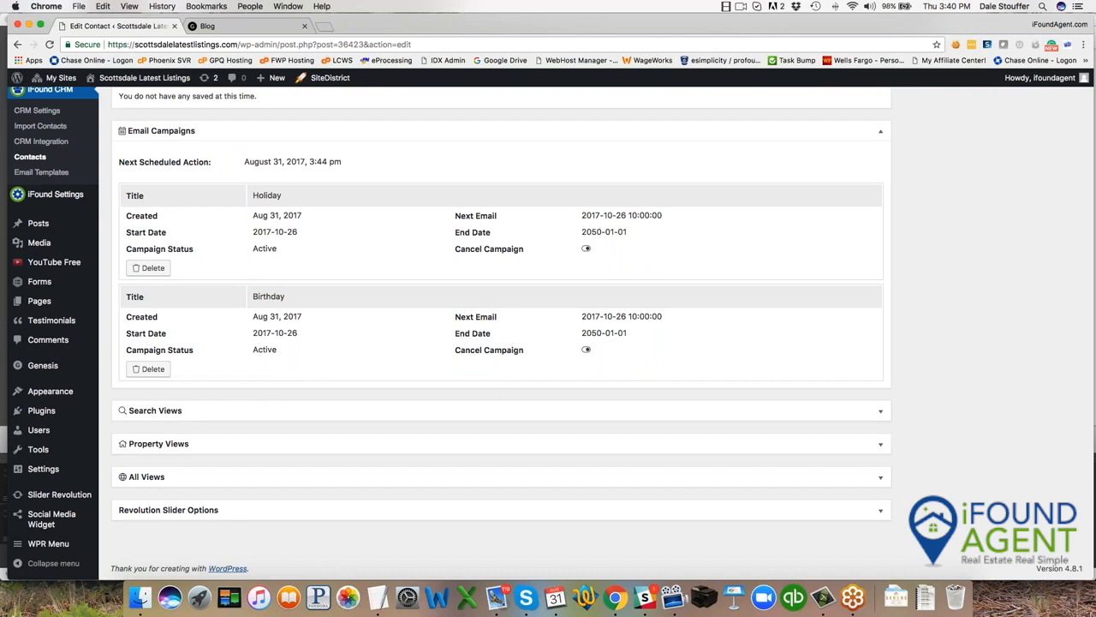
pyautogui.scroll(3)
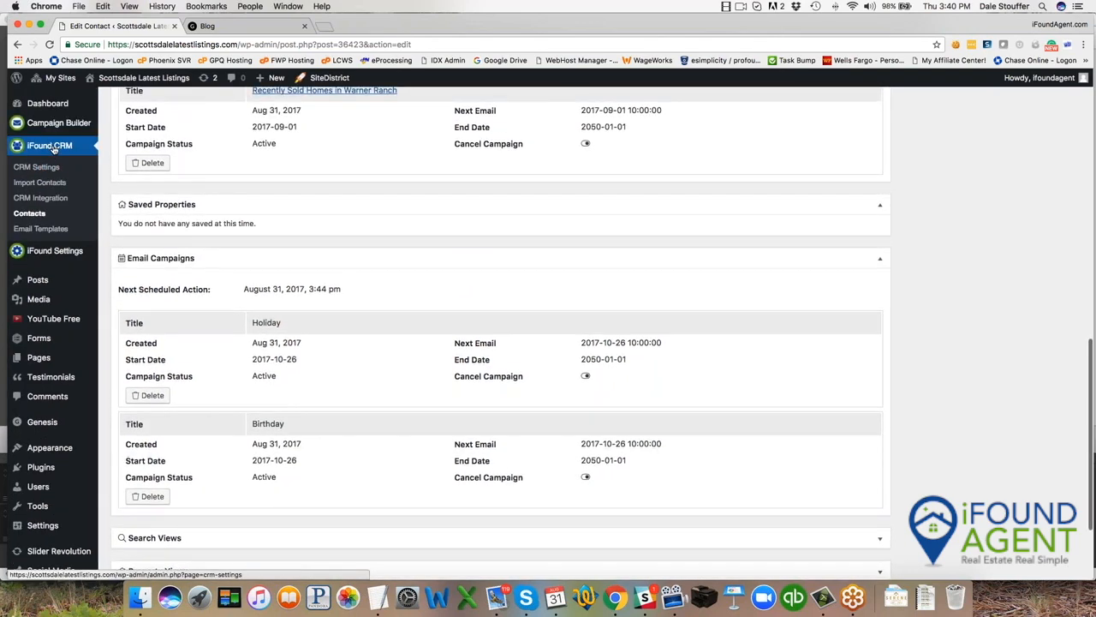
# Open another contact's record and scroll through its search, property and page views
pyautogui.click(29, 213)
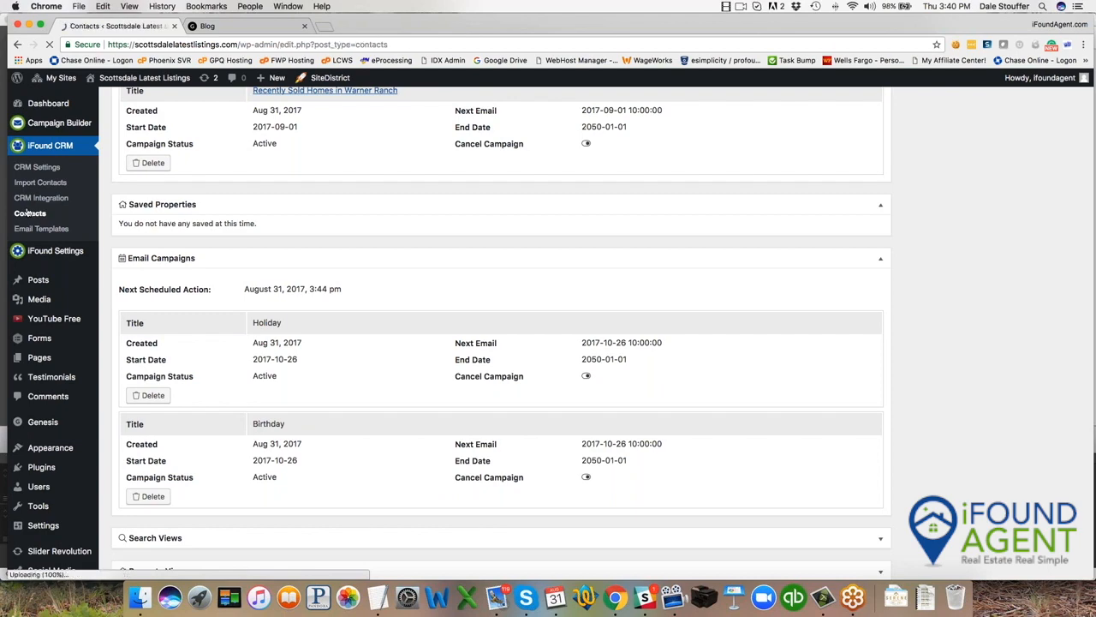
pyautogui.click(30, 212)
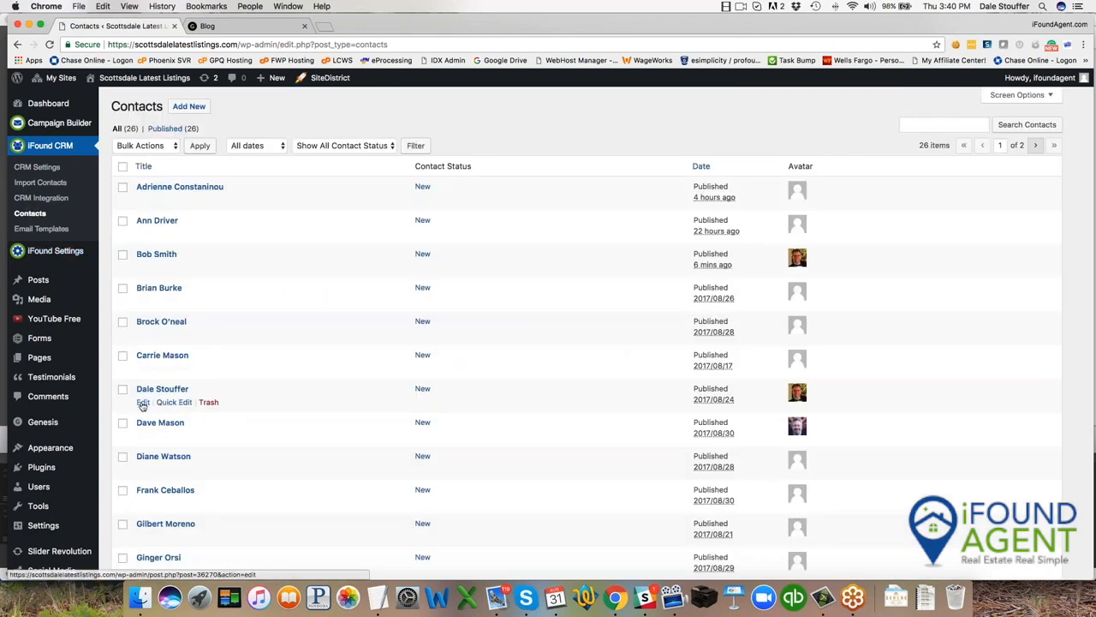
pyautogui.click(142, 402)
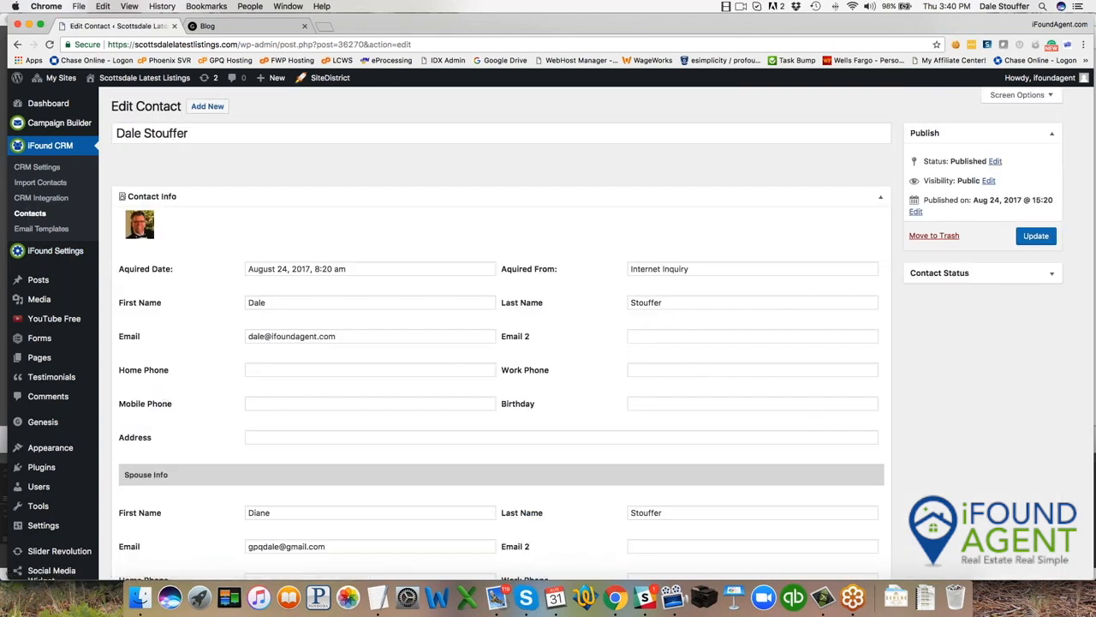
pyautogui.scroll(-3)
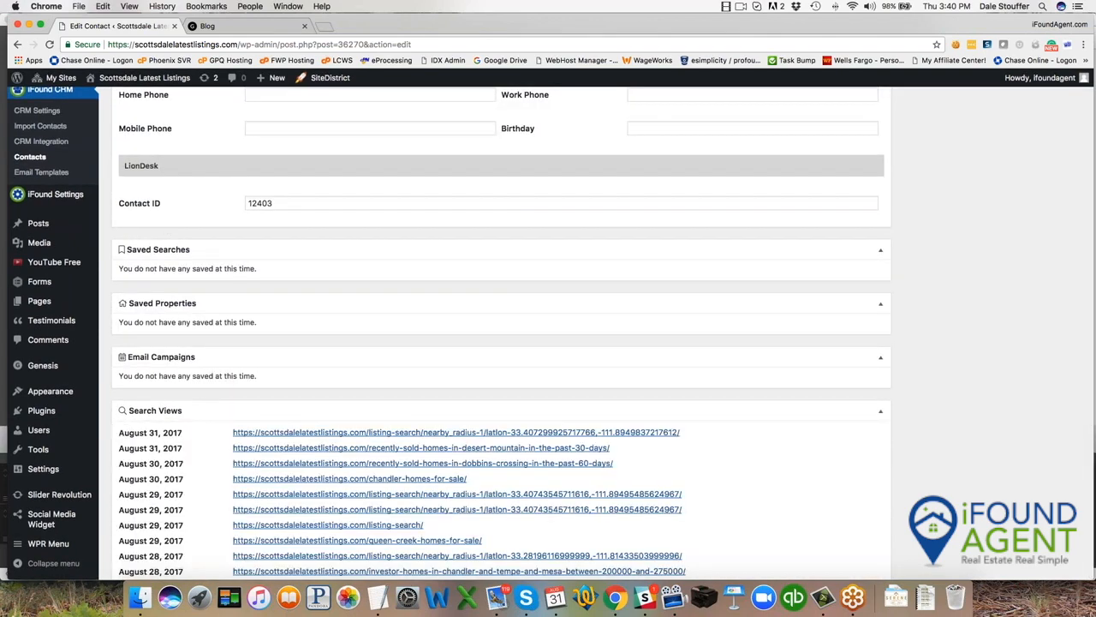
pyautogui.scroll(-3)
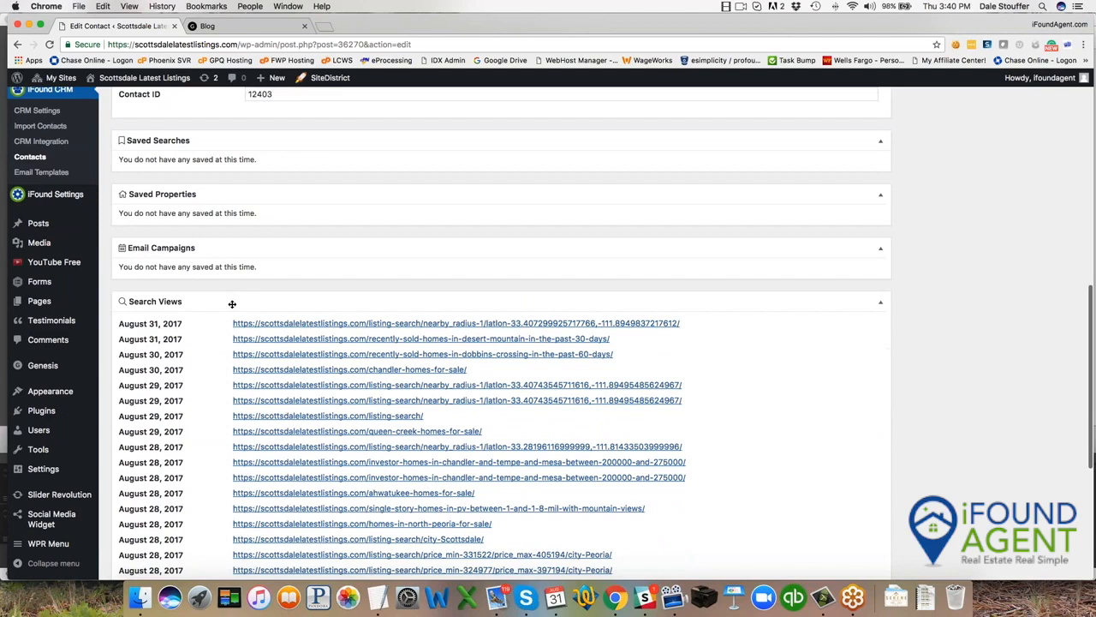
pyautogui.scroll(-3)
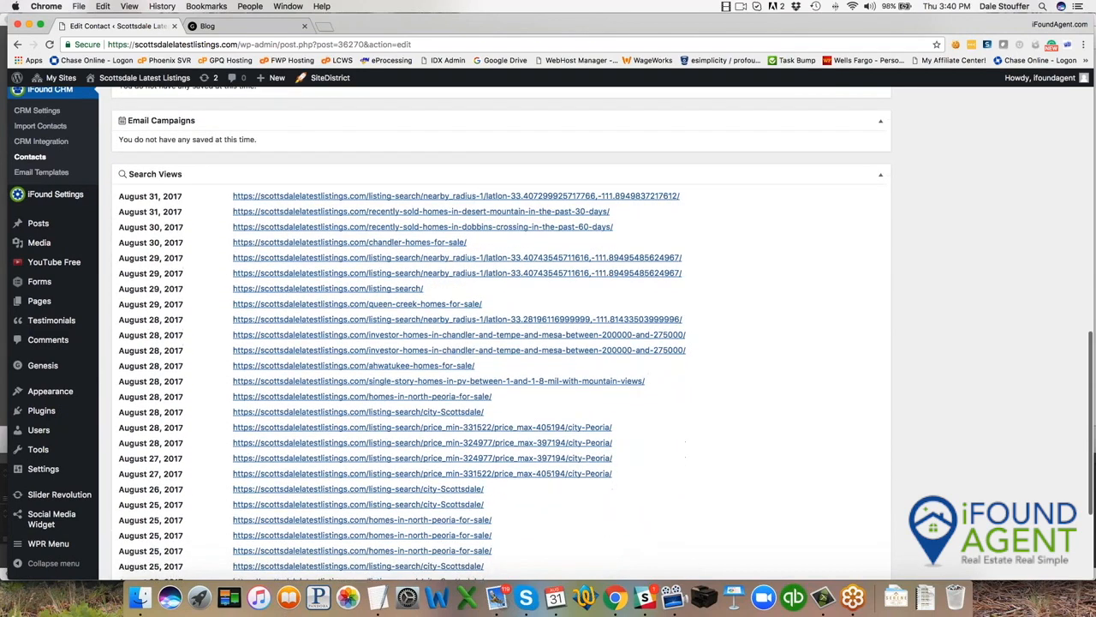
pyautogui.scroll(-3)
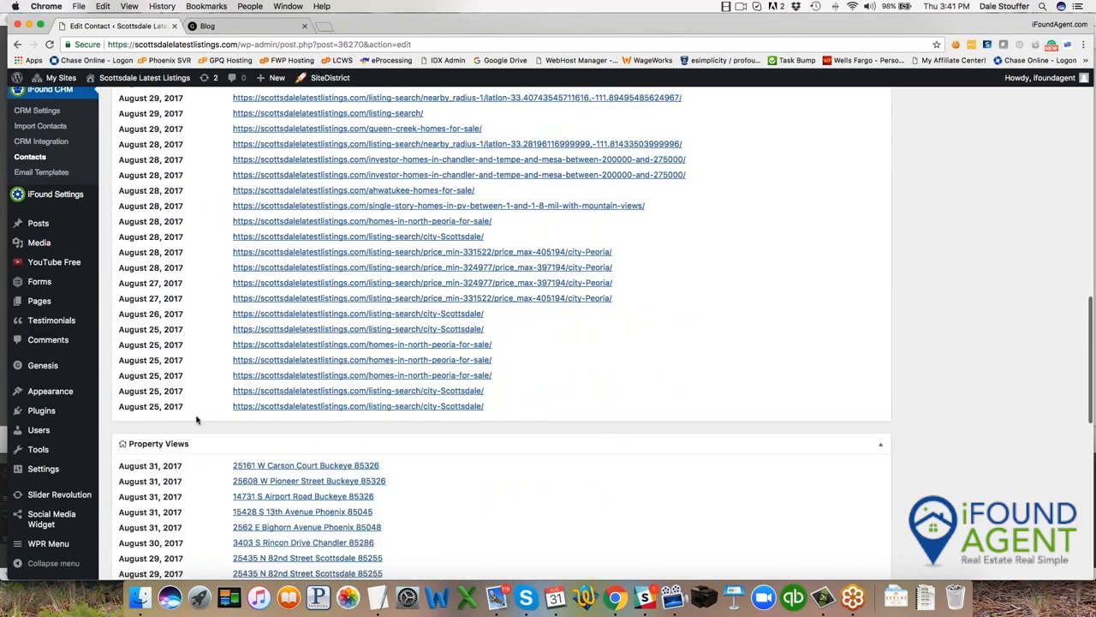
pyautogui.scroll(-3)
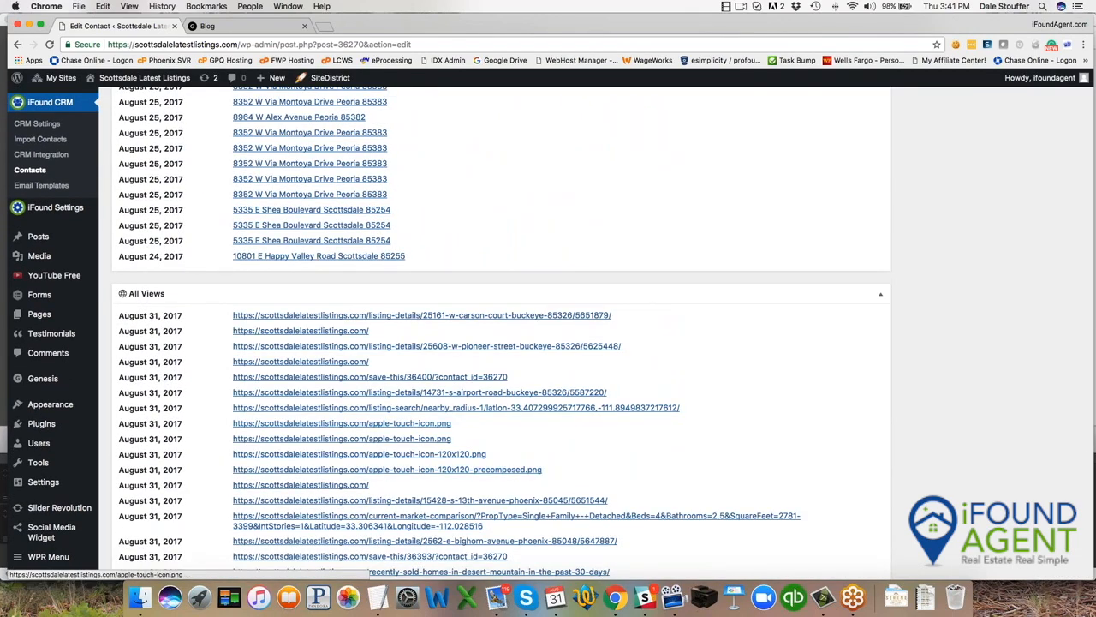
pyautogui.moveTo(469, 417)
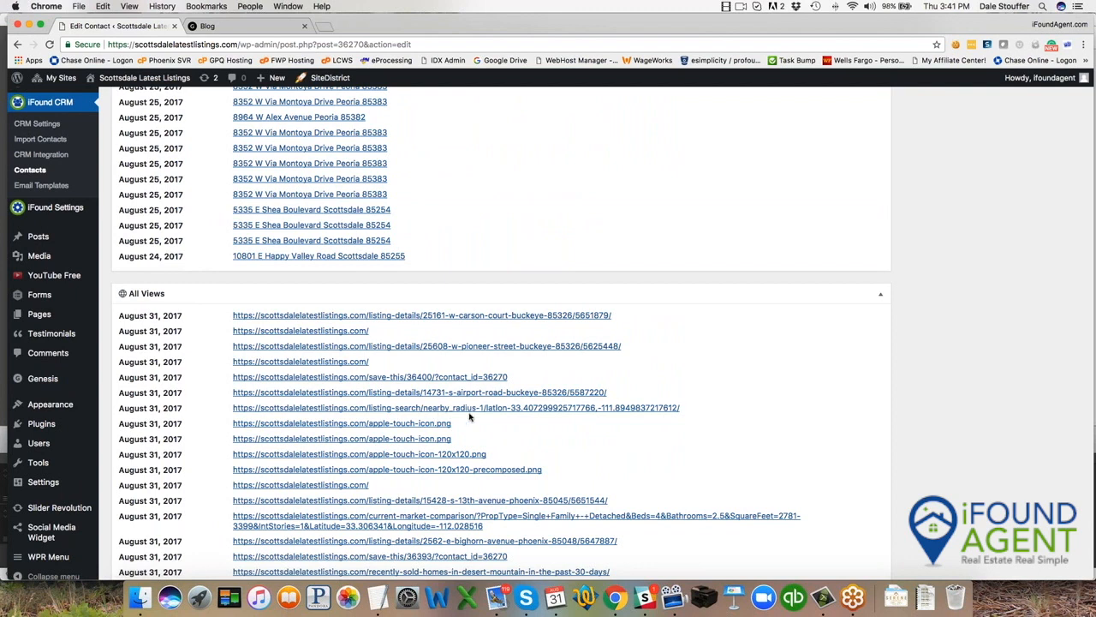
pyautogui.moveTo(456, 408)
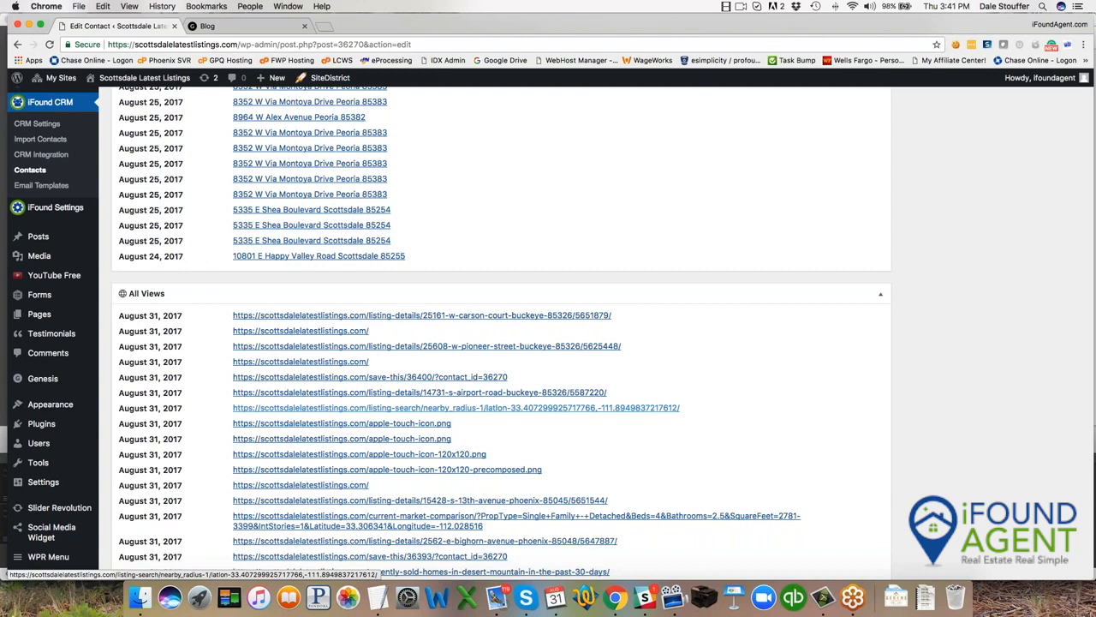
pyautogui.scroll(3)
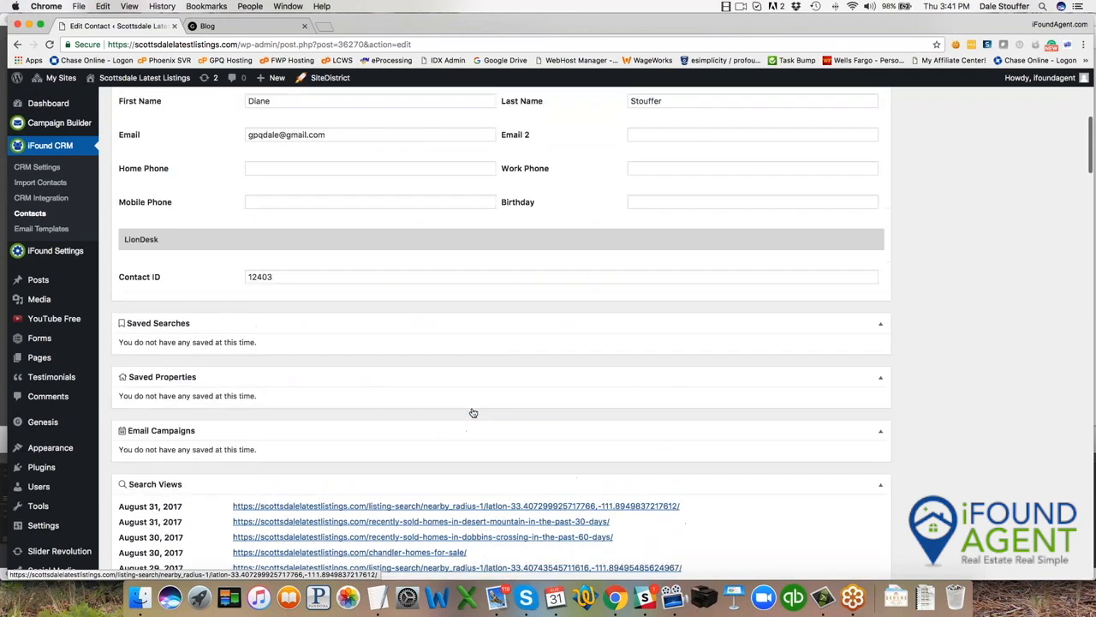
# Open the Campaign Builder from the WordPress admin sidebar
pyautogui.scroll(3)
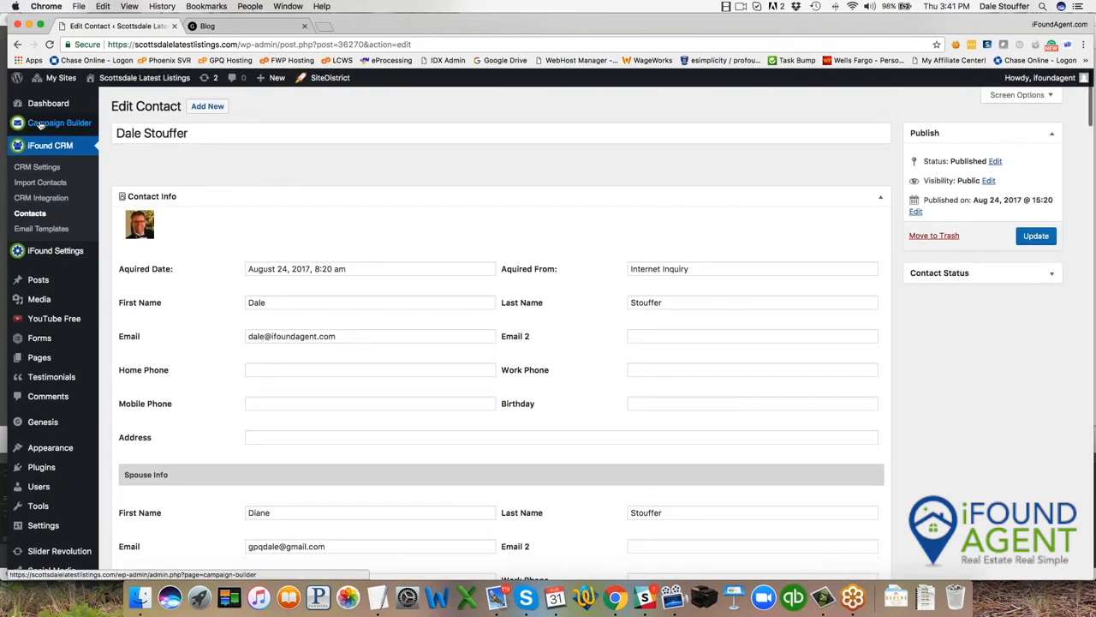
pyautogui.click(59, 123)
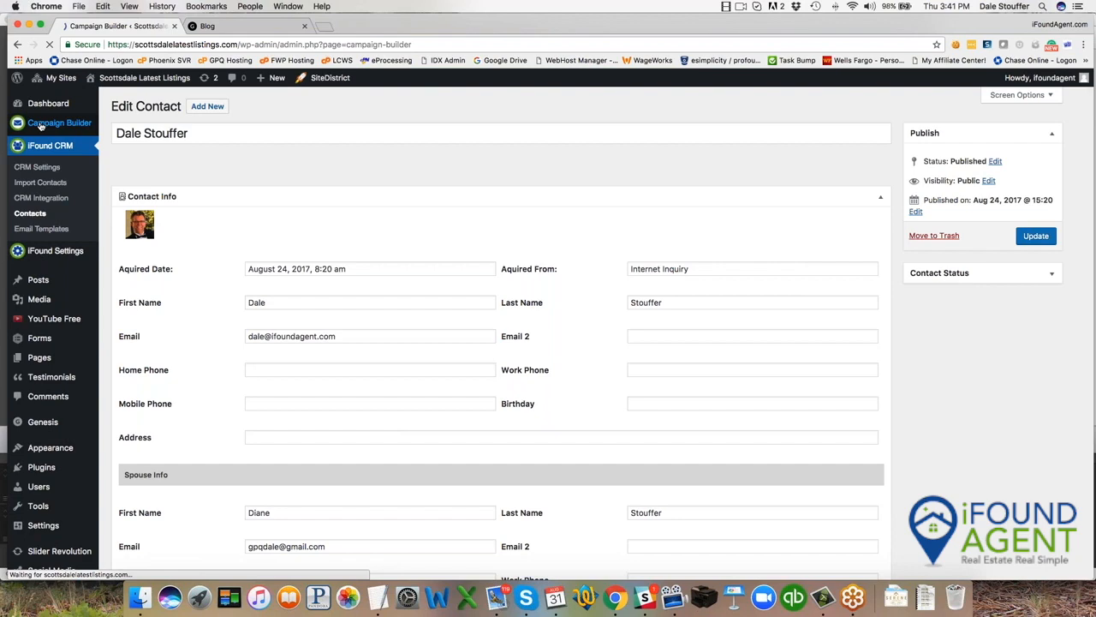
pyautogui.click(60, 122)
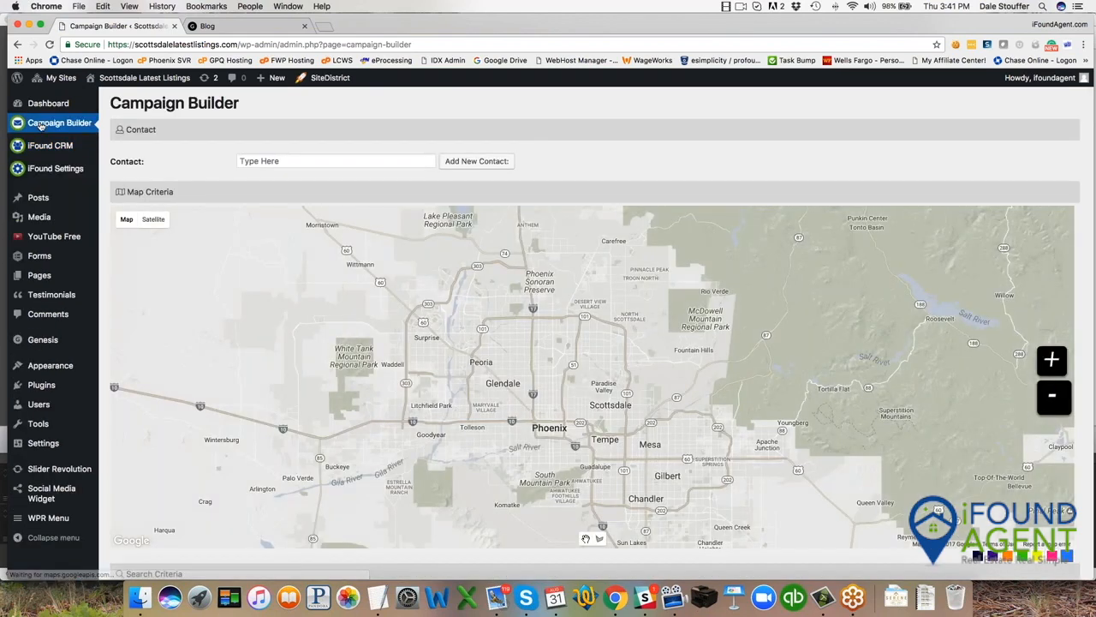
pyautogui.rightClick(621, 159)
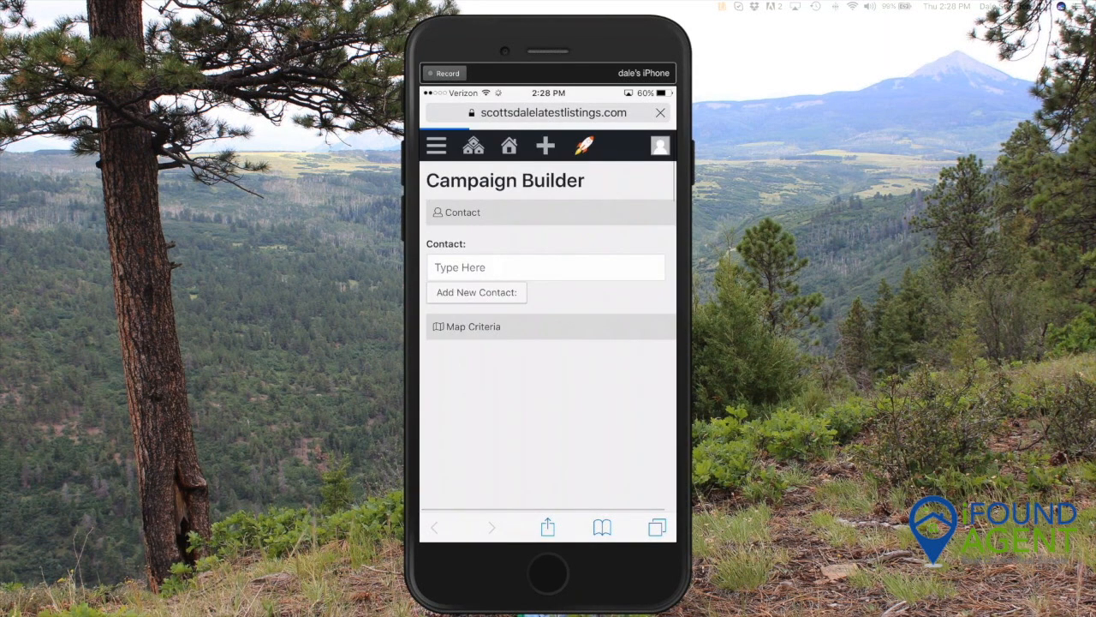
pyautogui.click(473, 327)
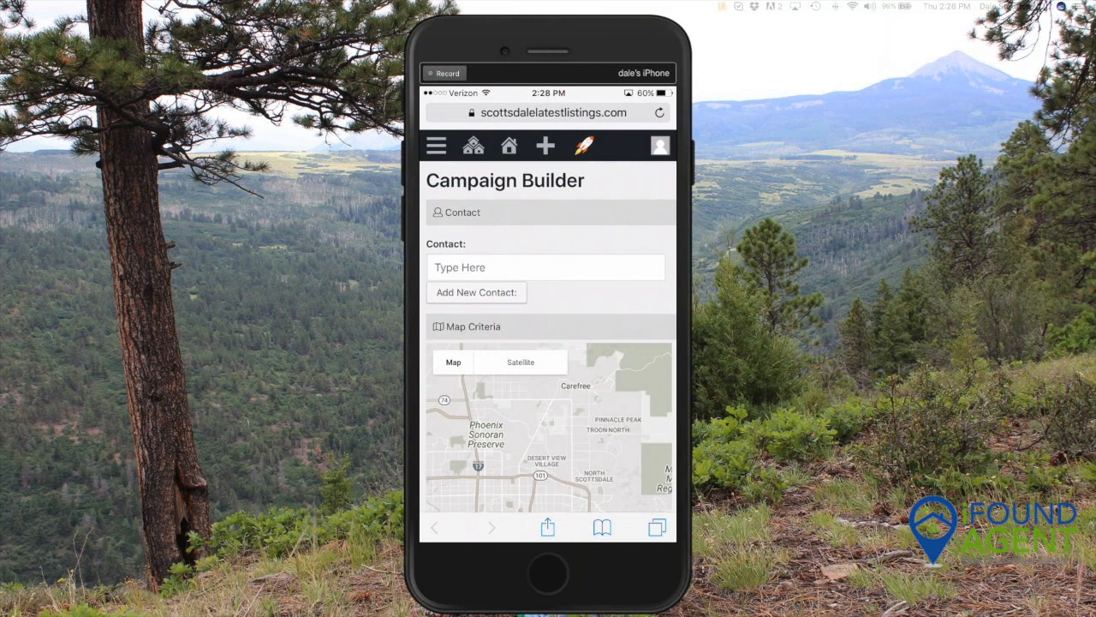
pyautogui.click(547, 267)
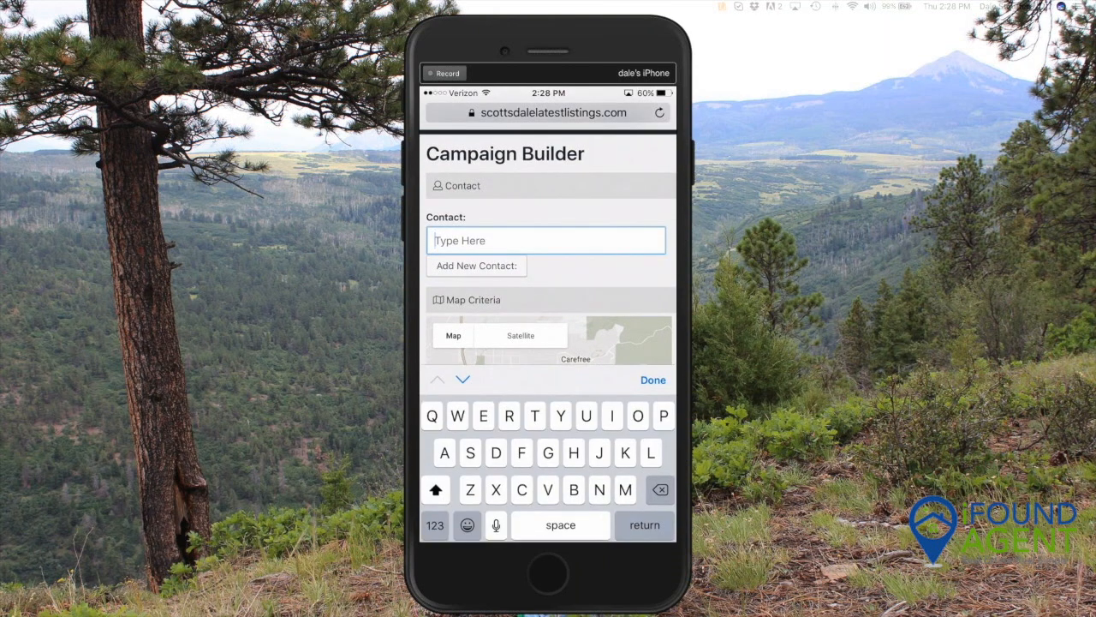
pyautogui.write('Dale Stouffer')
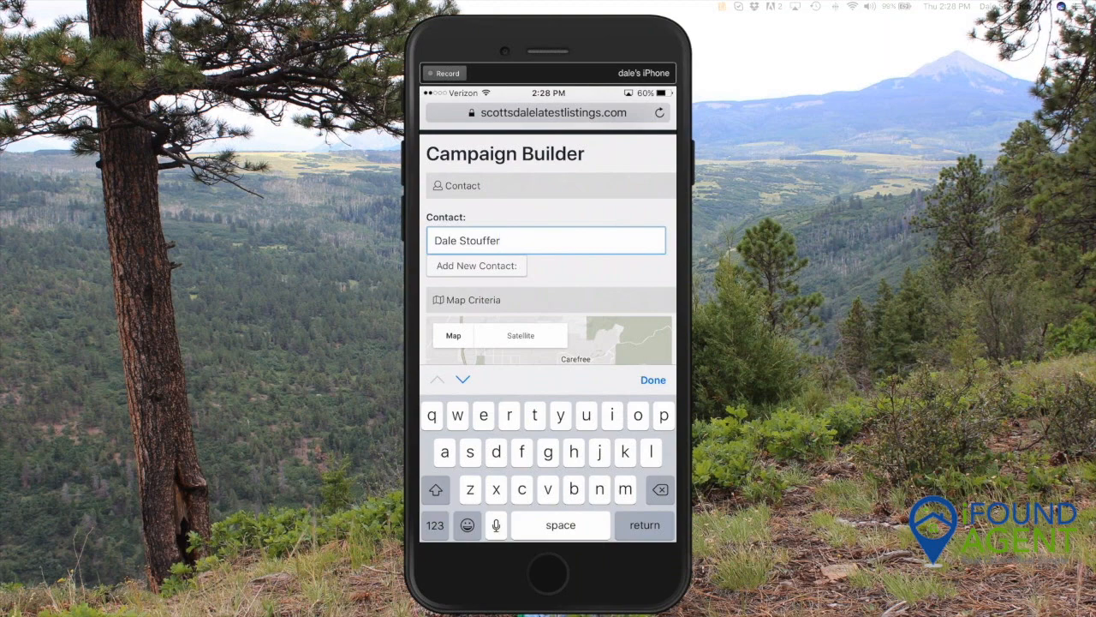
pyautogui.click(476, 266)
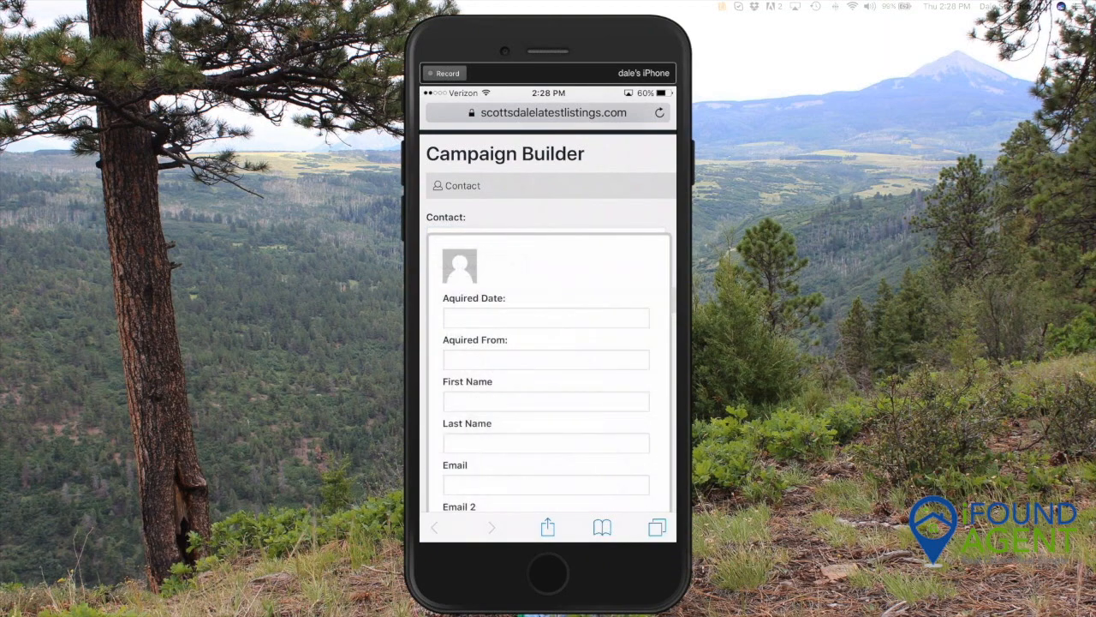
pyautogui.scroll(-3)
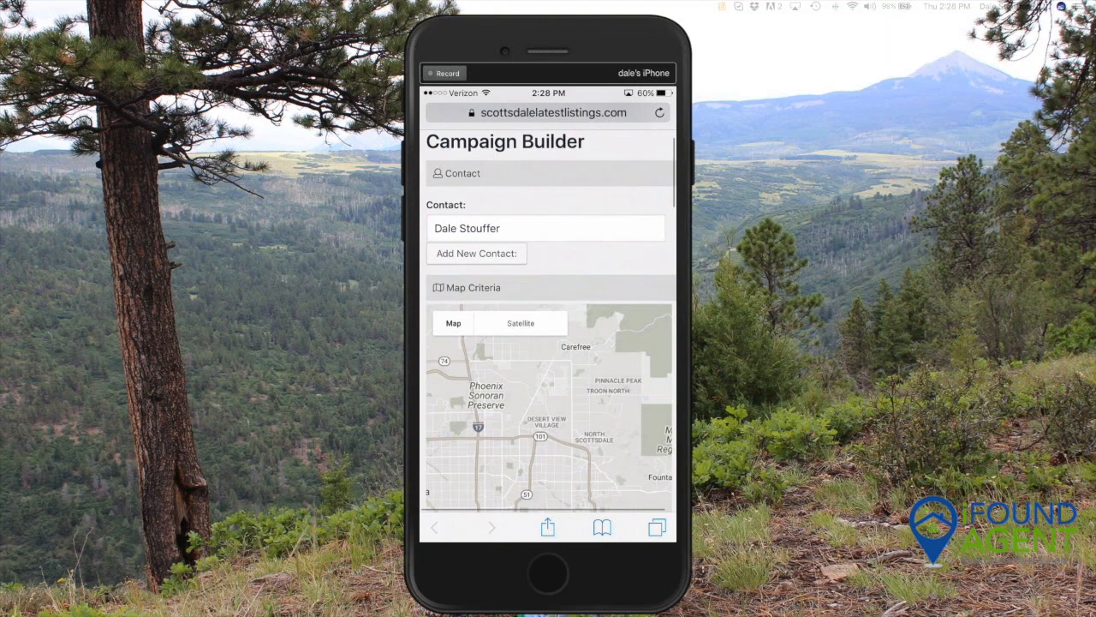
pyautogui.scroll(-3)
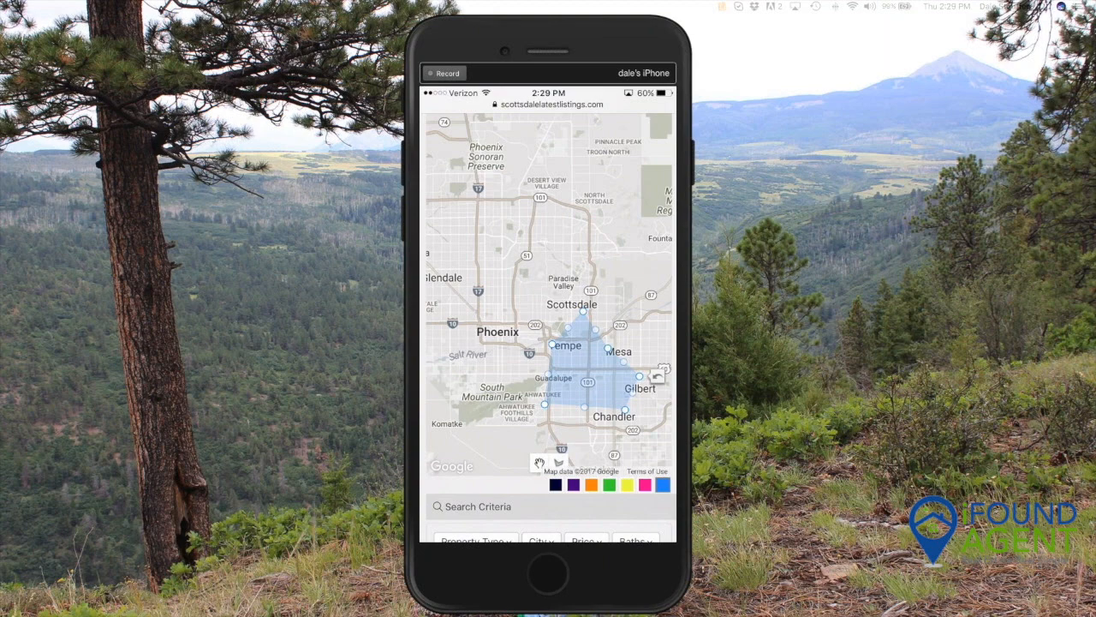
# Remove the Tempe–Mesa–Chandler polygon from the selected criteria
pyautogui.scroll(-3)
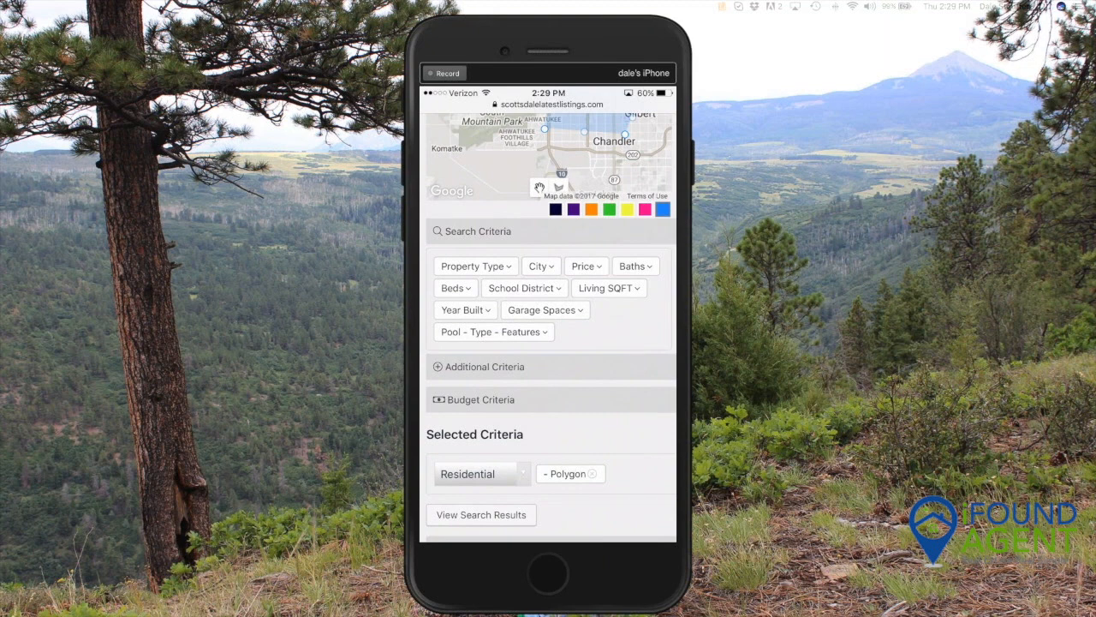
pyautogui.click(591, 473)
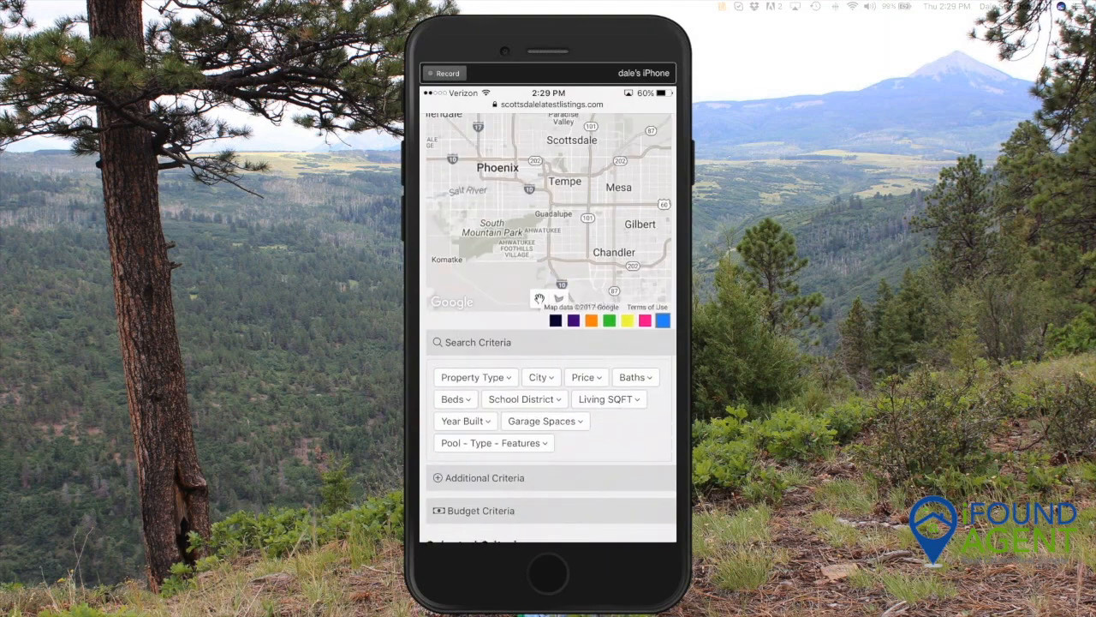
# Add Cave Creek as the city and a 500000–750000 price range
pyautogui.click(541, 376)
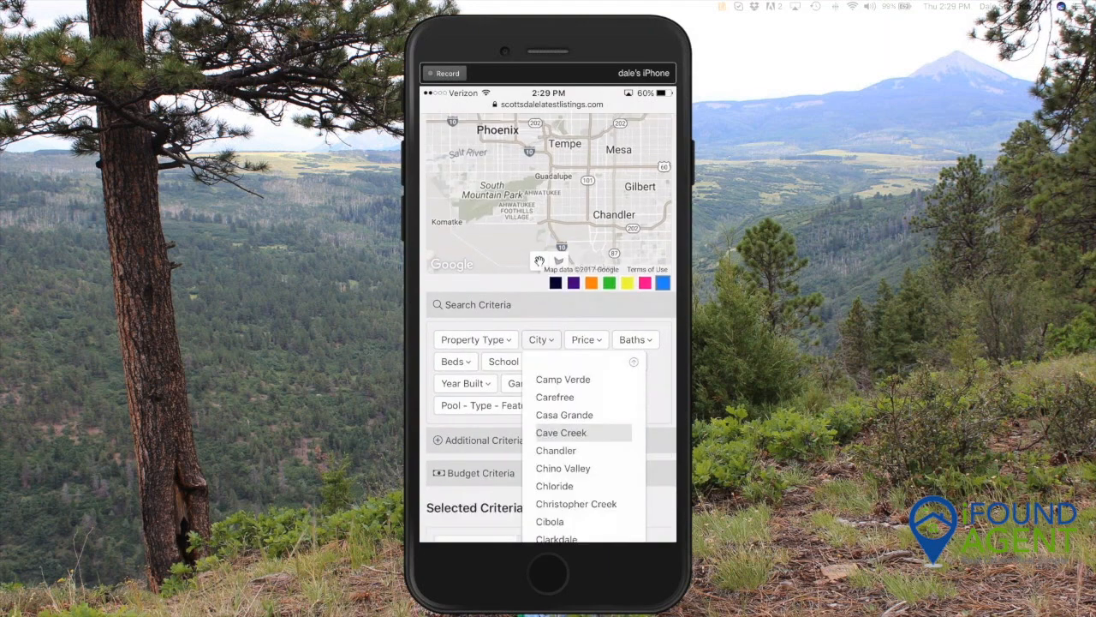
pyautogui.click(561, 431)
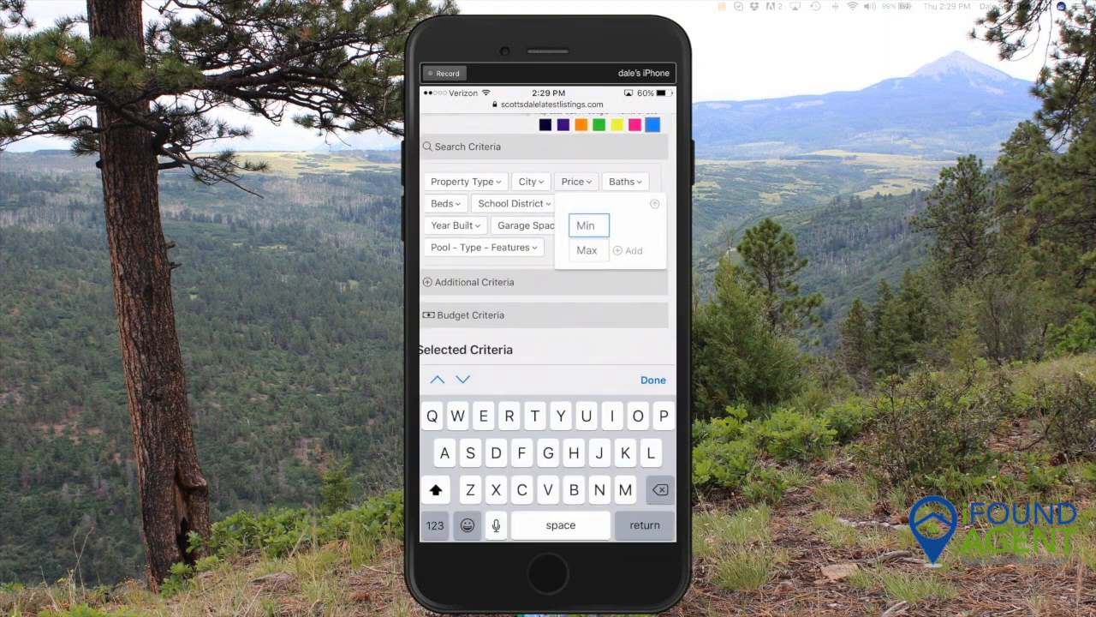
pyautogui.write('0')
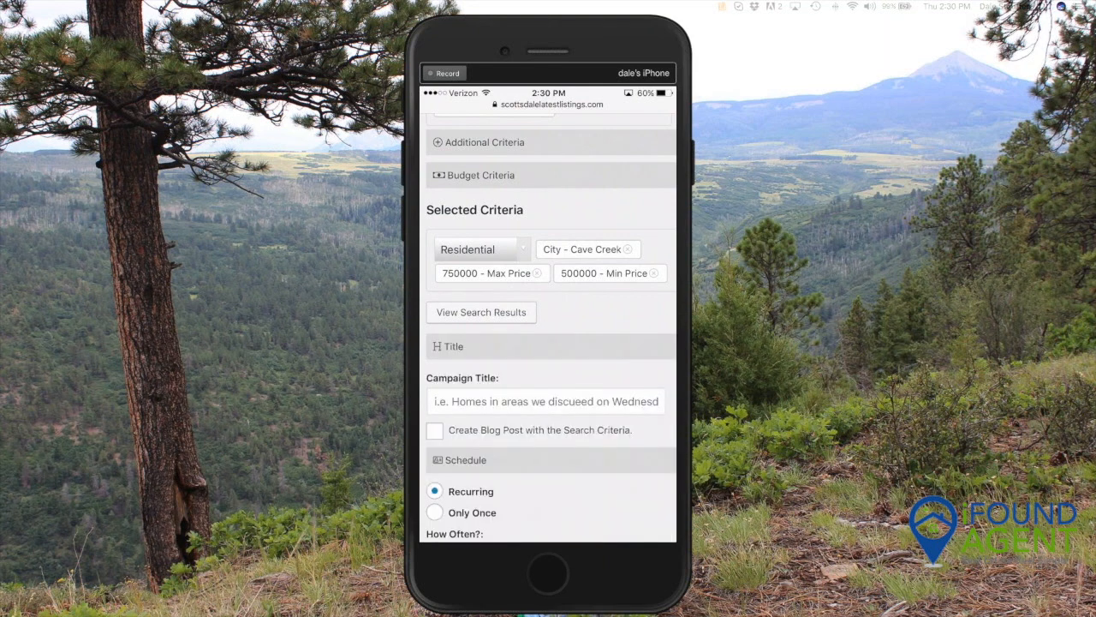
# Title the campaign 'Homes for Sale in Cave Creek'
pyautogui.scroll(-3)
pyautogui.write('Home')
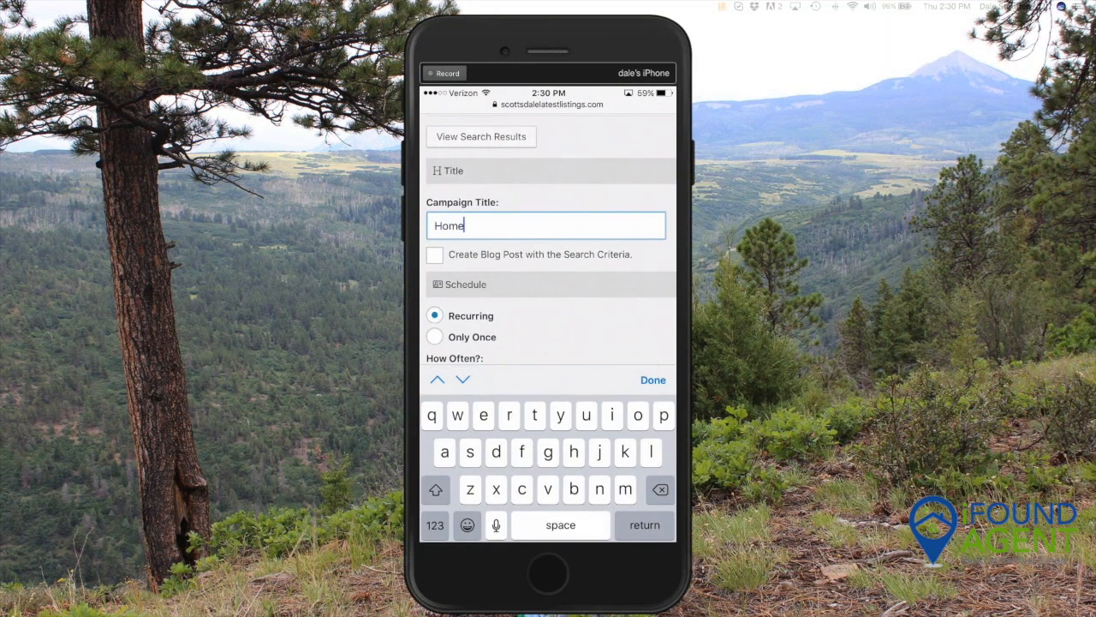
pyautogui.write('s for')
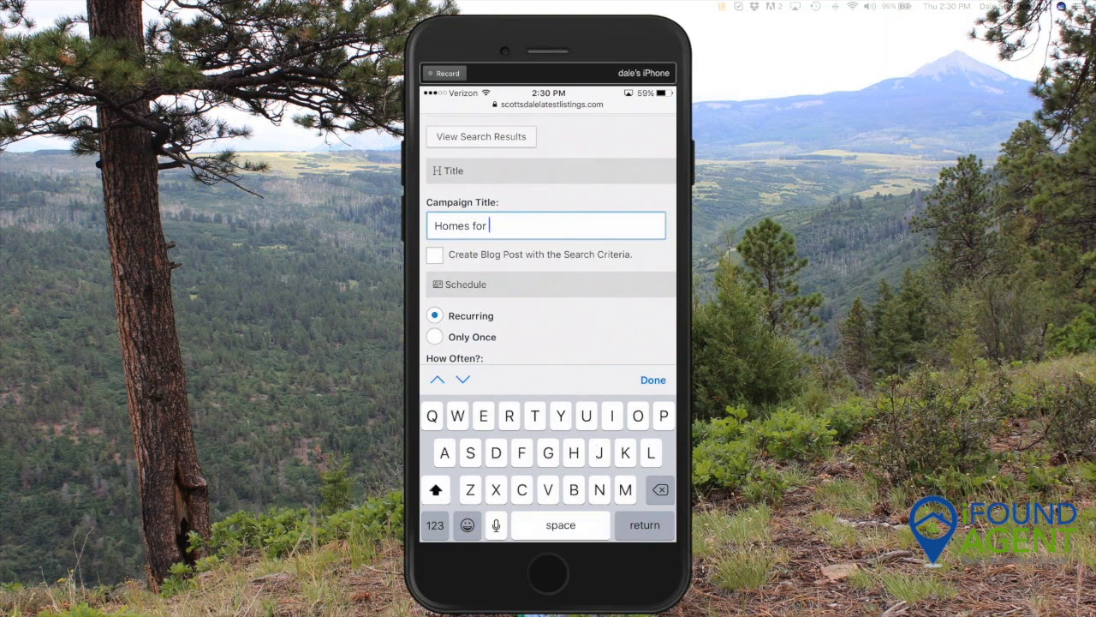
pyautogui.write('Sale in')
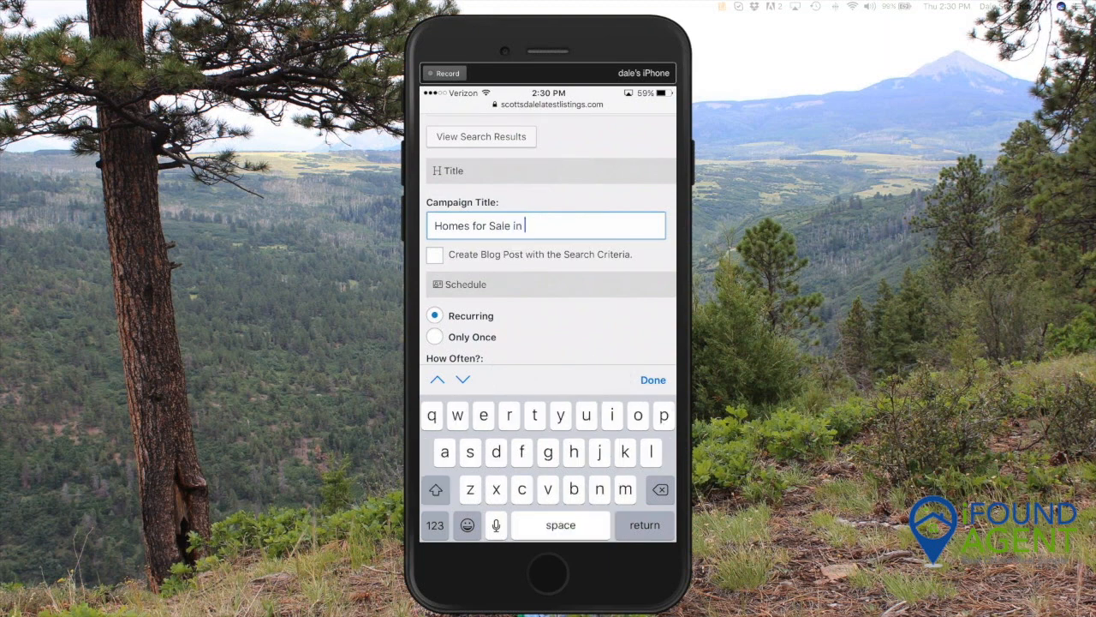
pyautogui.write('Cave Cree')
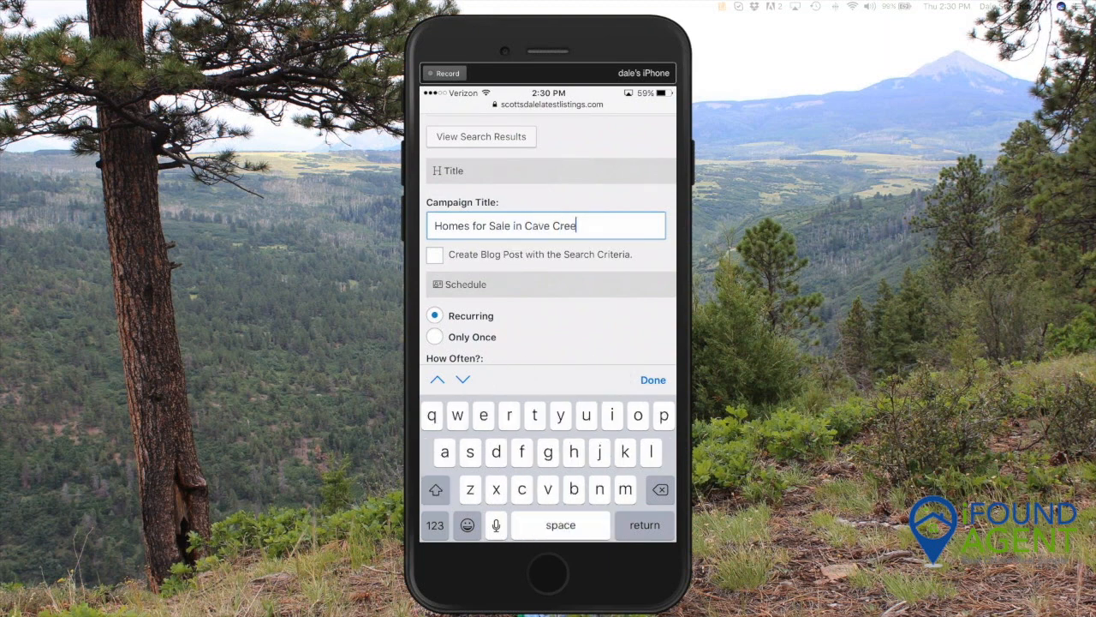
pyautogui.write('k')
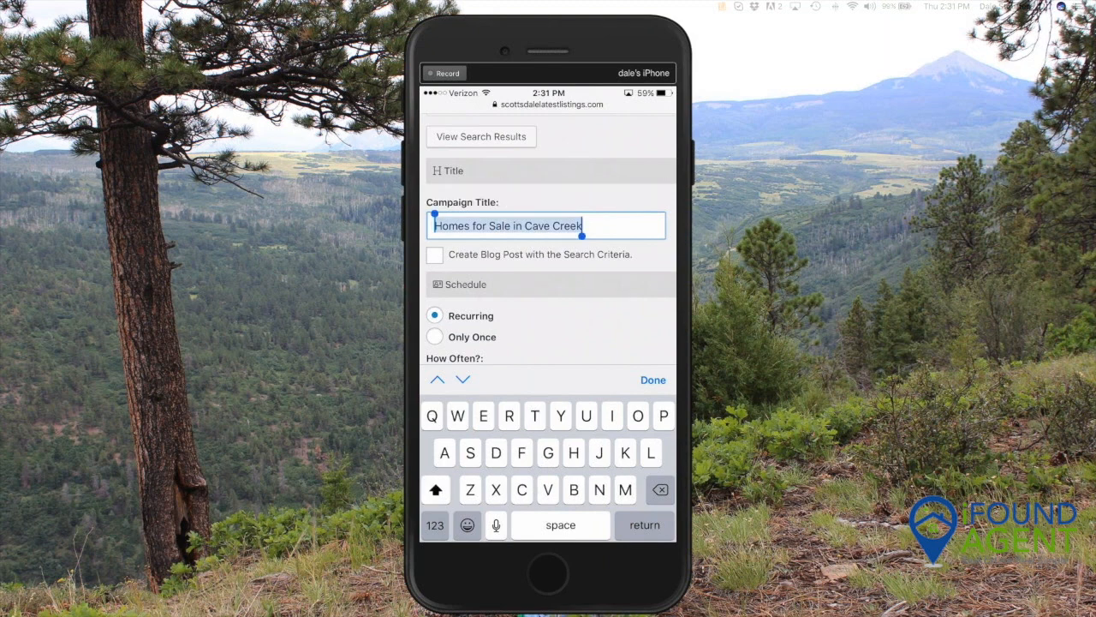
# Enable a blog post titled 'Homes for Sale in Cave Creek'
pyautogui.click(434, 255)
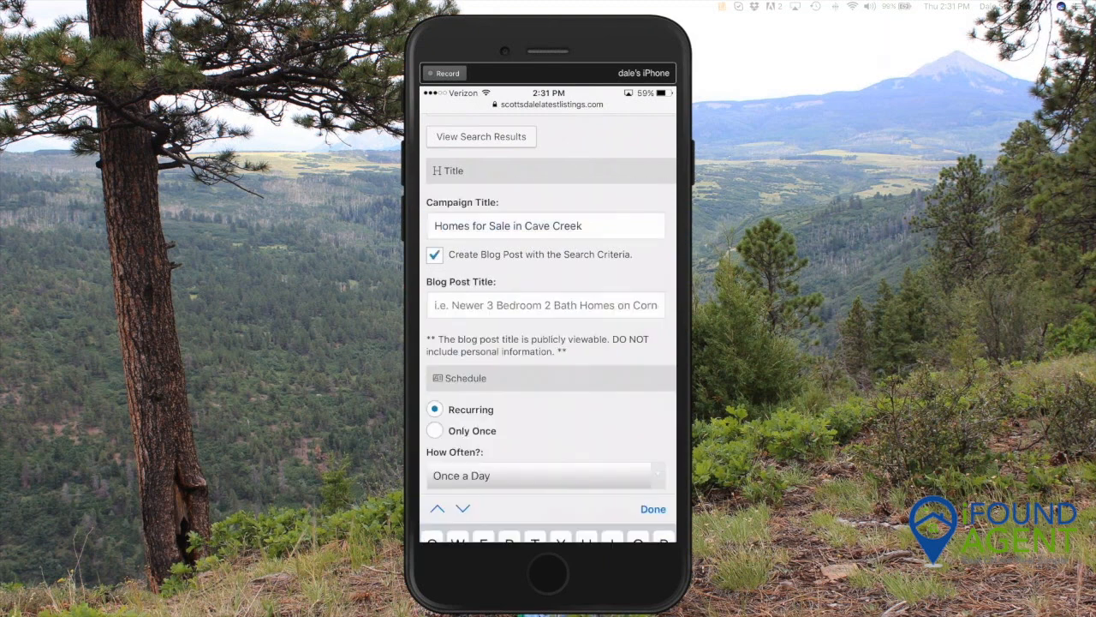
pyautogui.click(652, 508)
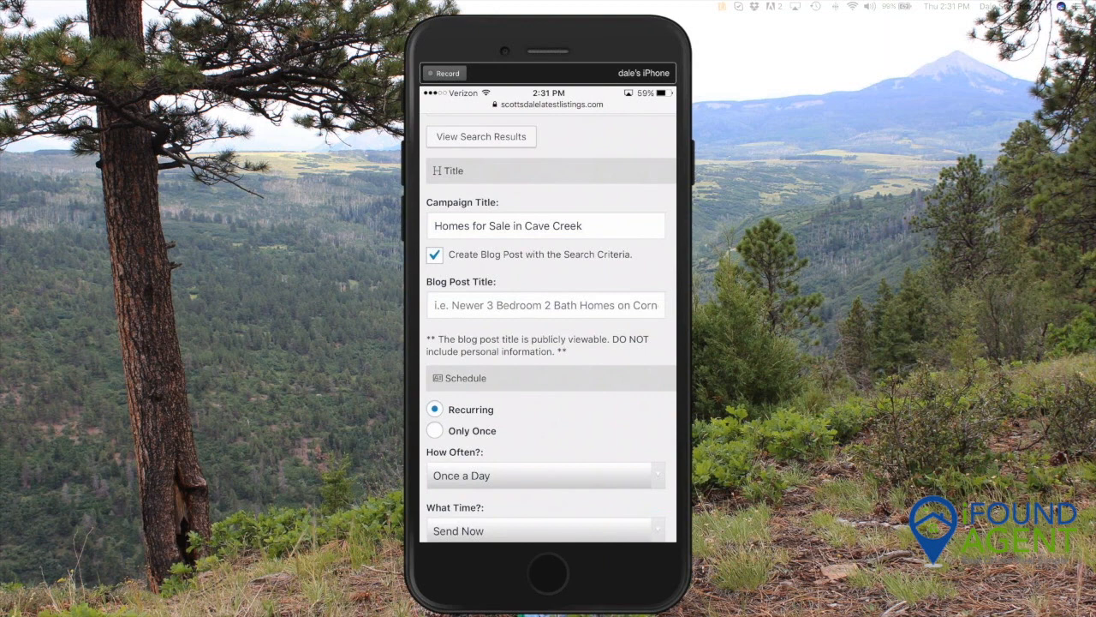
pyautogui.click(546, 305)
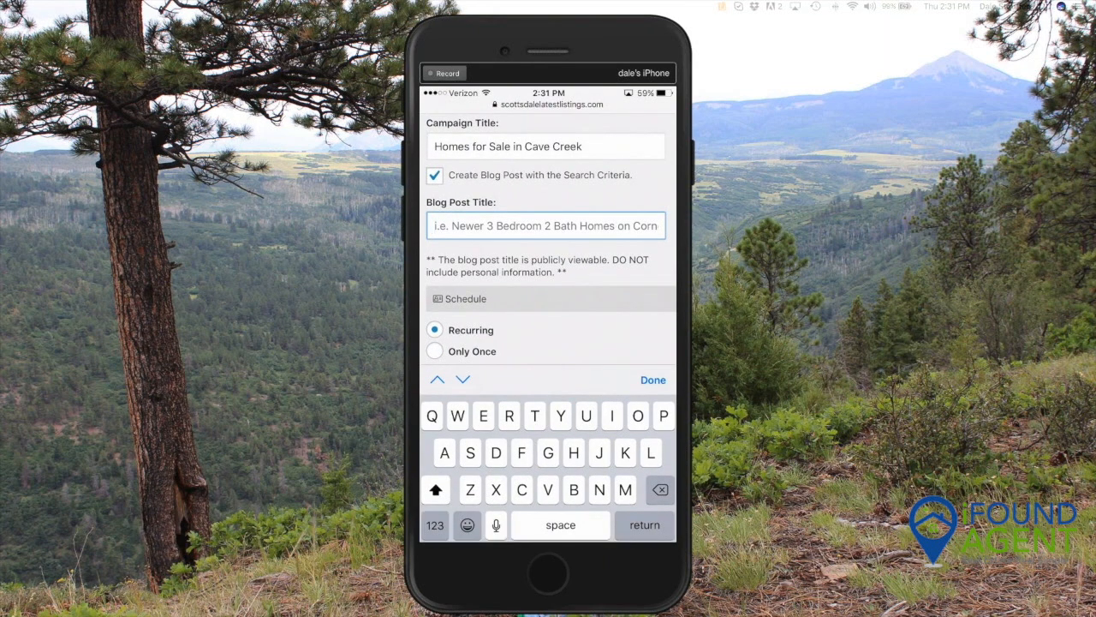
pyautogui.write('Homes for Sale in Cave Creek')
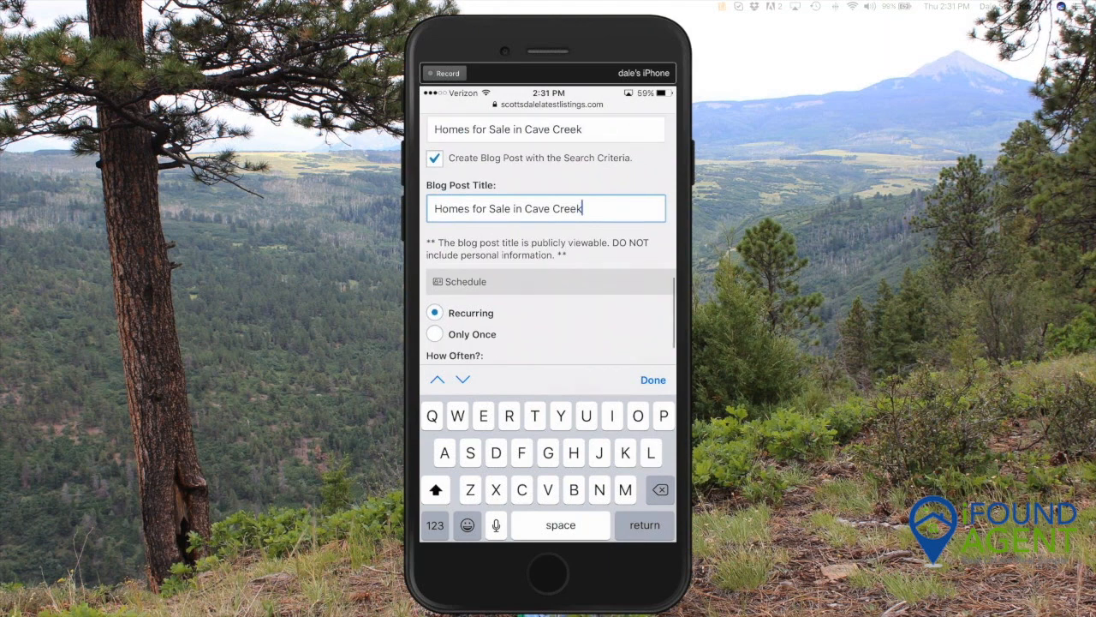
# Set the campaign's How Often frequency to Bi-Weekly
pyautogui.scroll(3)
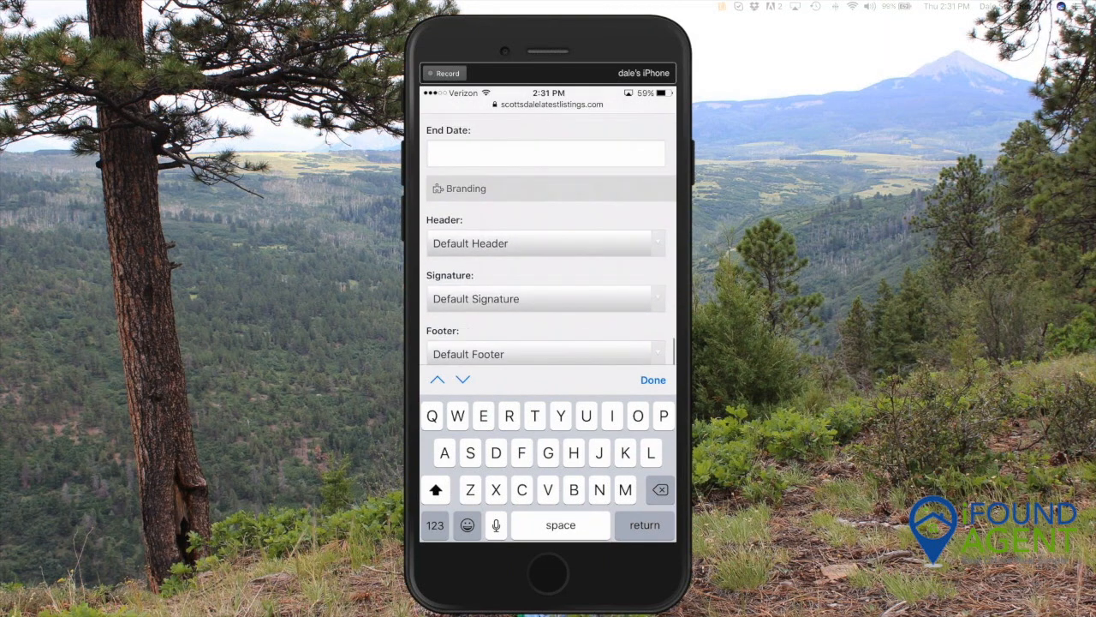
pyautogui.scroll(3)
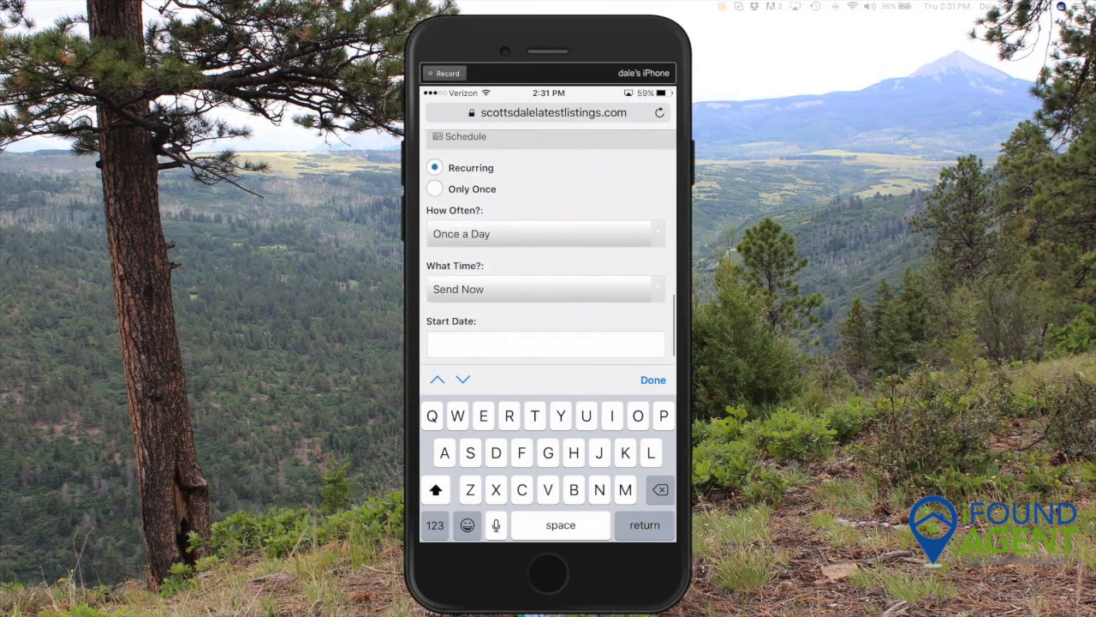
pyautogui.click(546, 240)
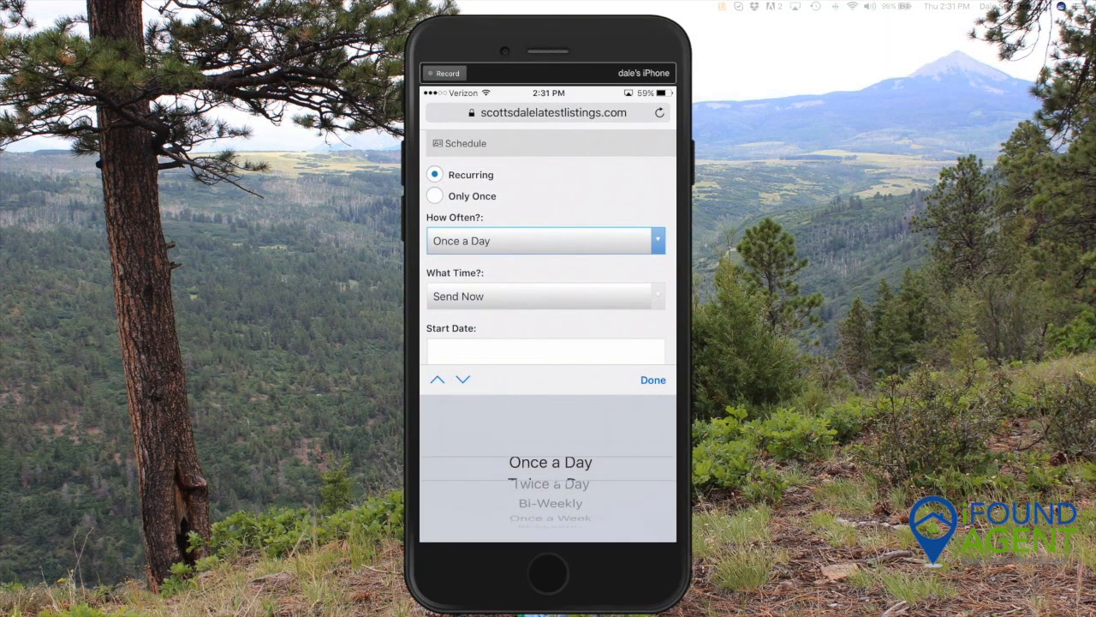
# Use the personalized Dale Header and set Notification Type to Search Update
pyautogui.scroll(-3)
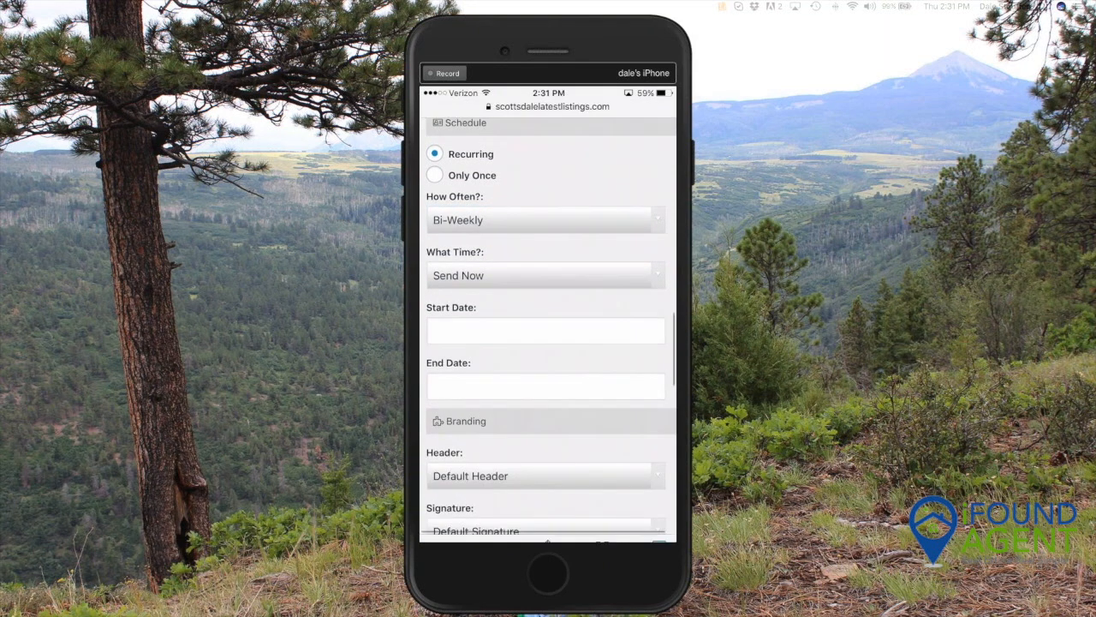
pyautogui.scroll(-3)
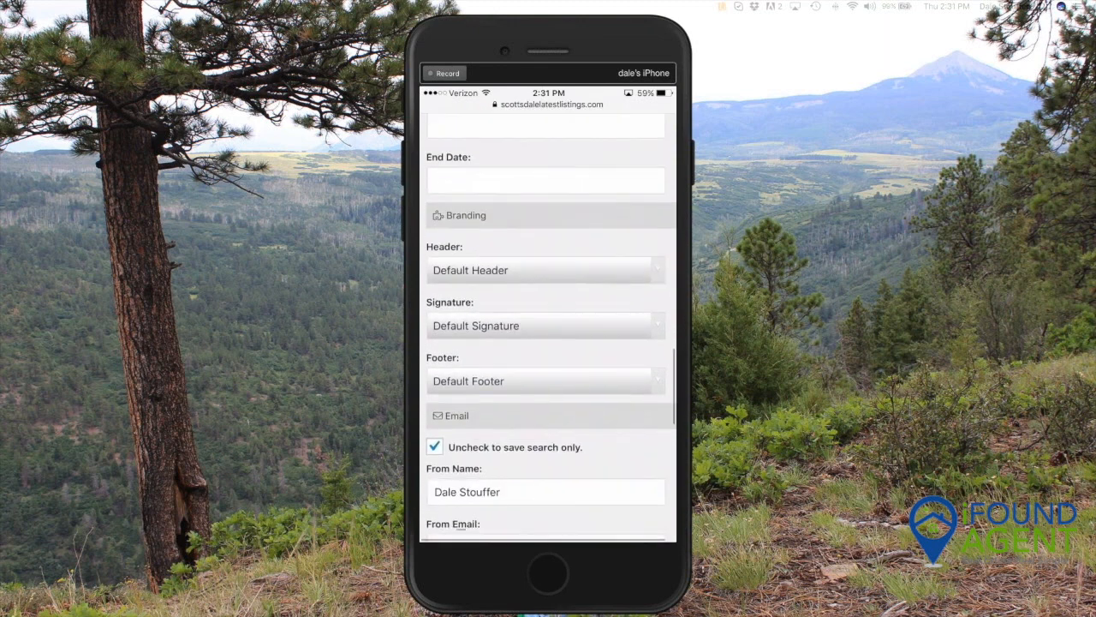
pyautogui.click(545, 269)
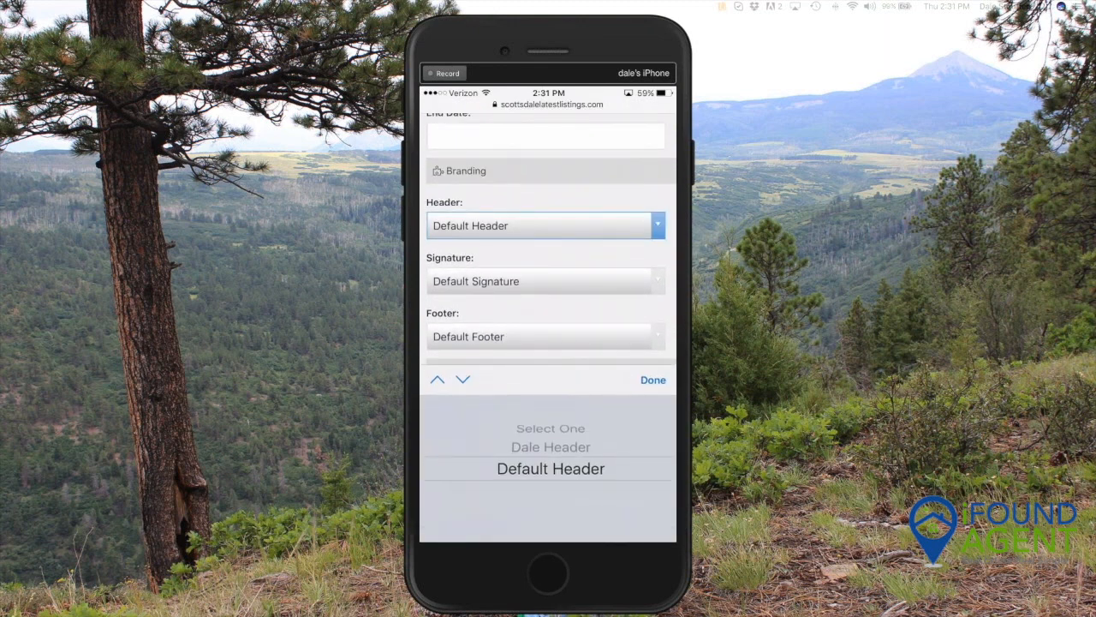
pyautogui.click(551, 446)
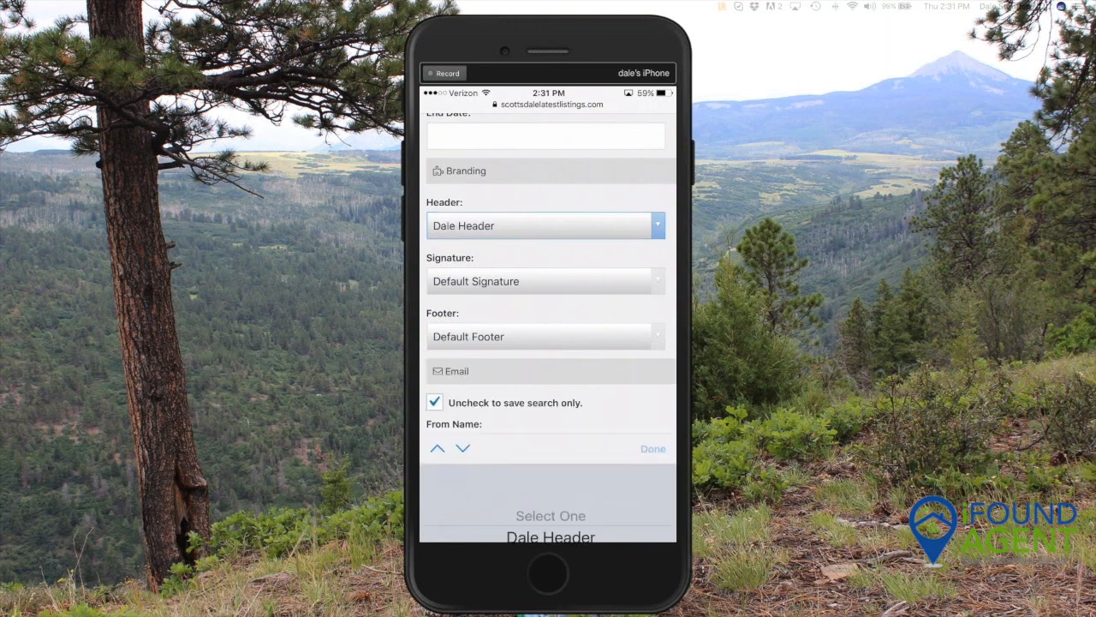
pyautogui.click(545, 281)
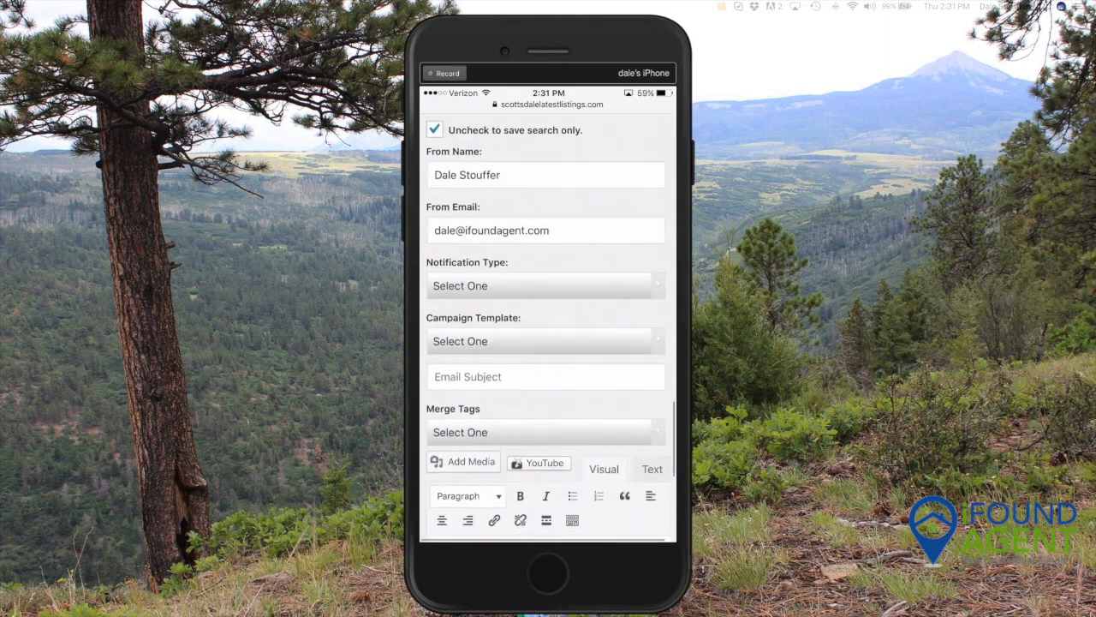
pyautogui.click(545, 285)
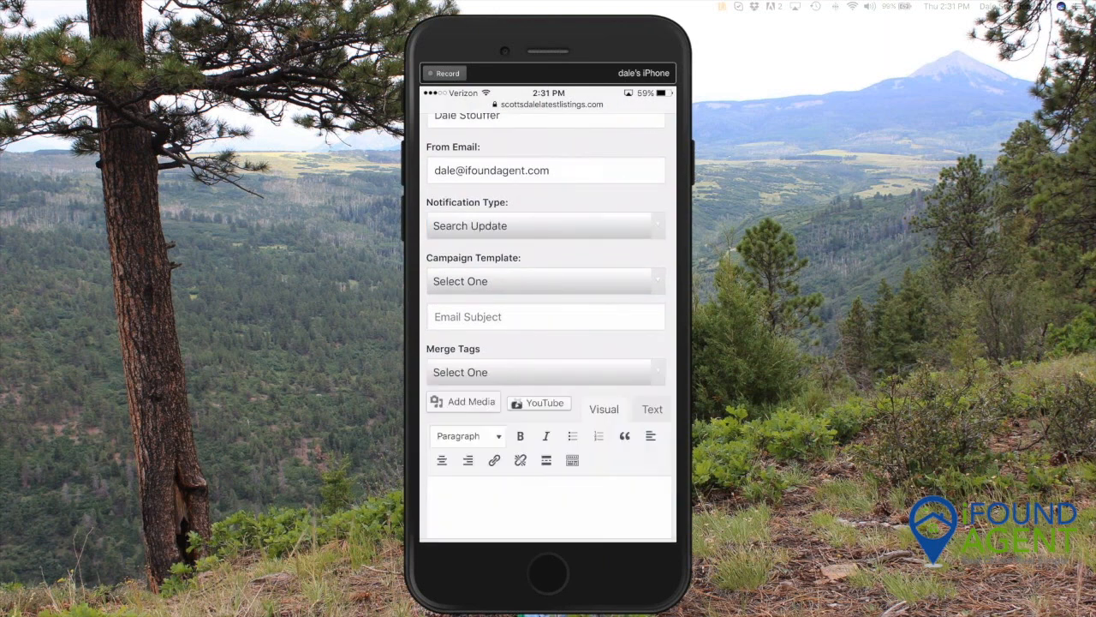
# Choose Buyer Search Template for the email and add Cave Creek to the subject
pyautogui.click(545, 281)
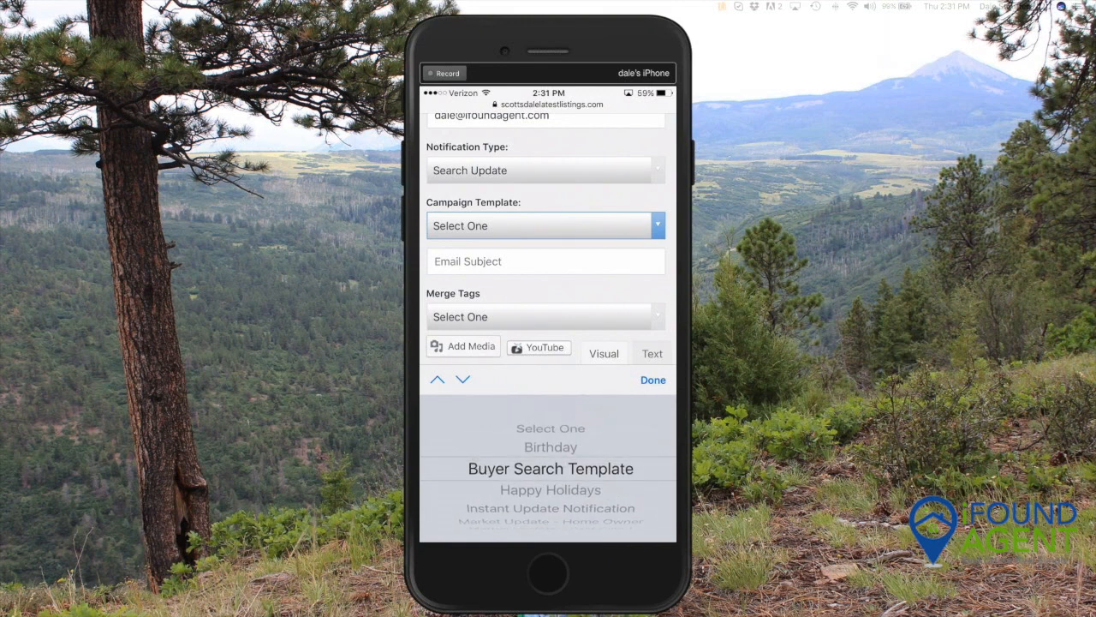
pyautogui.click(550, 468)
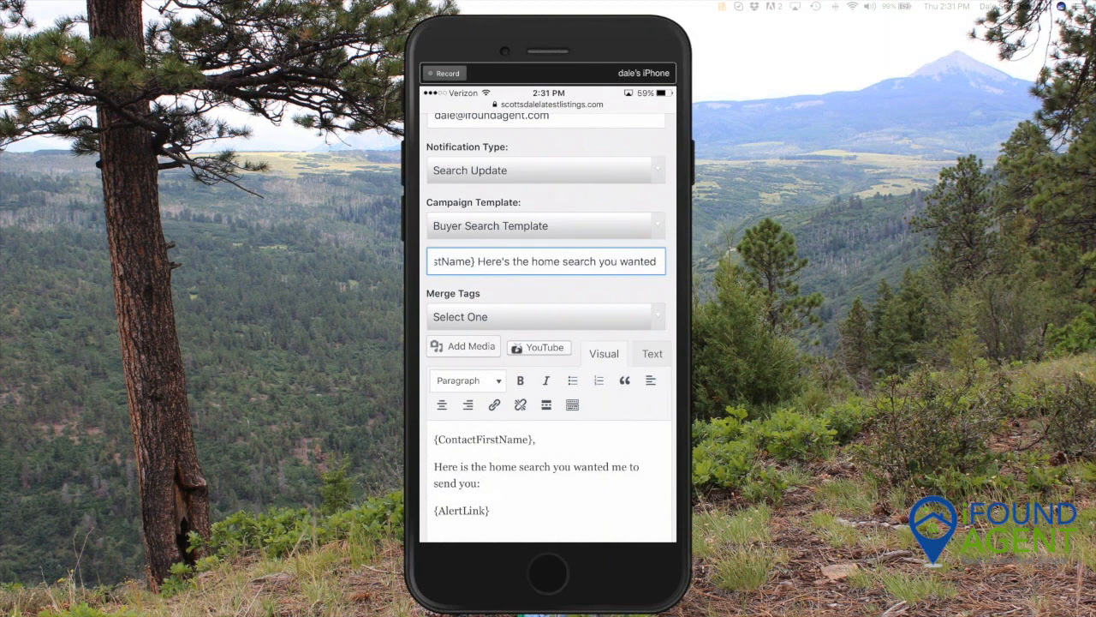
pyautogui.click(544, 261)
pyautogui.write('Cave C')
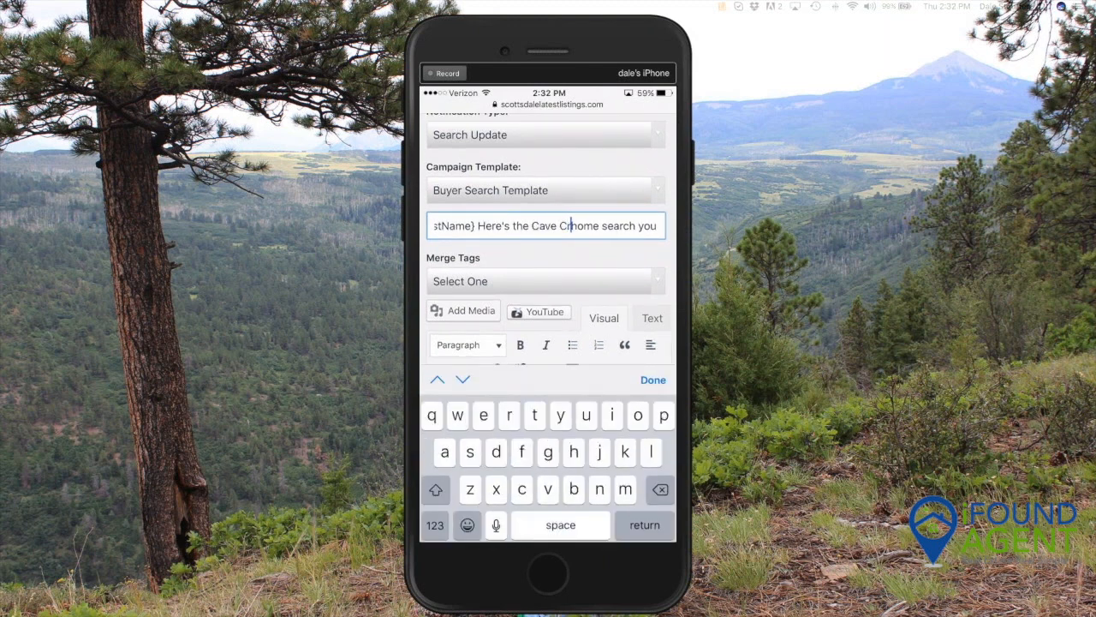
pyautogui.click(653, 379)
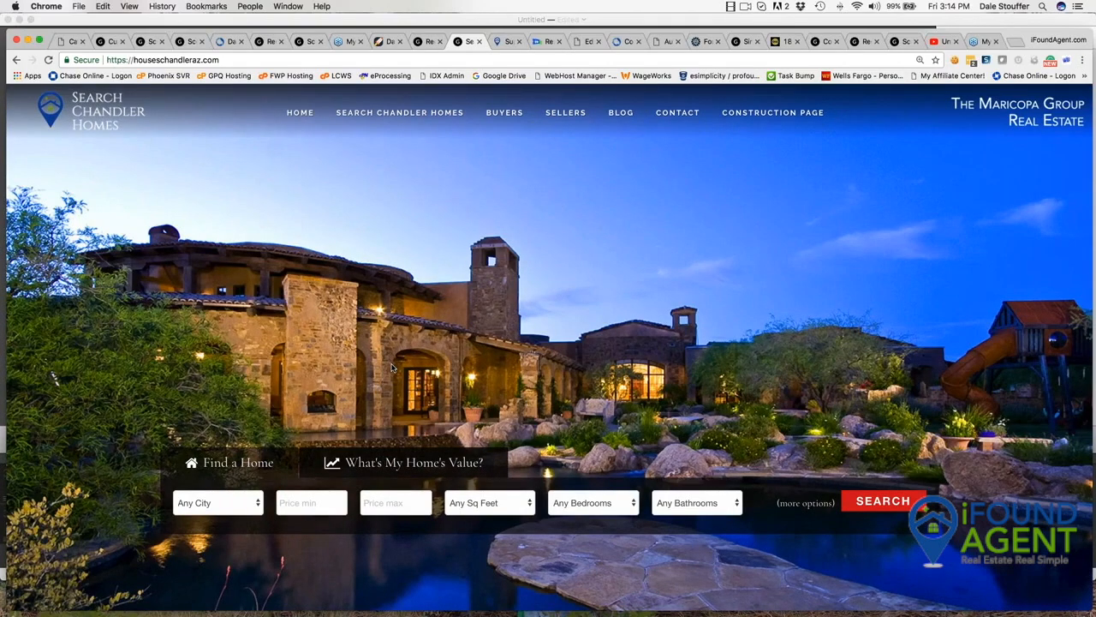
pyautogui.click(404, 462)
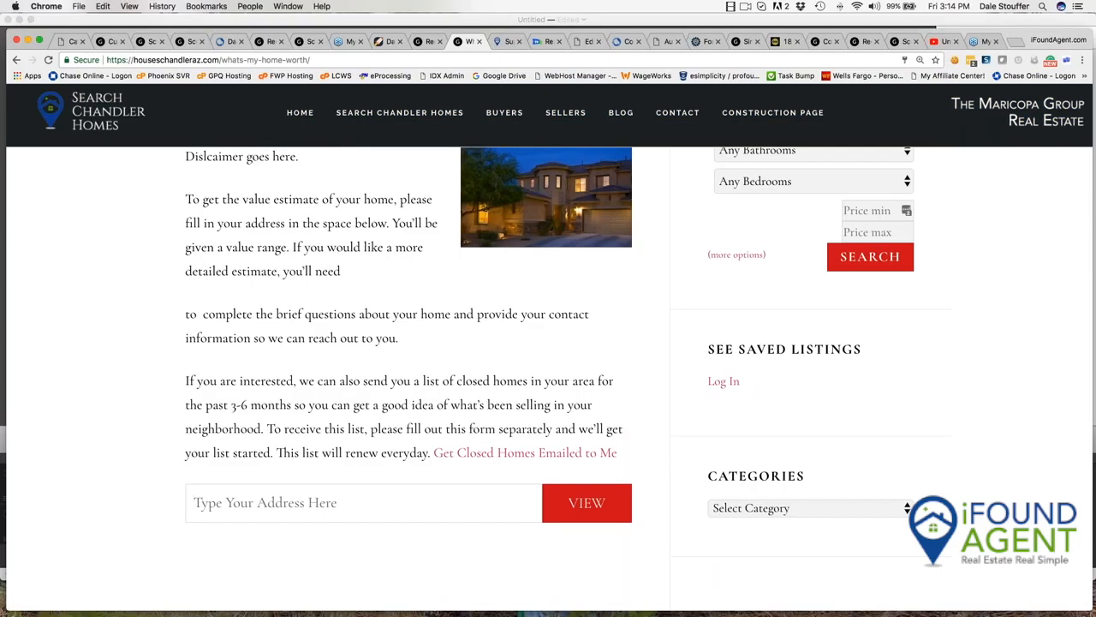
pyautogui.write('4134')
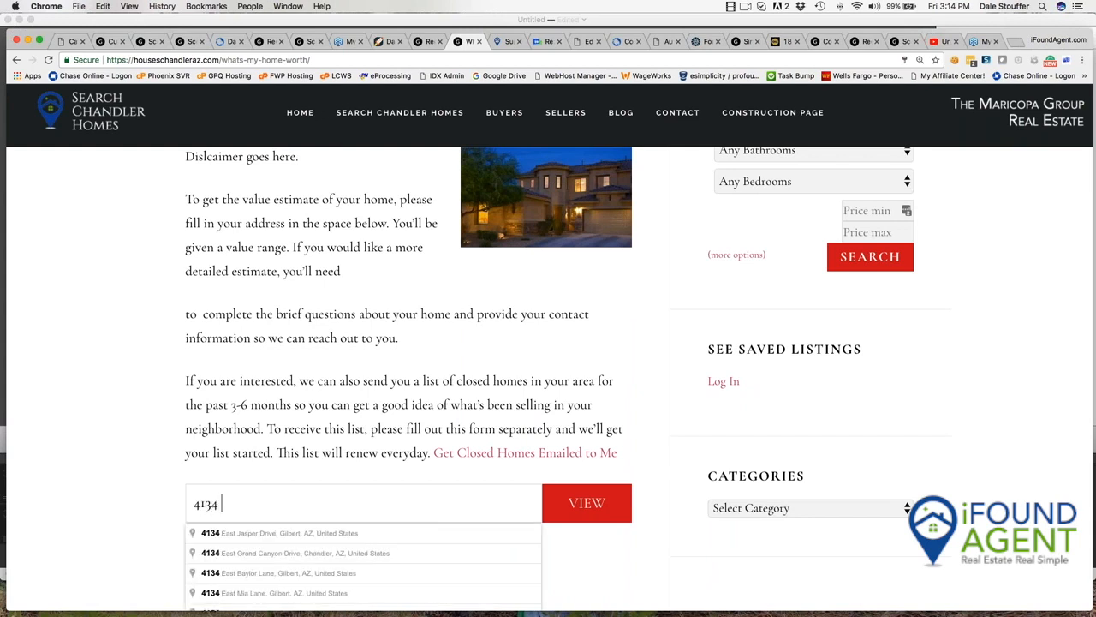
pyautogui.write('W Shannon St, Chandler, AZ, United States')
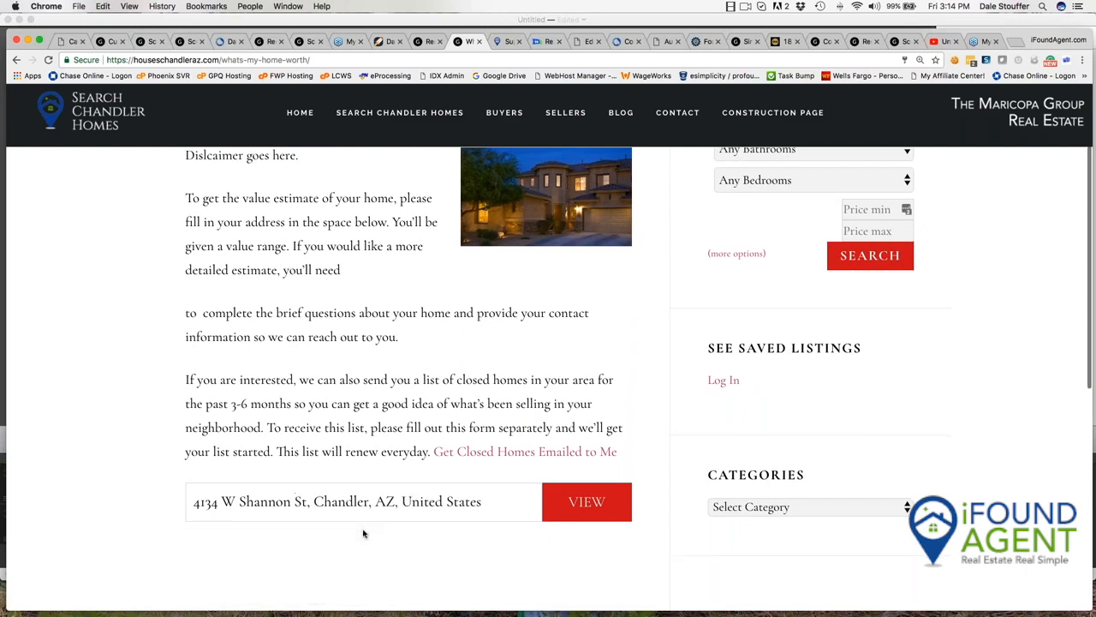
pyautogui.click(586, 502)
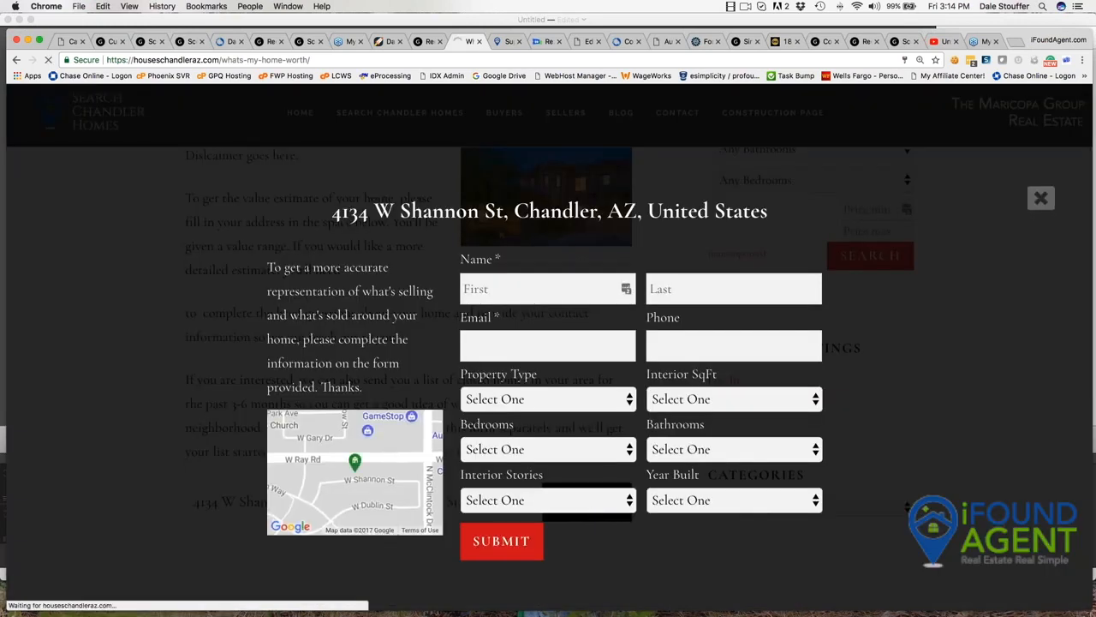
# Fill in contact details and property specs: Single Family, 3 bed, 2 bath, 1997
pyautogui.write('da')
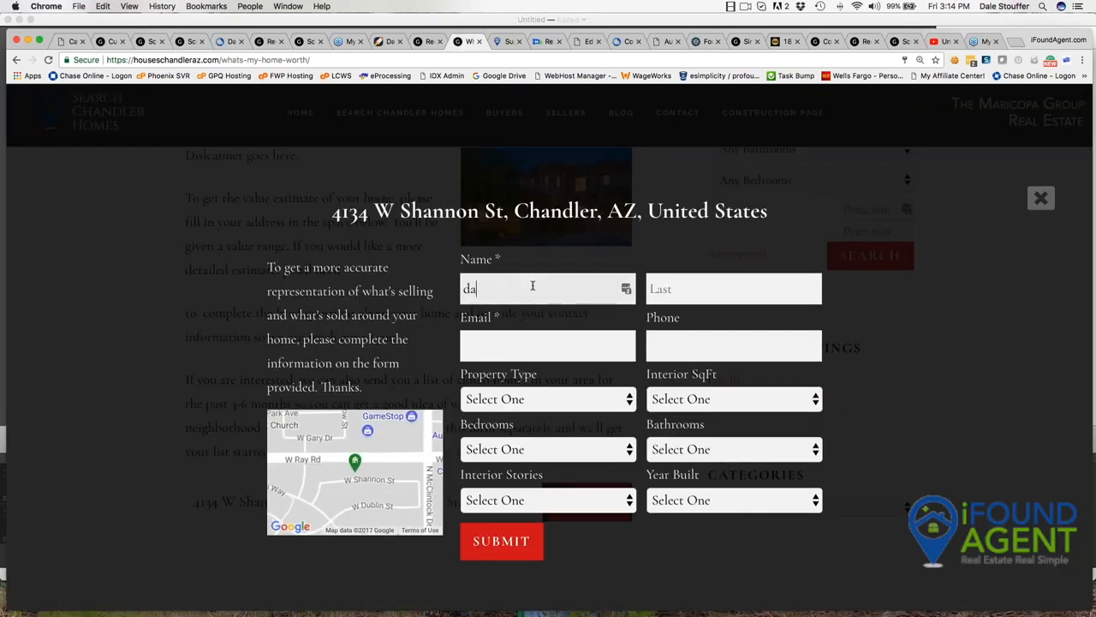
pyautogui.write('st')
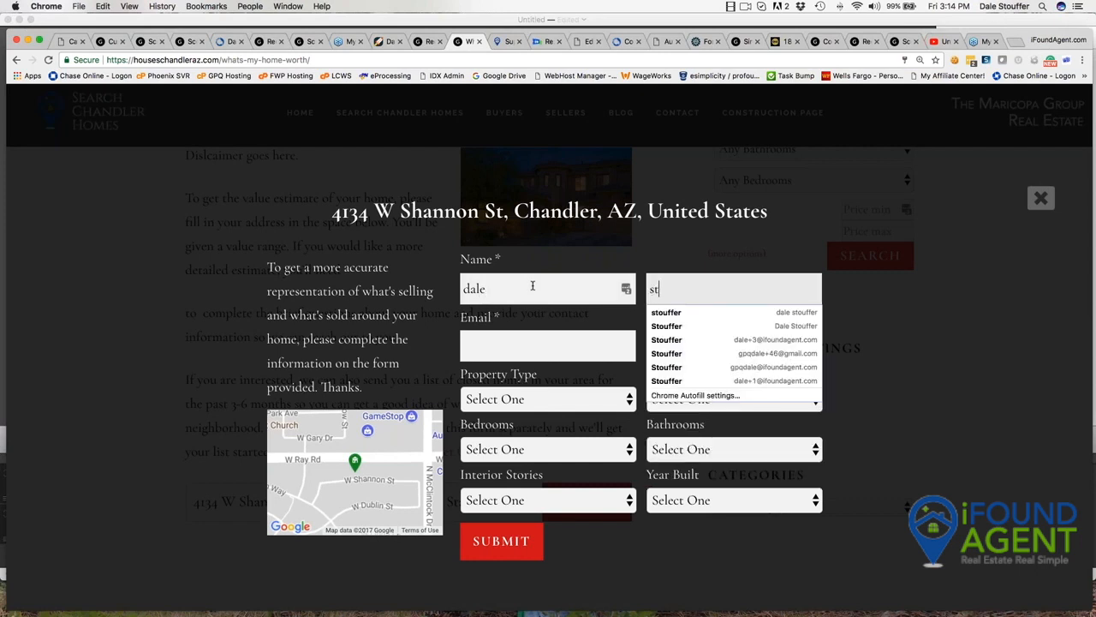
pyautogui.click(734, 312)
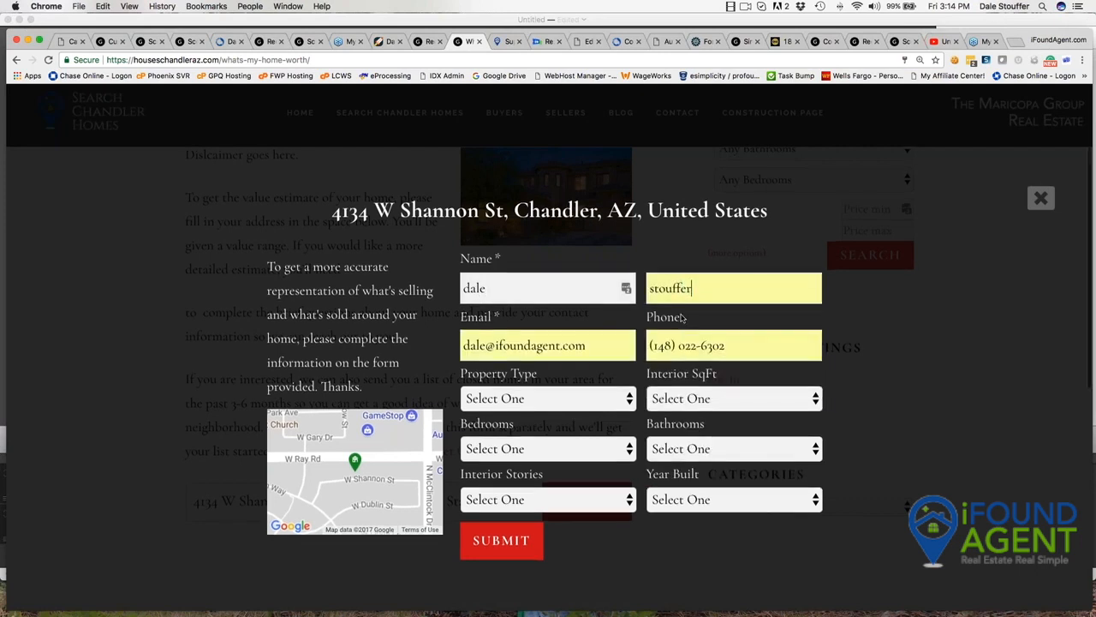
pyautogui.click(501, 540)
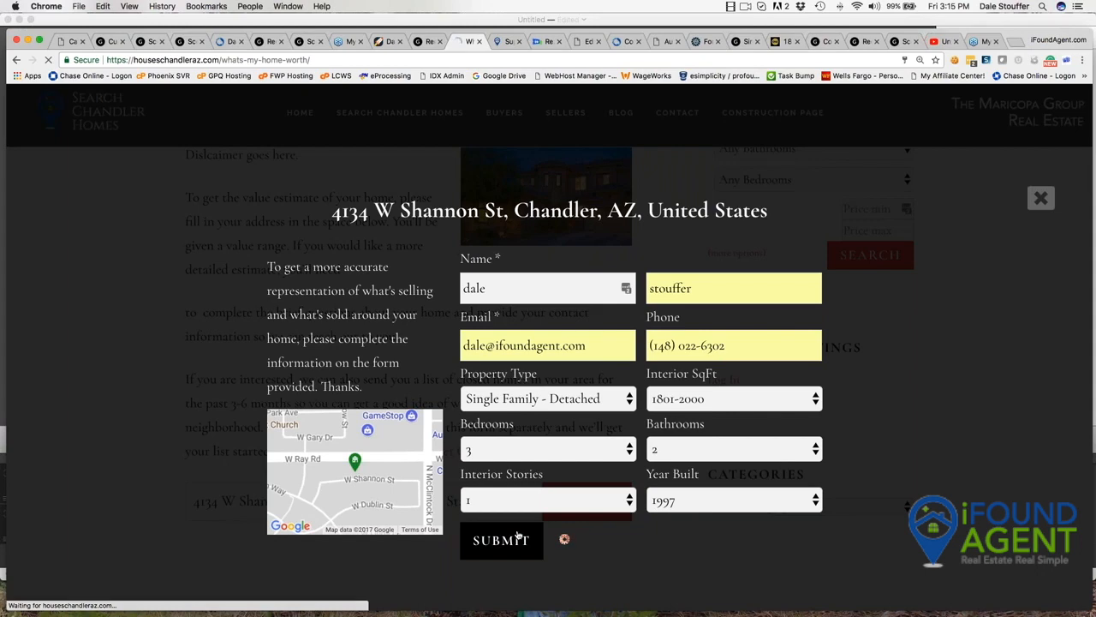
pyautogui.click(501, 539)
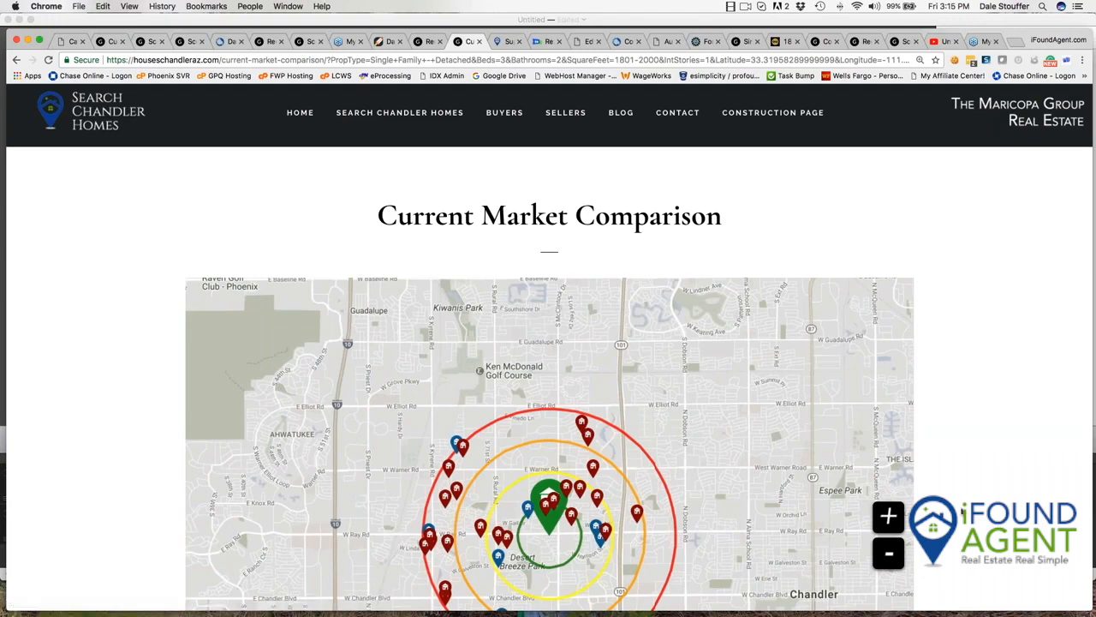
pyautogui.scroll(-3)
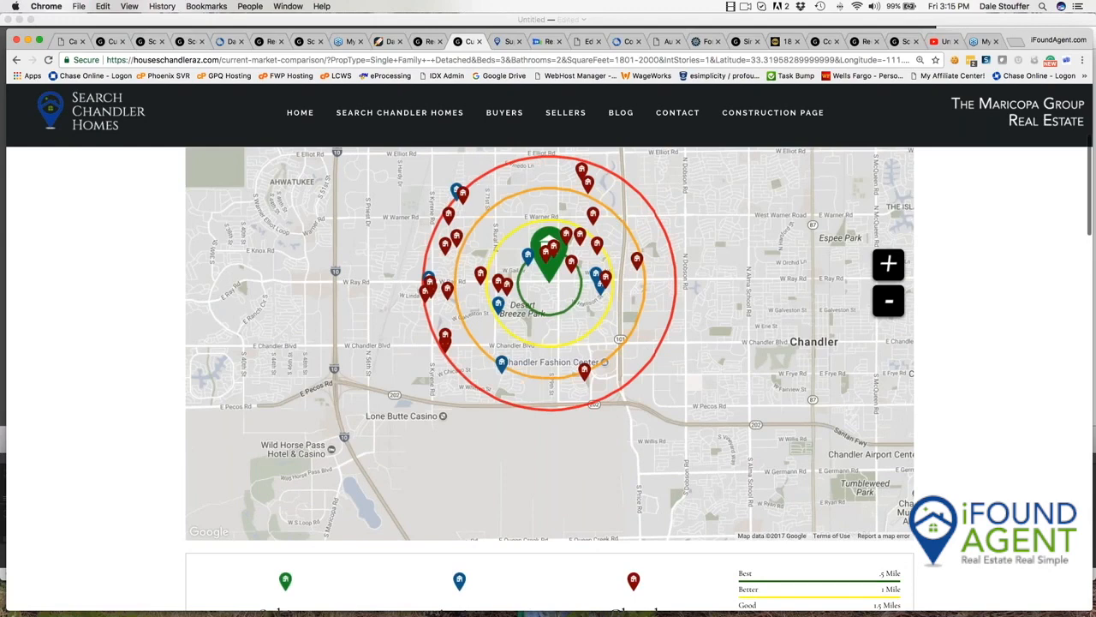
pyautogui.scroll(-3)
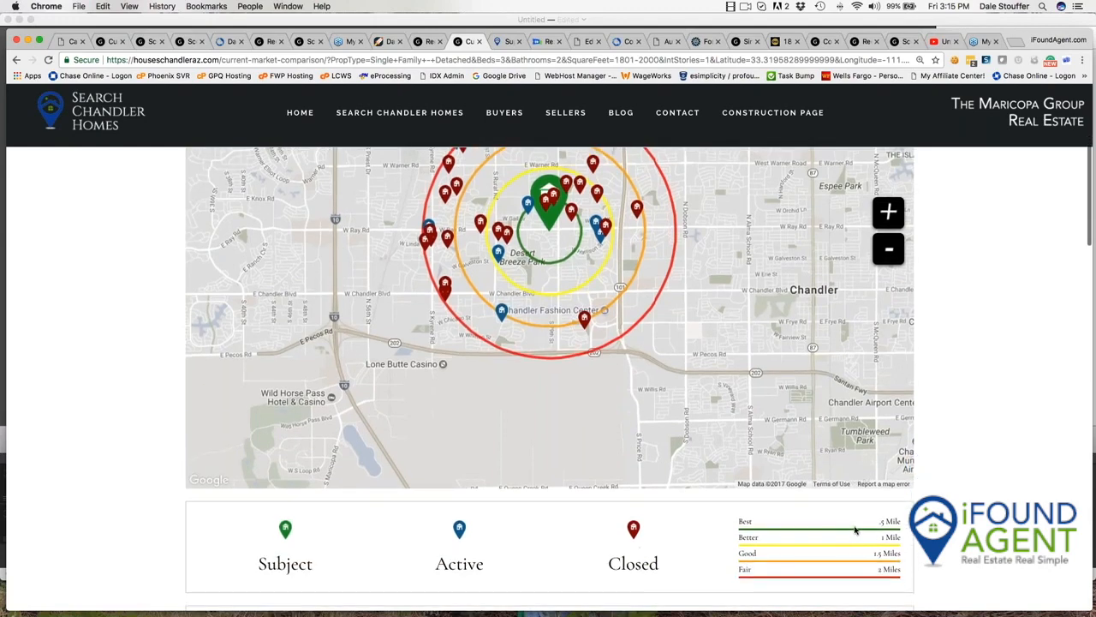
pyautogui.moveTo(821, 543)
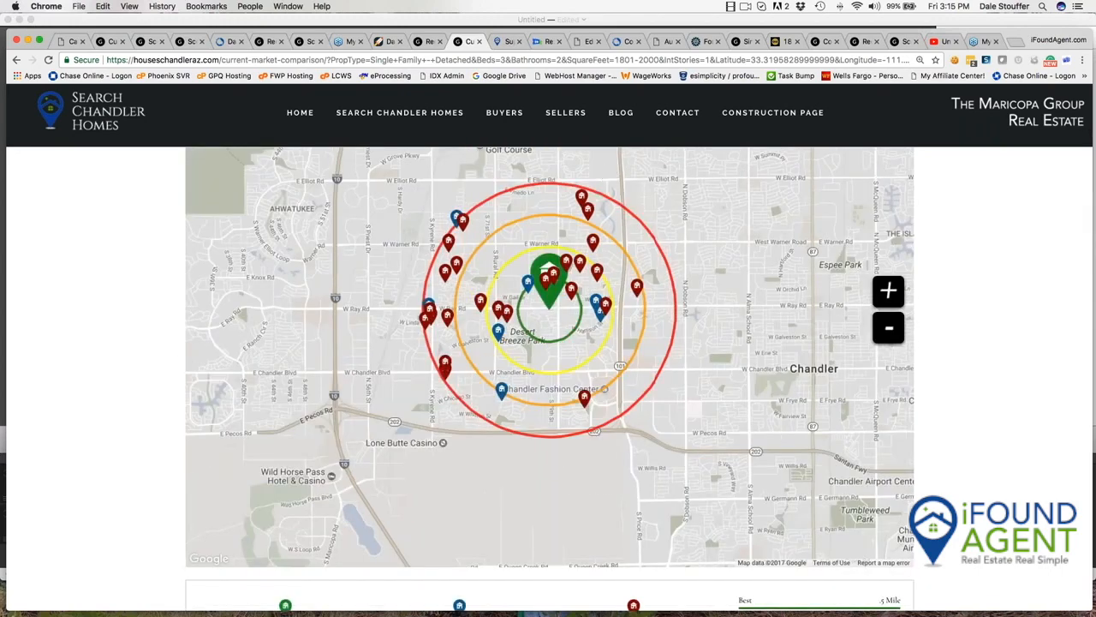
pyautogui.scroll(-3)
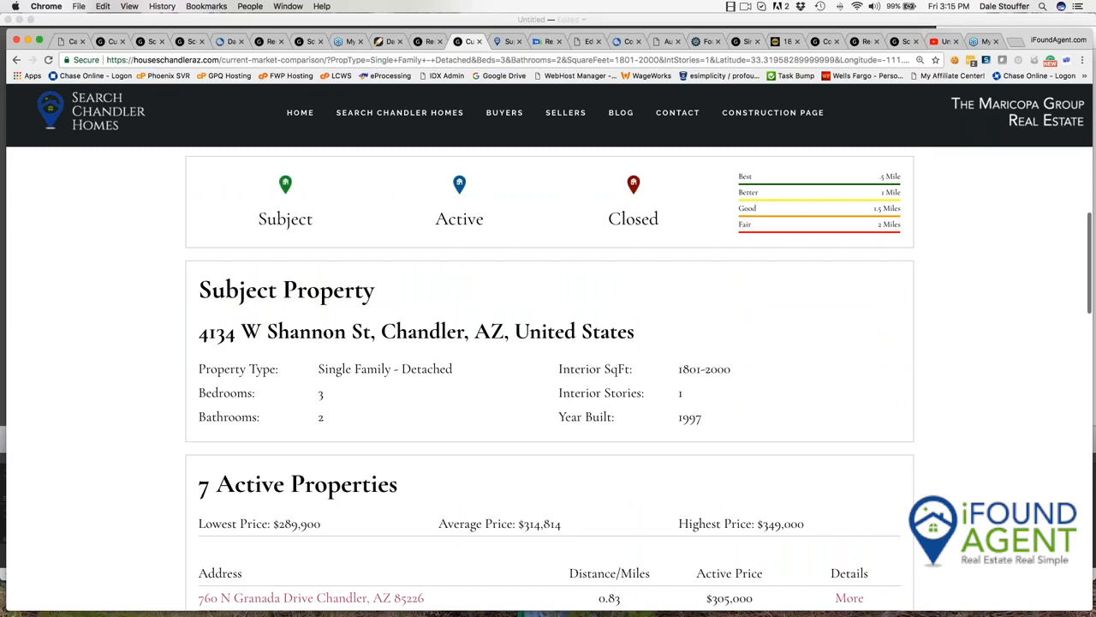
pyautogui.moveTo(448, 431)
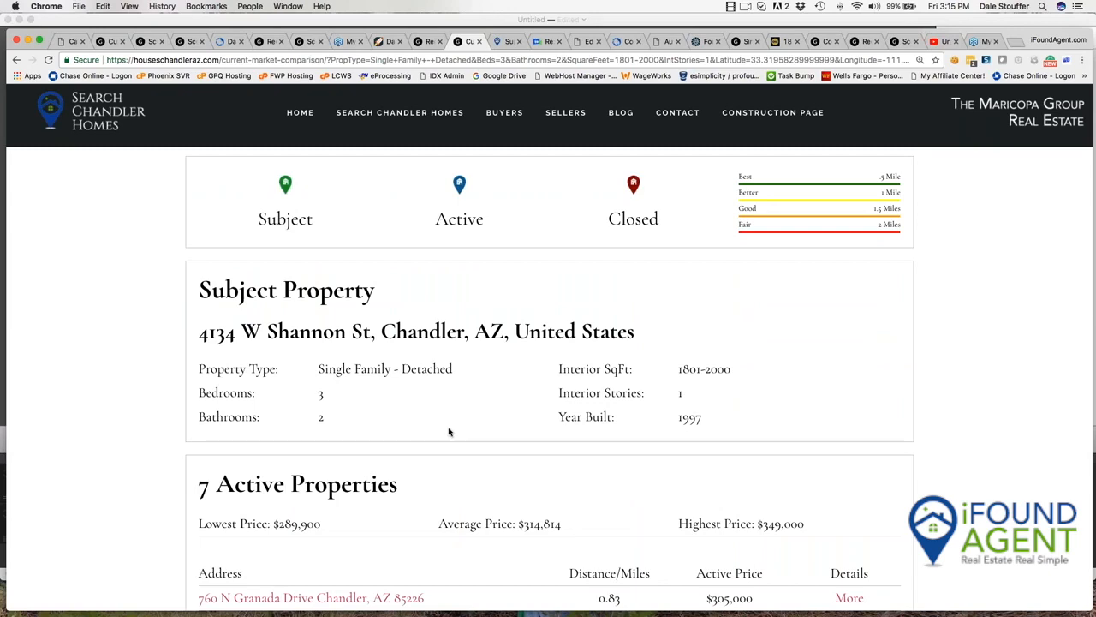
# Expand 760 N Granada Drive: 3 beds, 2 baths, 1,656 sqft, $184.18/sqft
pyautogui.scroll(-3)
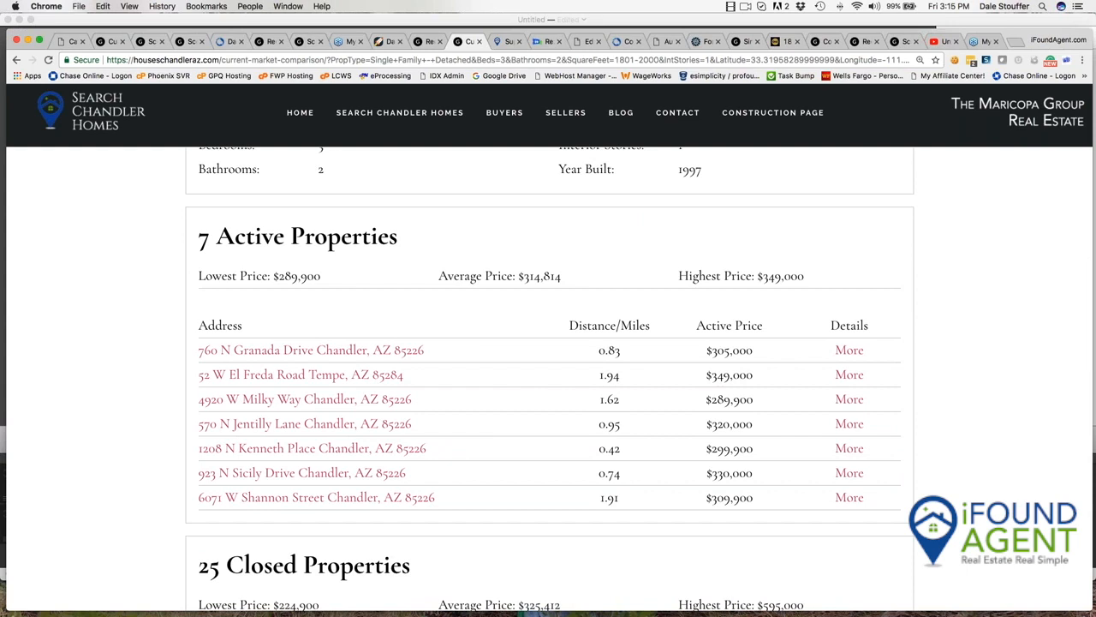
pyautogui.moveTo(355, 250)
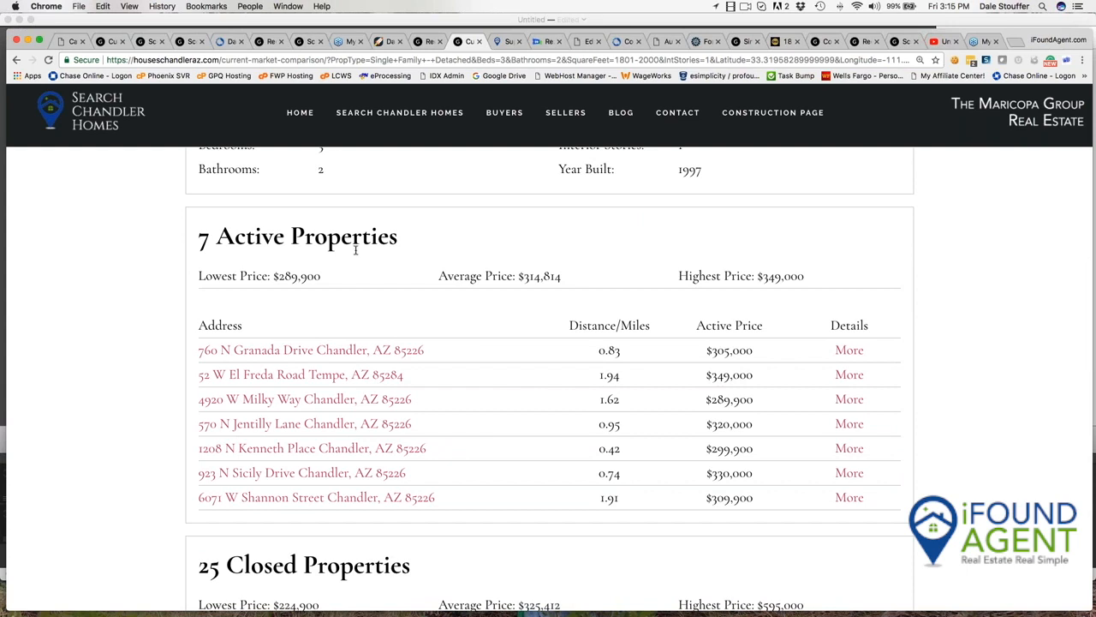
pyautogui.moveTo(291, 289)
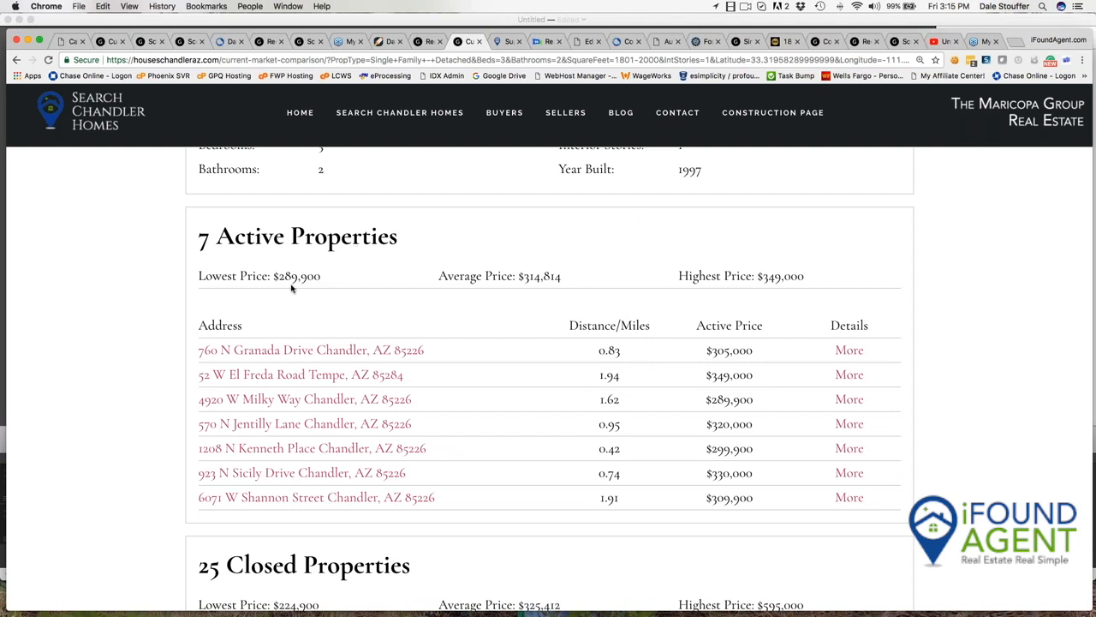
pyautogui.moveTo(543, 292)
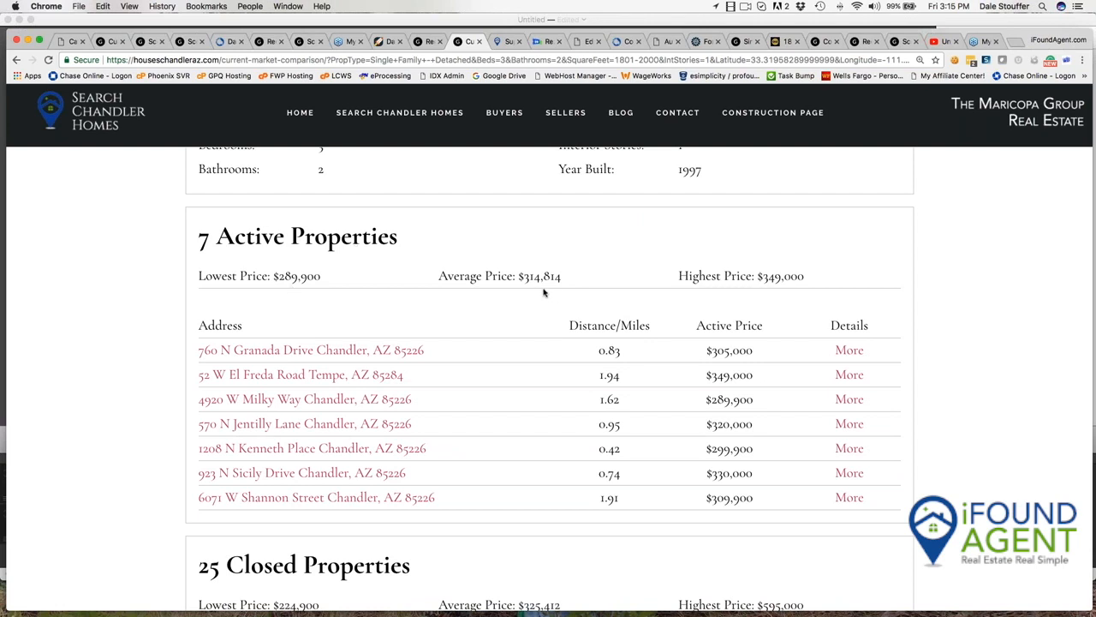
pyautogui.moveTo(772, 291)
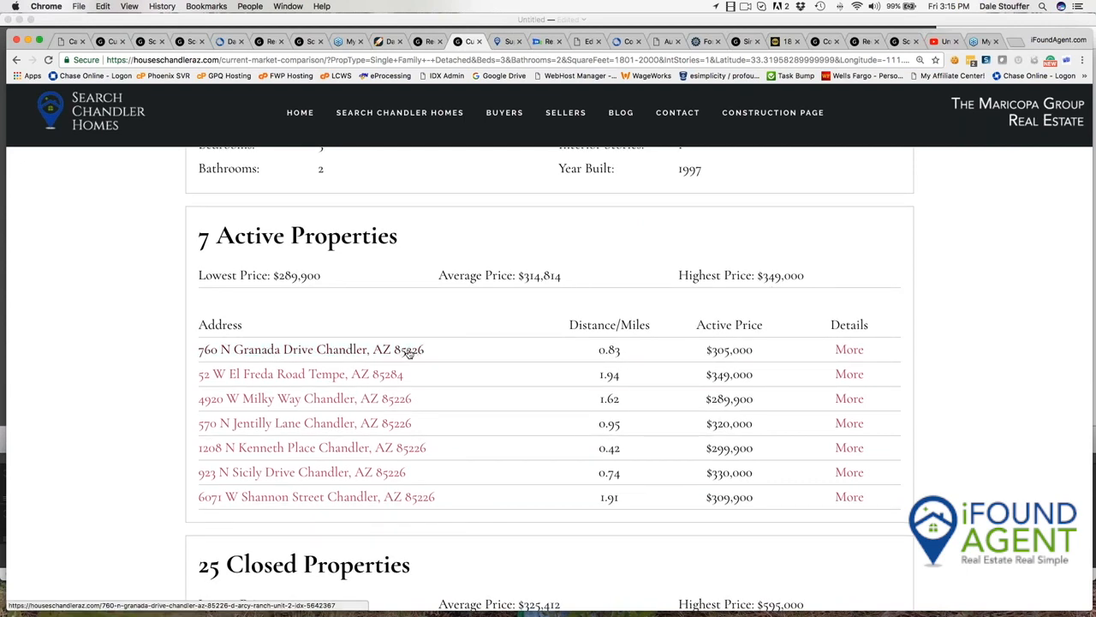
pyautogui.moveTo(849, 349)
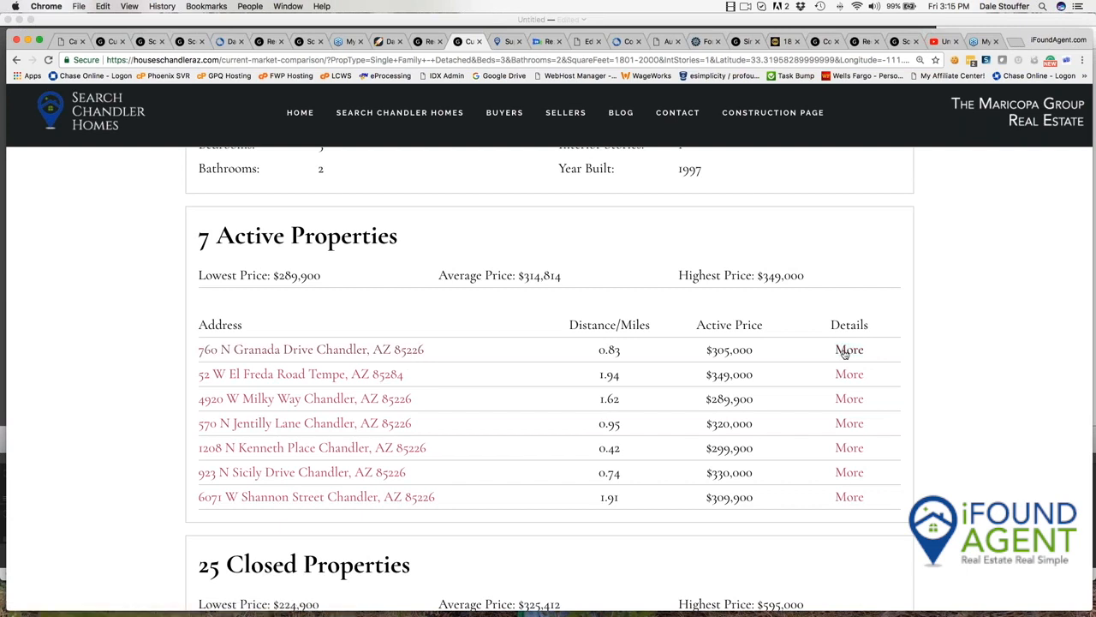
pyautogui.click(849, 349)
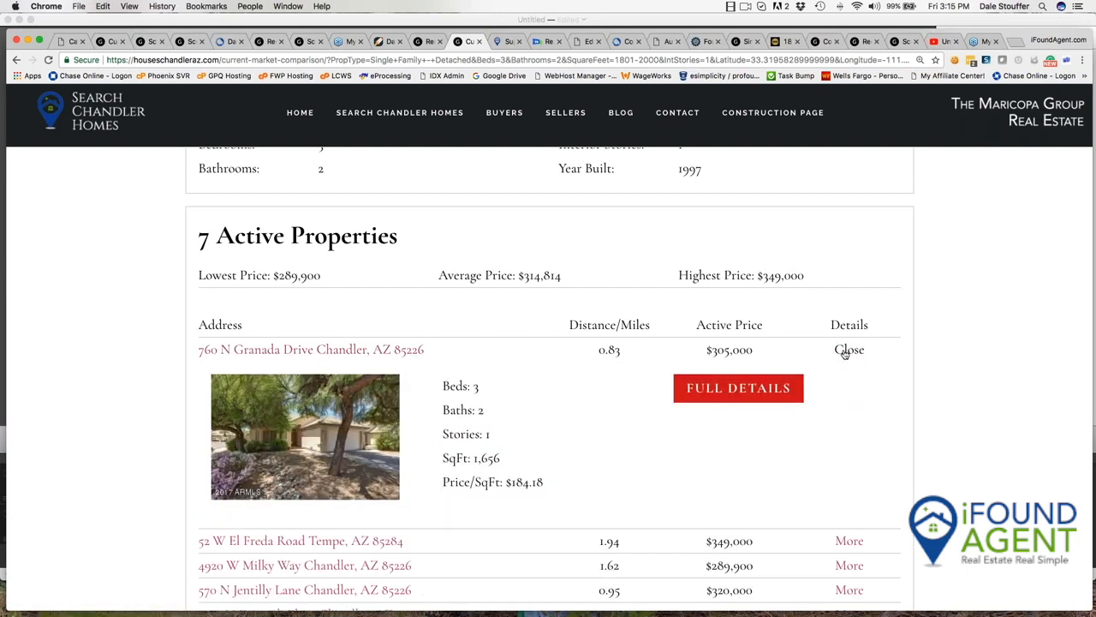
pyautogui.moveTo(671, 478)
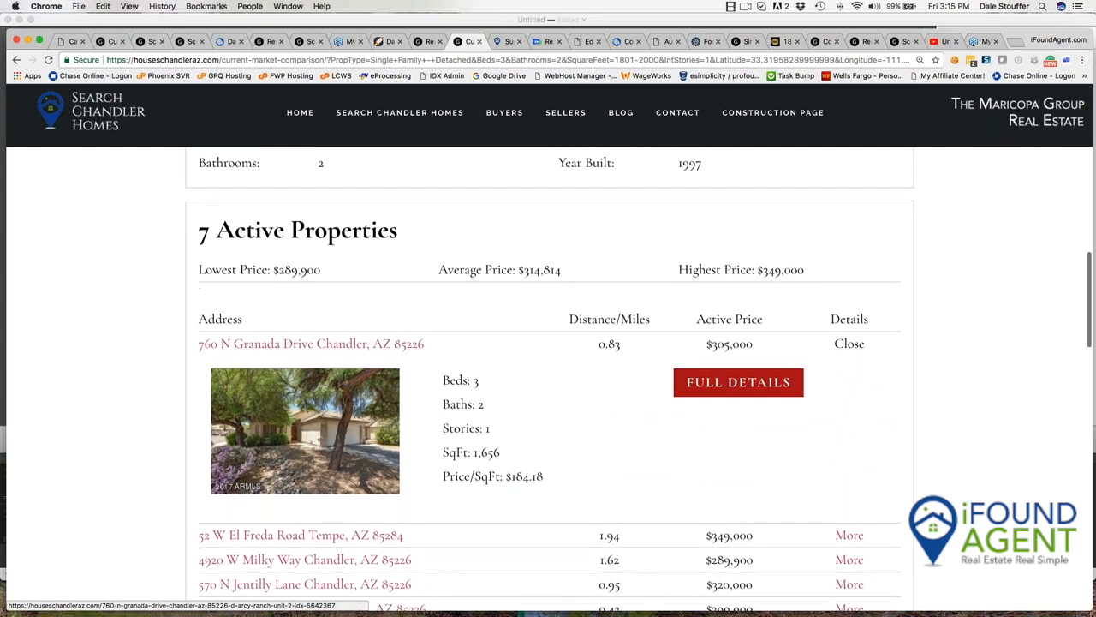
pyautogui.scroll(-3)
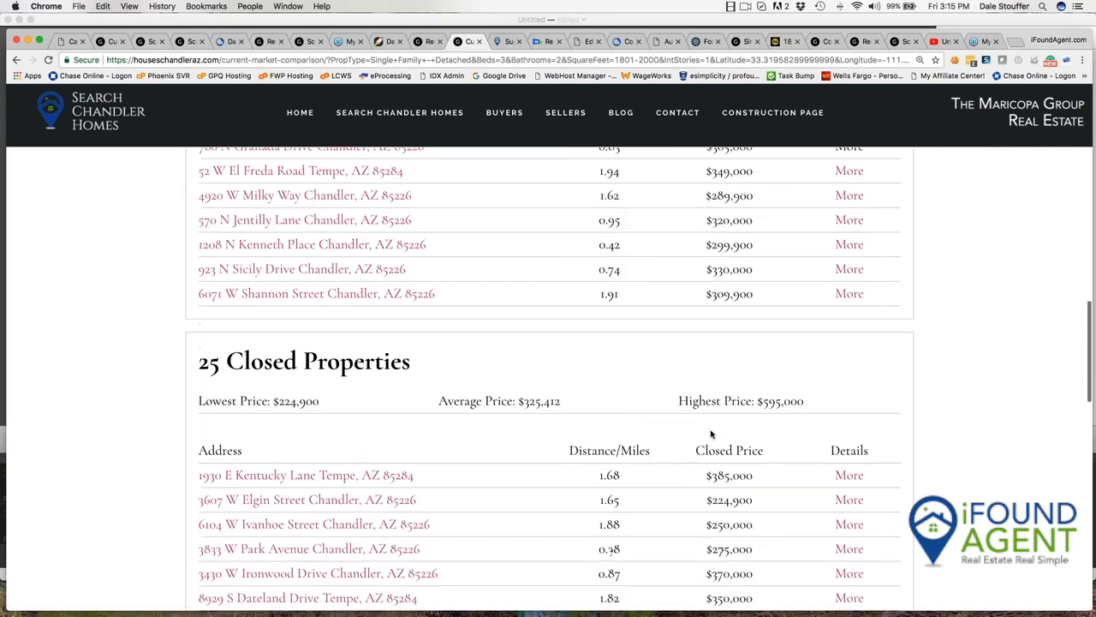
pyautogui.scroll(-3)
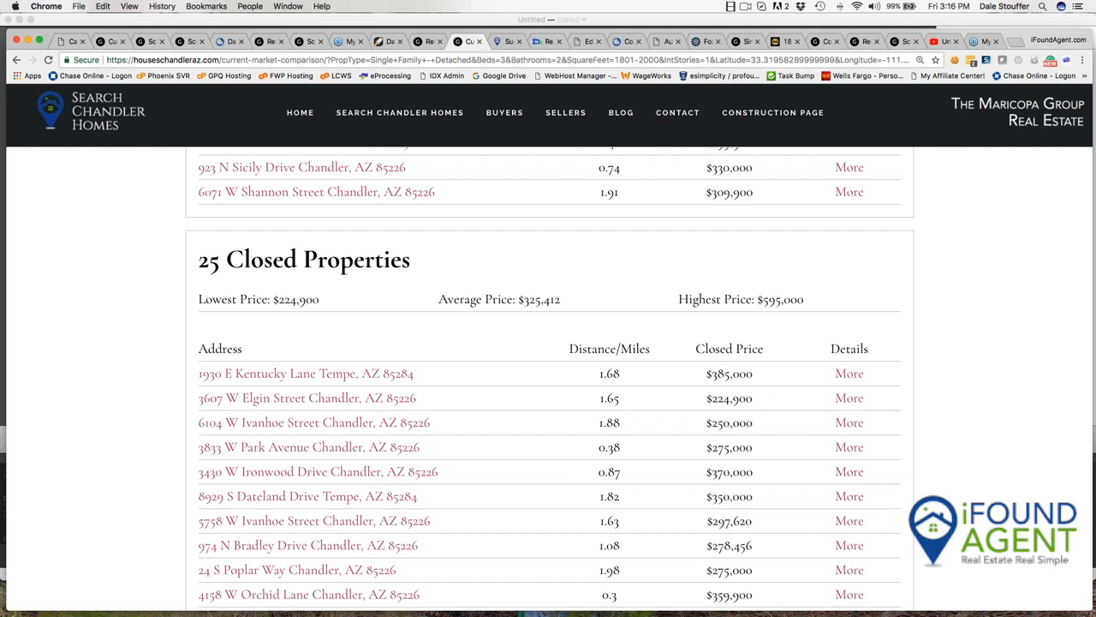
pyautogui.moveTo(339, 309)
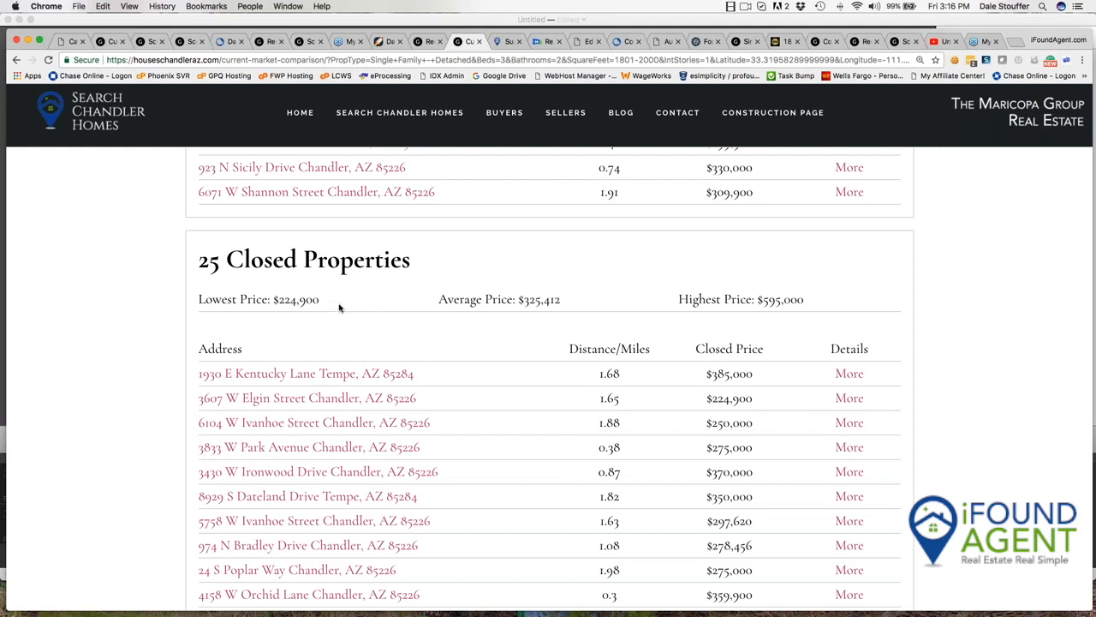
pyautogui.moveTo(339, 309)
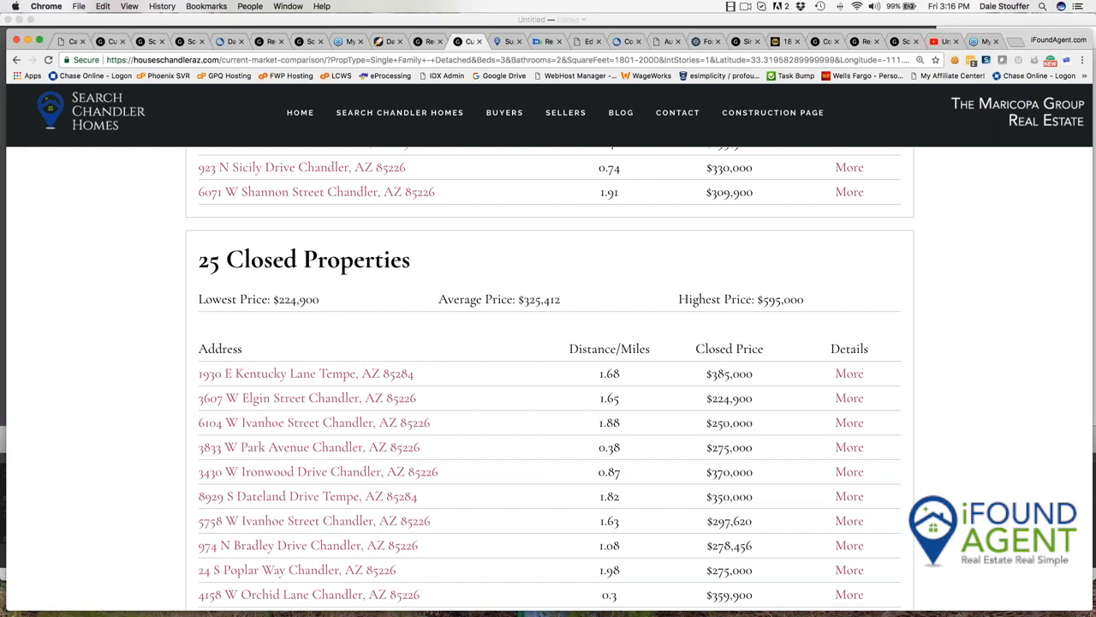
pyautogui.moveTo(839, 308)
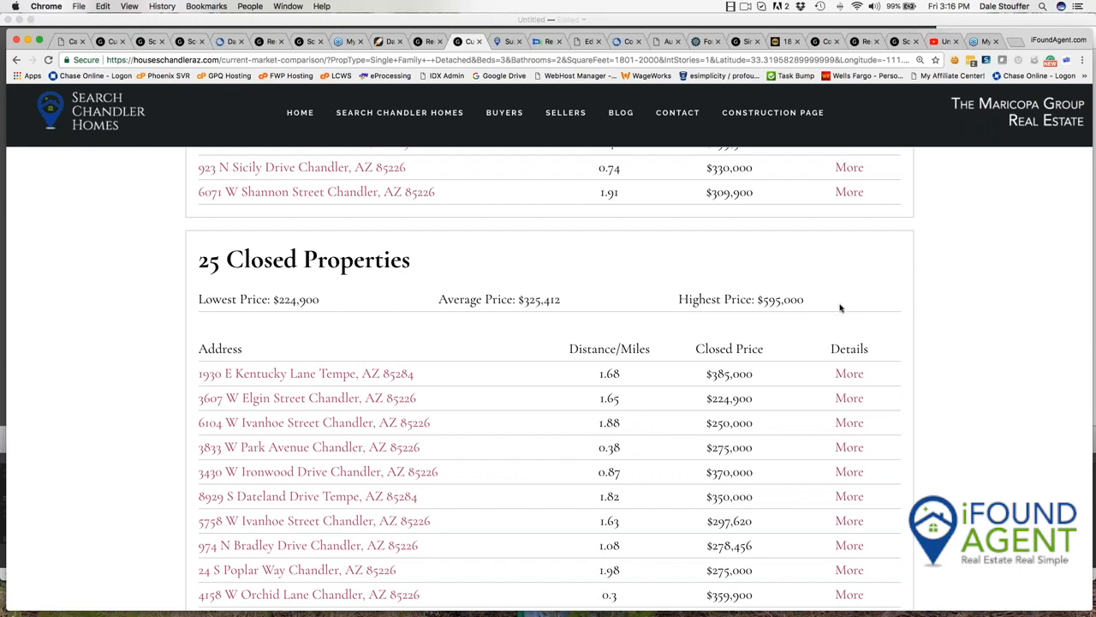
pyautogui.scroll(-3)
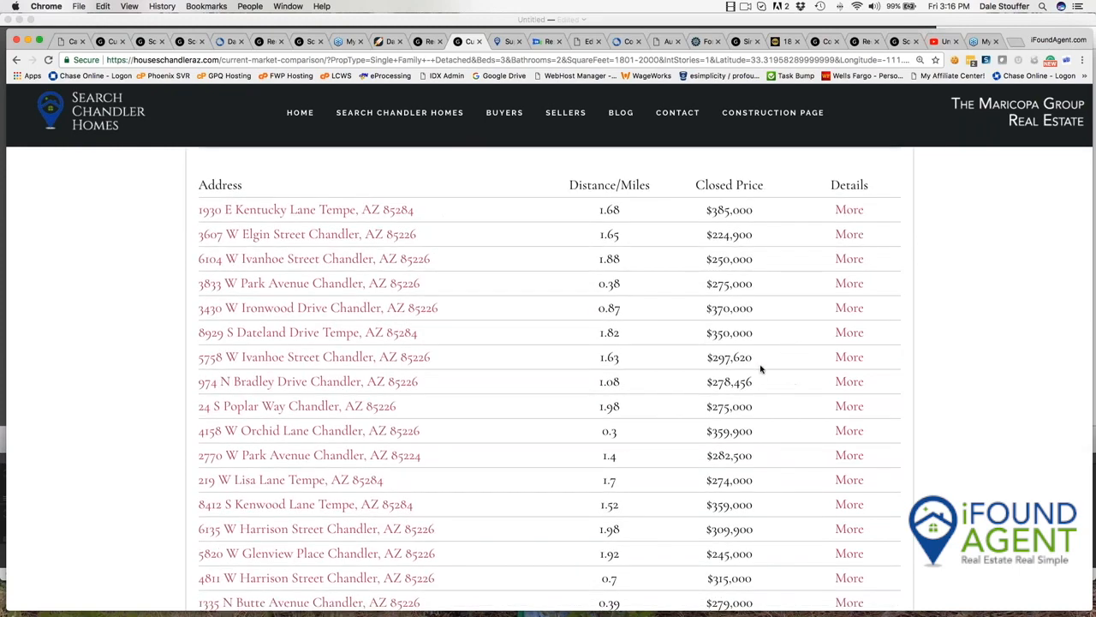
pyautogui.moveTo(646, 308)
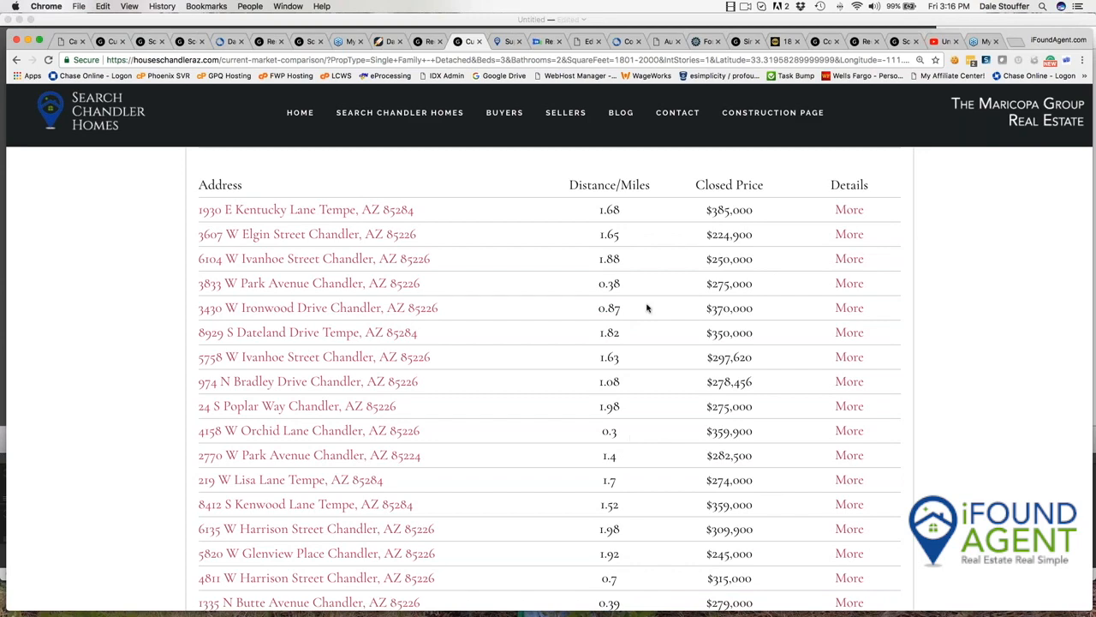
pyautogui.moveTo(643, 440)
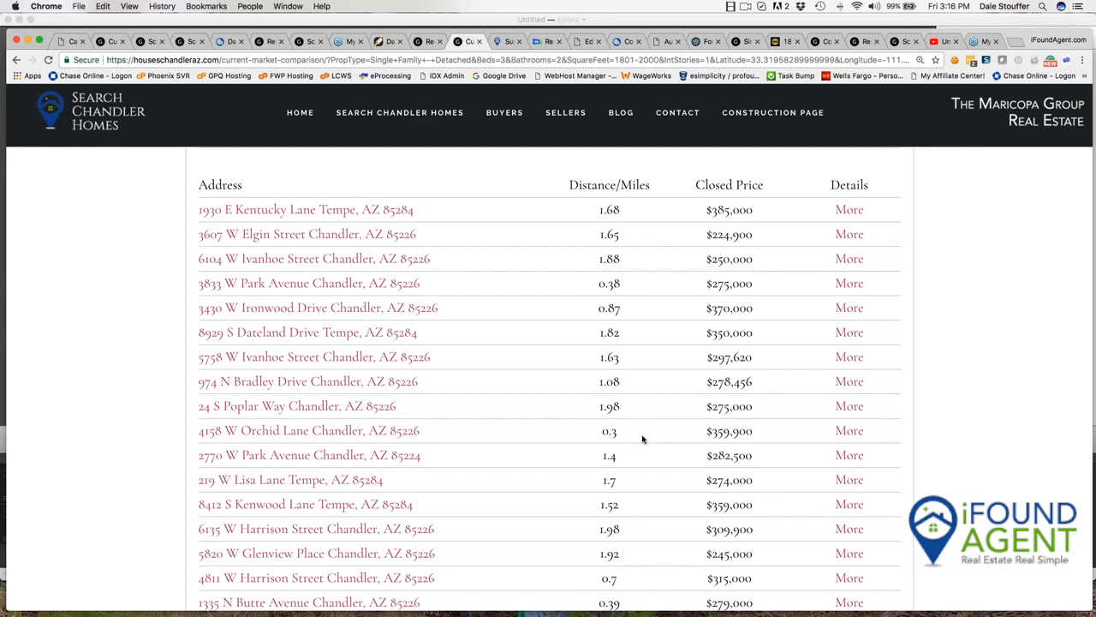
pyautogui.scroll(-3)
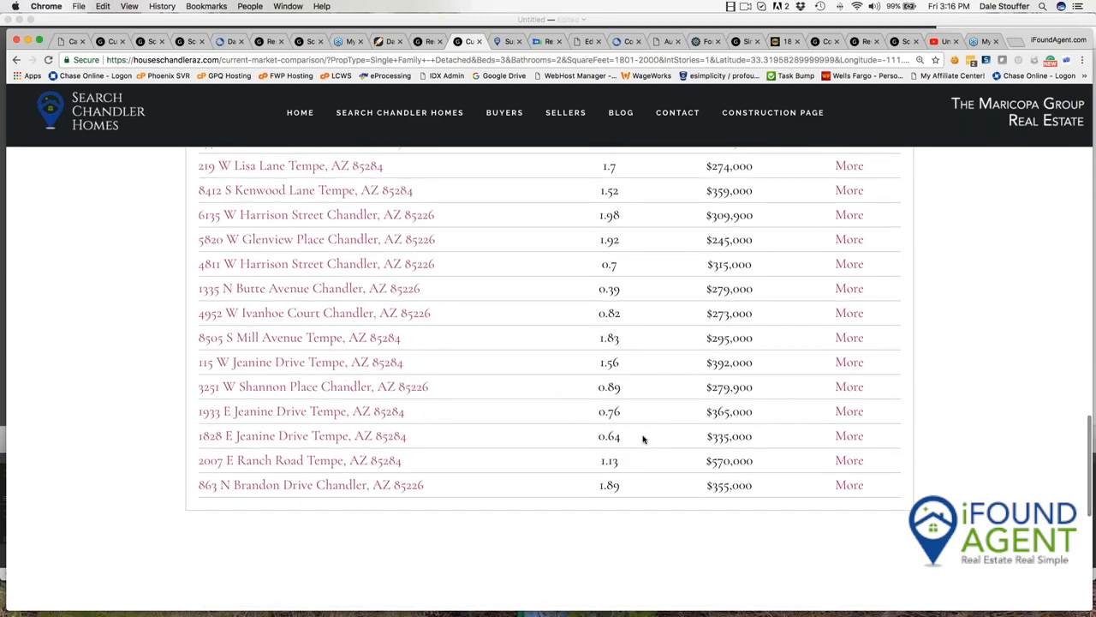
pyautogui.scroll(-3)
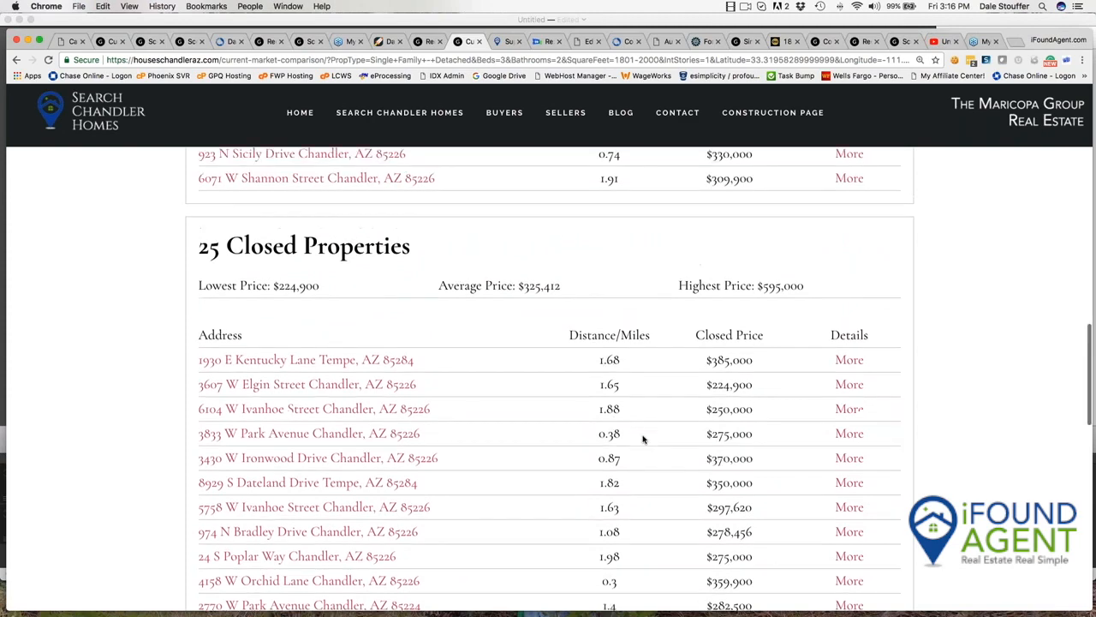
pyautogui.scroll(3)
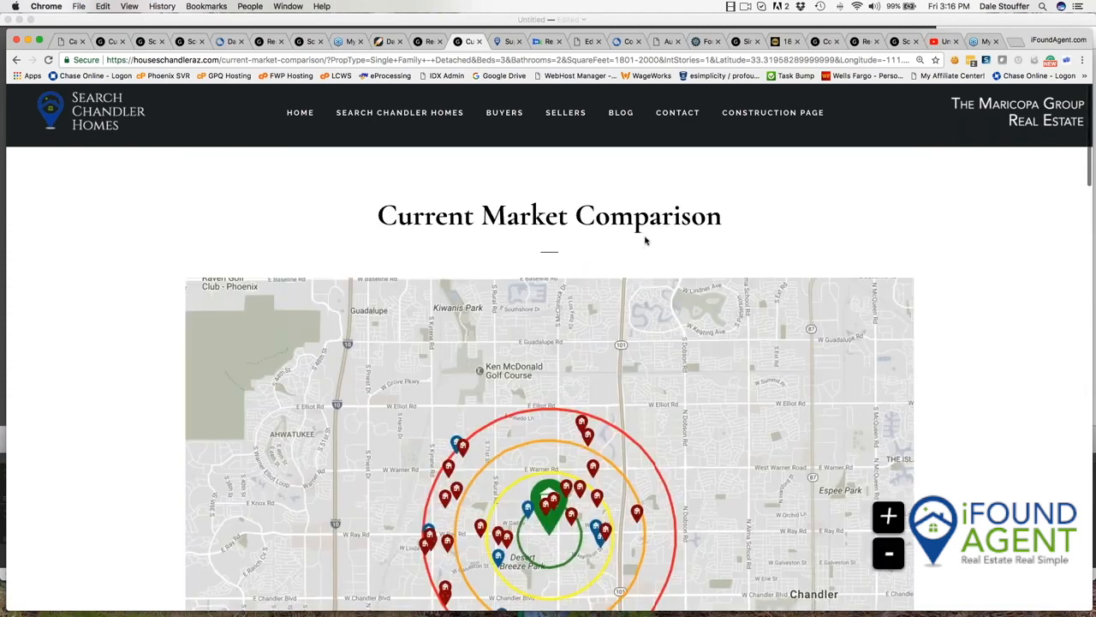